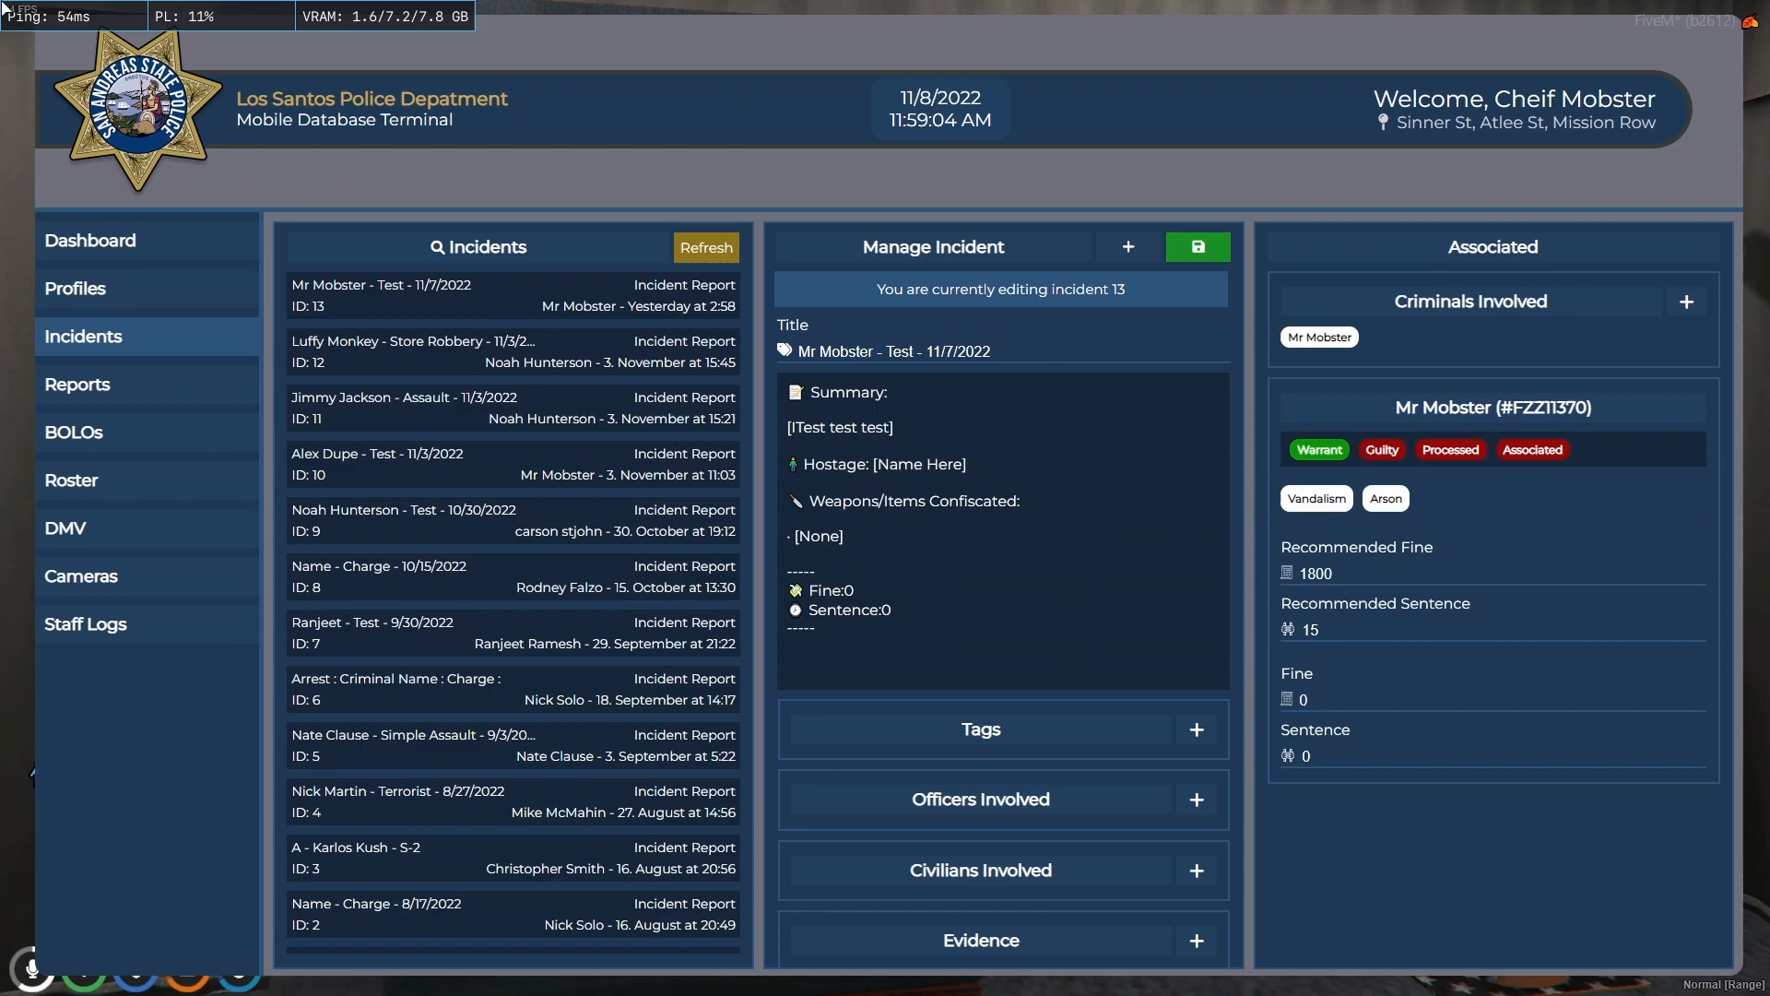
Return to the dashboard, set your unit's callsign to S-1 Bart, and respond to call #210.
{"action": "left_click", "coordinate": [74, 287]}
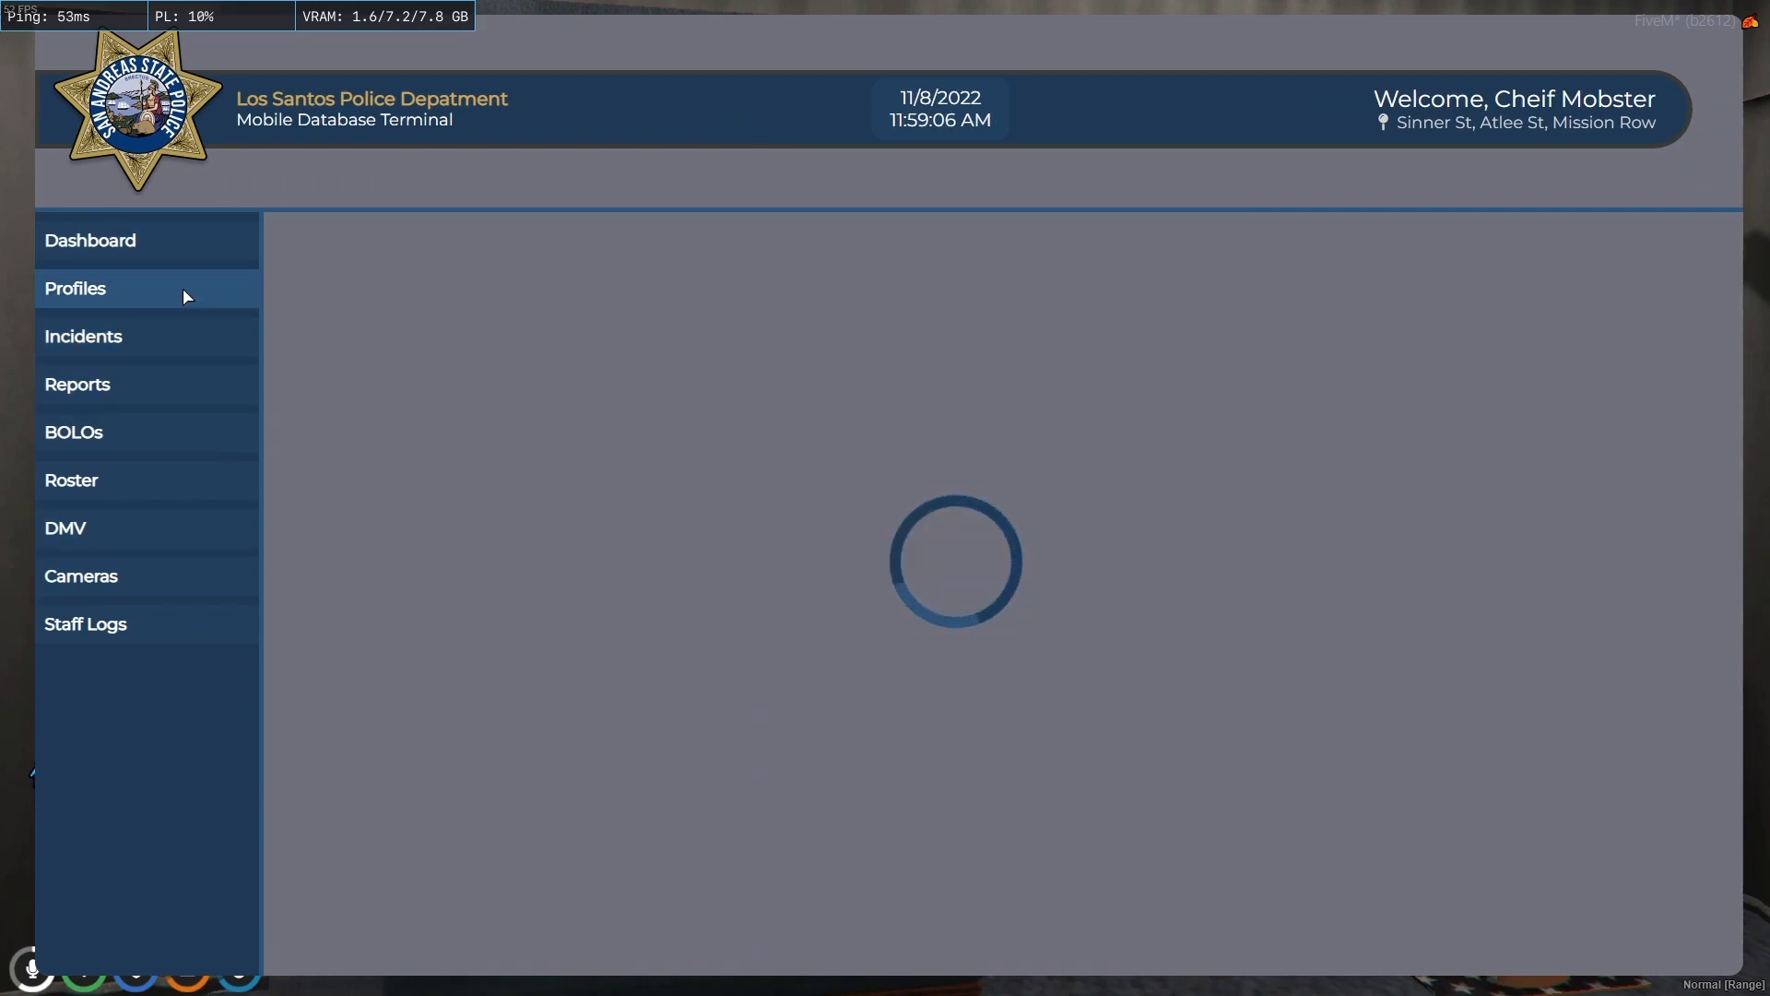
{"action": "left_click", "coordinate": [90, 239]}
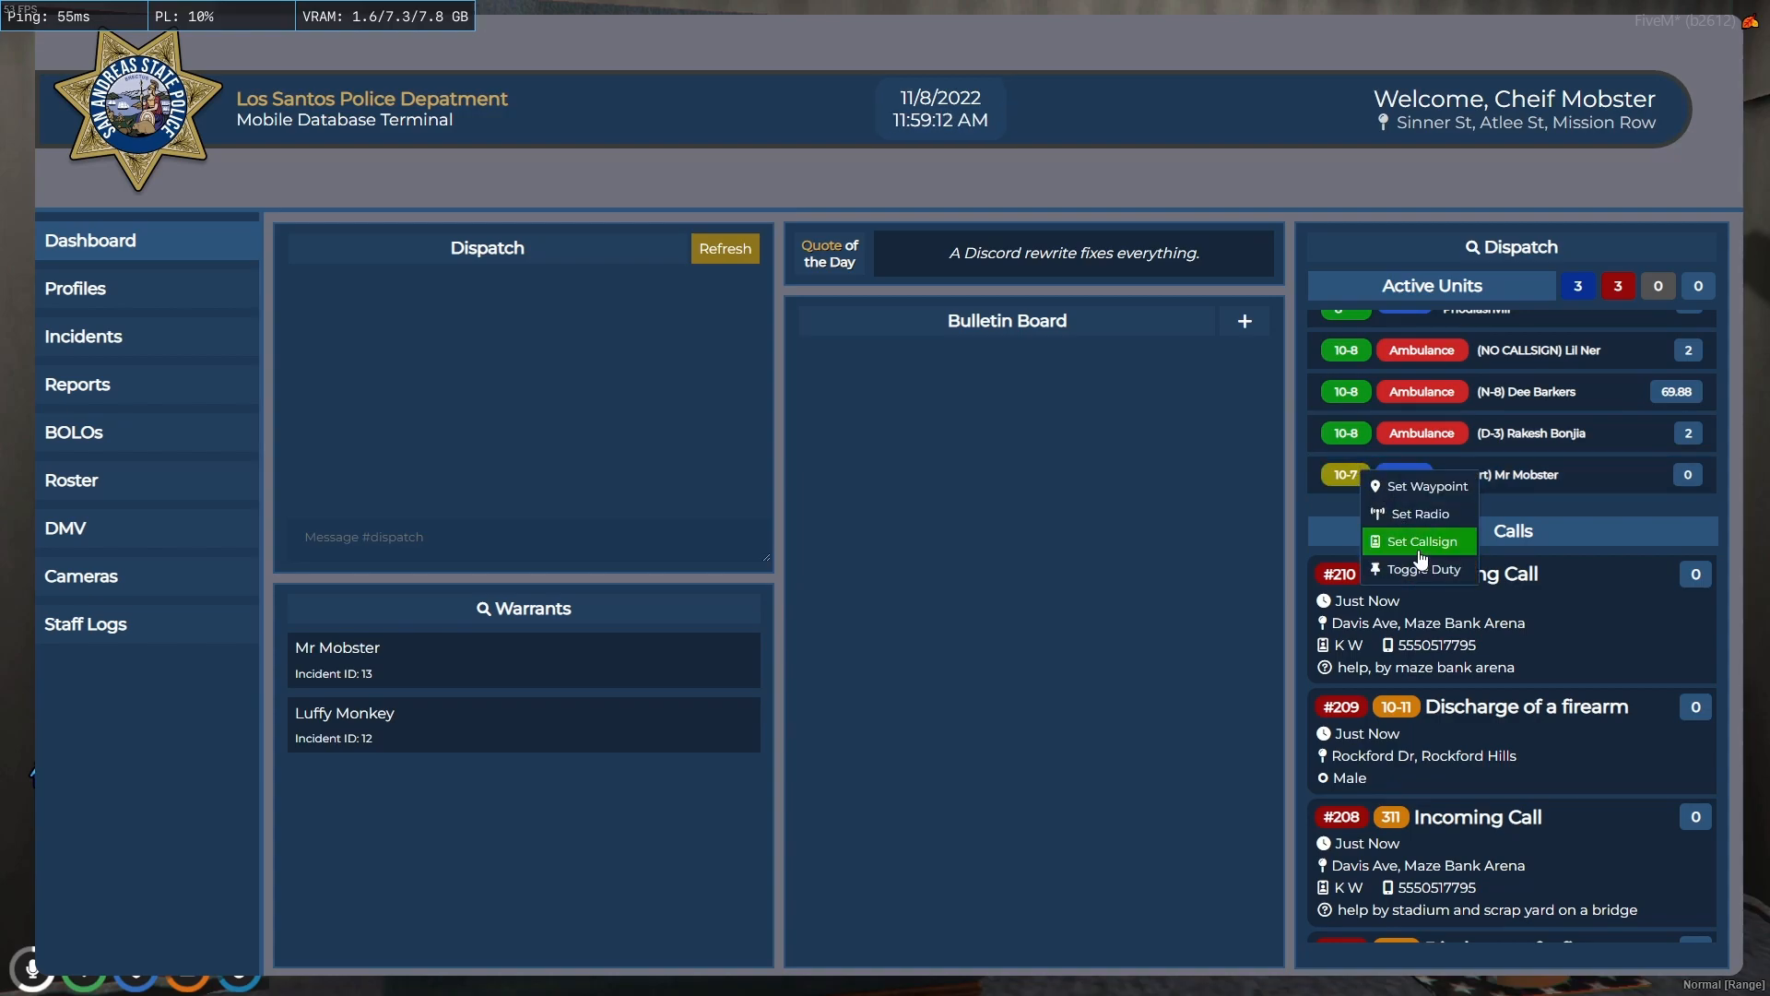
{"action": "mouse_move", "coordinate": [1436, 493]}
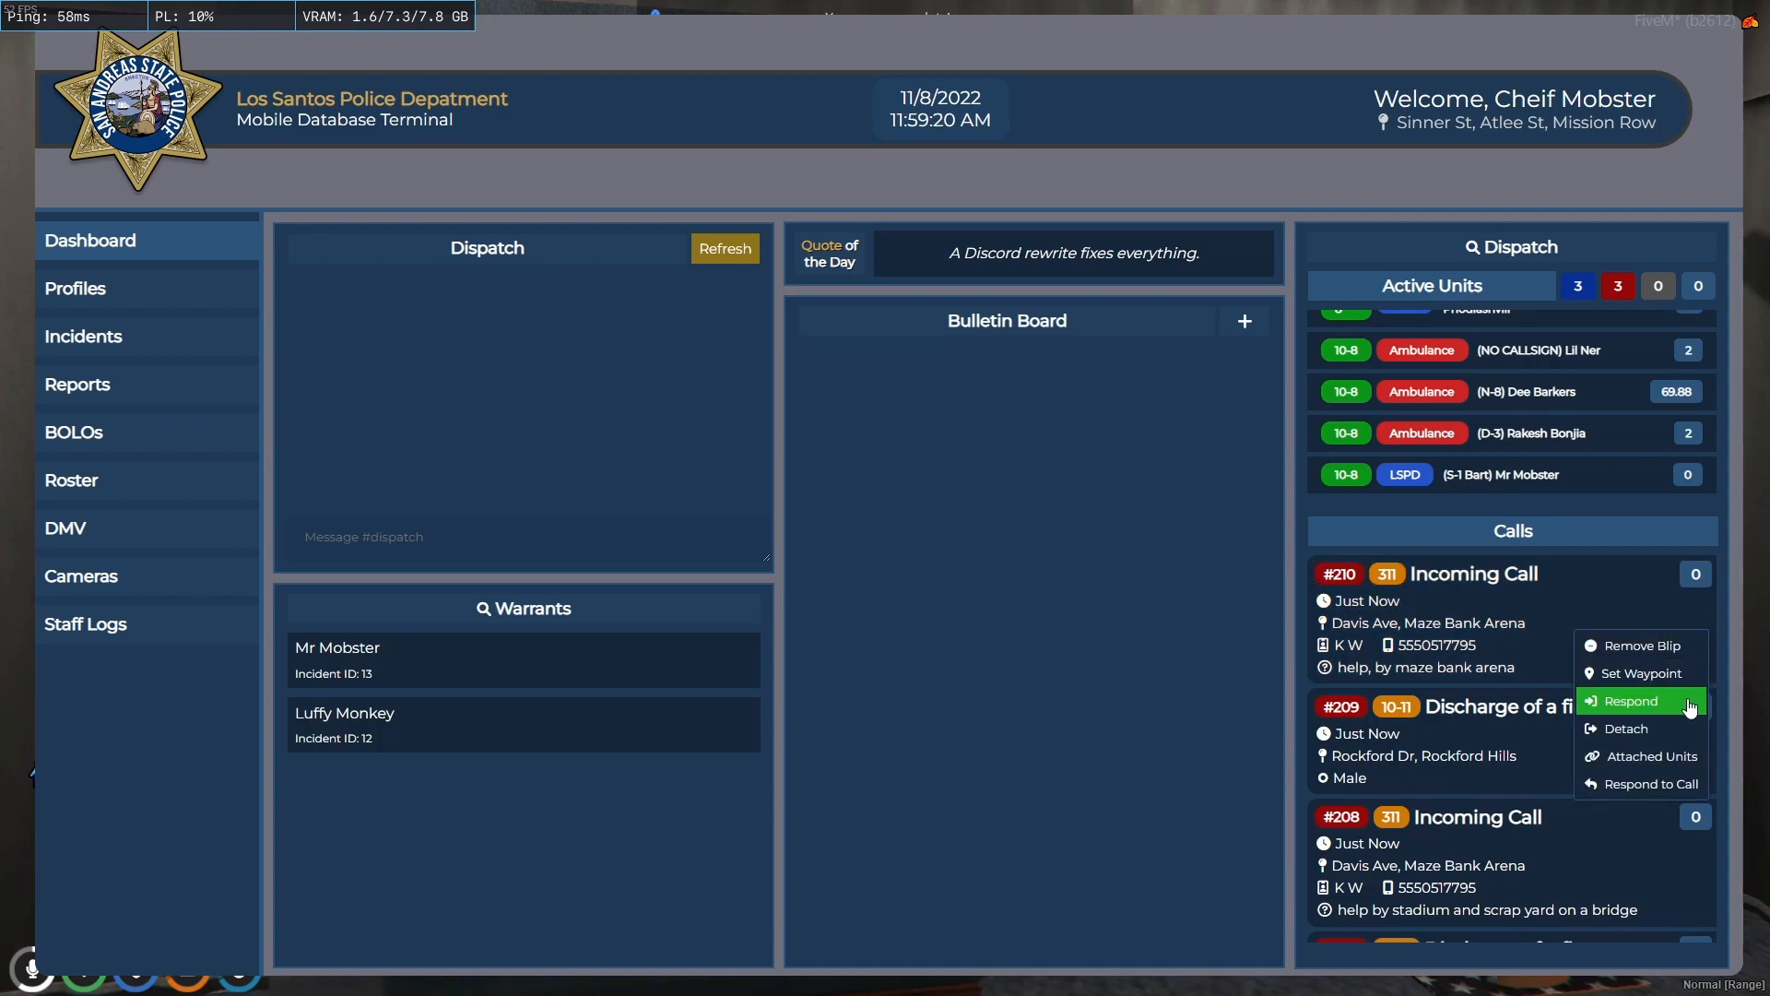
{"action": "left_click", "coordinate": [1630, 700]}
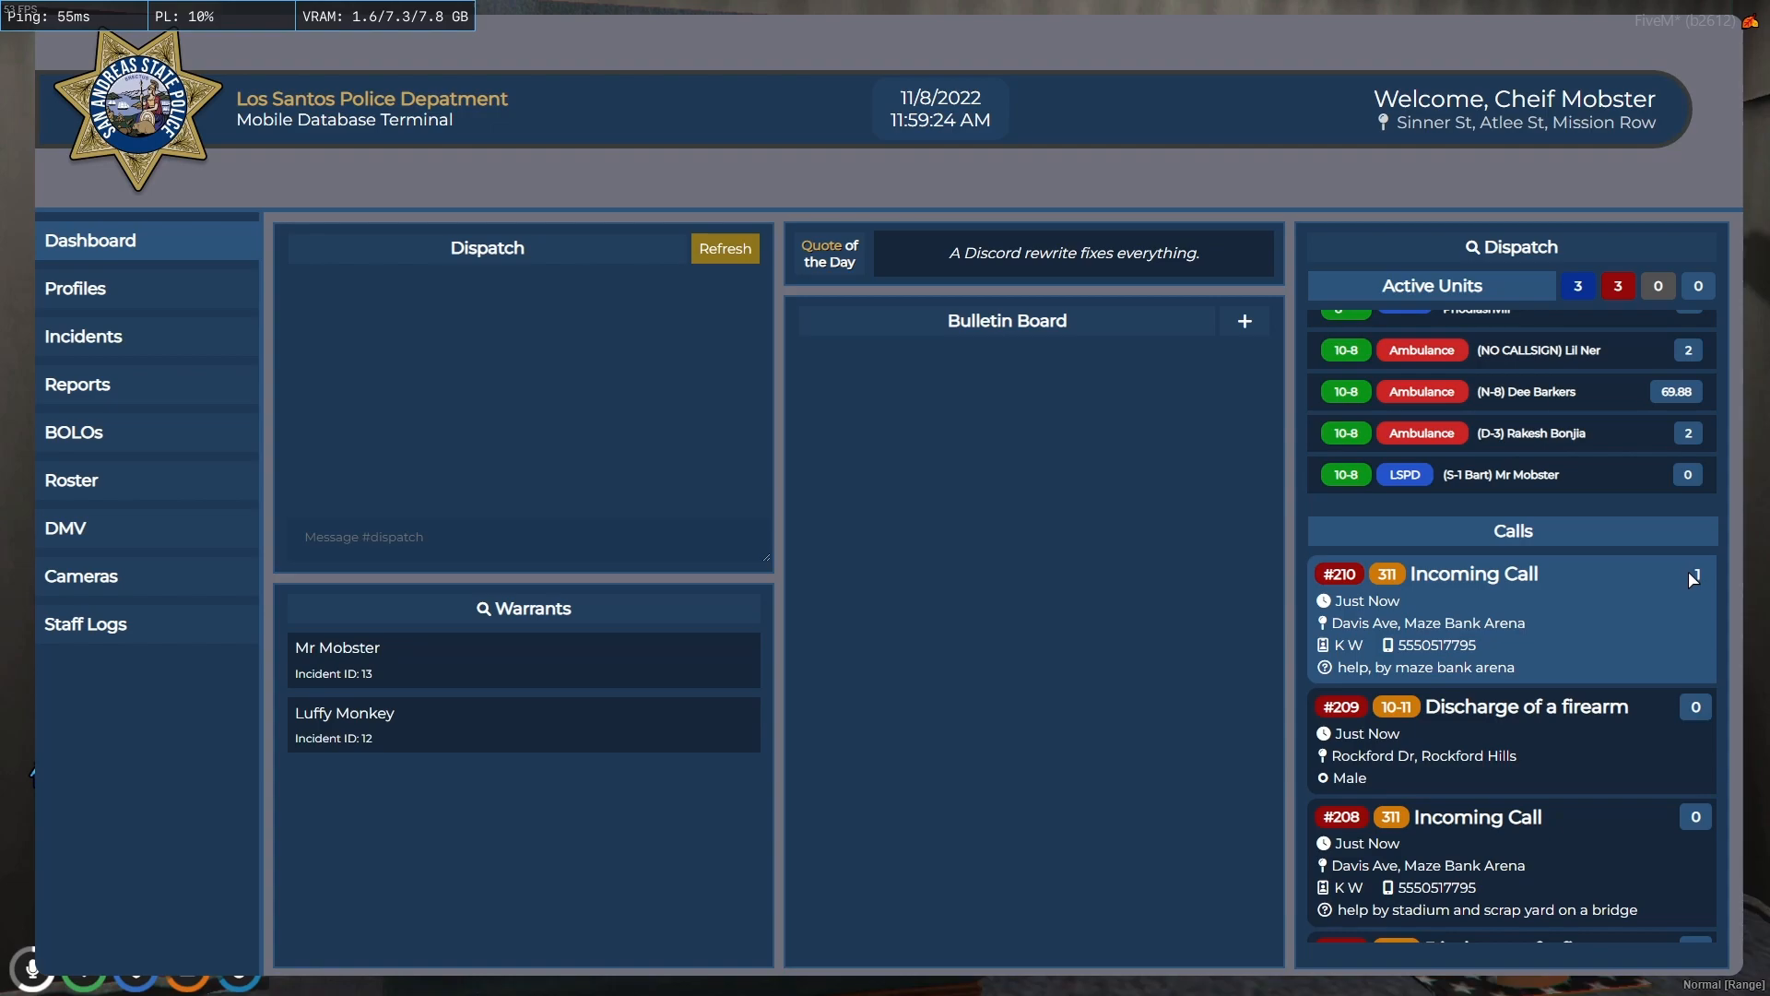
{"action": "left_click", "coordinate": [1693, 574]}
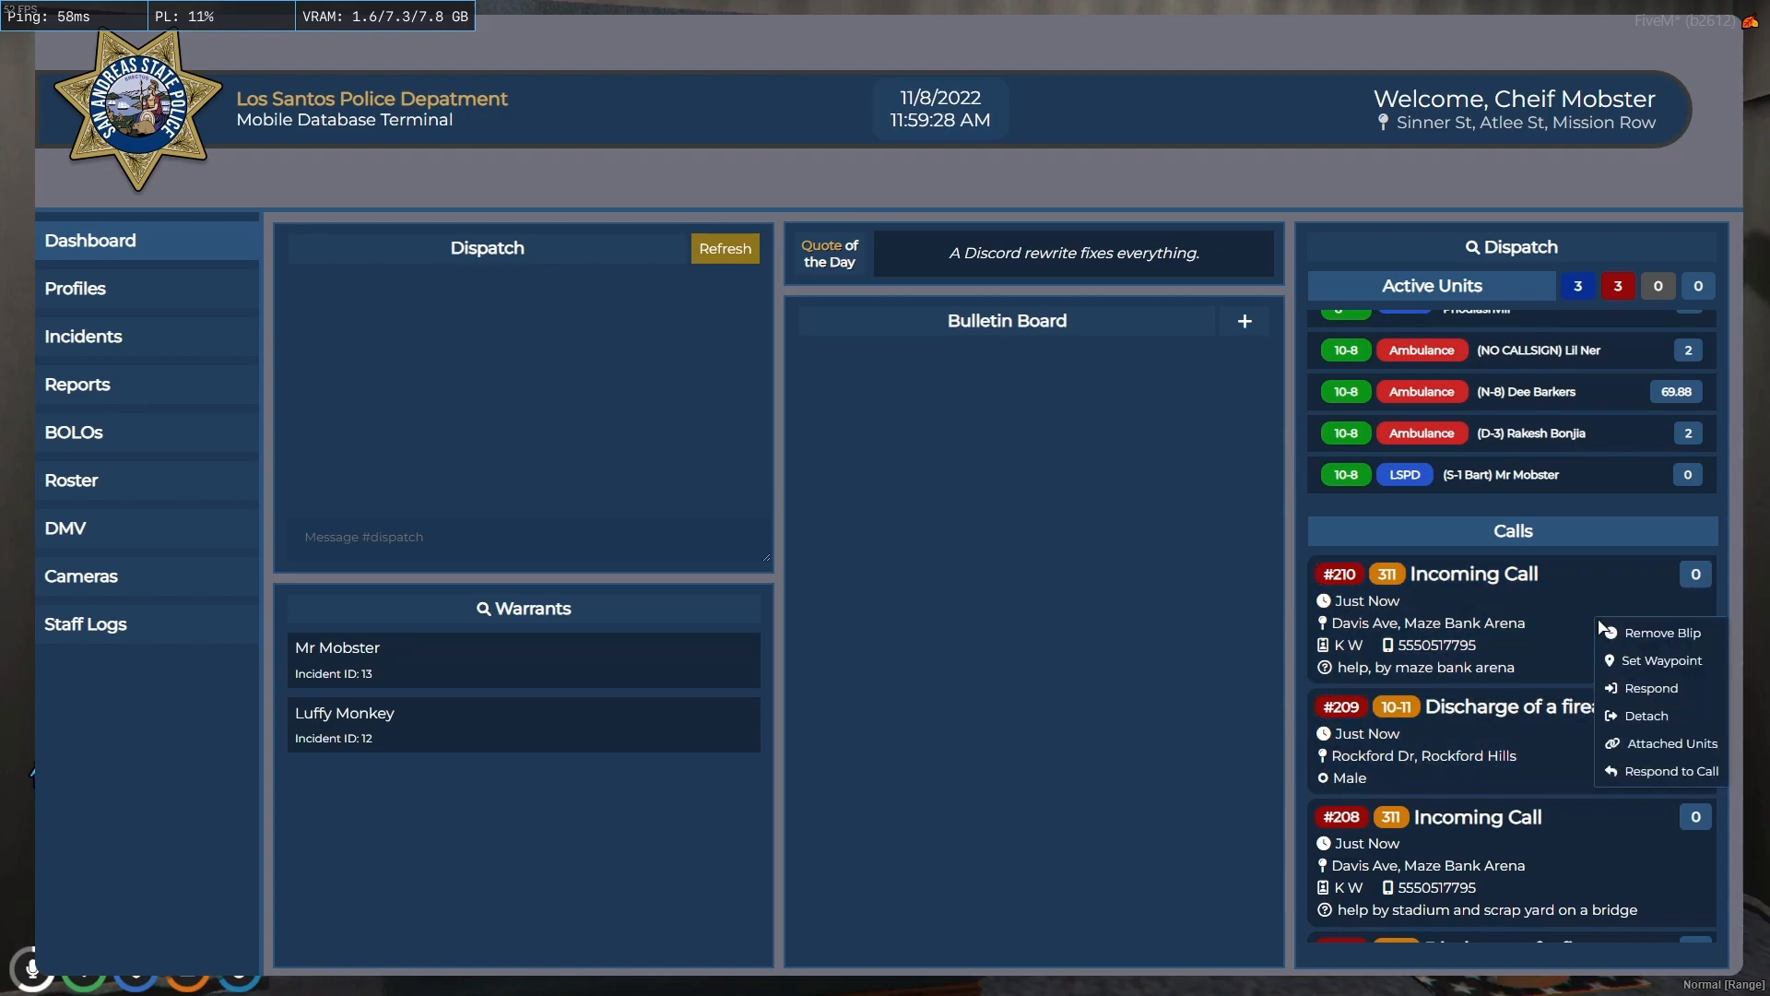
{"action": "mouse_move", "coordinate": [1670, 743]}
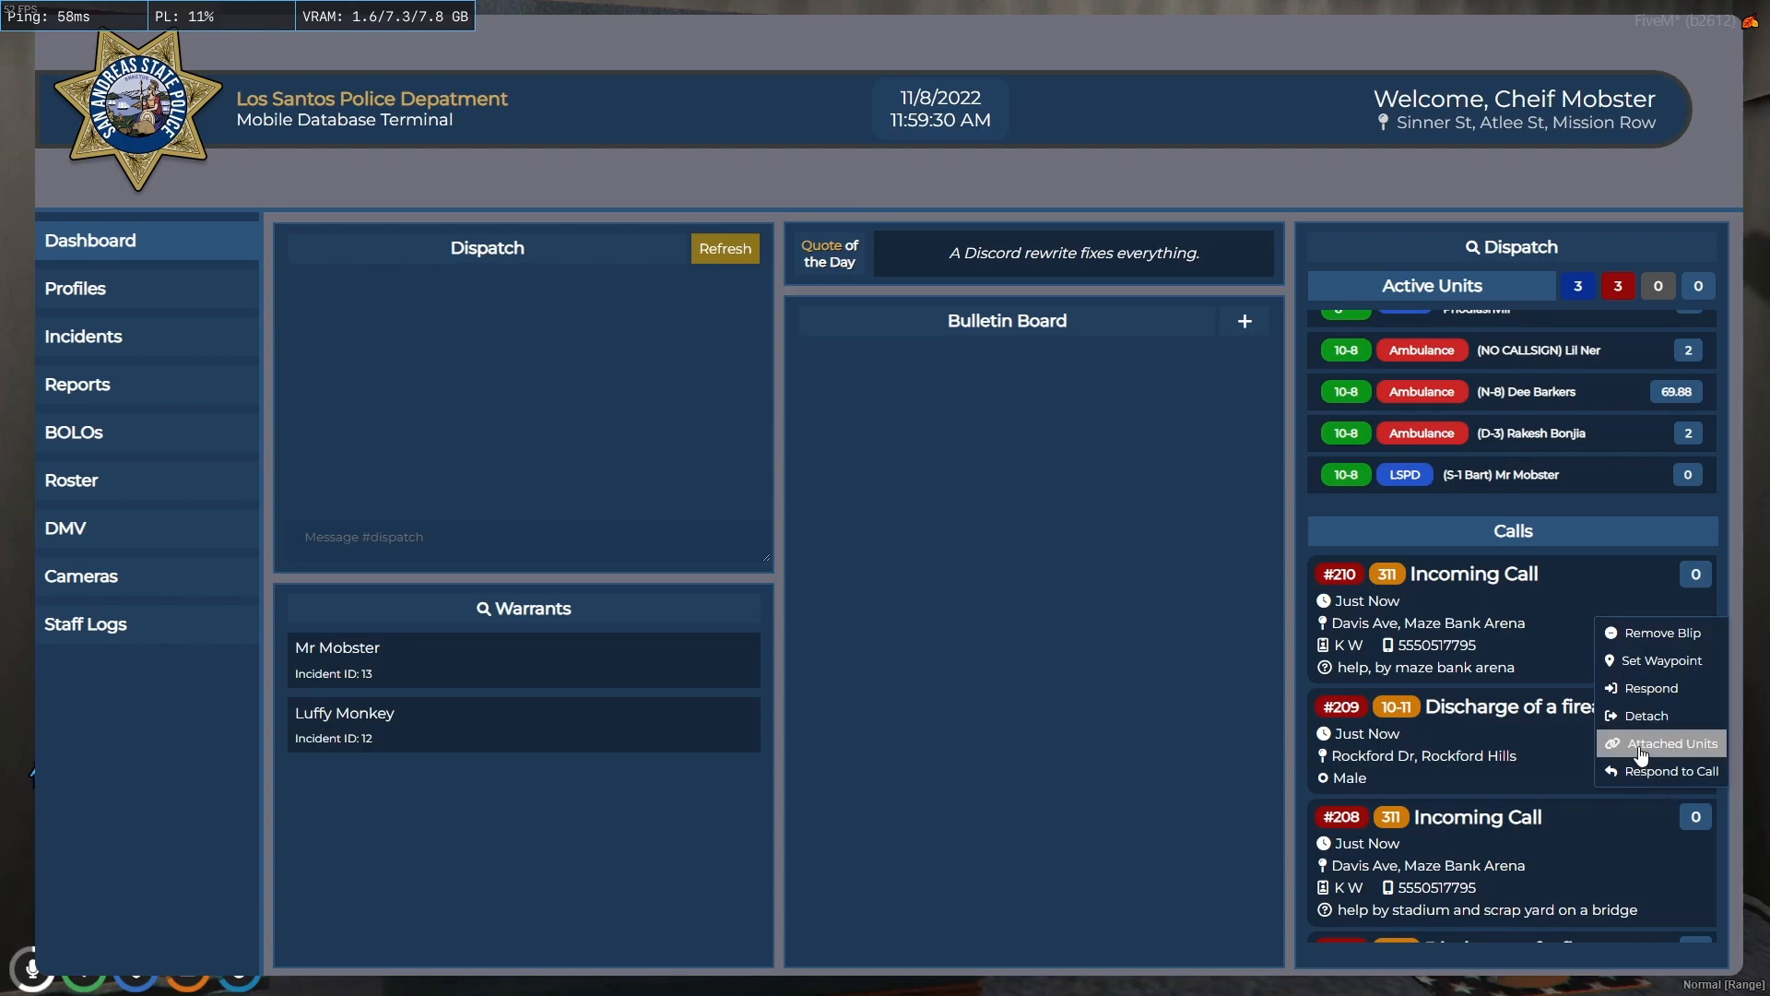
{"action": "mouse_move", "coordinate": [1659, 633]}
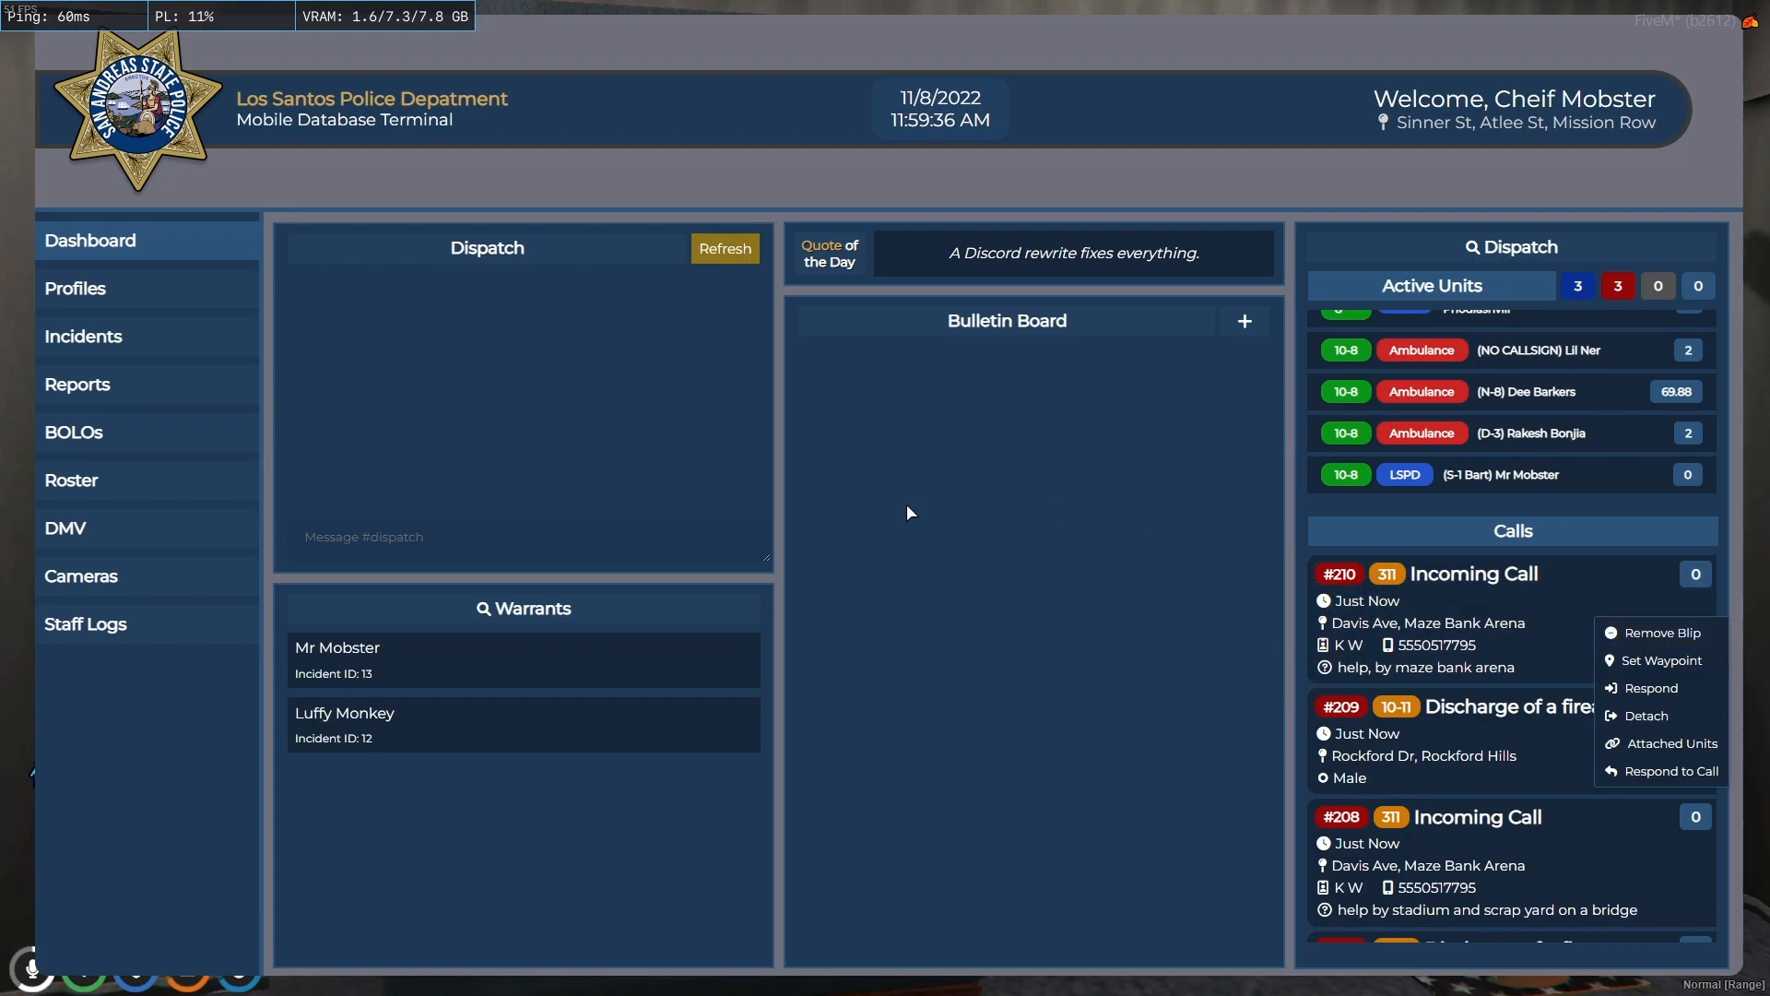
{"action": "mouse_move", "coordinate": [987, 353]}
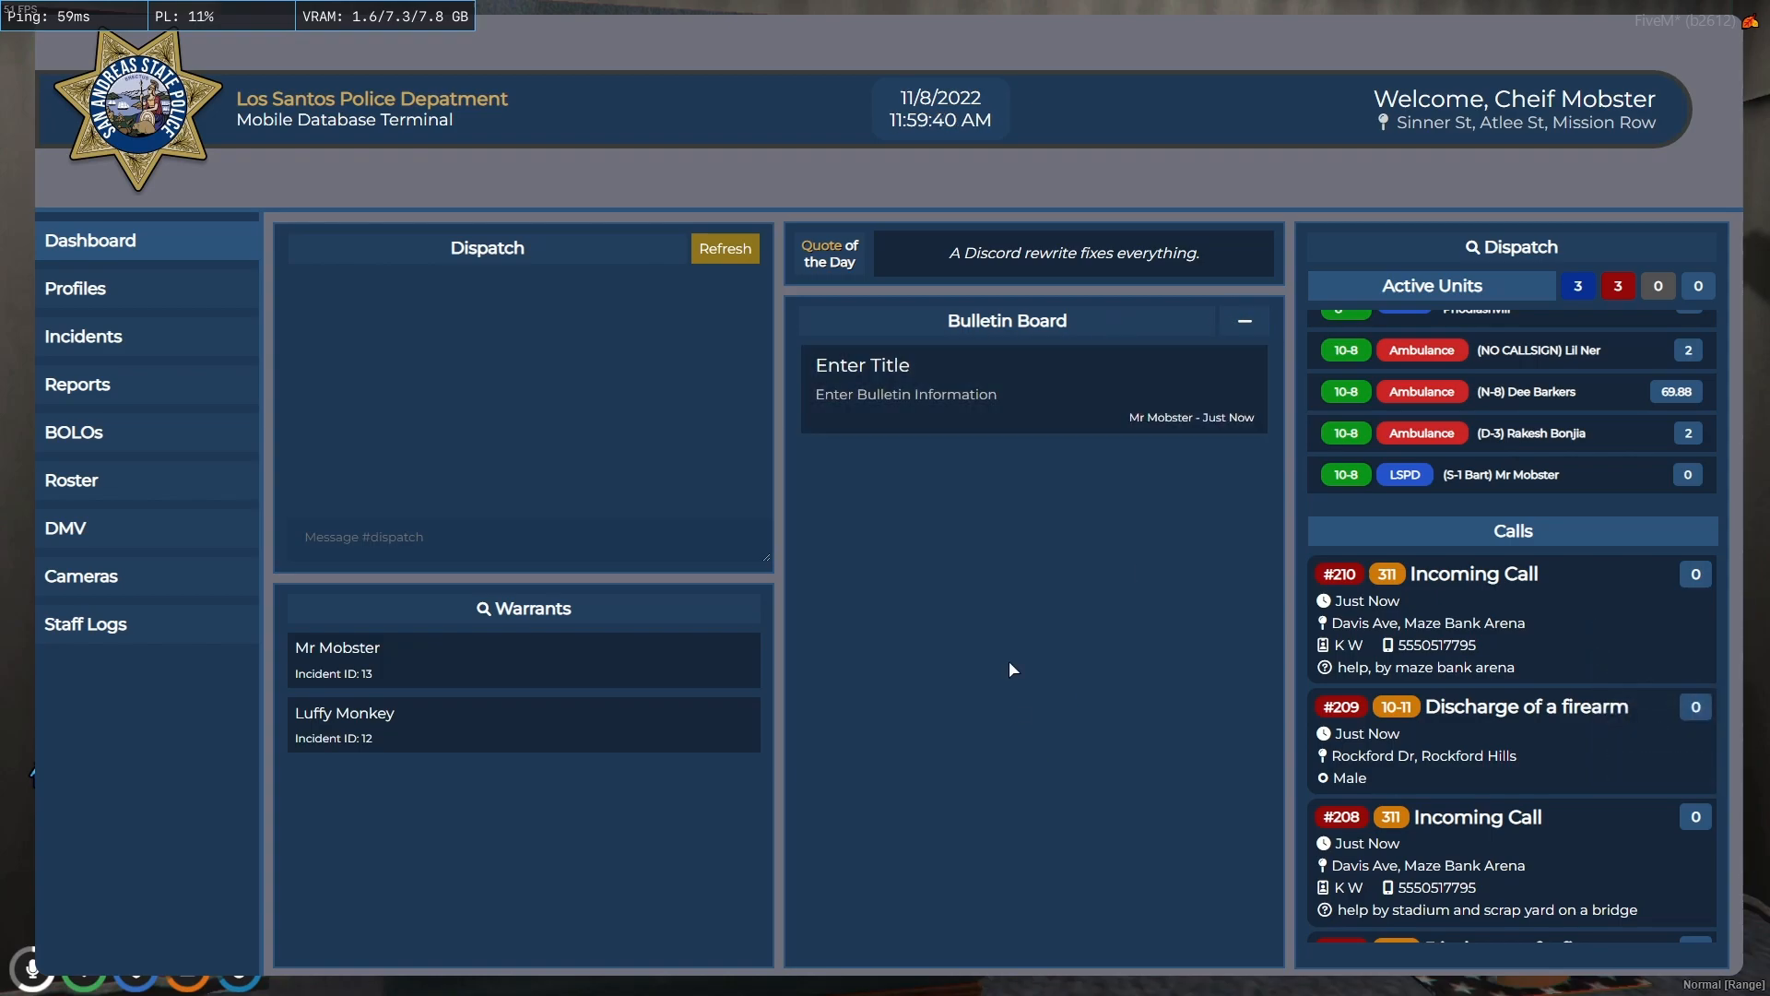
Enter 'Check out new MDT training Video that was posted.' as the new bulletin's information.
{"action": "left_click", "coordinate": [905, 394]}
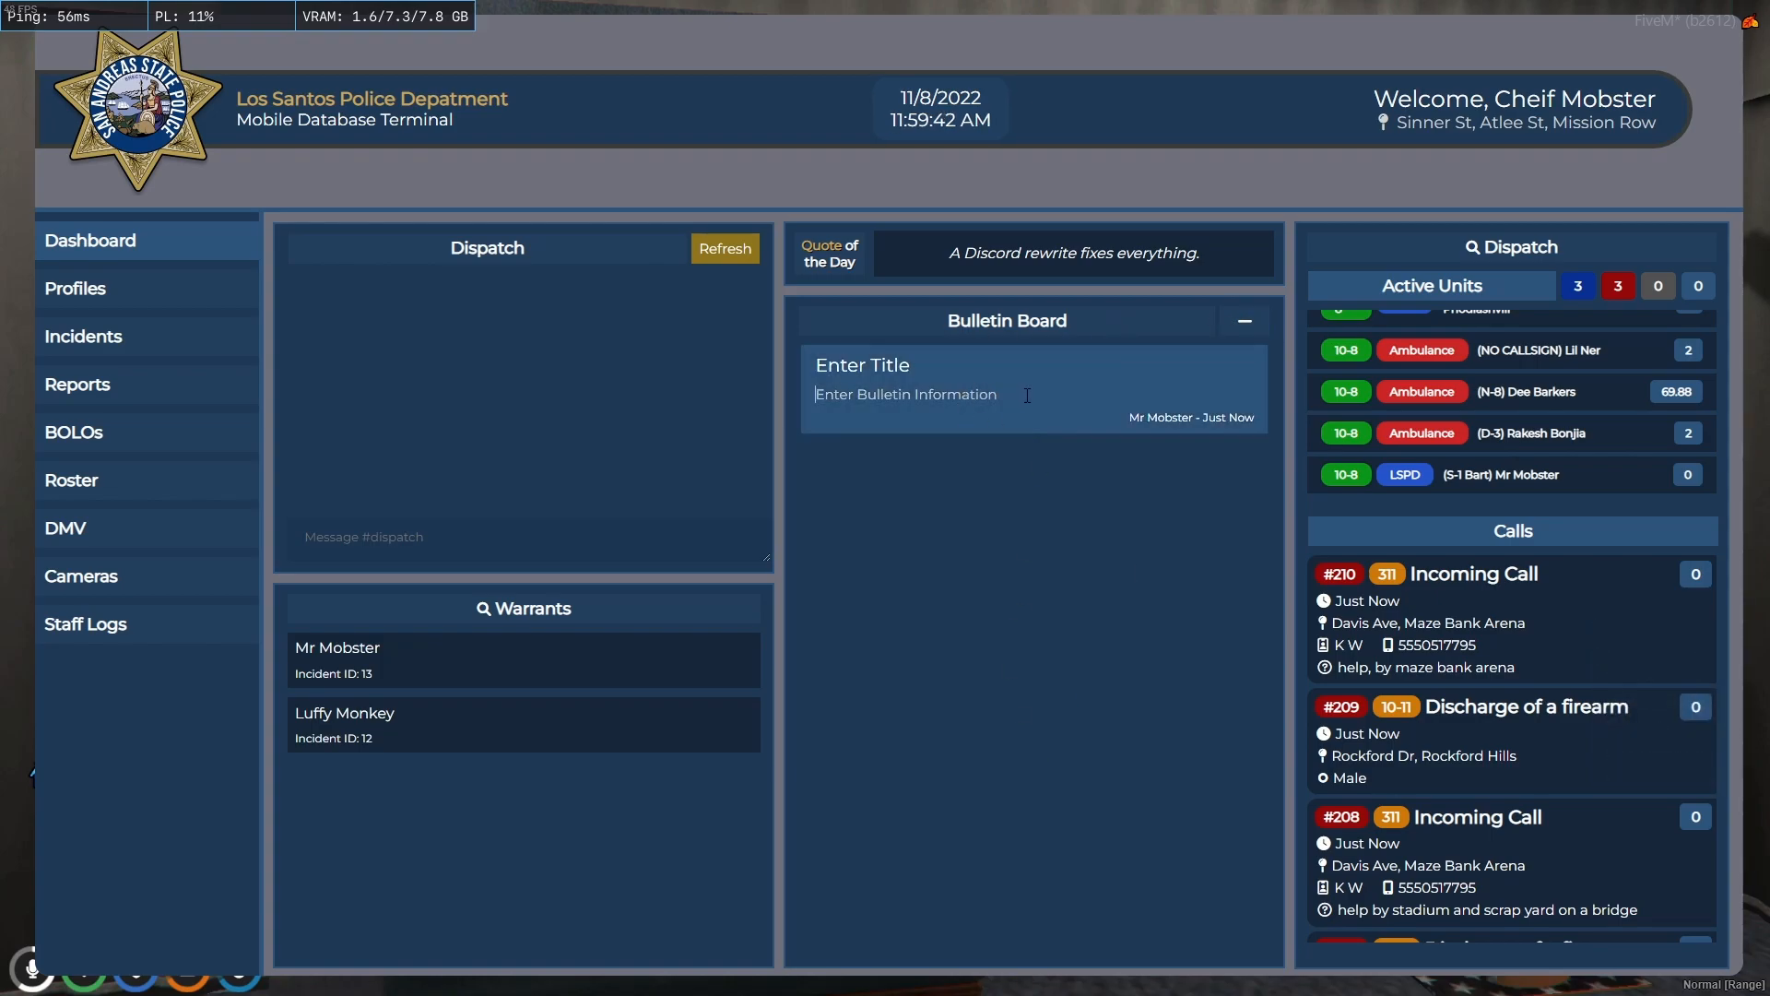
{"action": "type", "text": "CHE"}
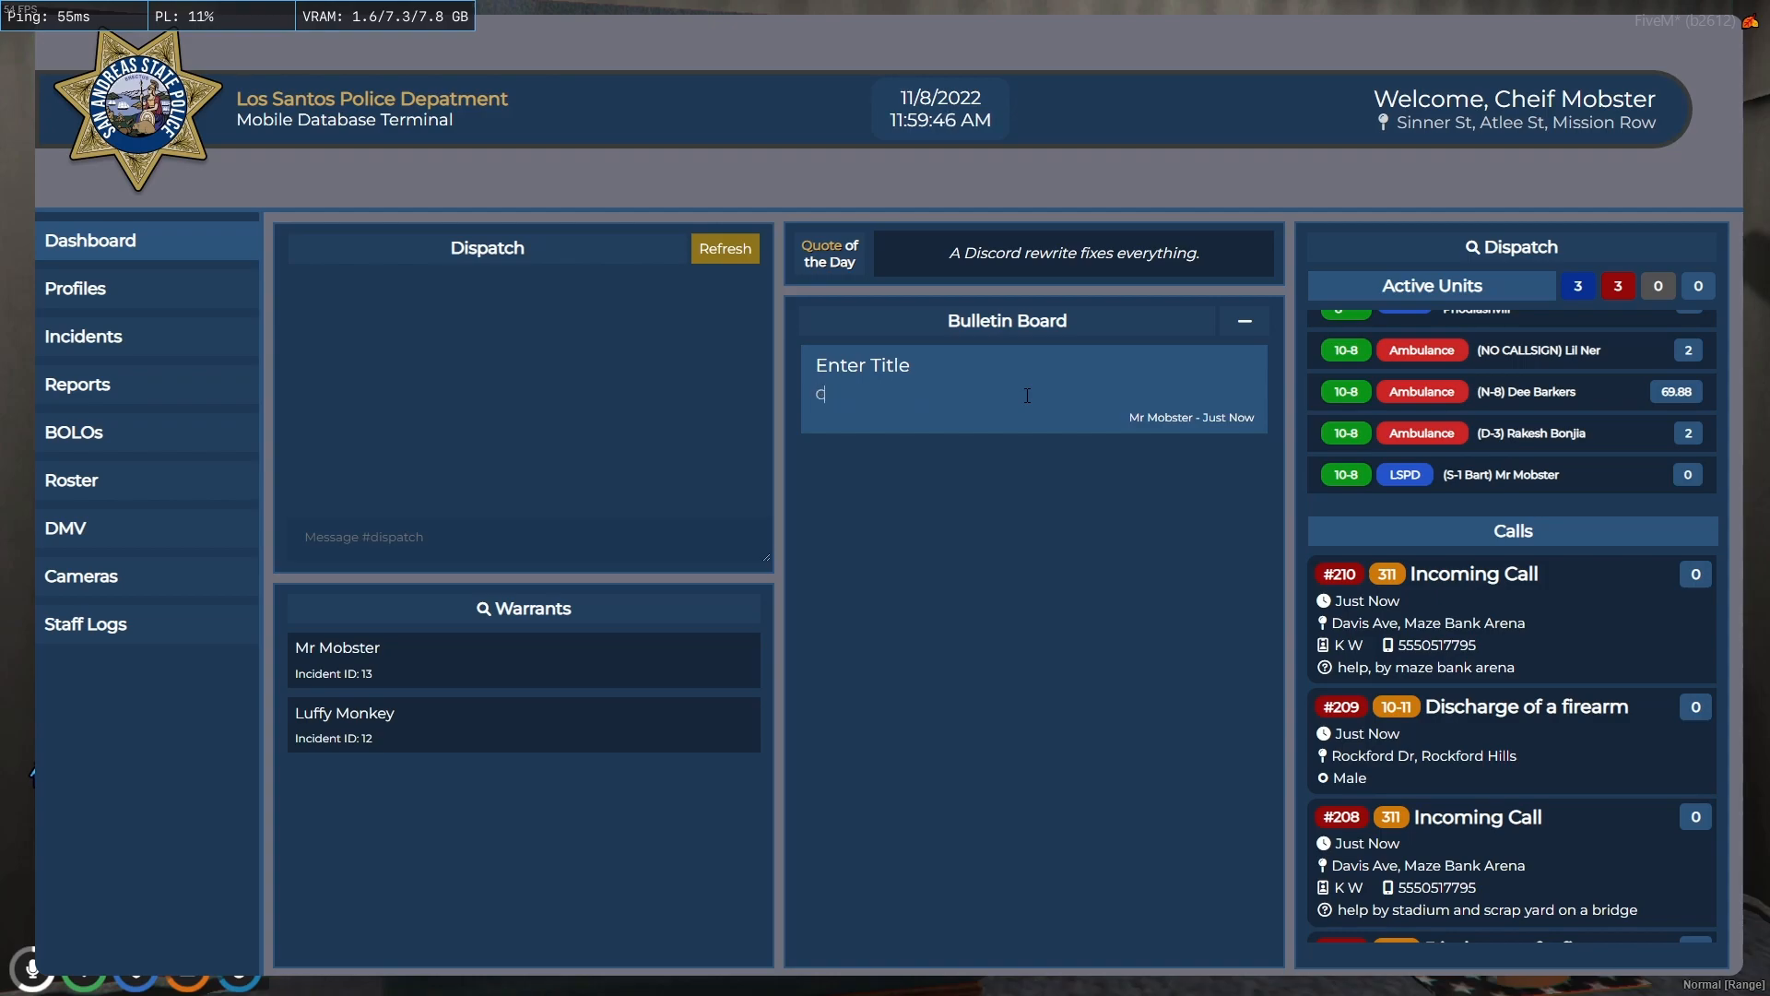
{"action": "type", "text": "heck out new MDT"}
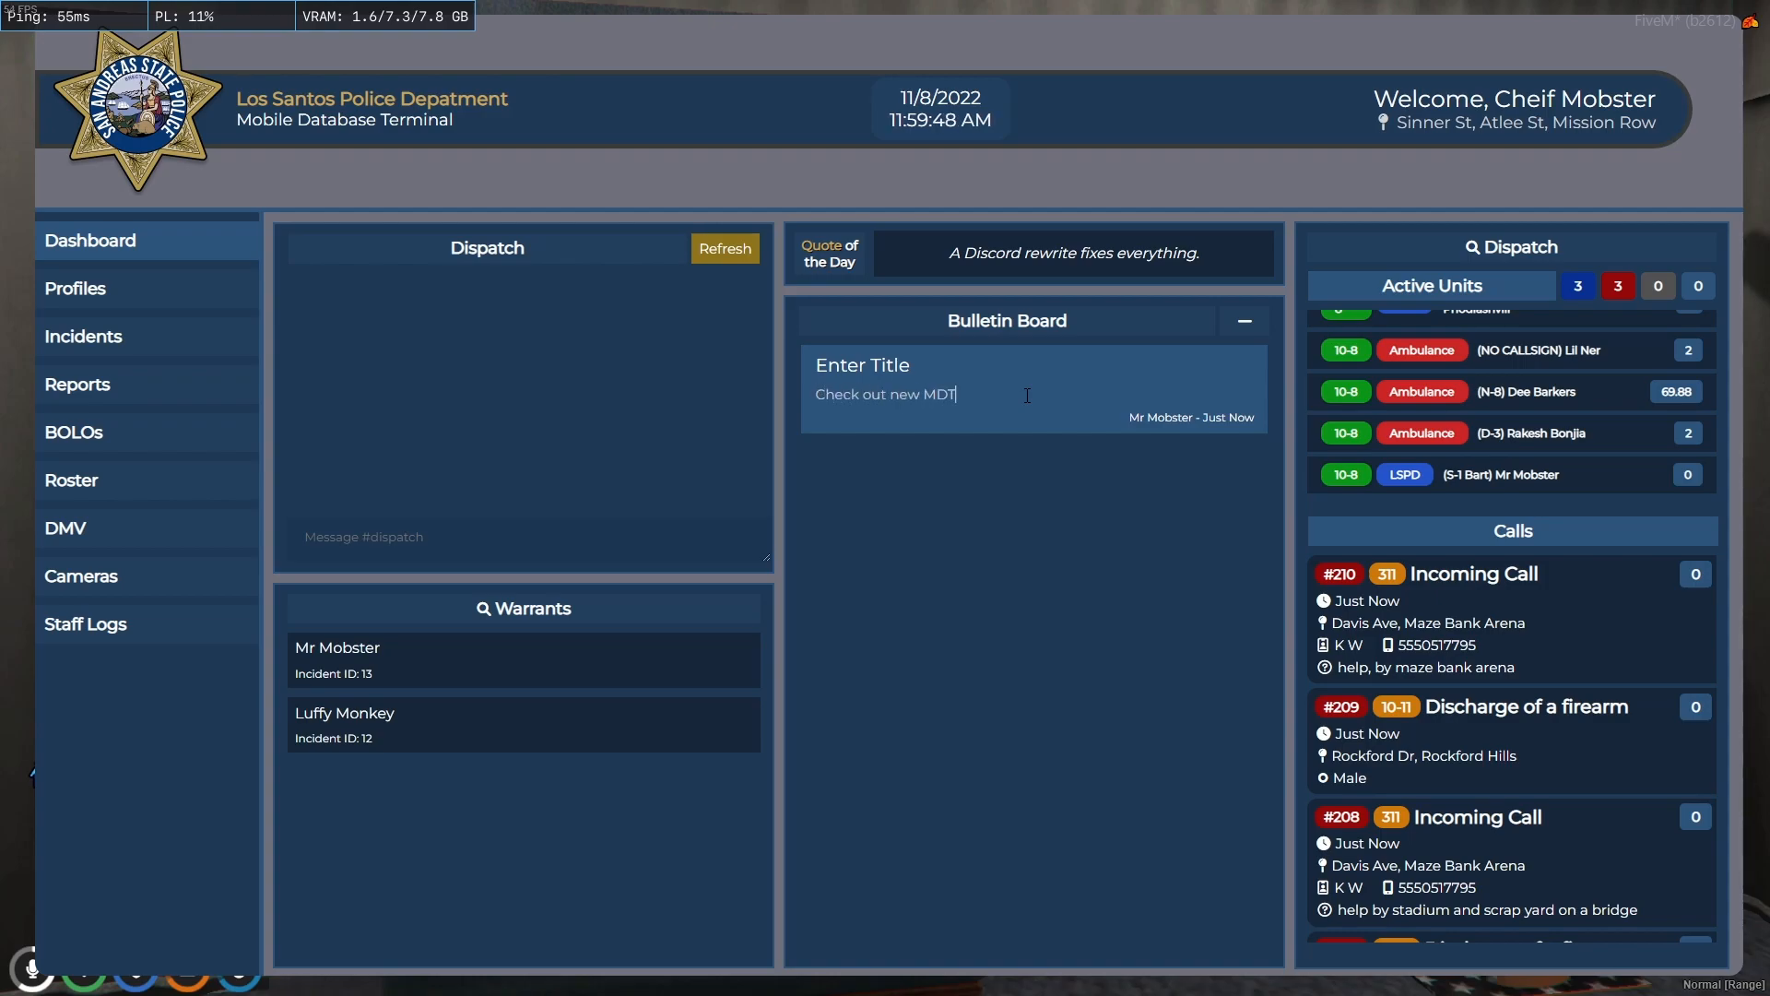
{"action": "type", "text": "training Video"}
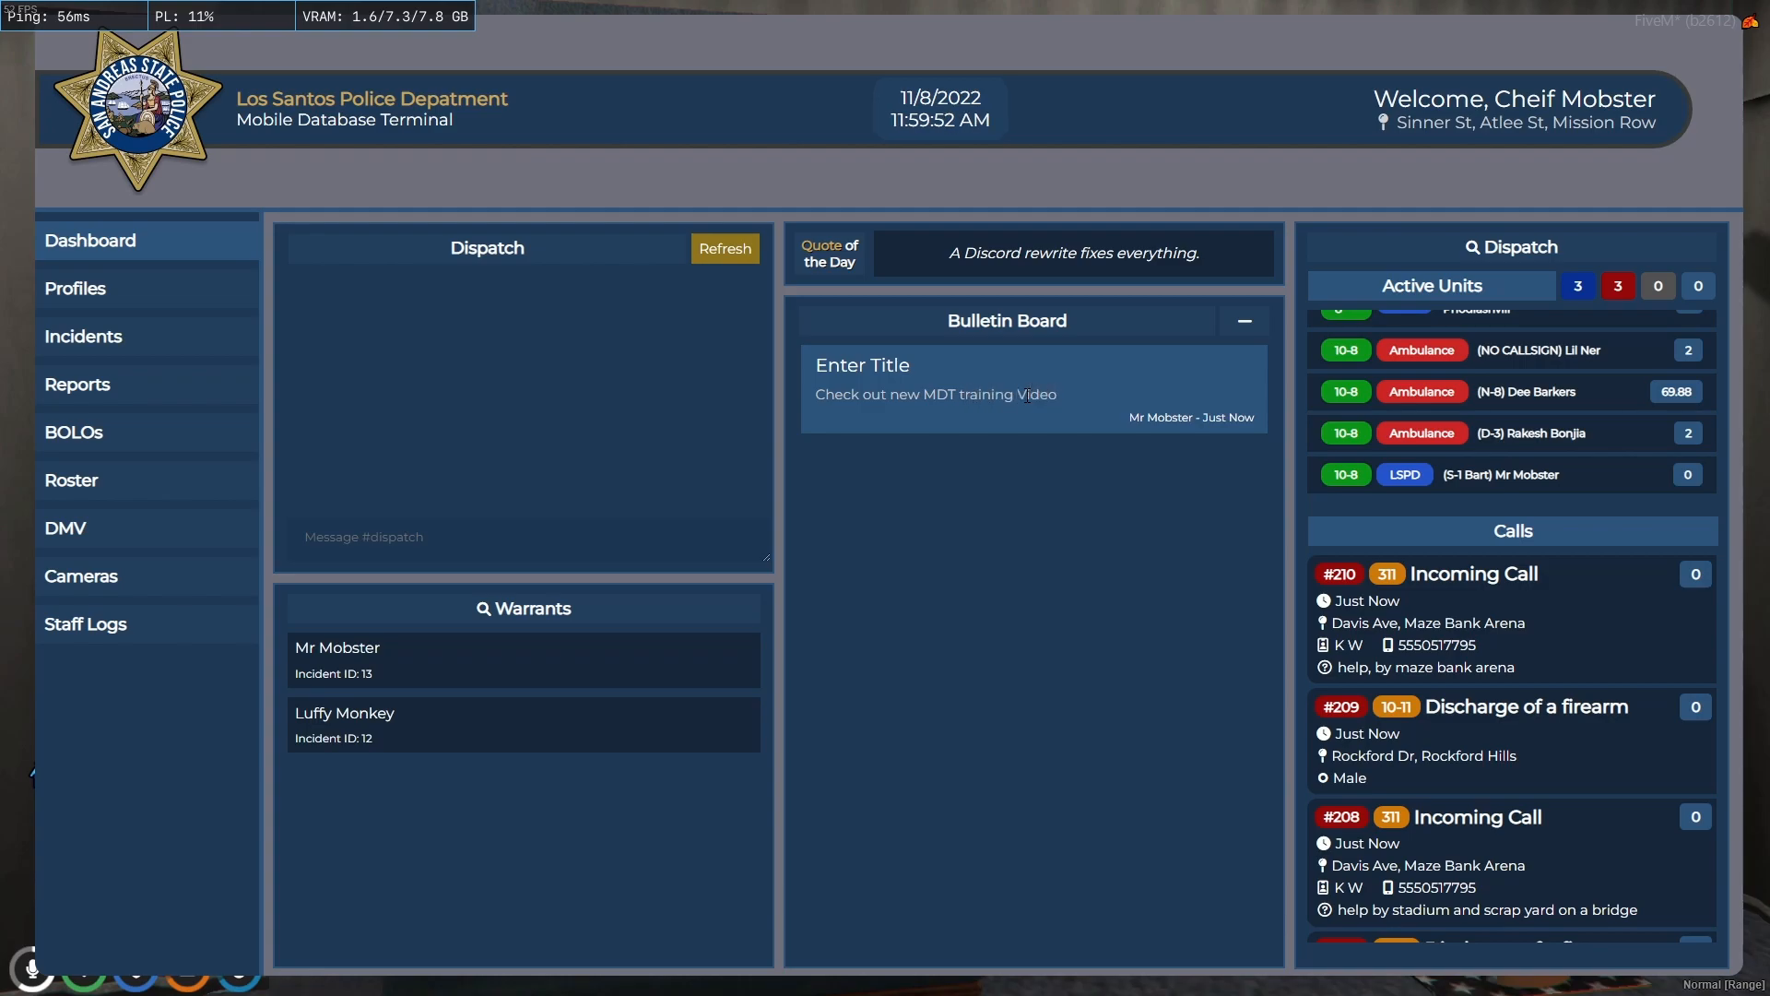
{"action": "type", "text": "that was posted."}
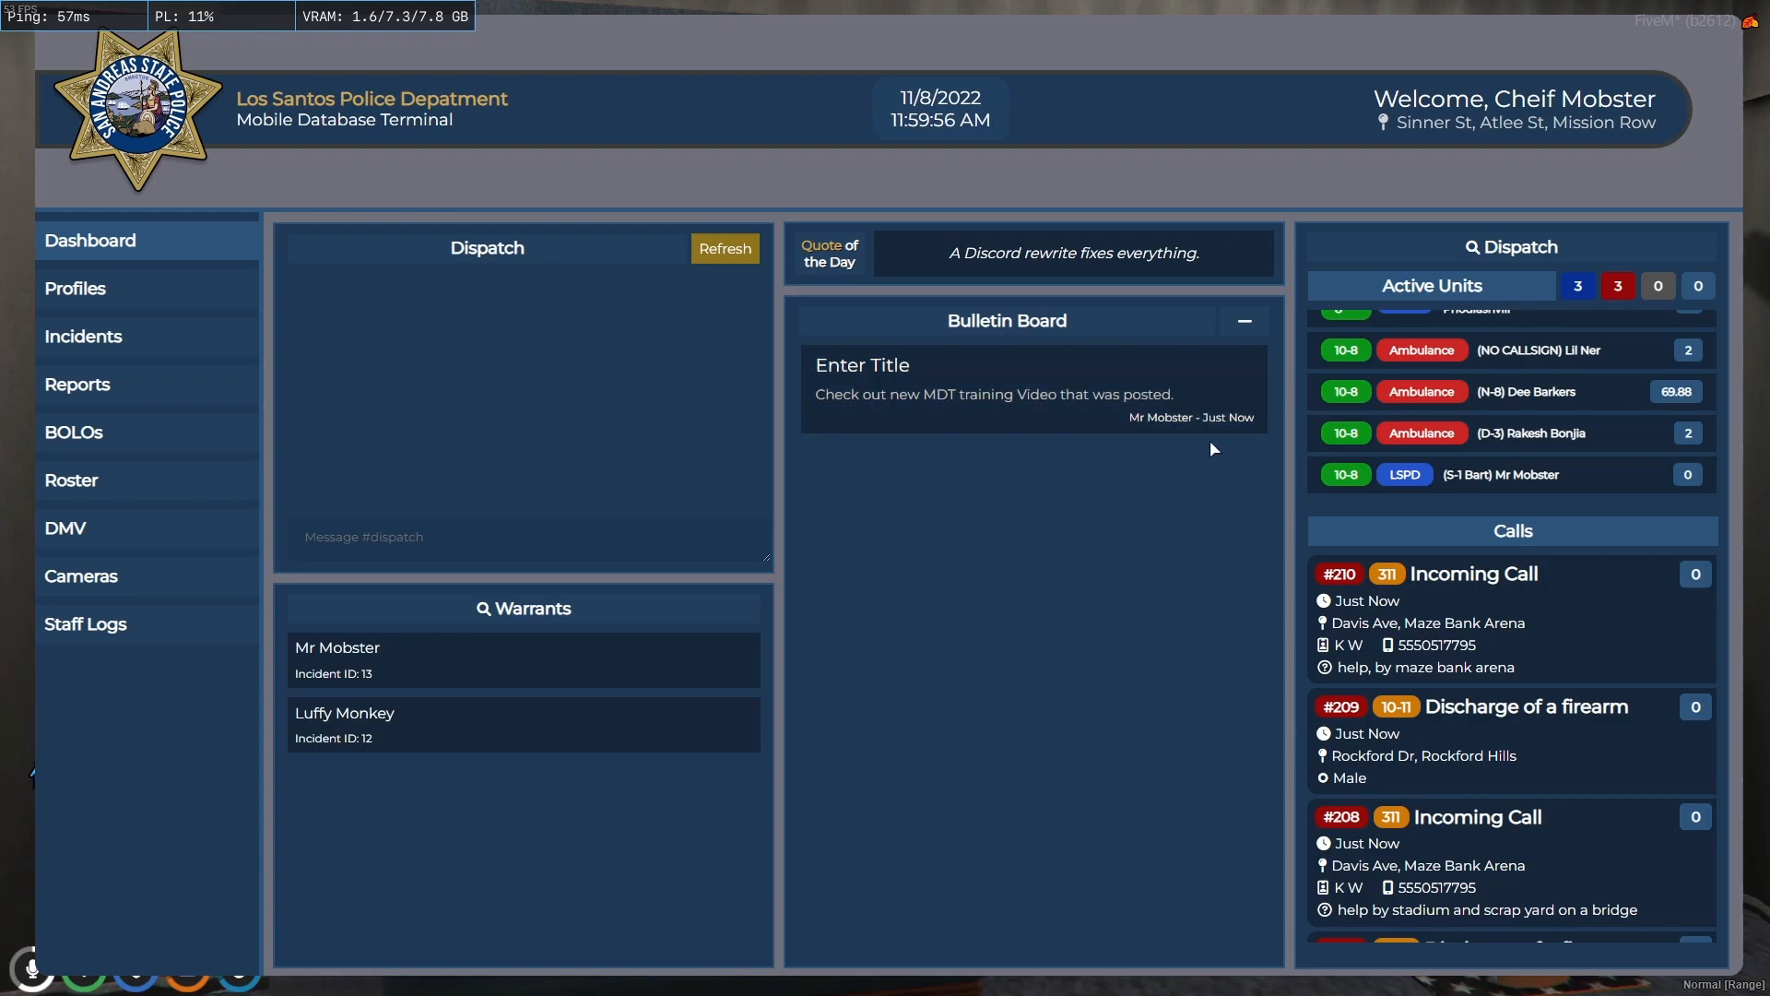
{"action": "mouse_move", "coordinate": [1117, 525]}
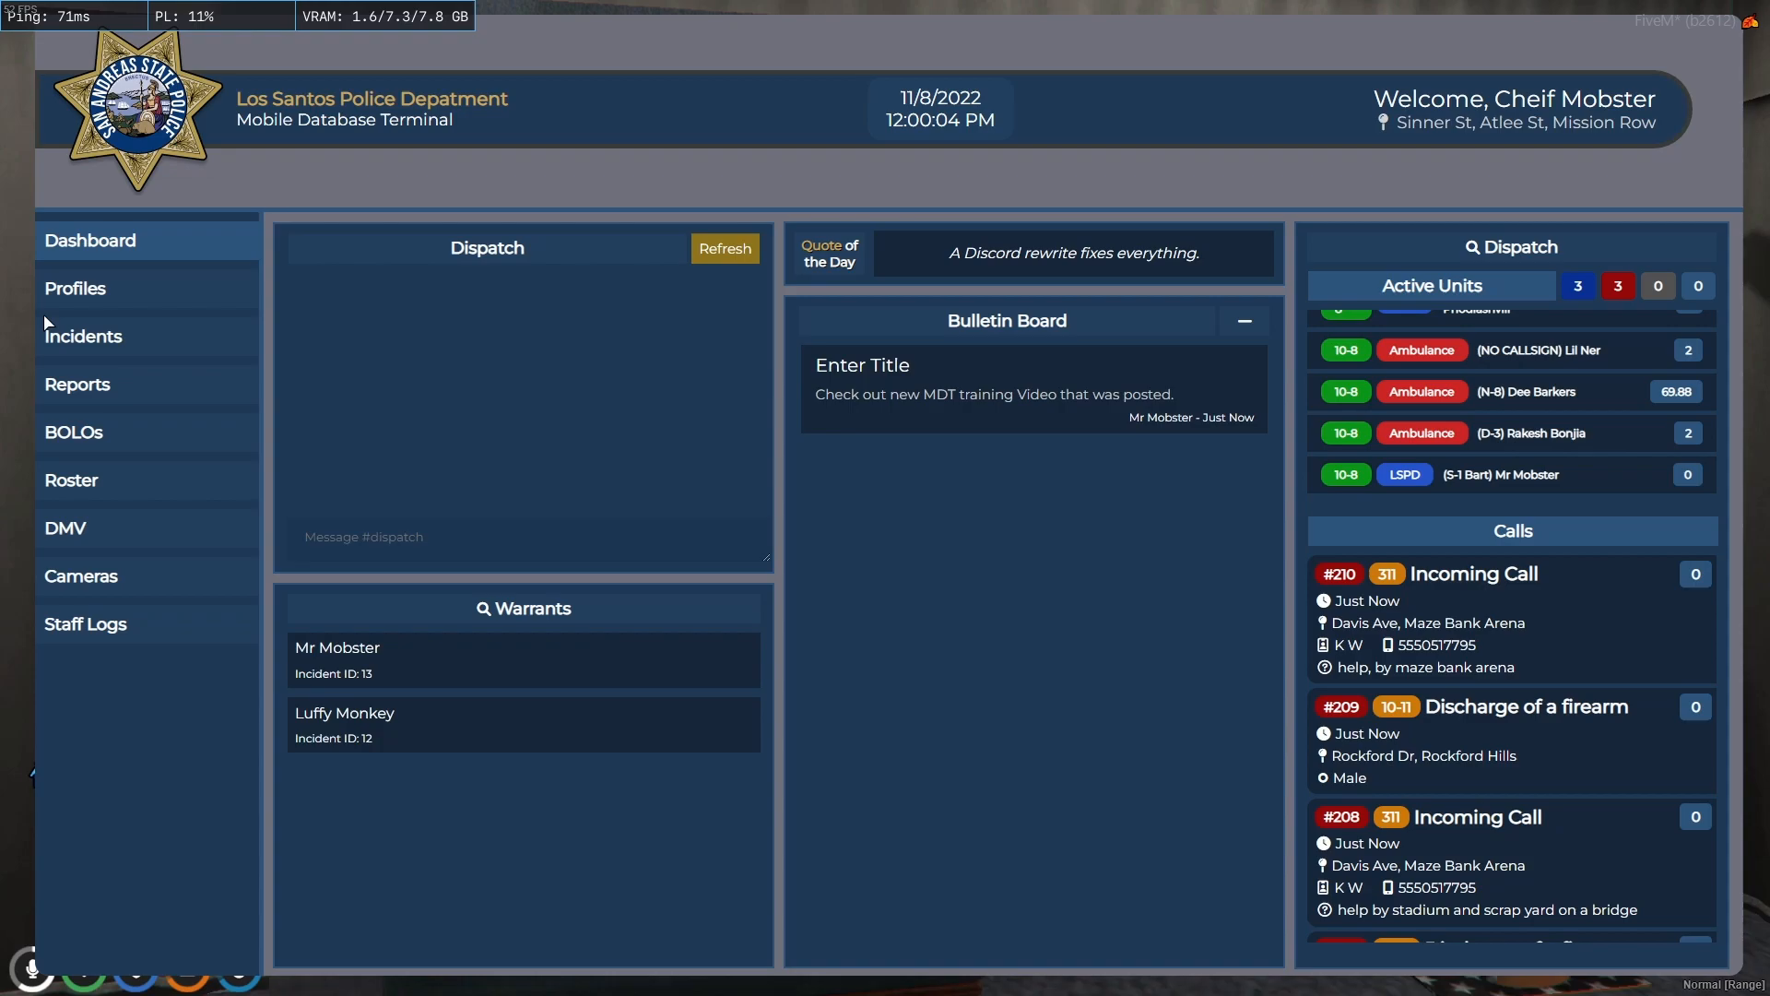
Search Profiles for 'Mr Mobster' and open his matching profile.
{"action": "left_click", "coordinate": [76, 288]}
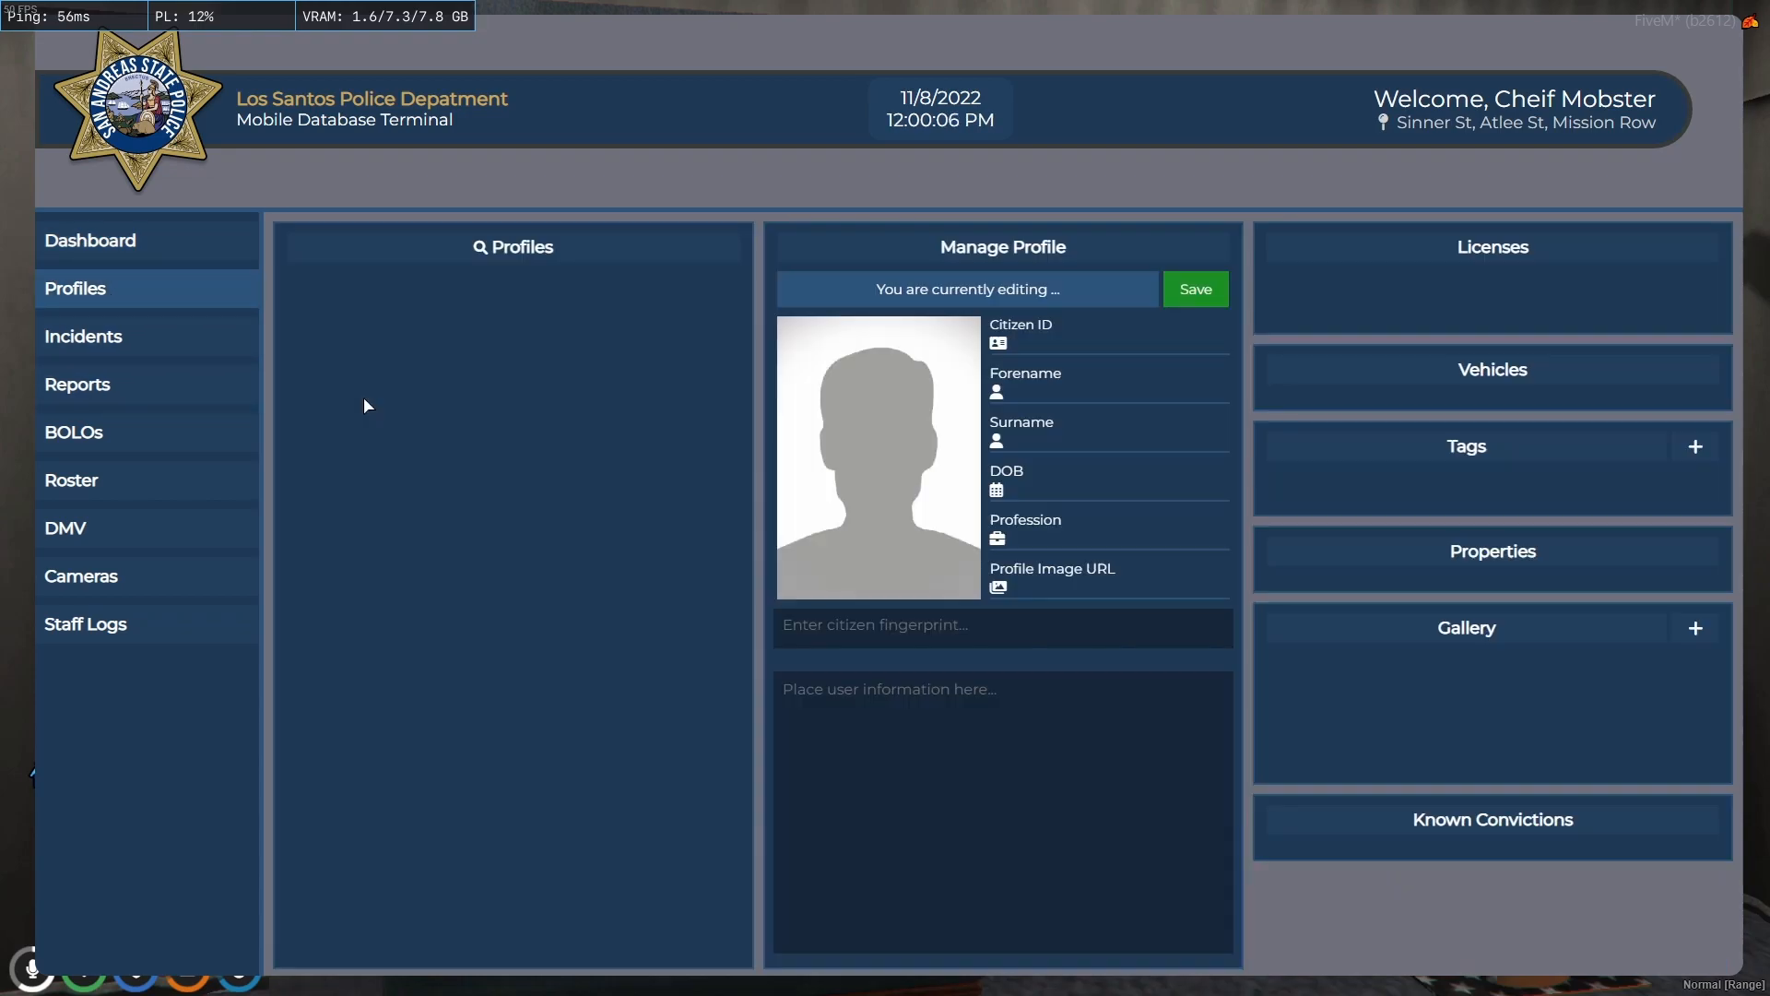
{"action": "left_click", "coordinate": [513, 247]}
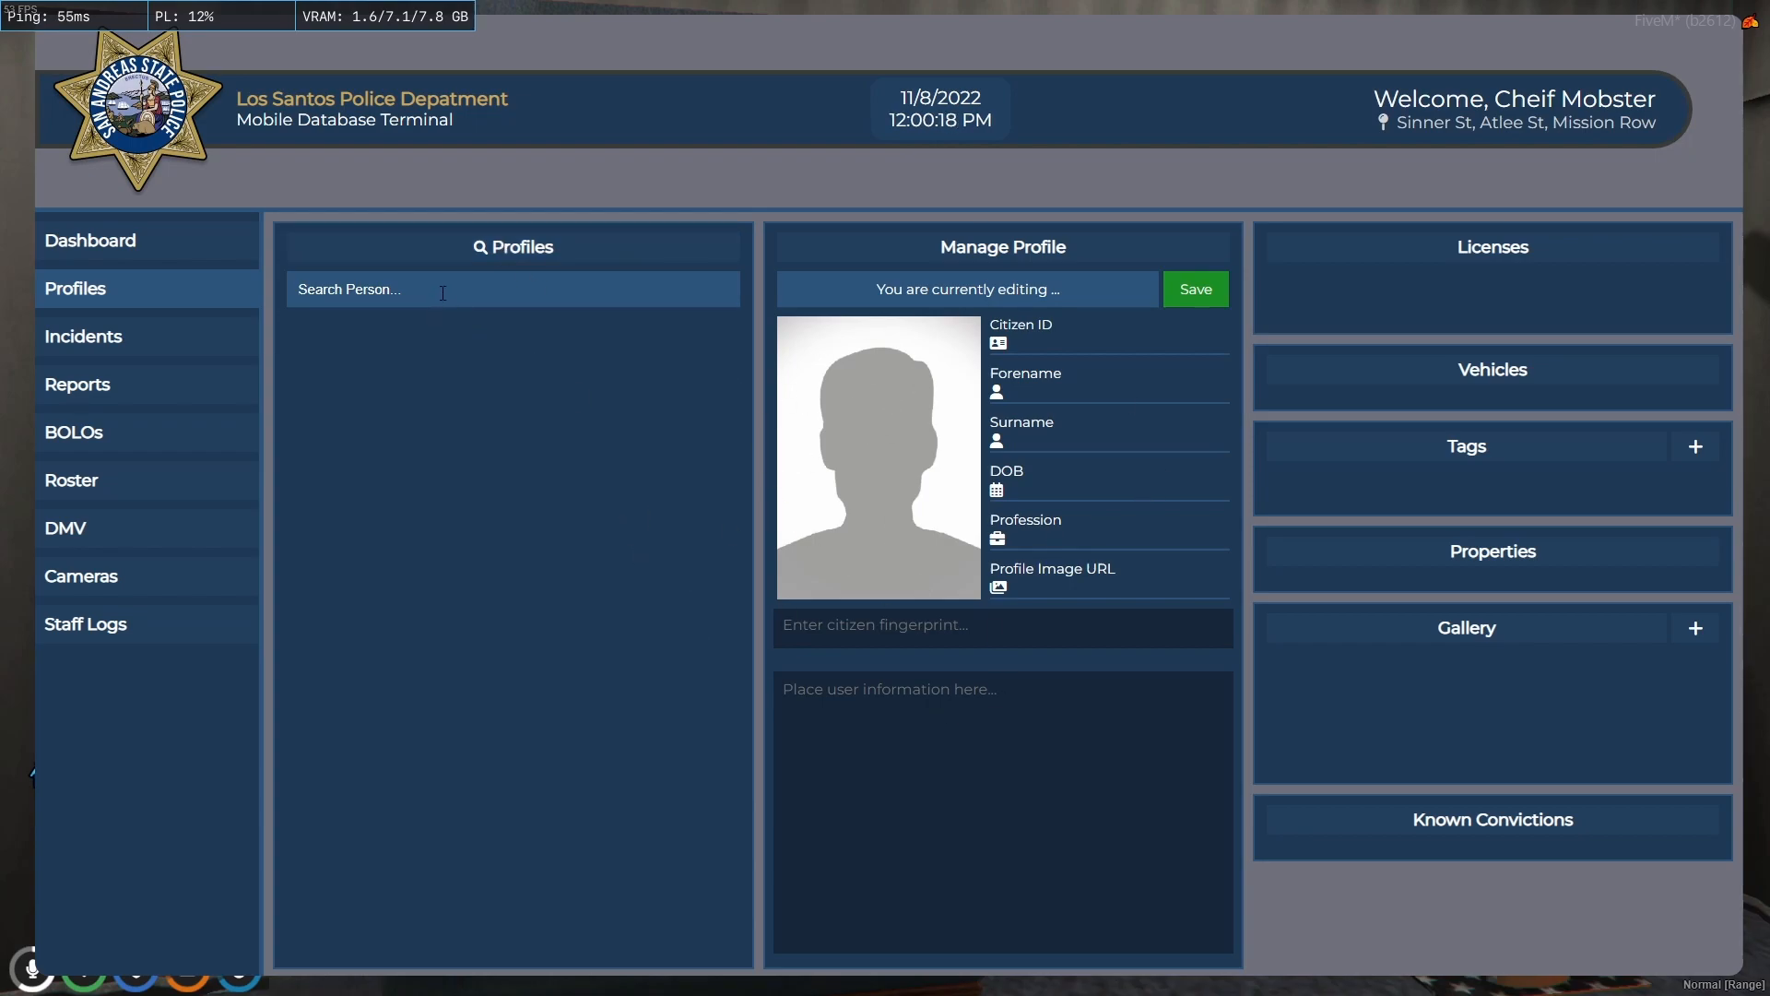
{"action": "type", "text": "Mr Mob"}
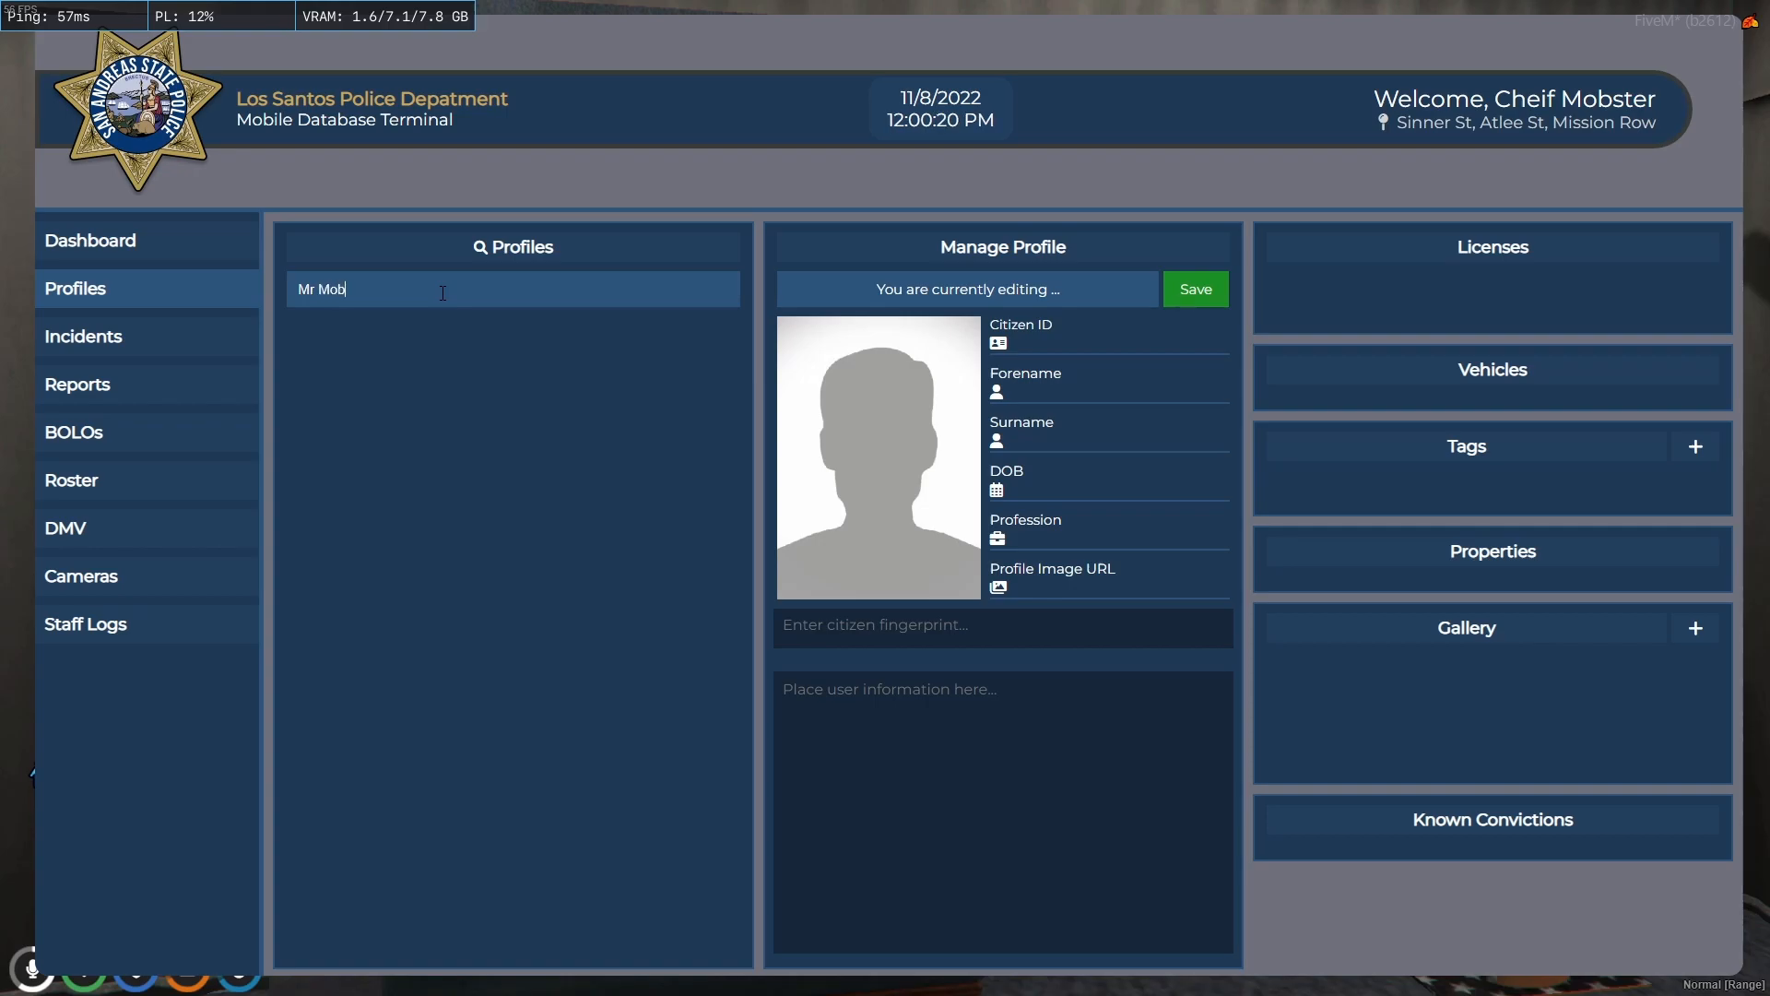
{"action": "type", "text": "ster"}
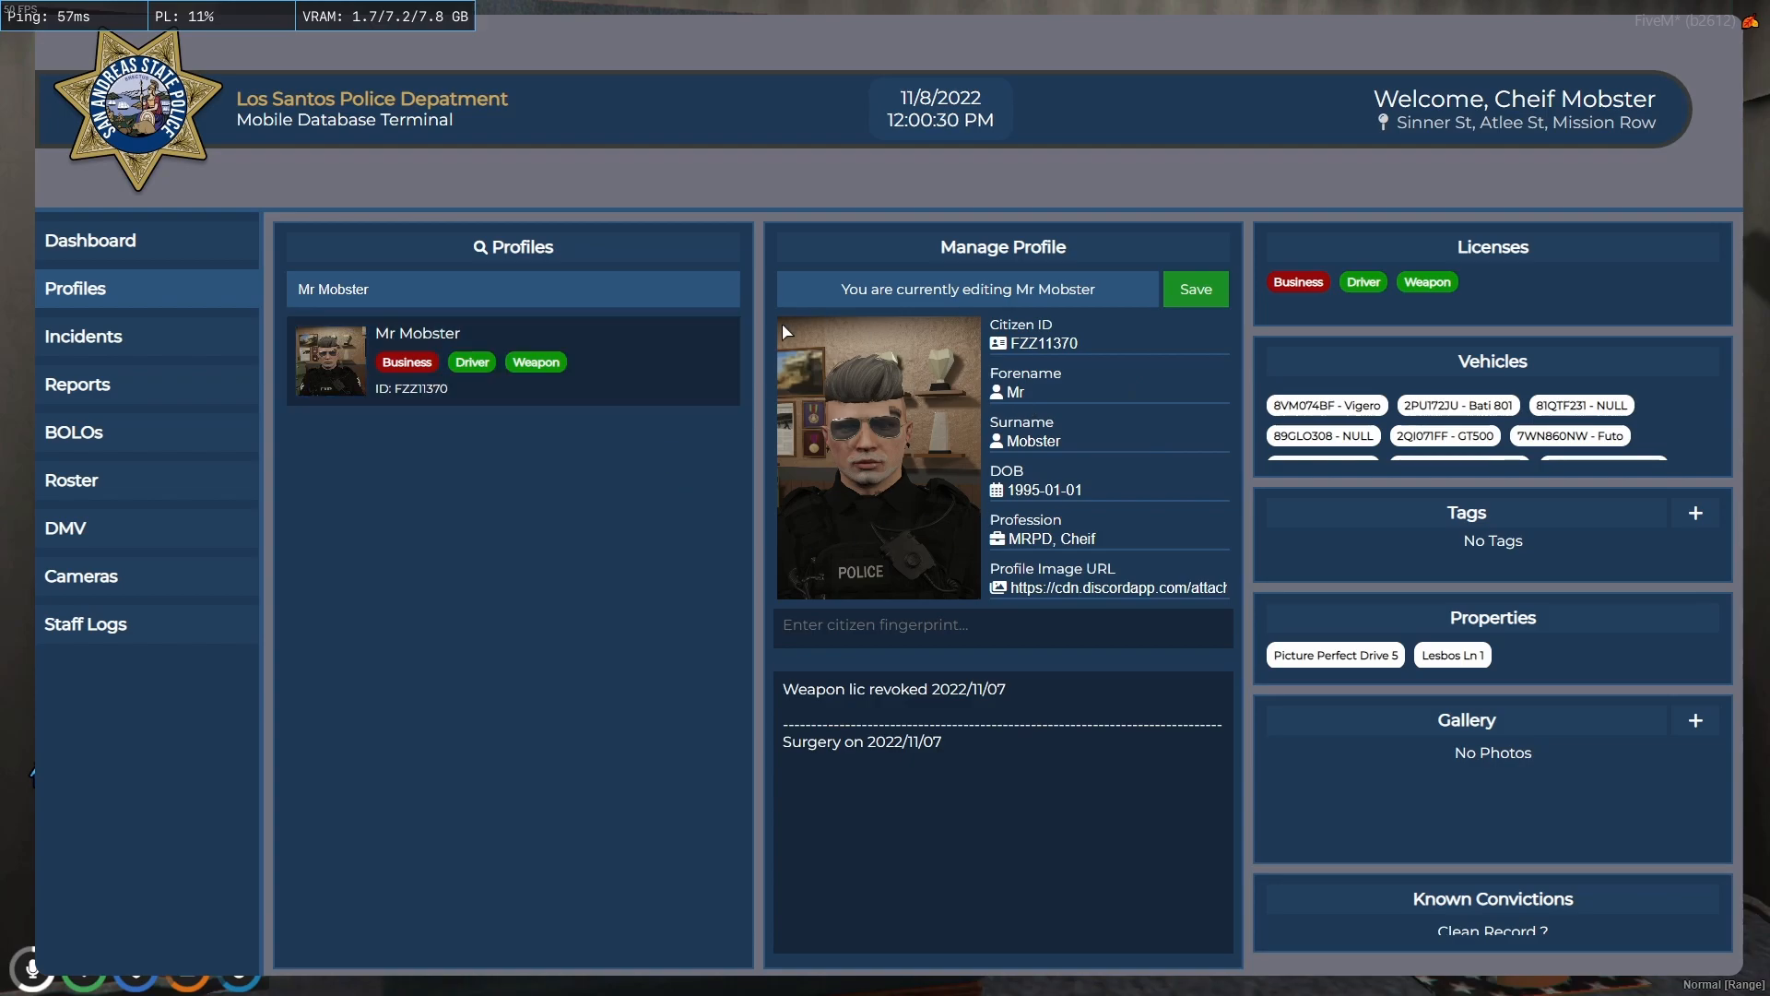
{"action": "mouse_move", "coordinate": [1474, 486]}
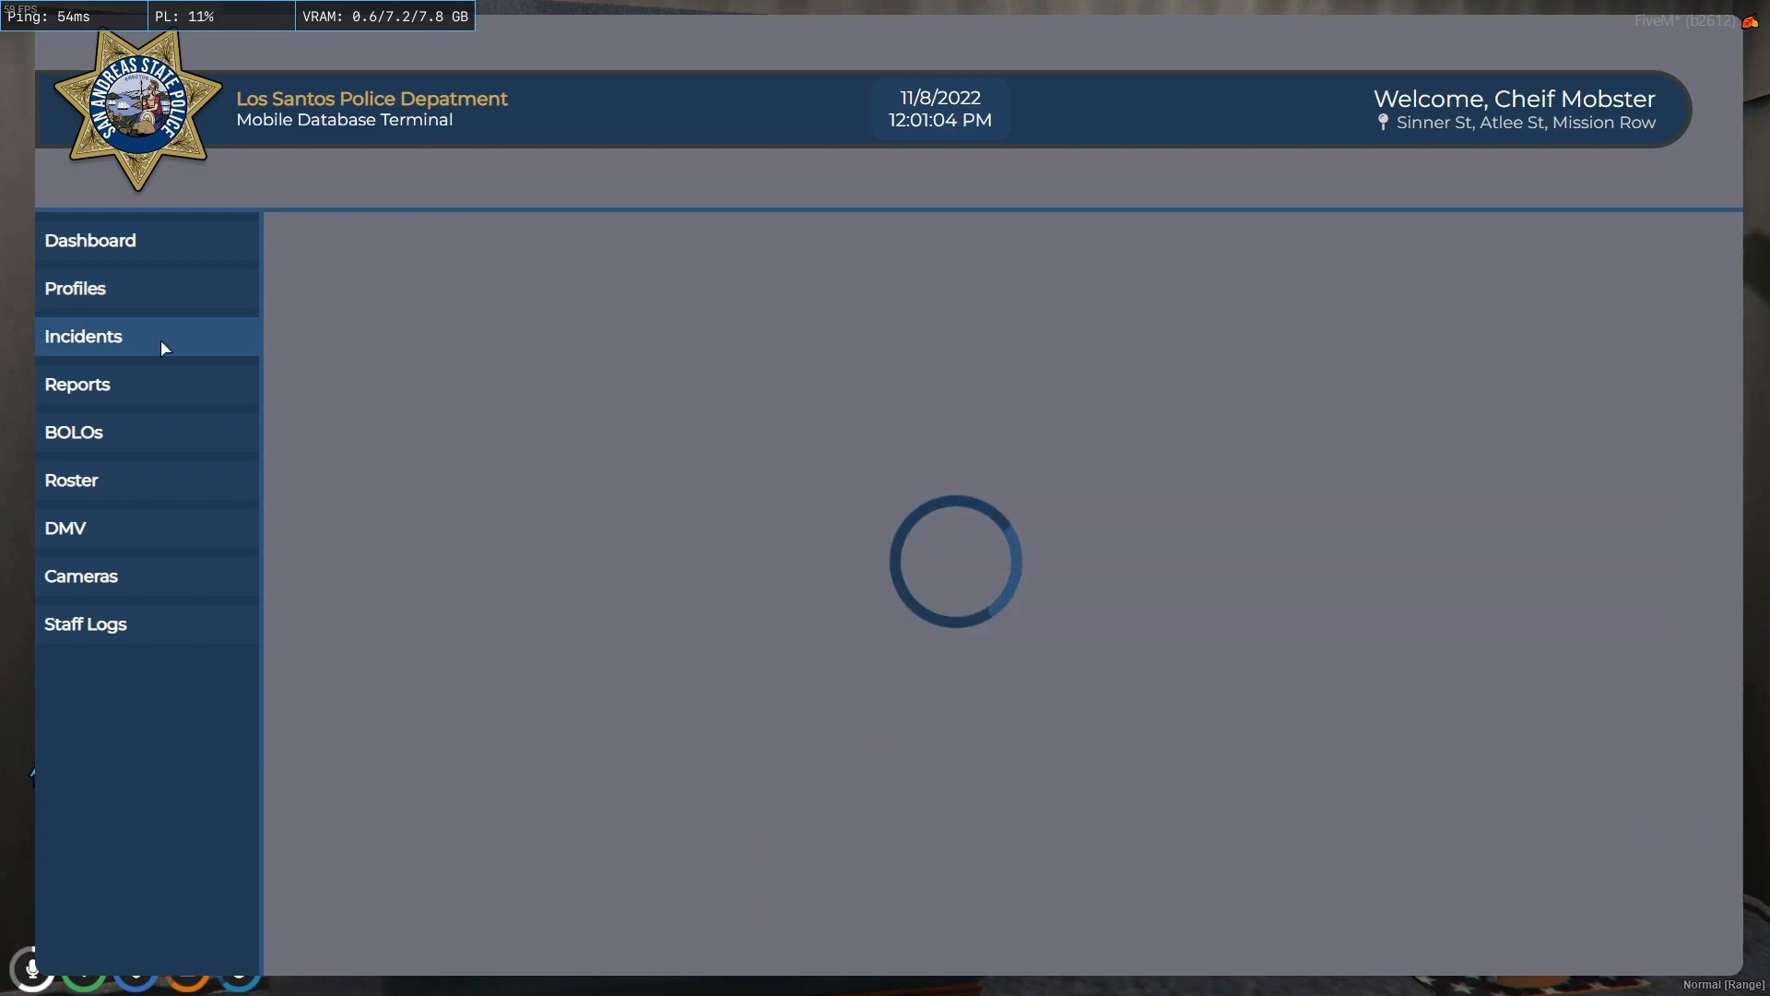
Create a new incident and title it 'Mr Mobster - Test - 11/8/2022'.
{"action": "left_click", "coordinate": [82, 336]}
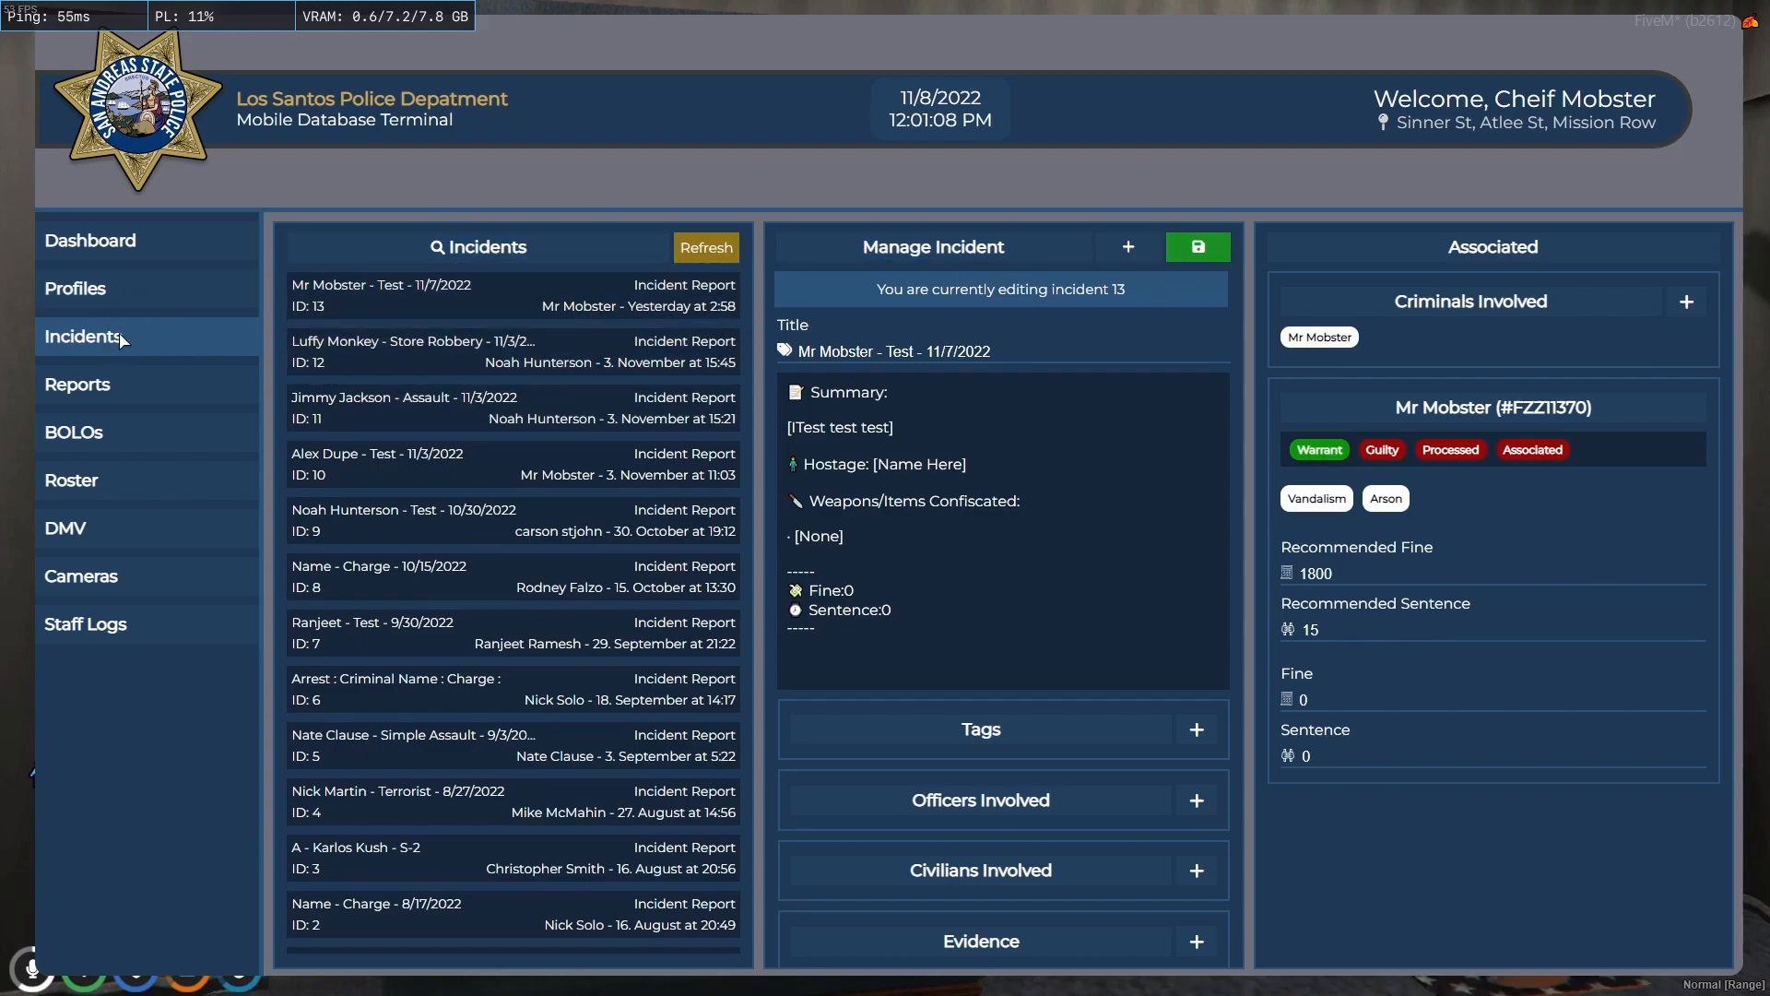
{"action": "left_click", "coordinate": [1125, 246]}
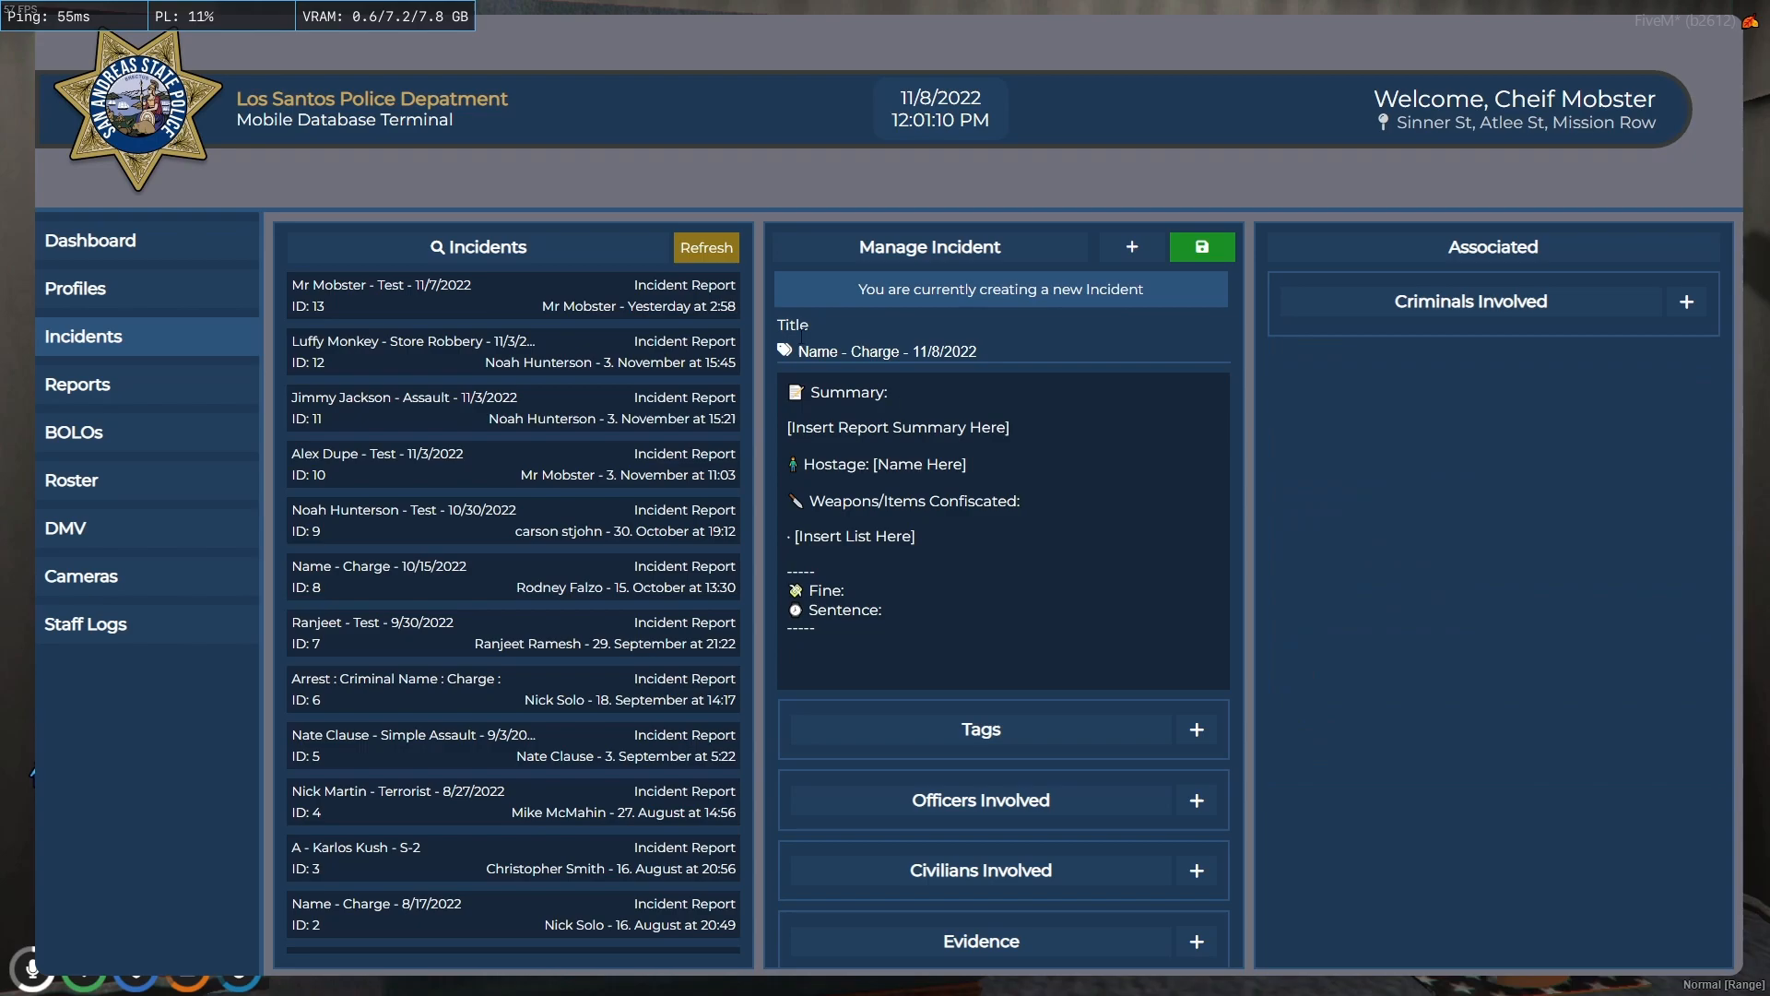
{"action": "double_click", "coordinate": [814, 352]}
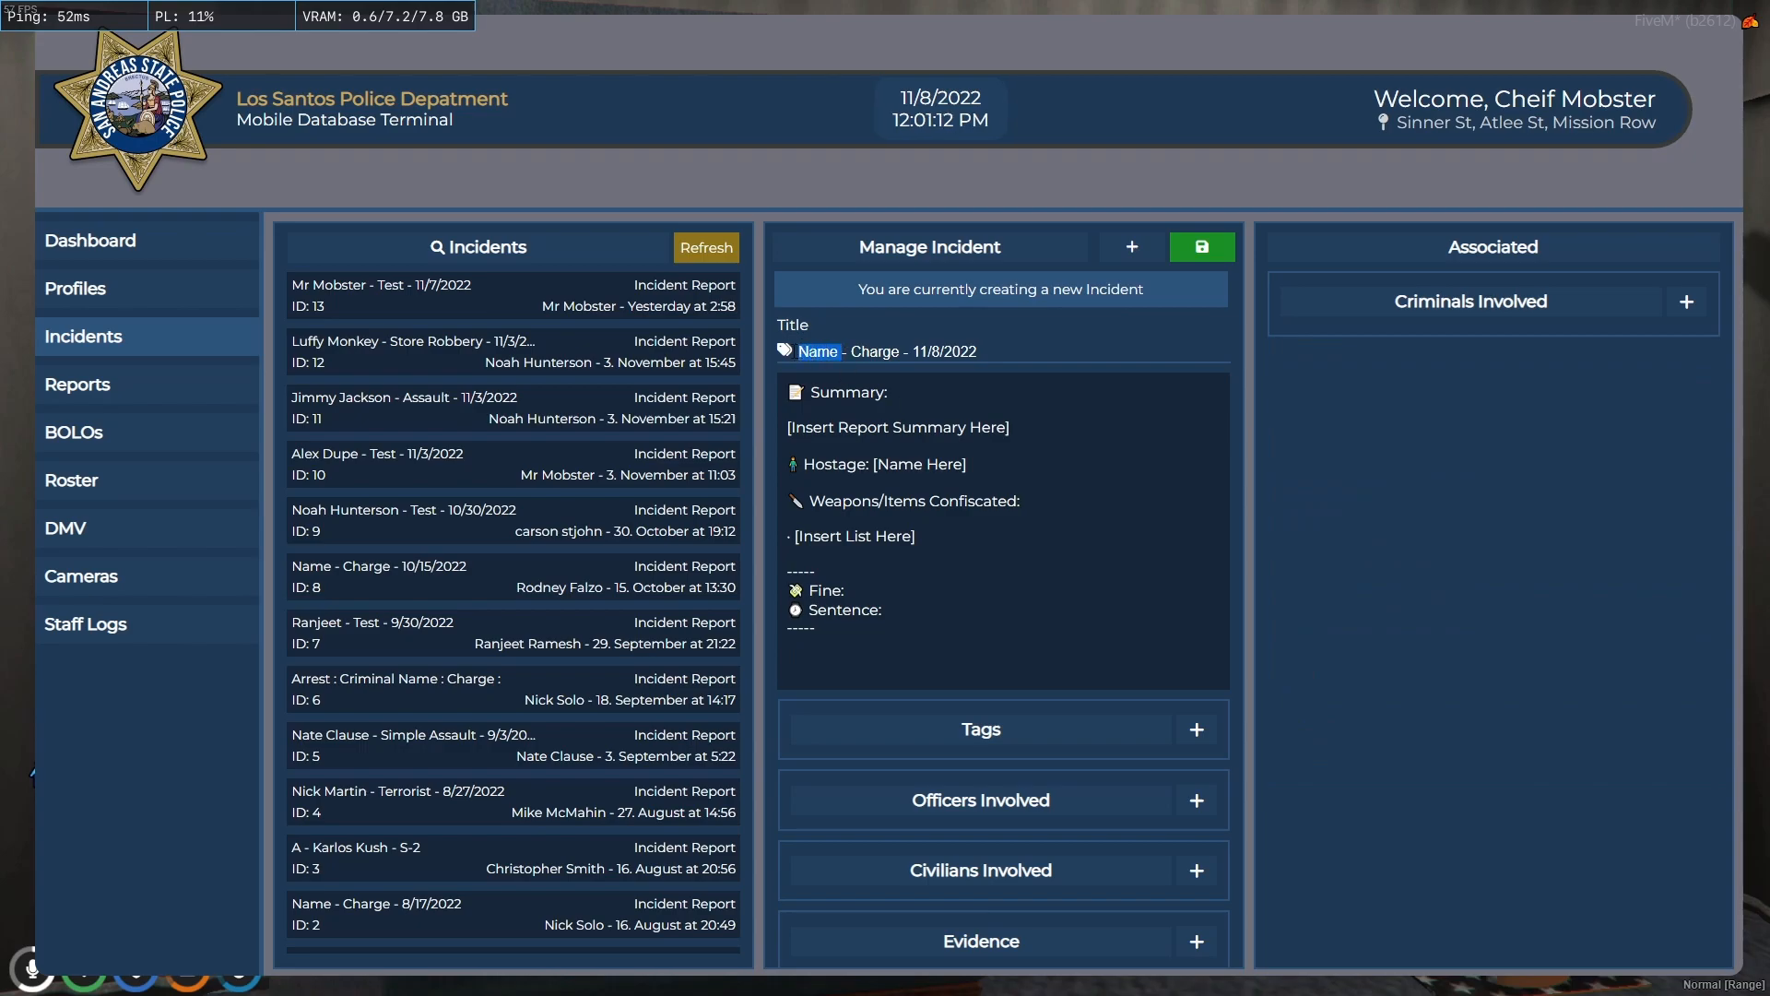
{"action": "type", "text": "Mr Mobster"}
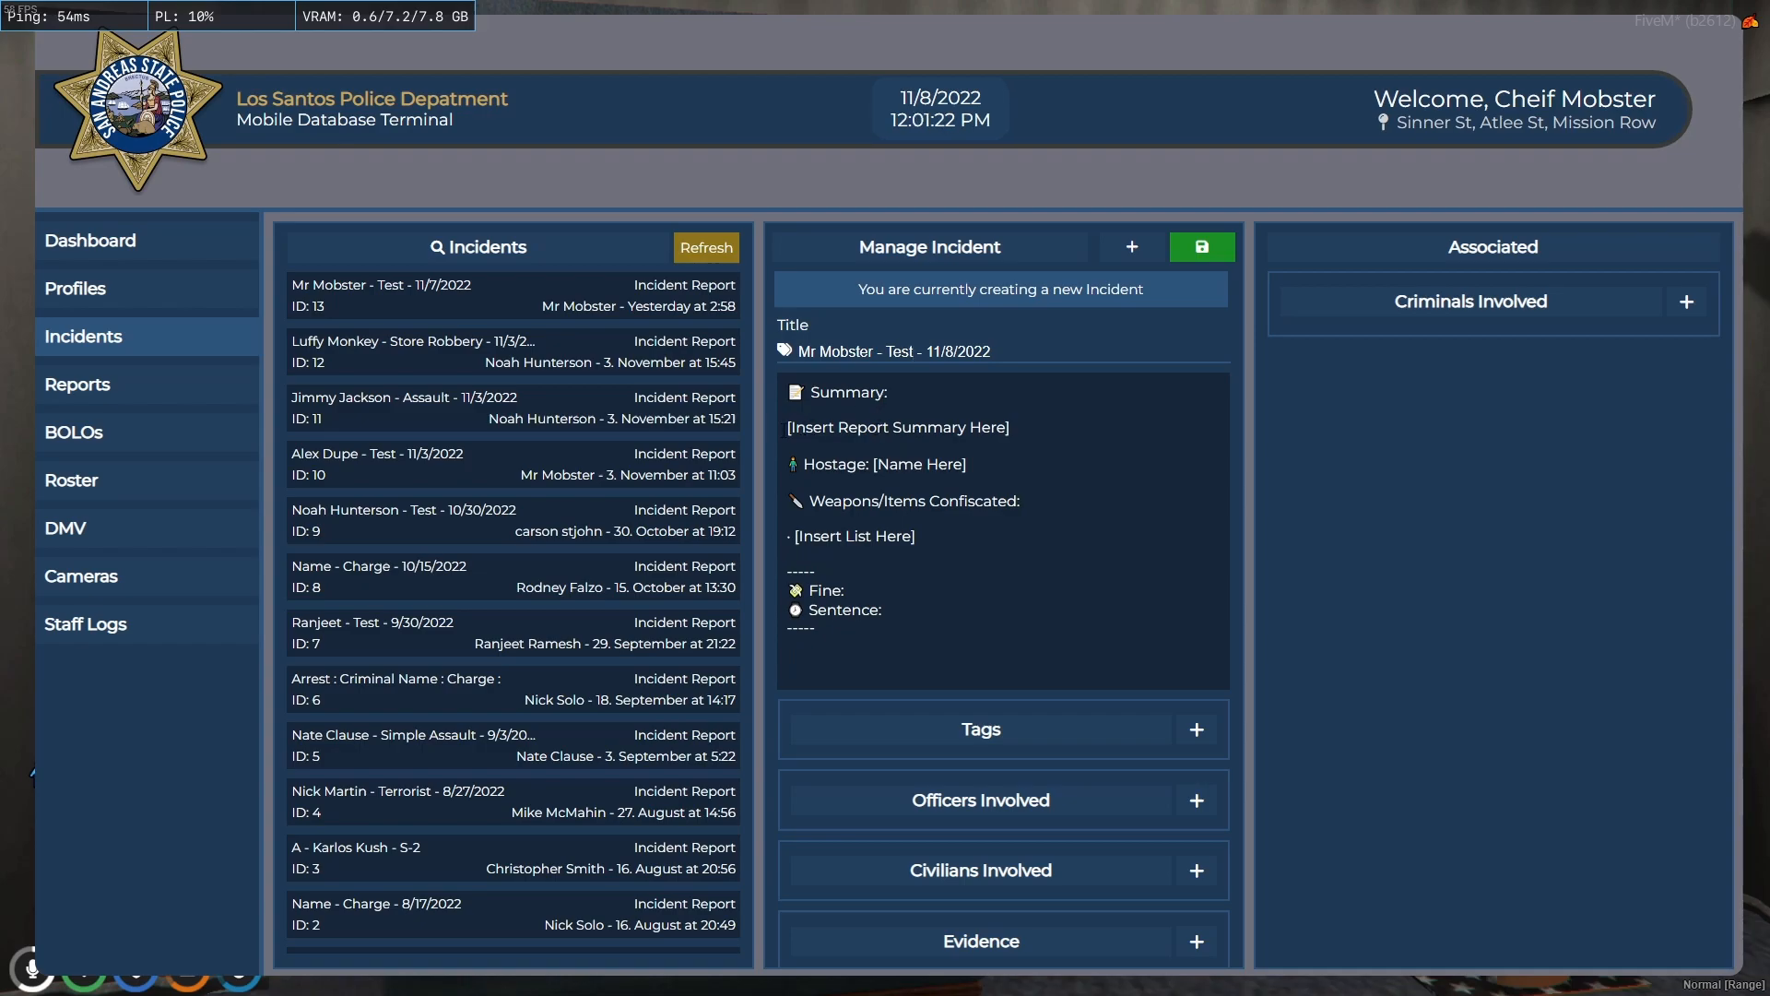
Replace the summary placeholder with '[Guide]', delete the Hostage line and select the Sentence line.
{"action": "double_click", "coordinate": [896, 427]}
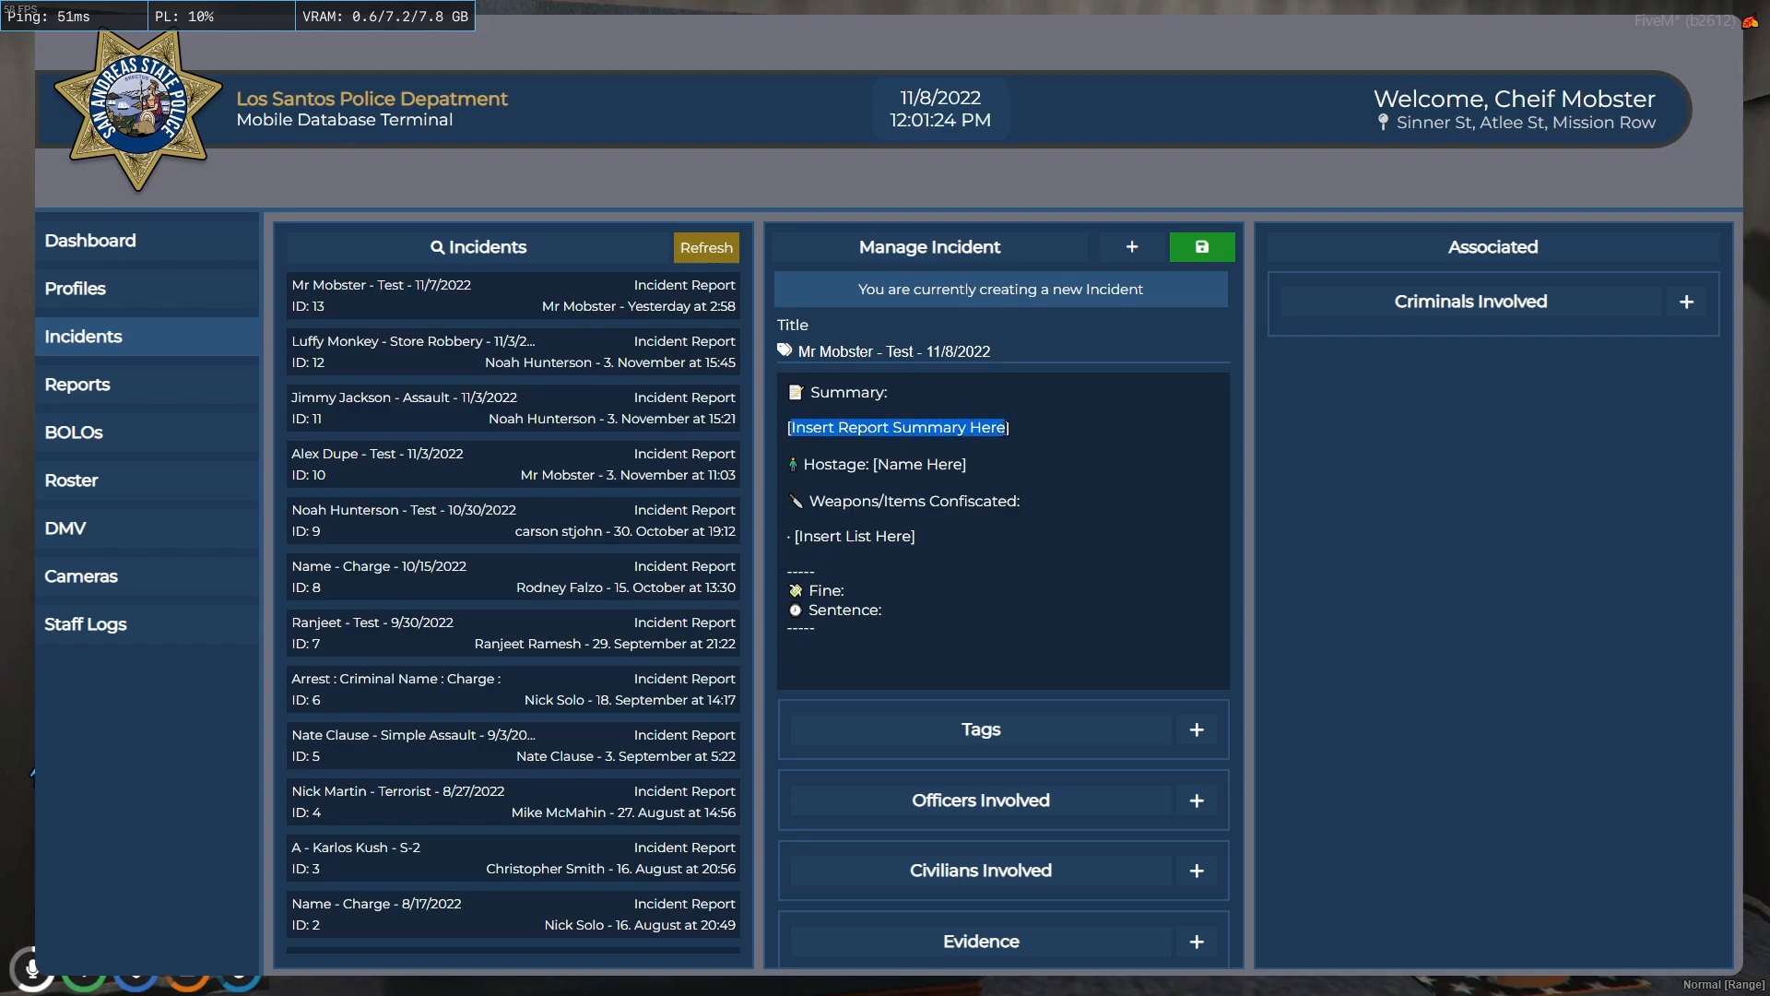
{"action": "type", "text": "[Guide]"}
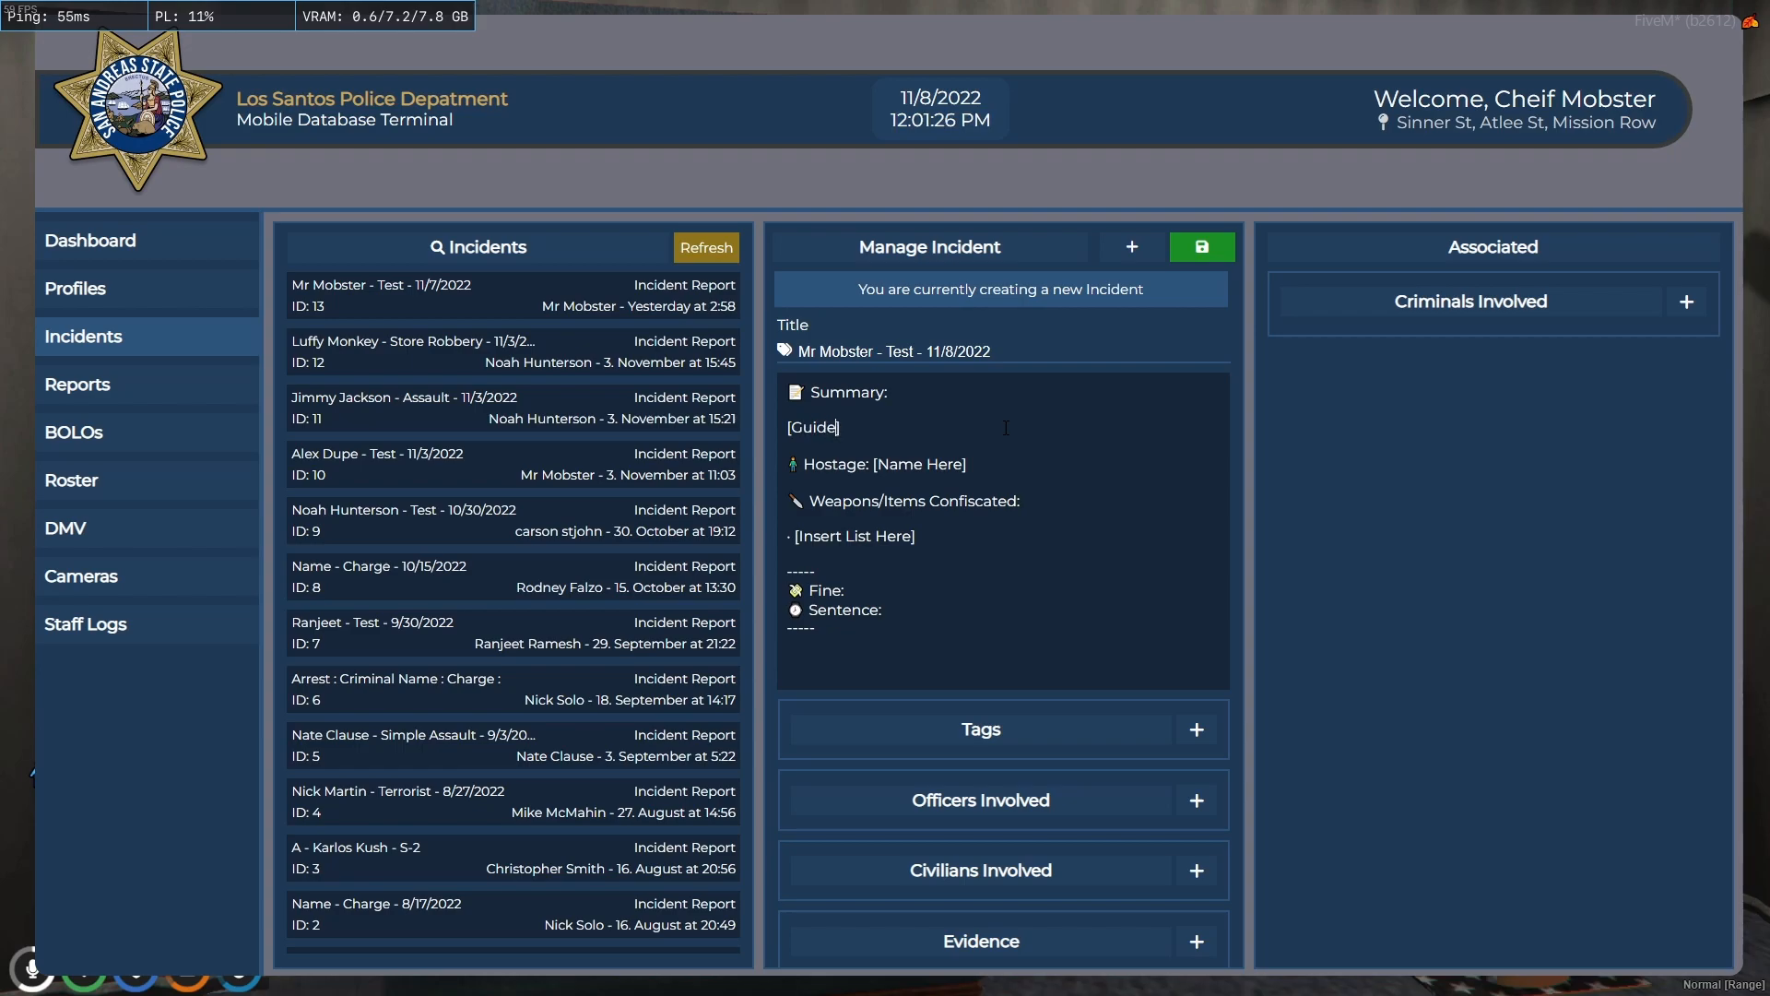
{"action": "double_click", "coordinate": [891, 464]}
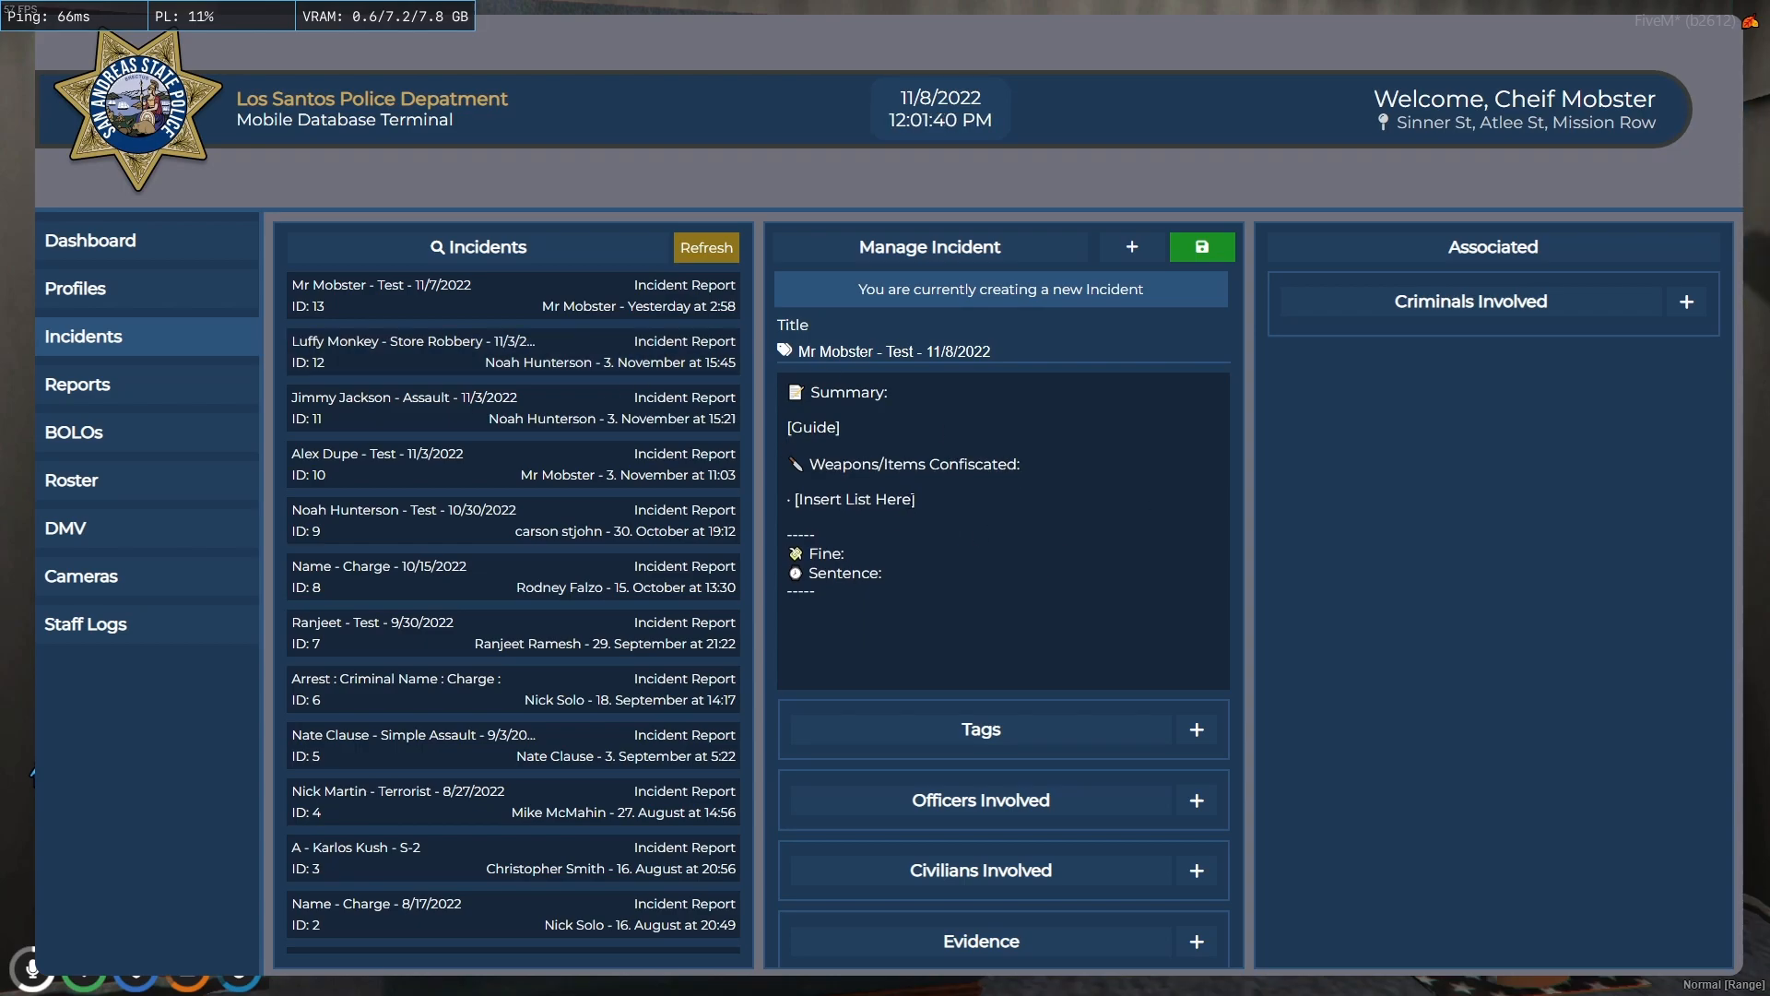
{"action": "double_click", "coordinate": [852, 499]}
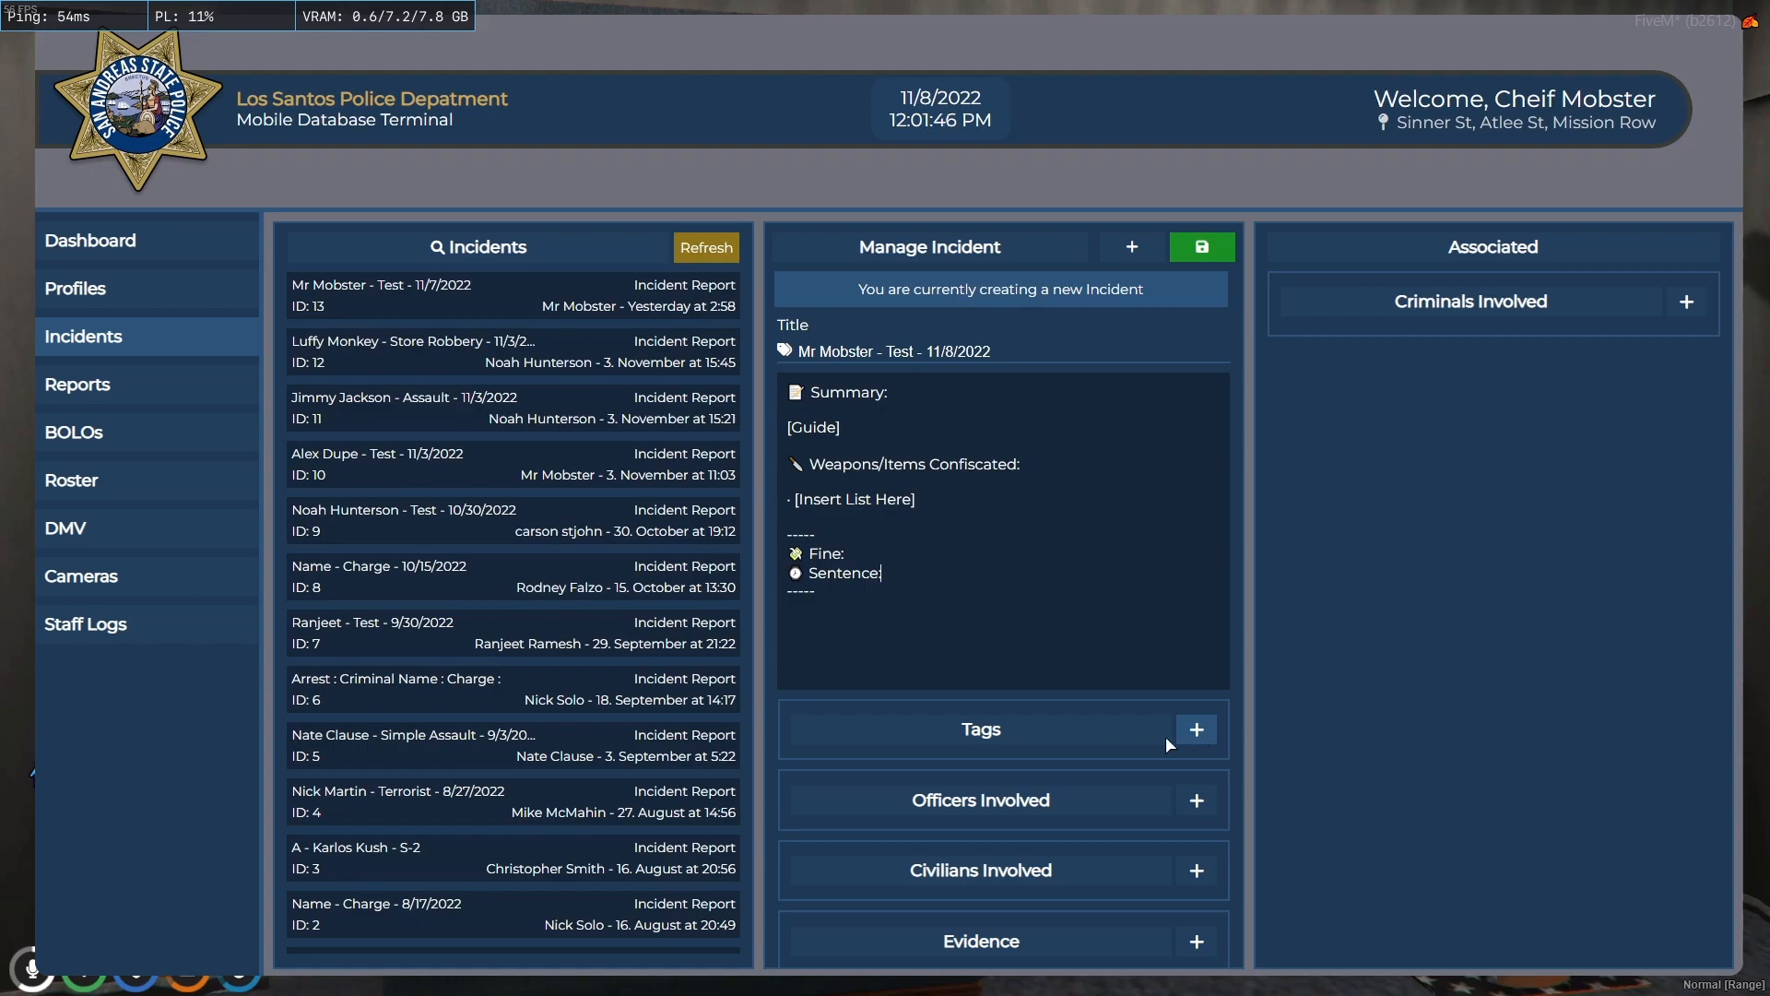
Add a tag, an officer, civilian mr mobster and a blank evidence entry to the incident.
{"action": "left_click", "coordinate": [1196, 729]}
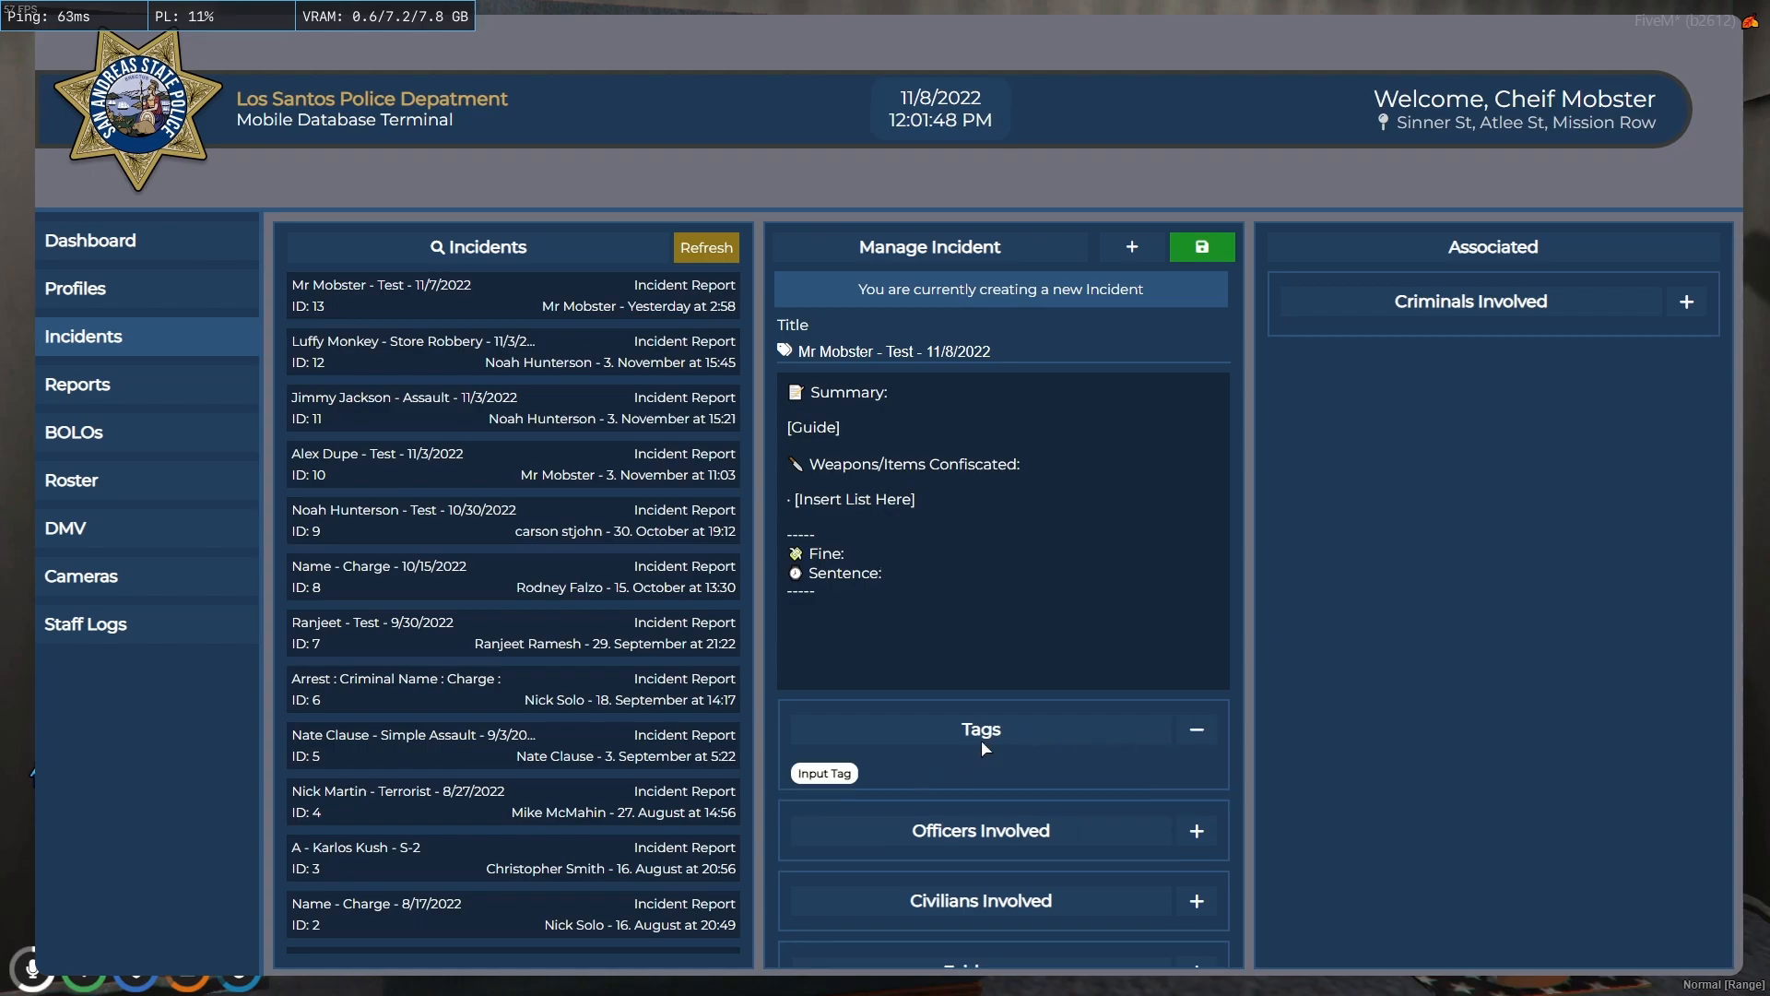
{"action": "scroll", "scroll_direction": "down", "scroll_amount": 3}
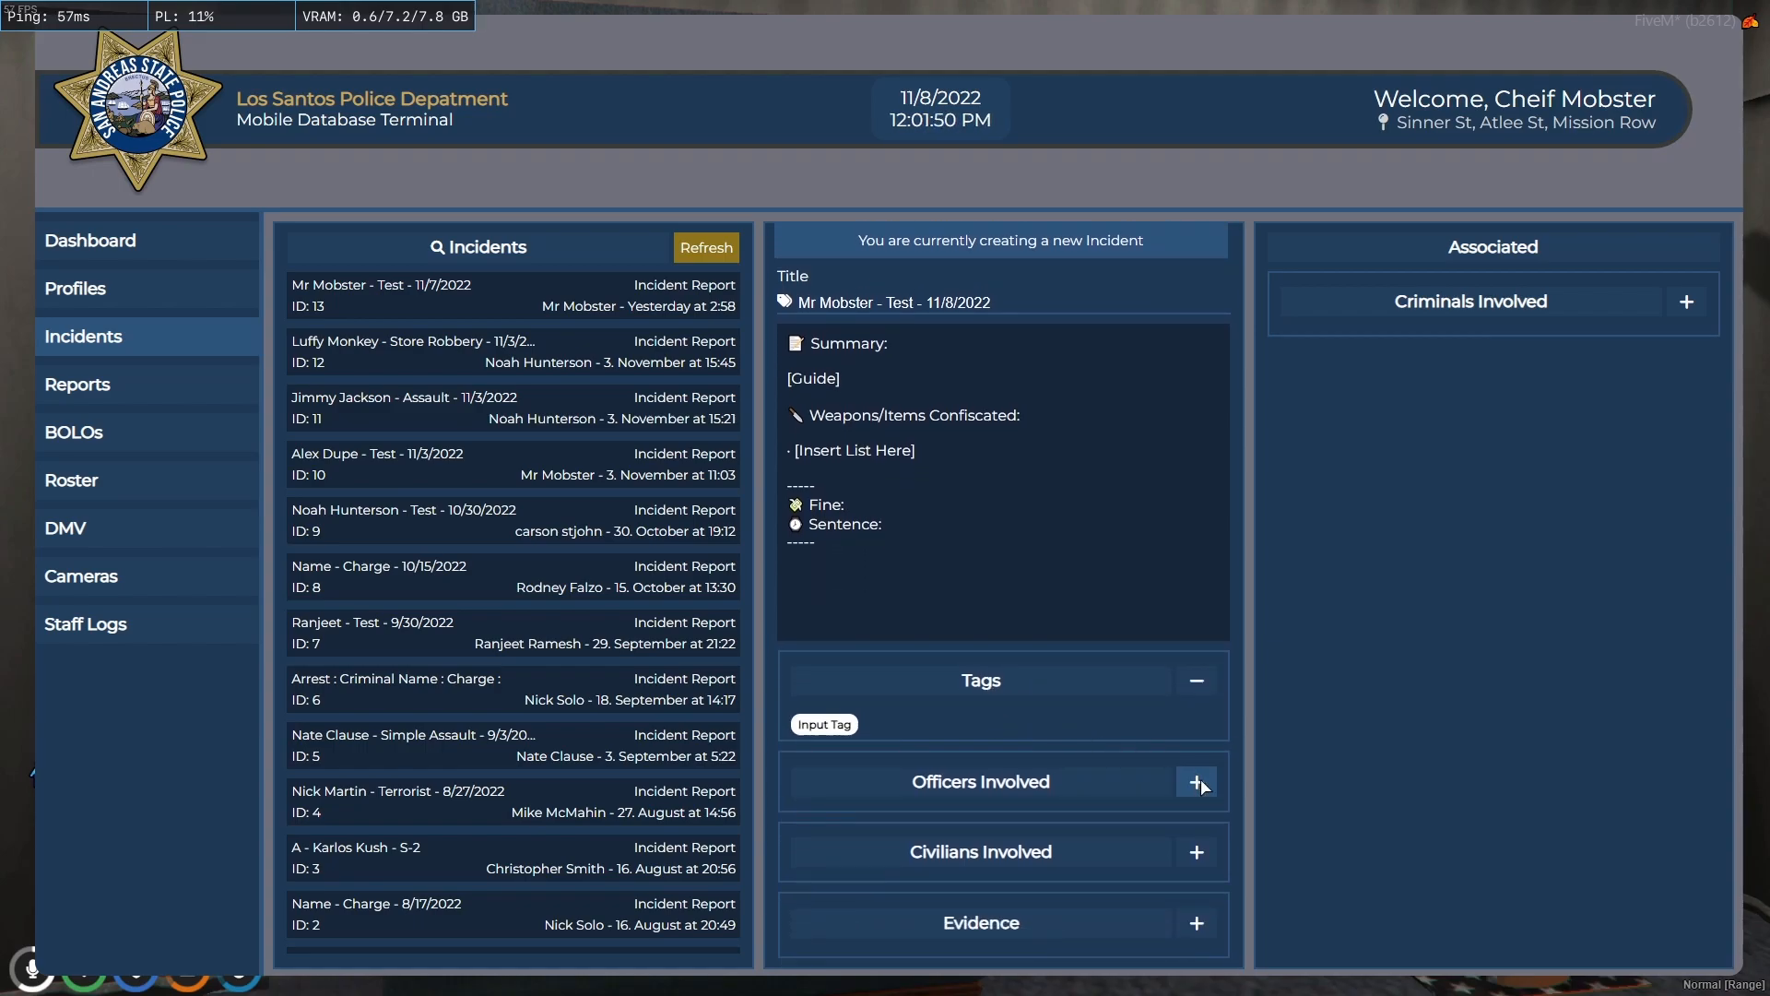
{"action": "left_click", "coordinate": [1195, 781]}
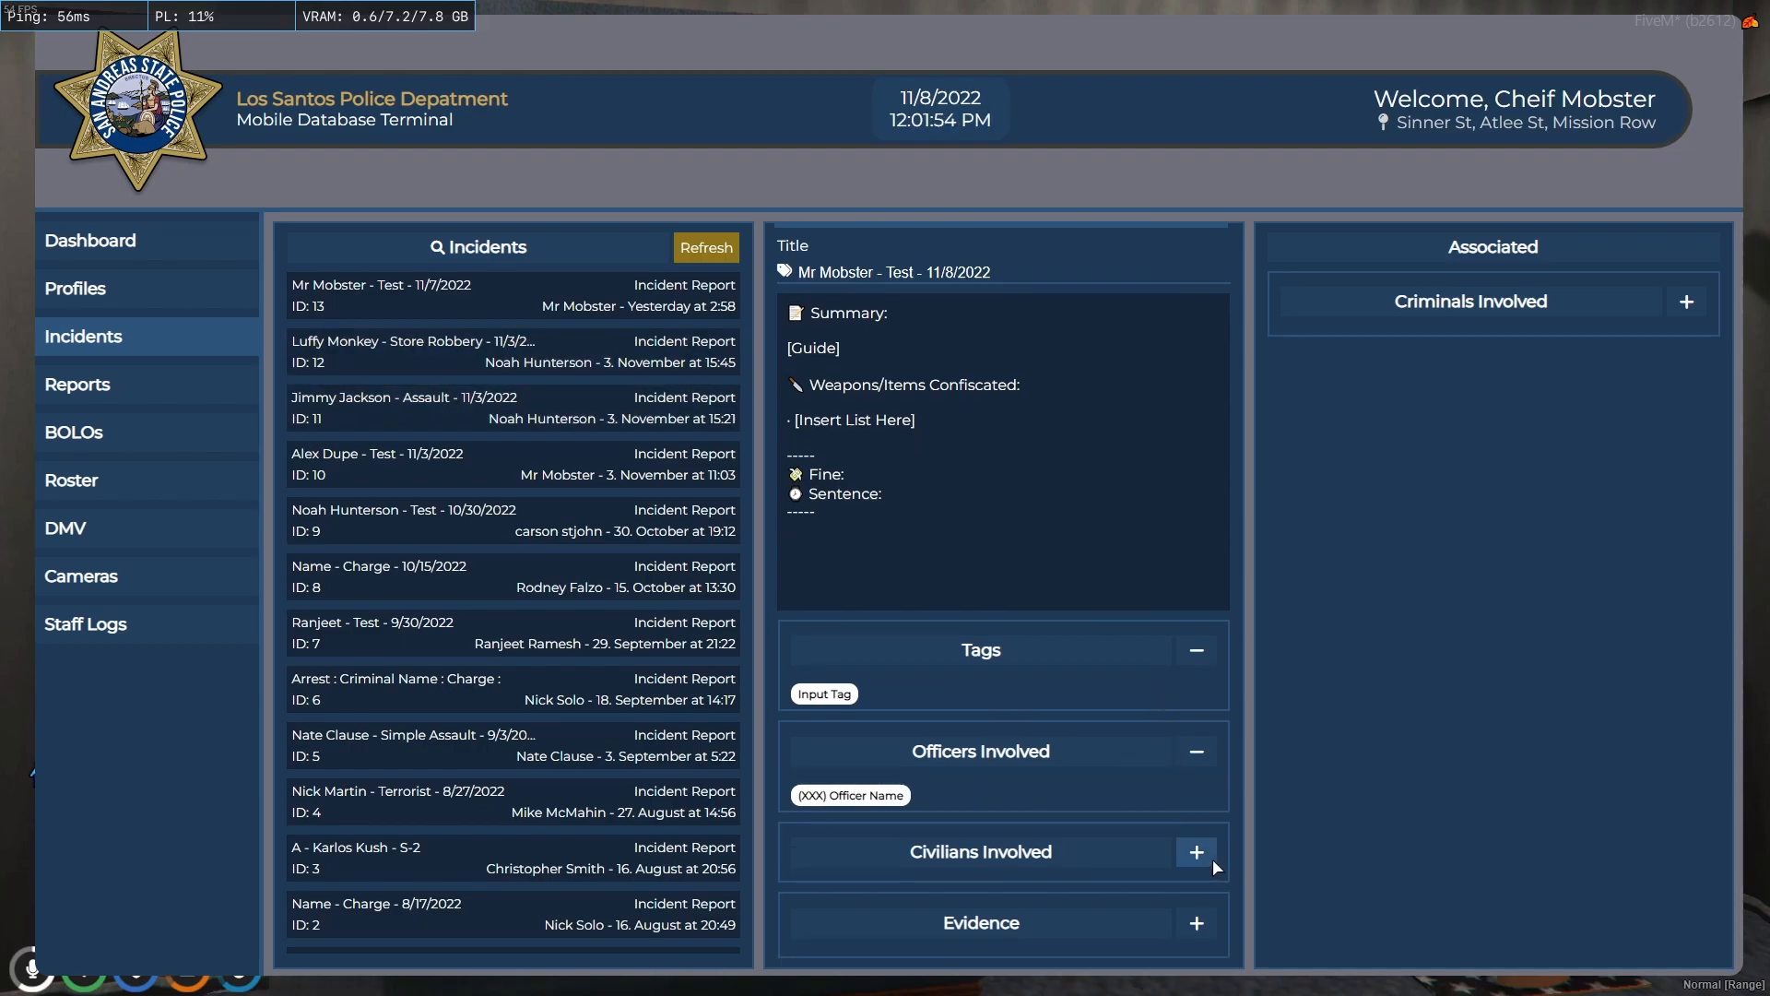
{"action": "left_click", "coordinate": [1195, 851]}
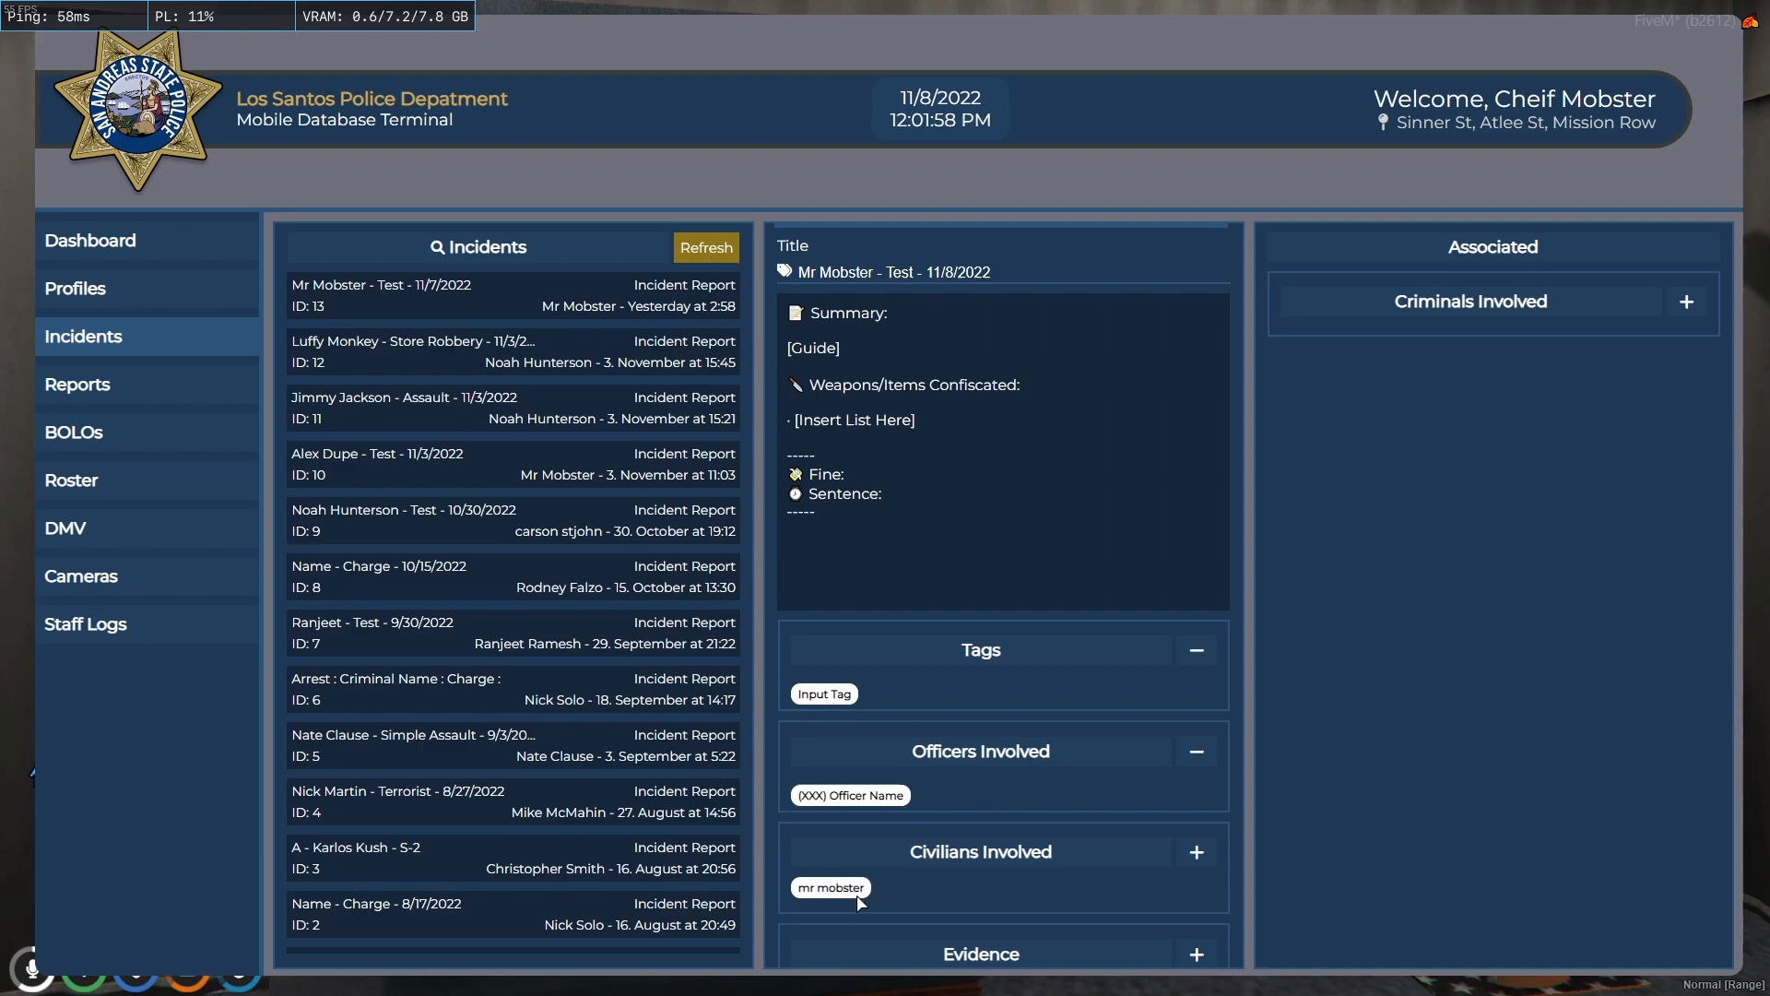
{"action": "left_click", "coordinate": [1194, 952]}
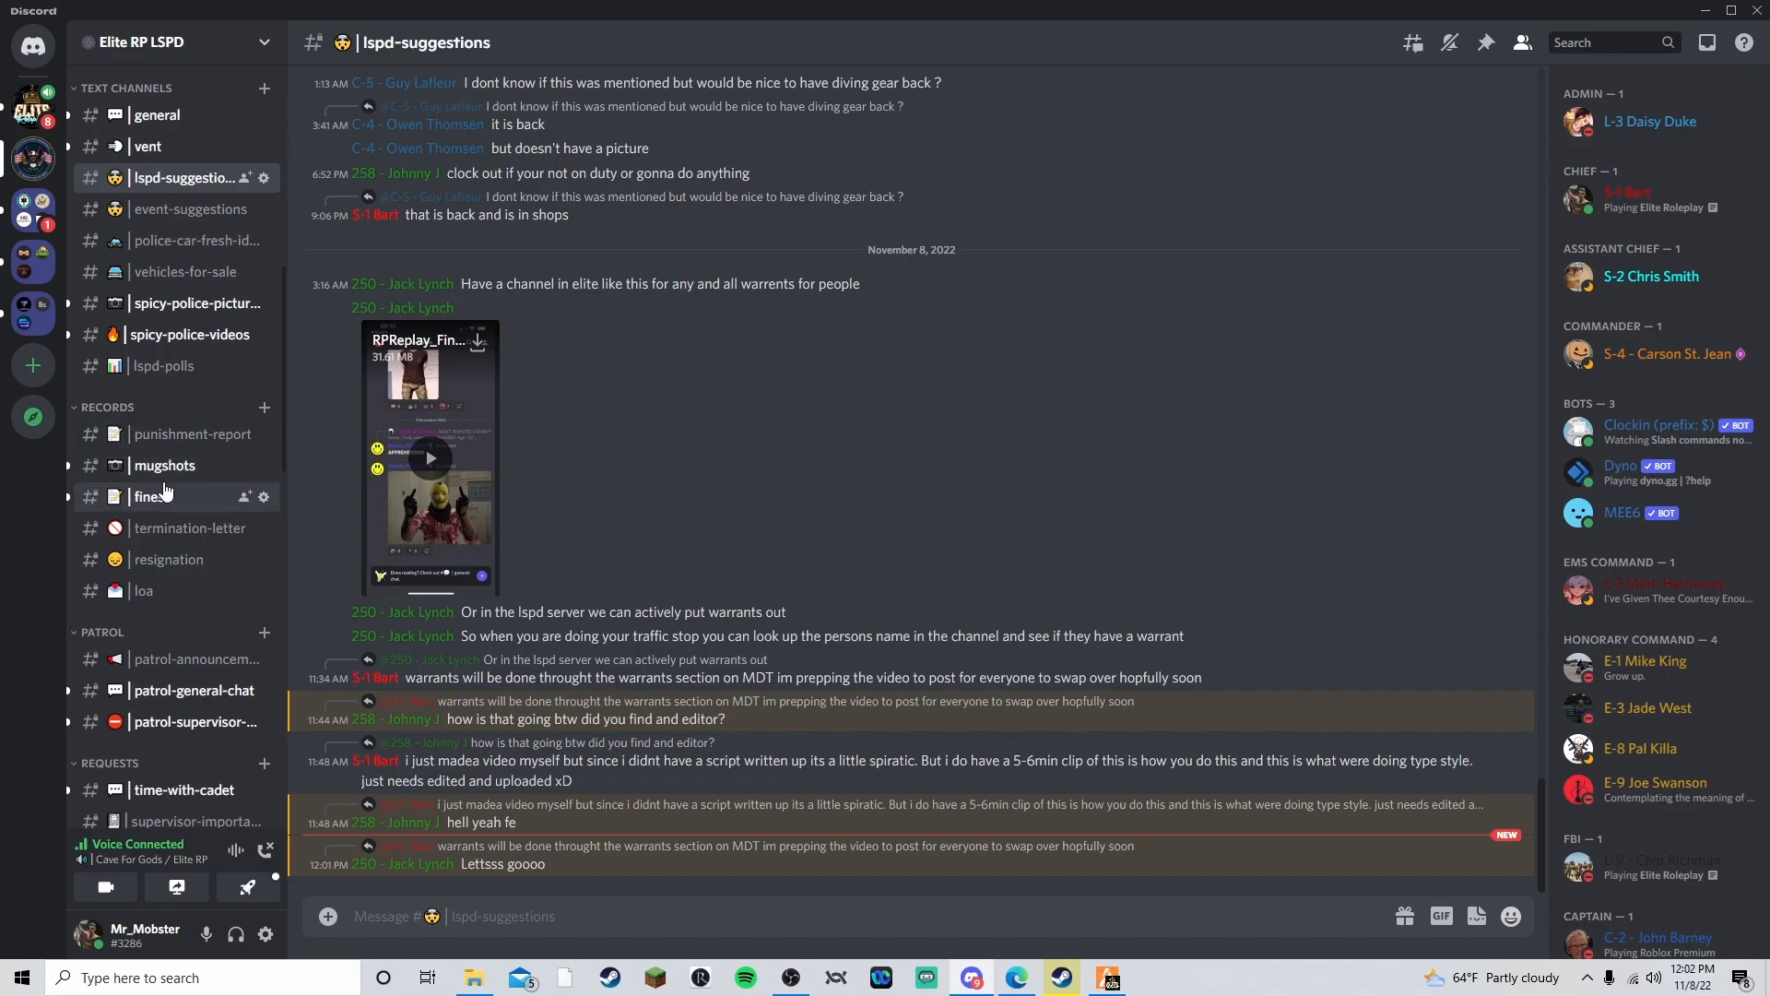
Copy the link of the first mugshot image in Discord's #mugshots channel.
{"action": "left_click", "coordinate": [165, 464]}
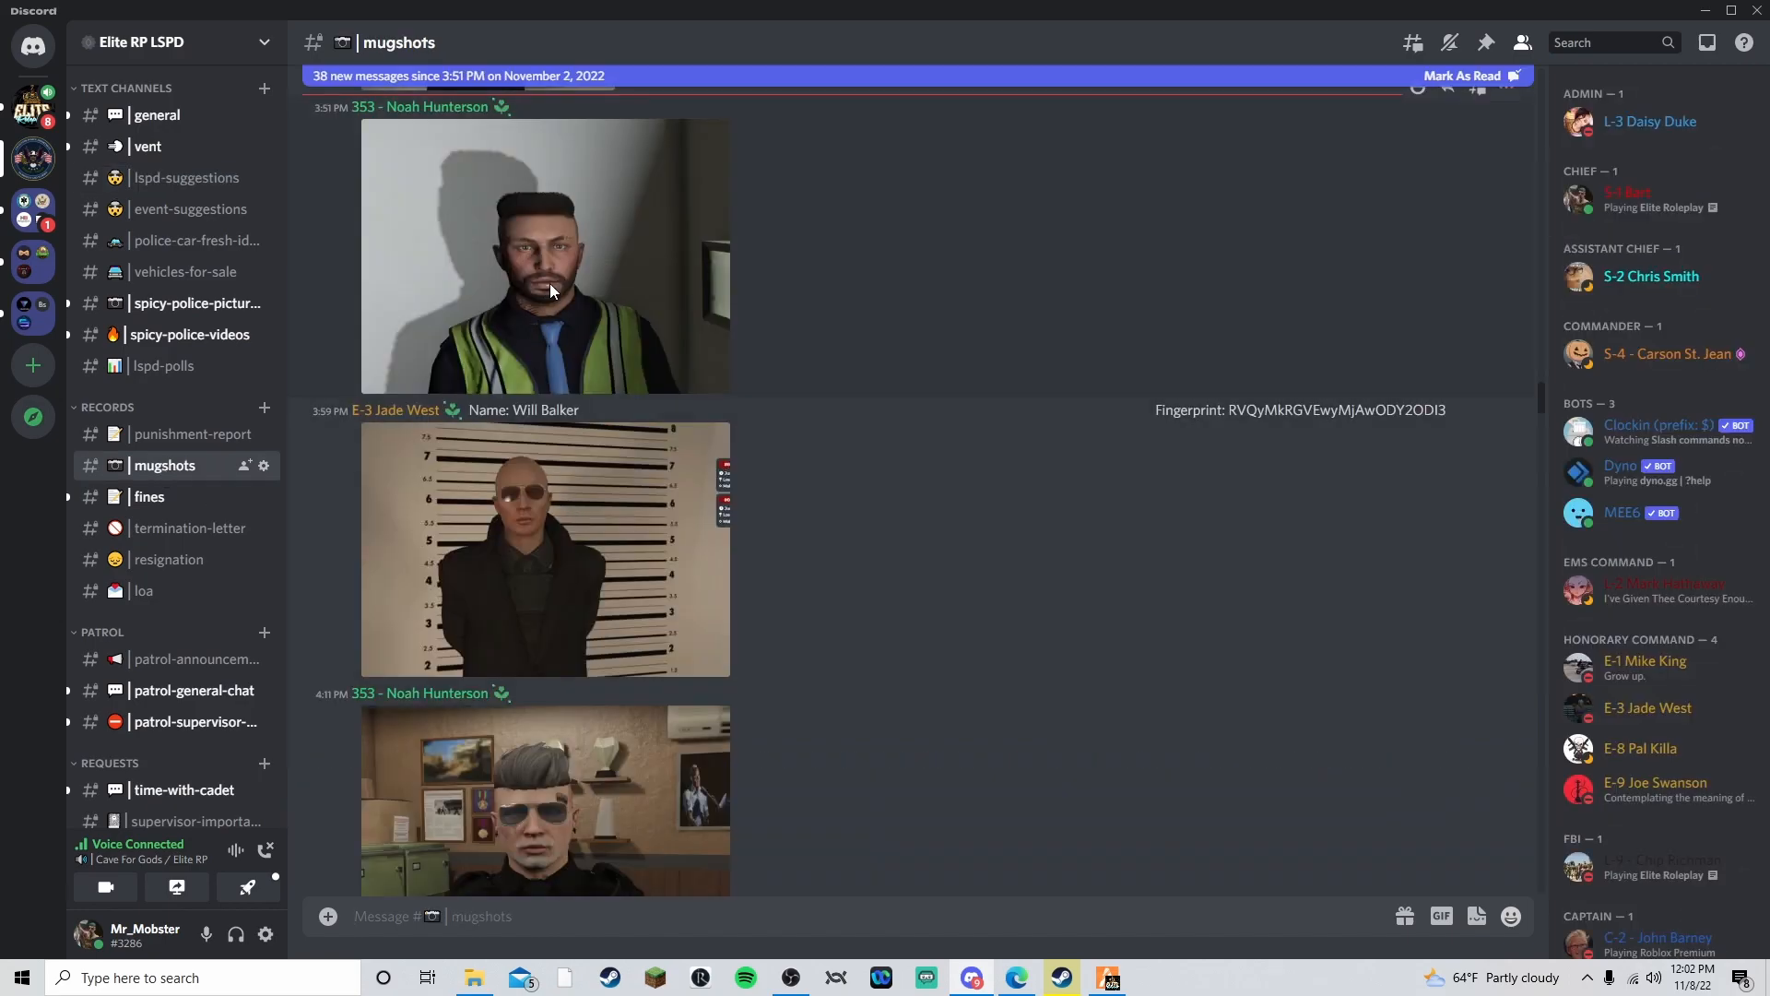
{"action": "right_click", "coordinate": [545, 550]}
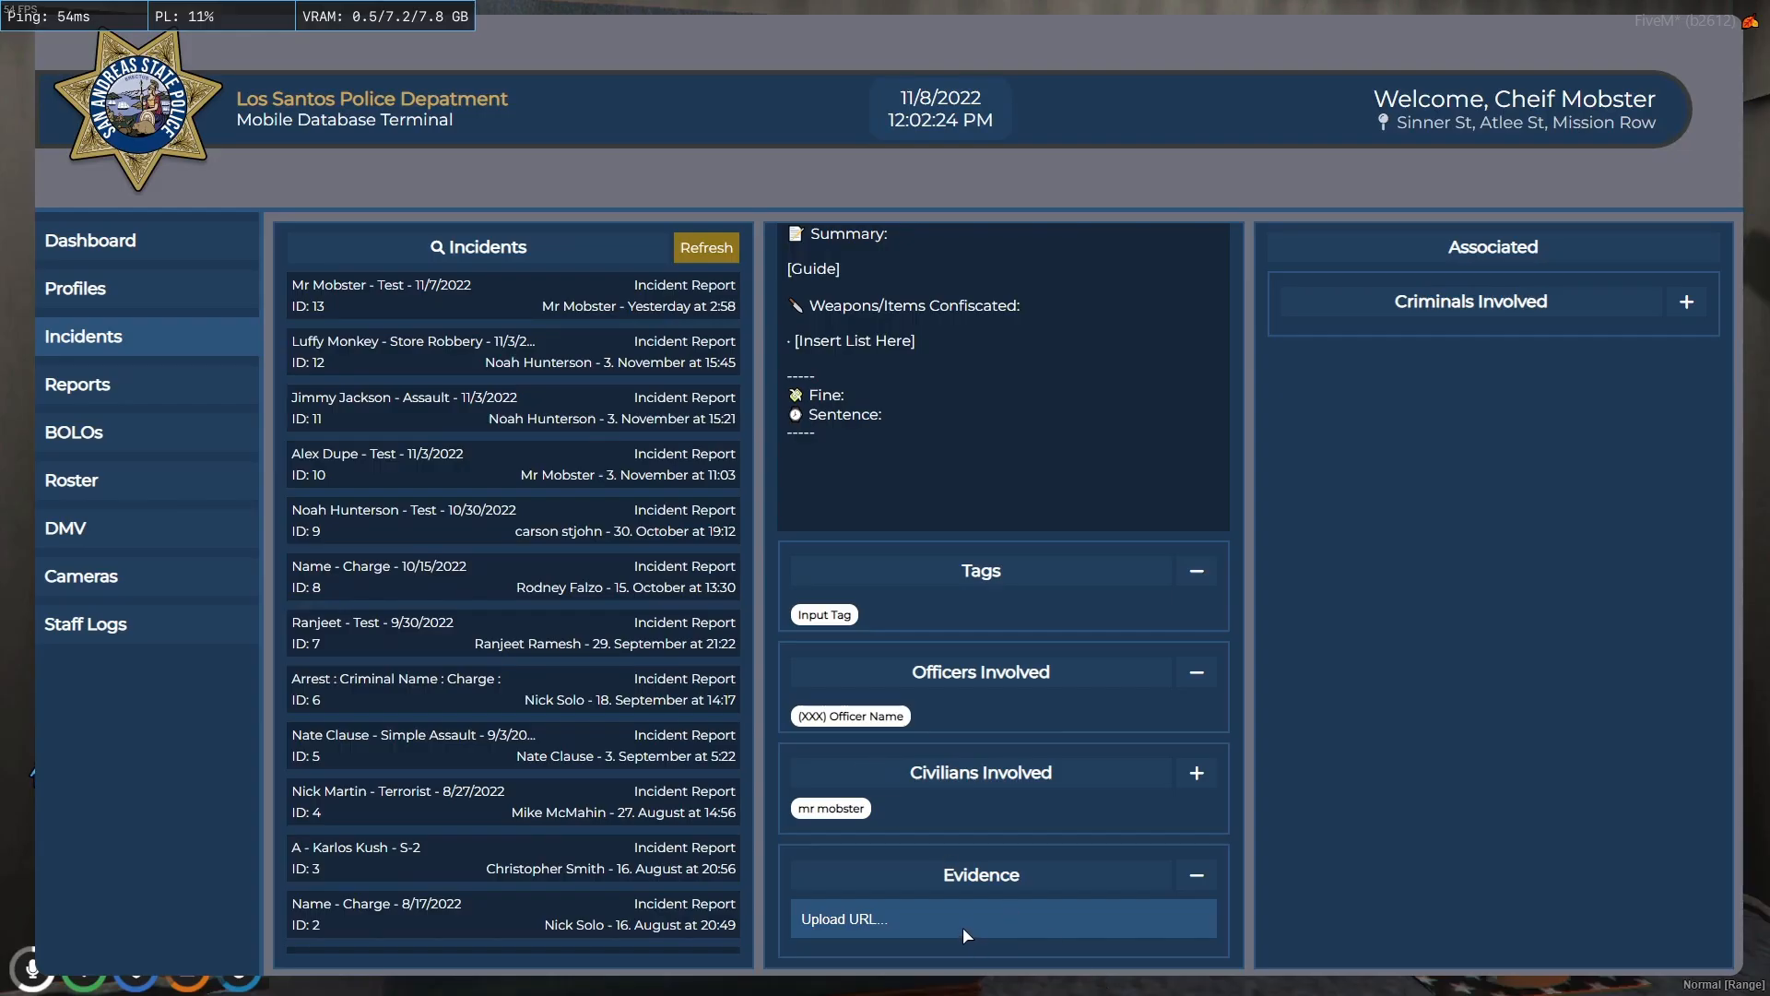
Paste the lololand.JPG mugshot URL into the evidence Upload URL field.
{"action": "type", "text": "nents/911670292647116872/1037455940909281281/lololand.JPG"}
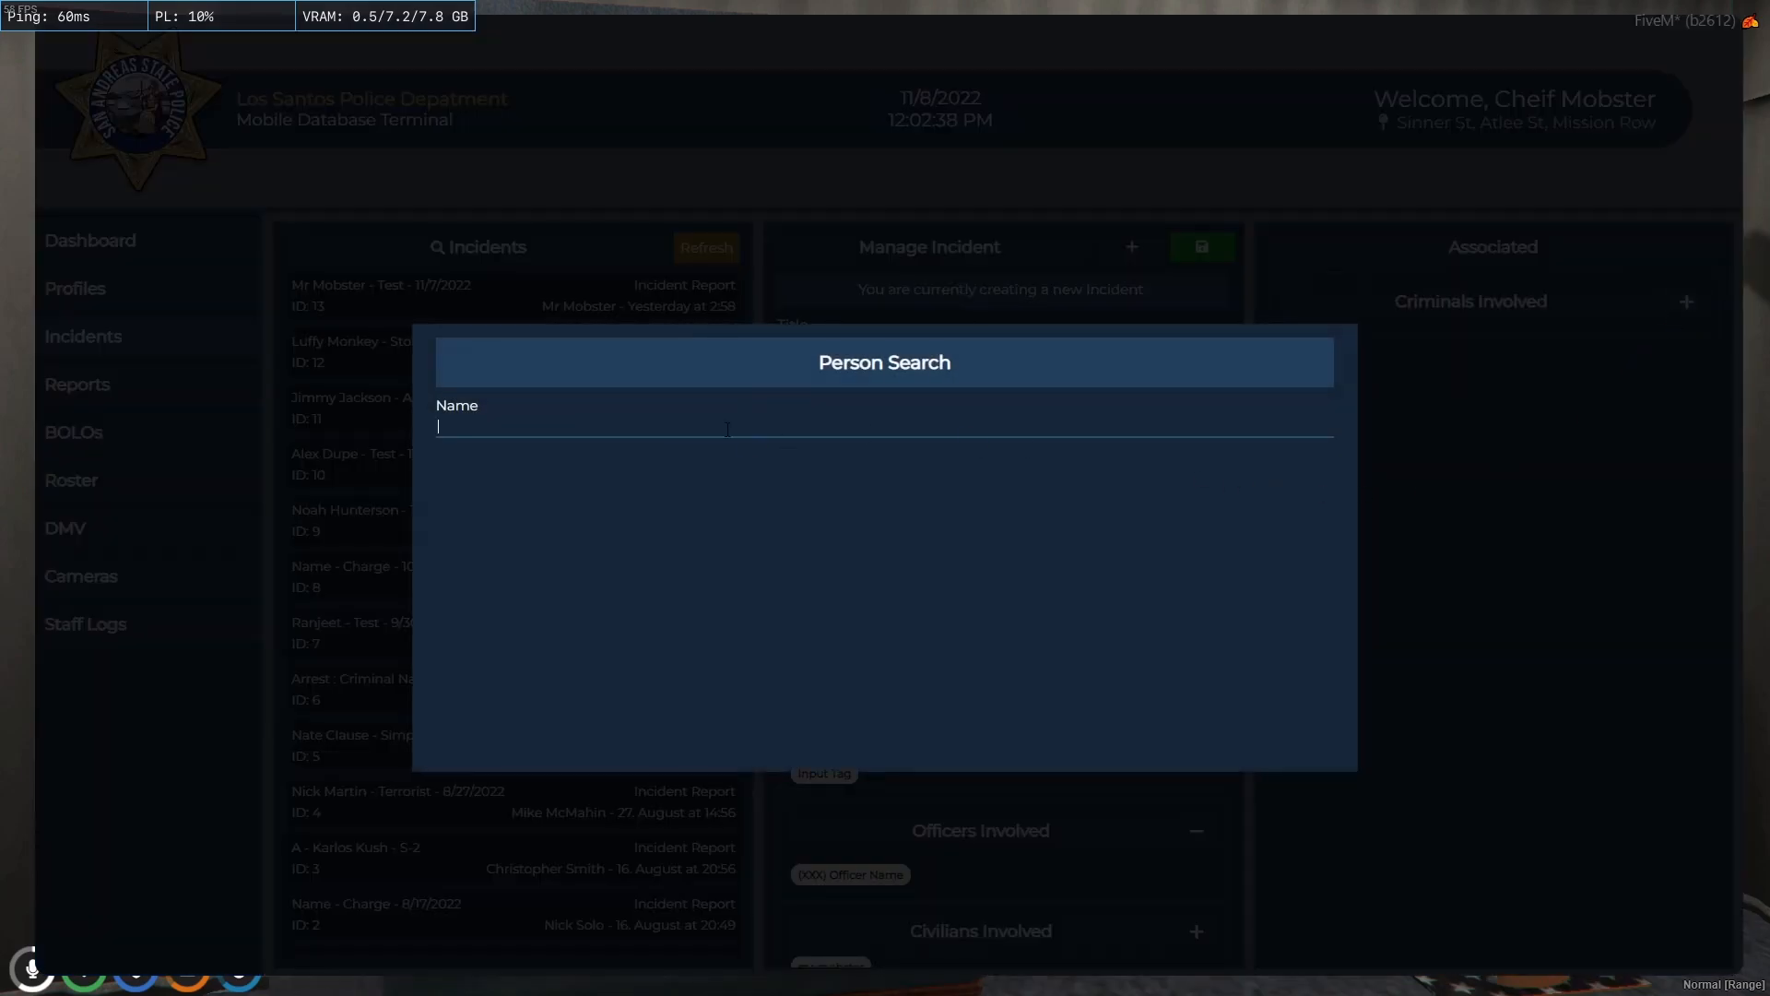
Look up Mr Mobster's citizen ID and add FZZ11370 under Criminals Involved.
{"action": "type", "text": "Mr MOb"}
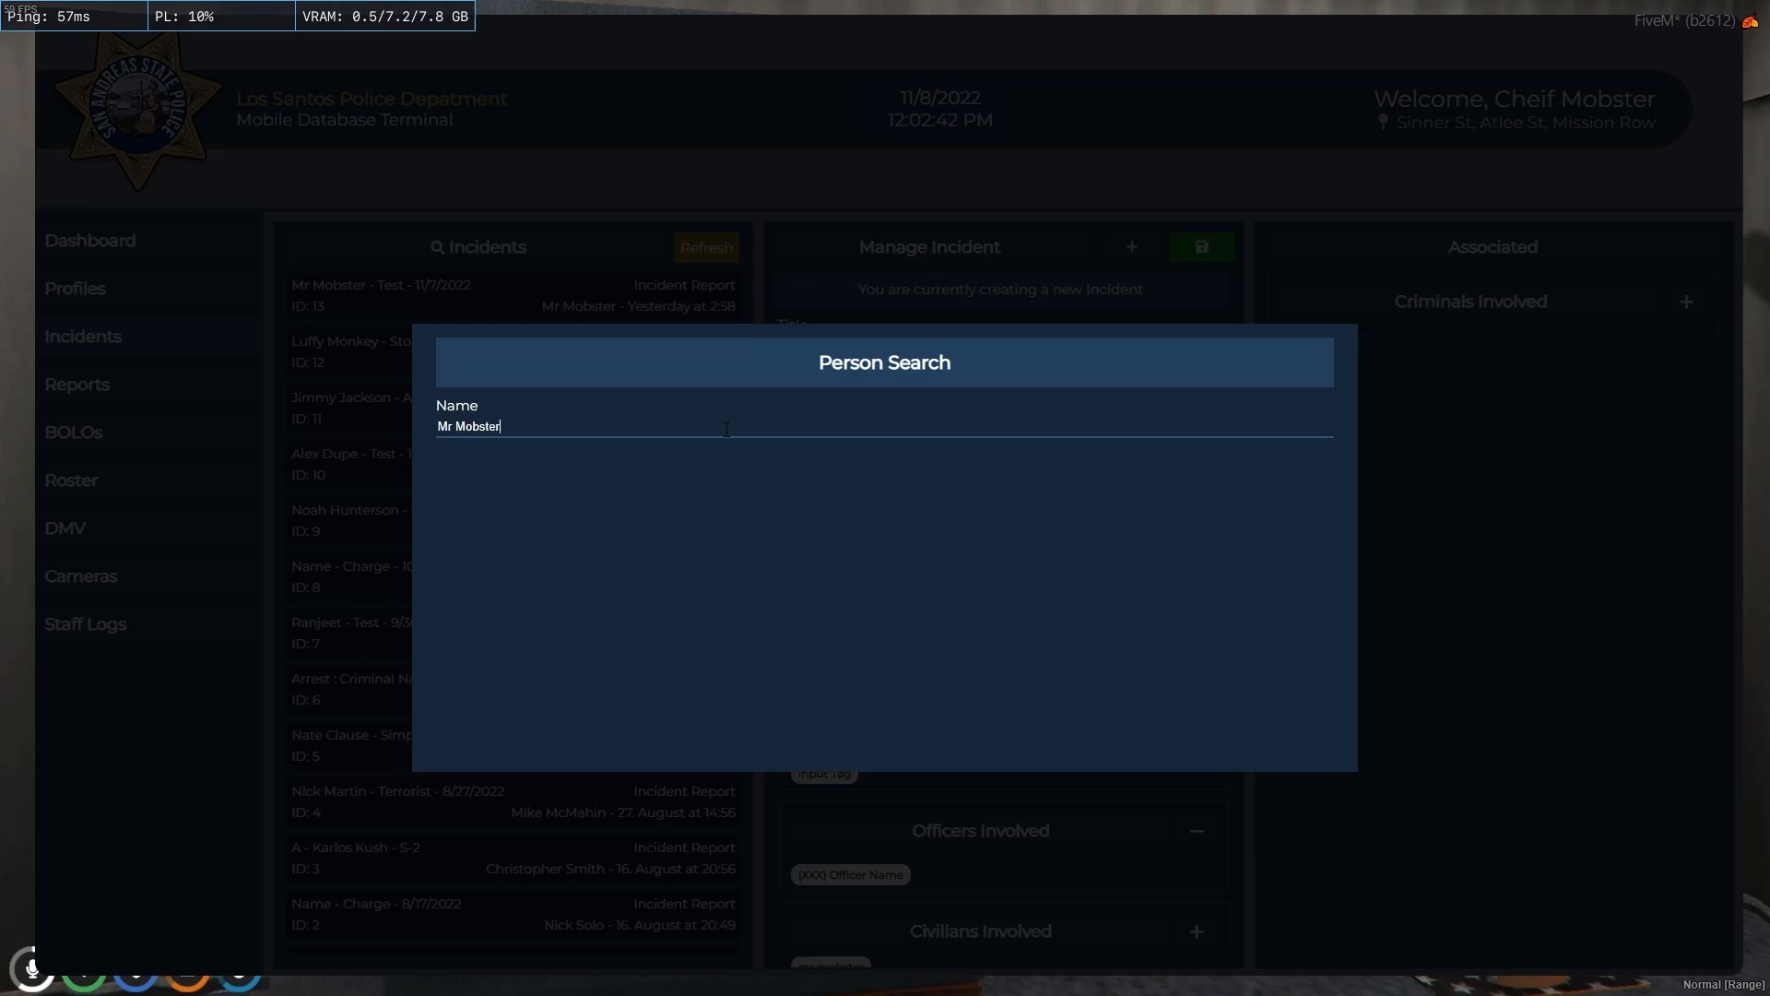
{"action": "mouse_move", "coordinate": [506, 548]}
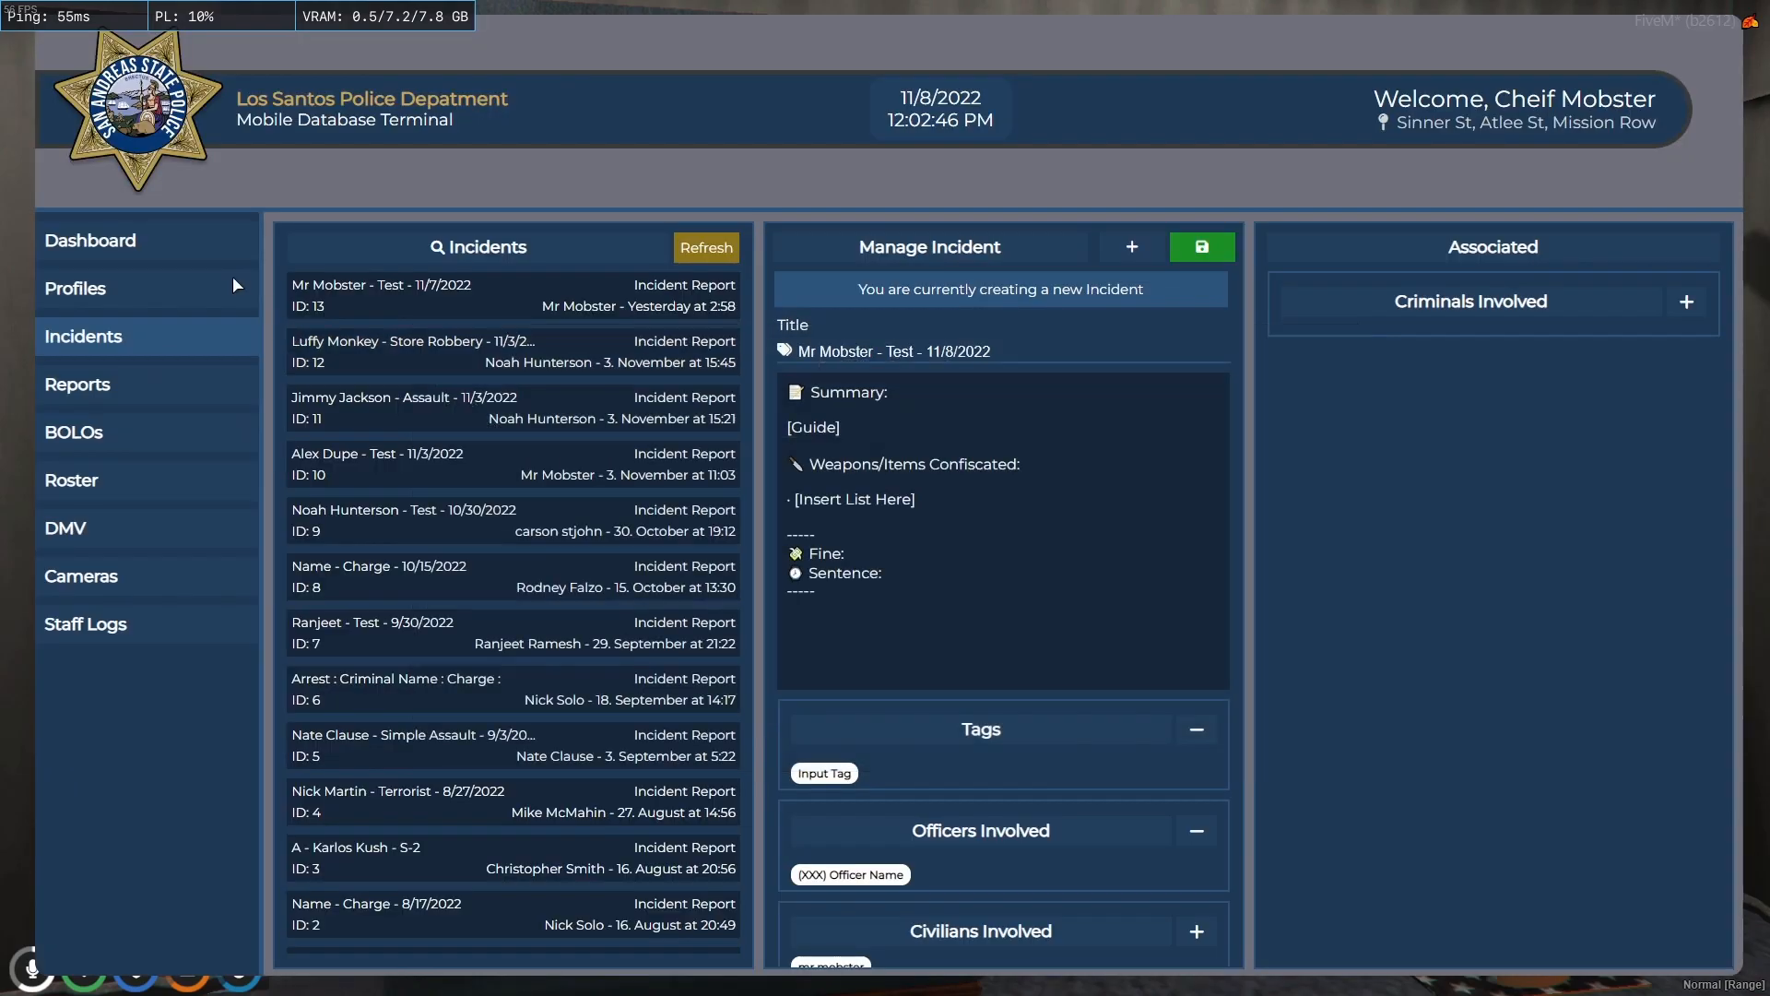
{"action": "left_click", "coordinate": [76, 287]}
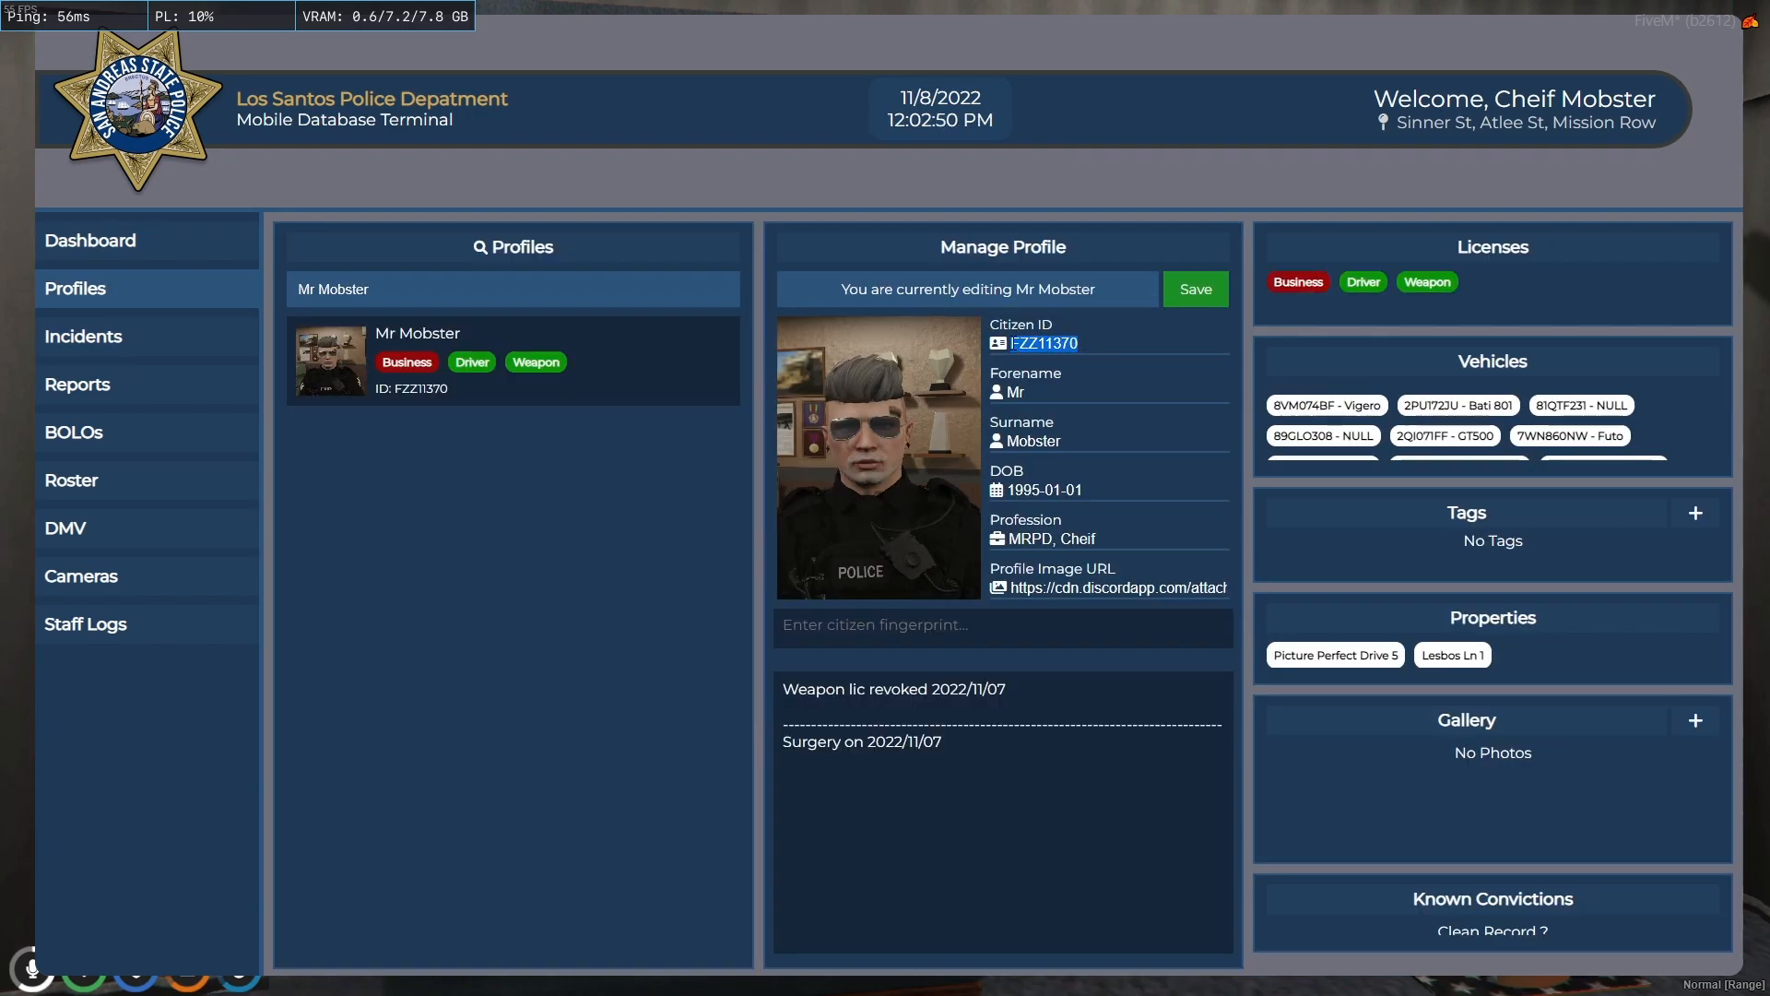
{"action": "left_click", "coordinate": [113, 335]}
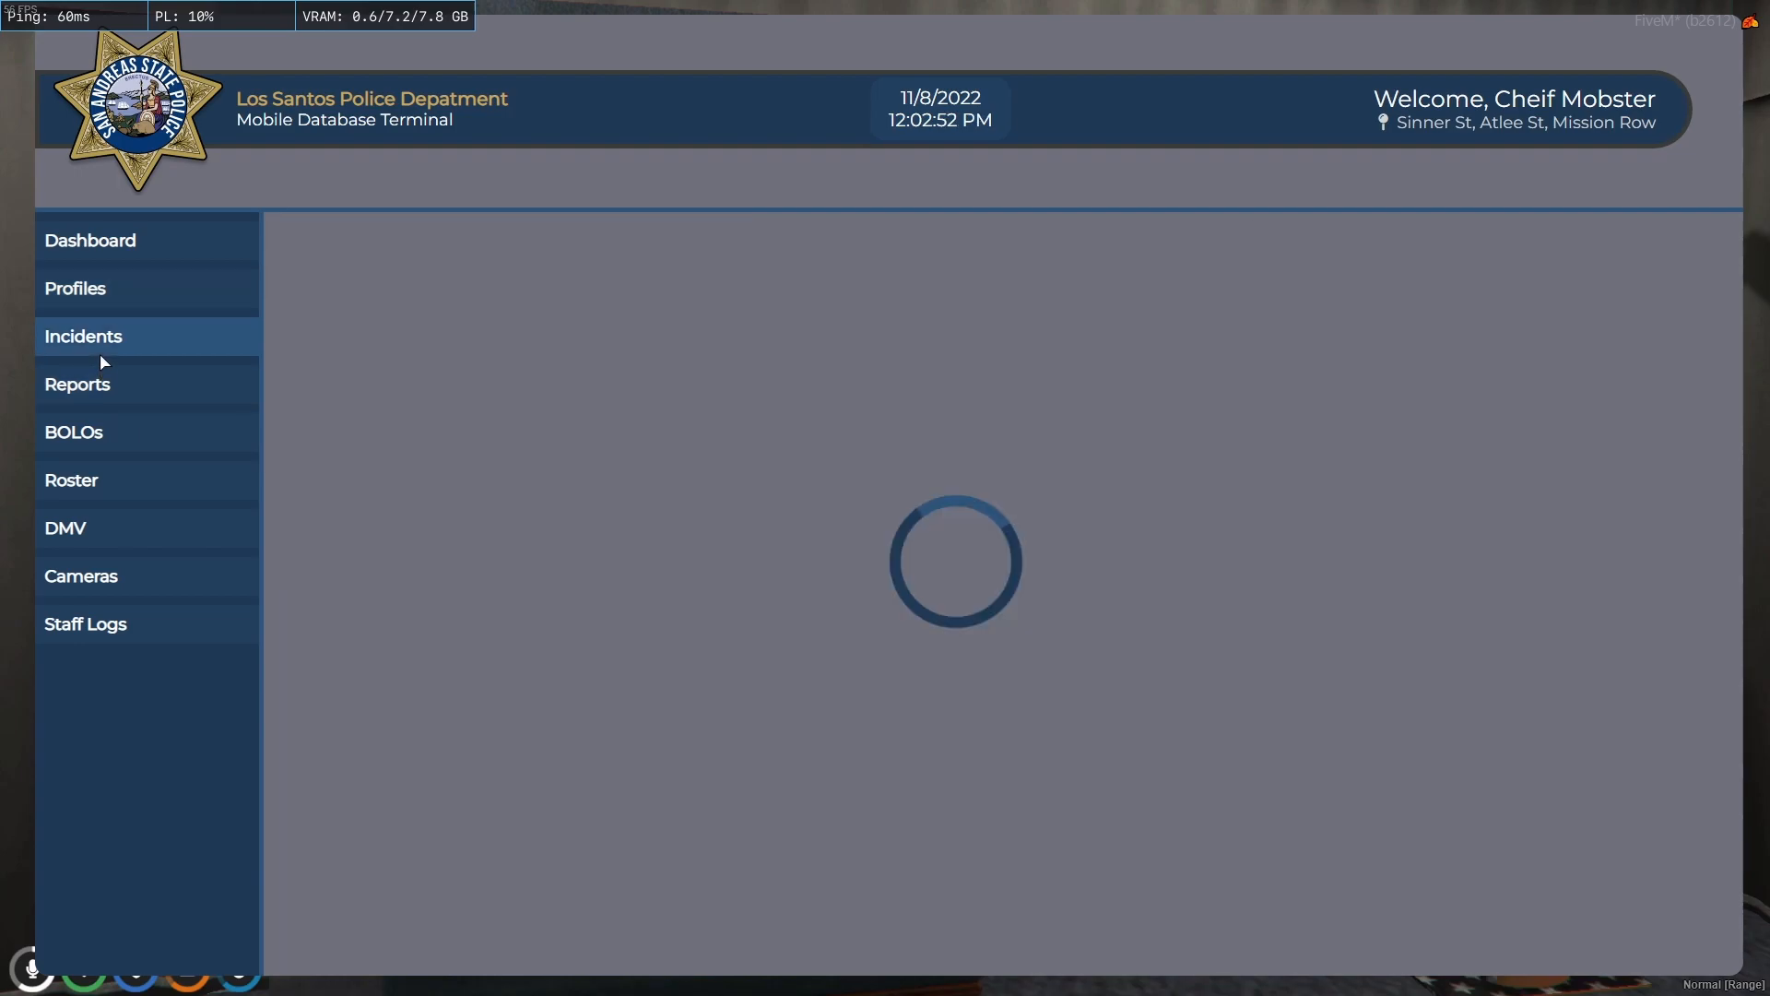
{"action": "left_click", "coordinate": [82, 336]}
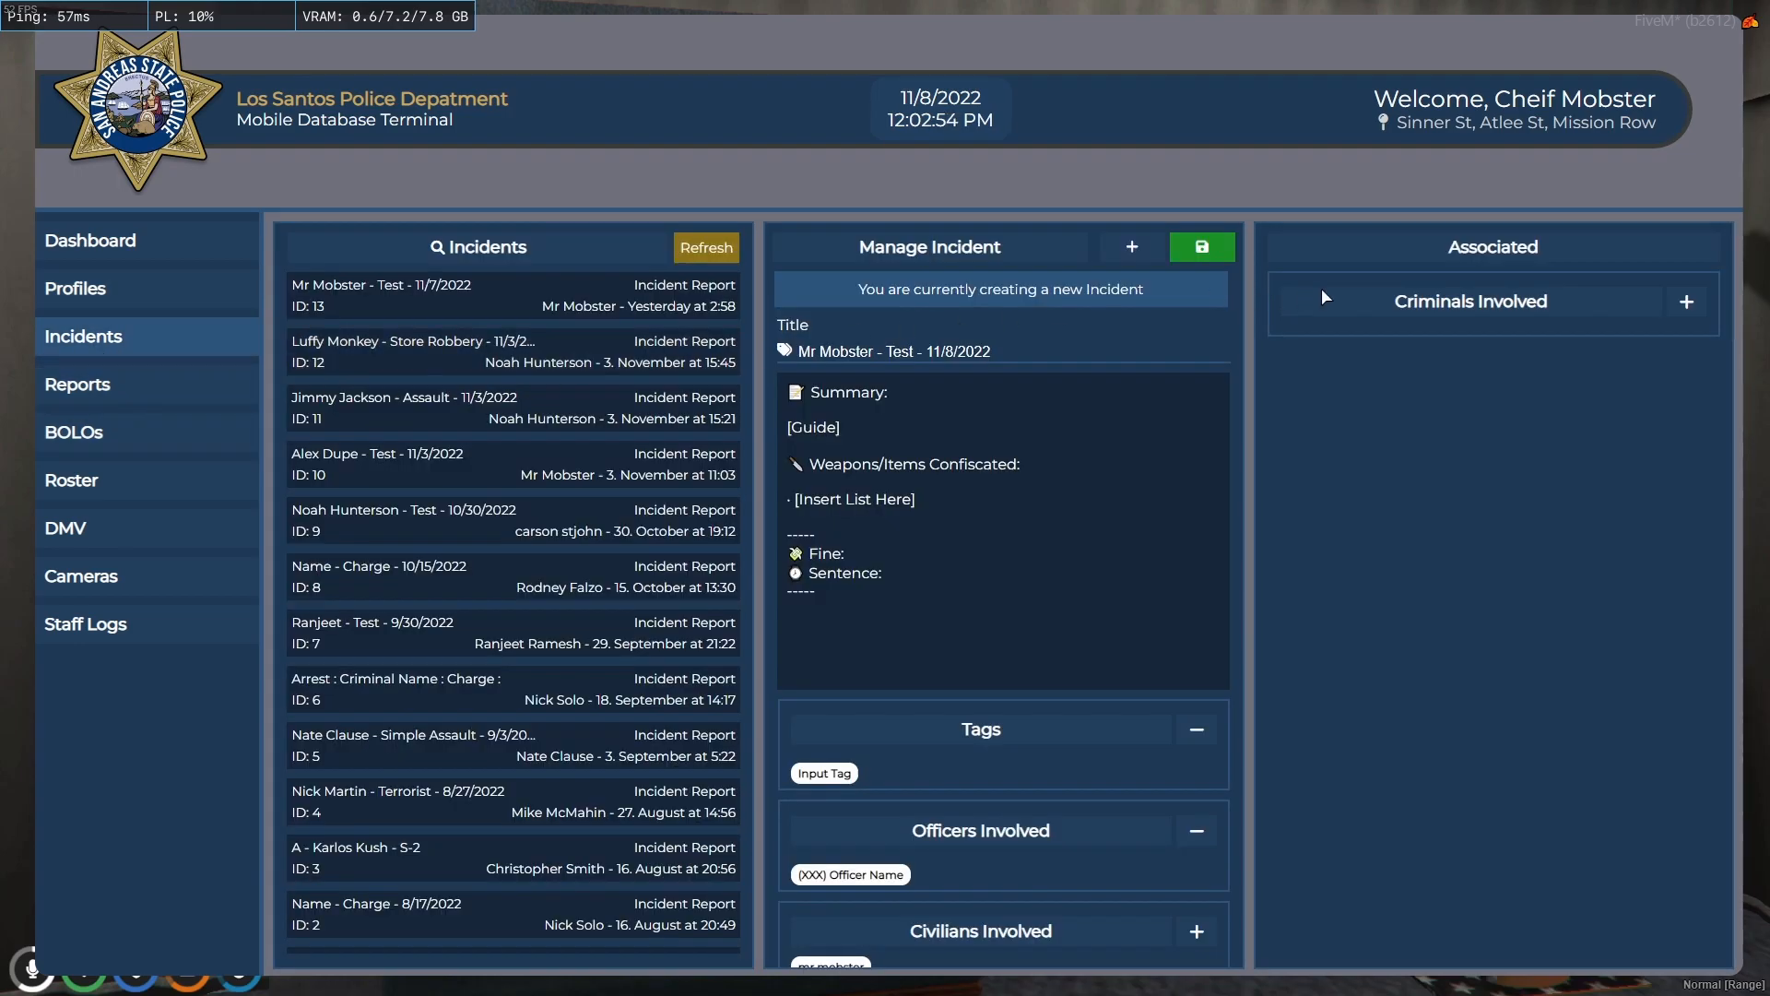
{"action": "left_click", "coordinate": [1685, 301]}
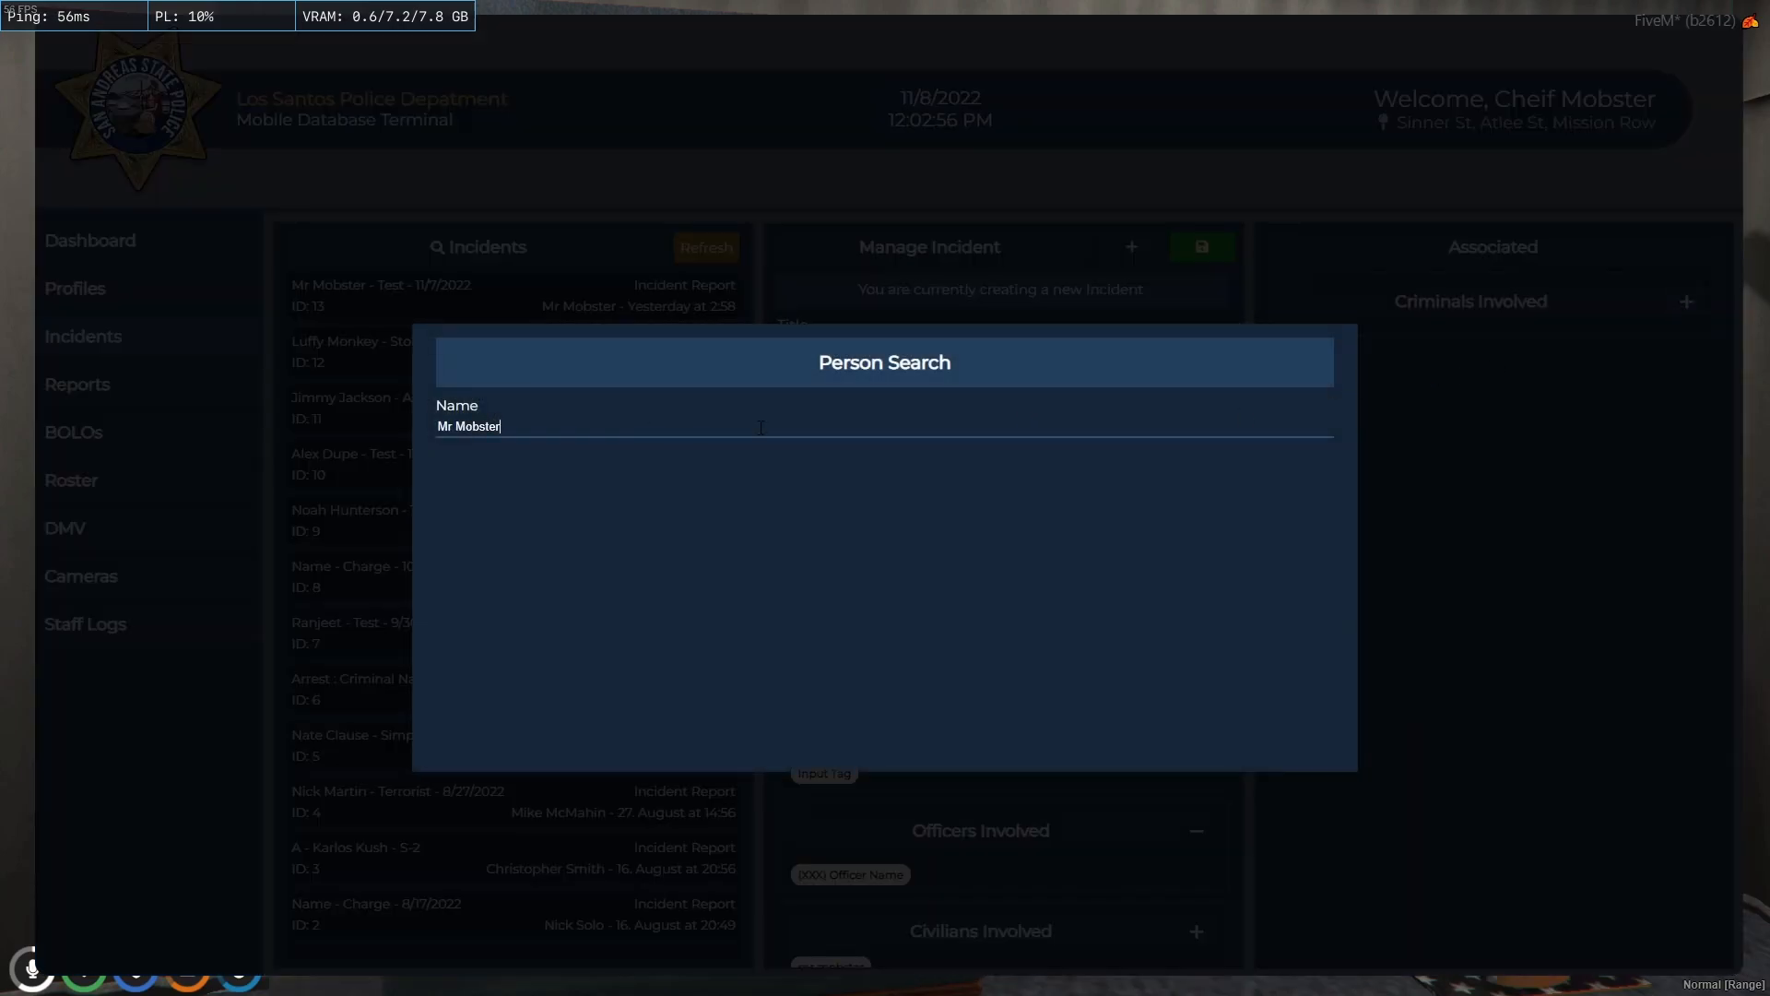
{"action": "type", "text": "FZZ11370"}
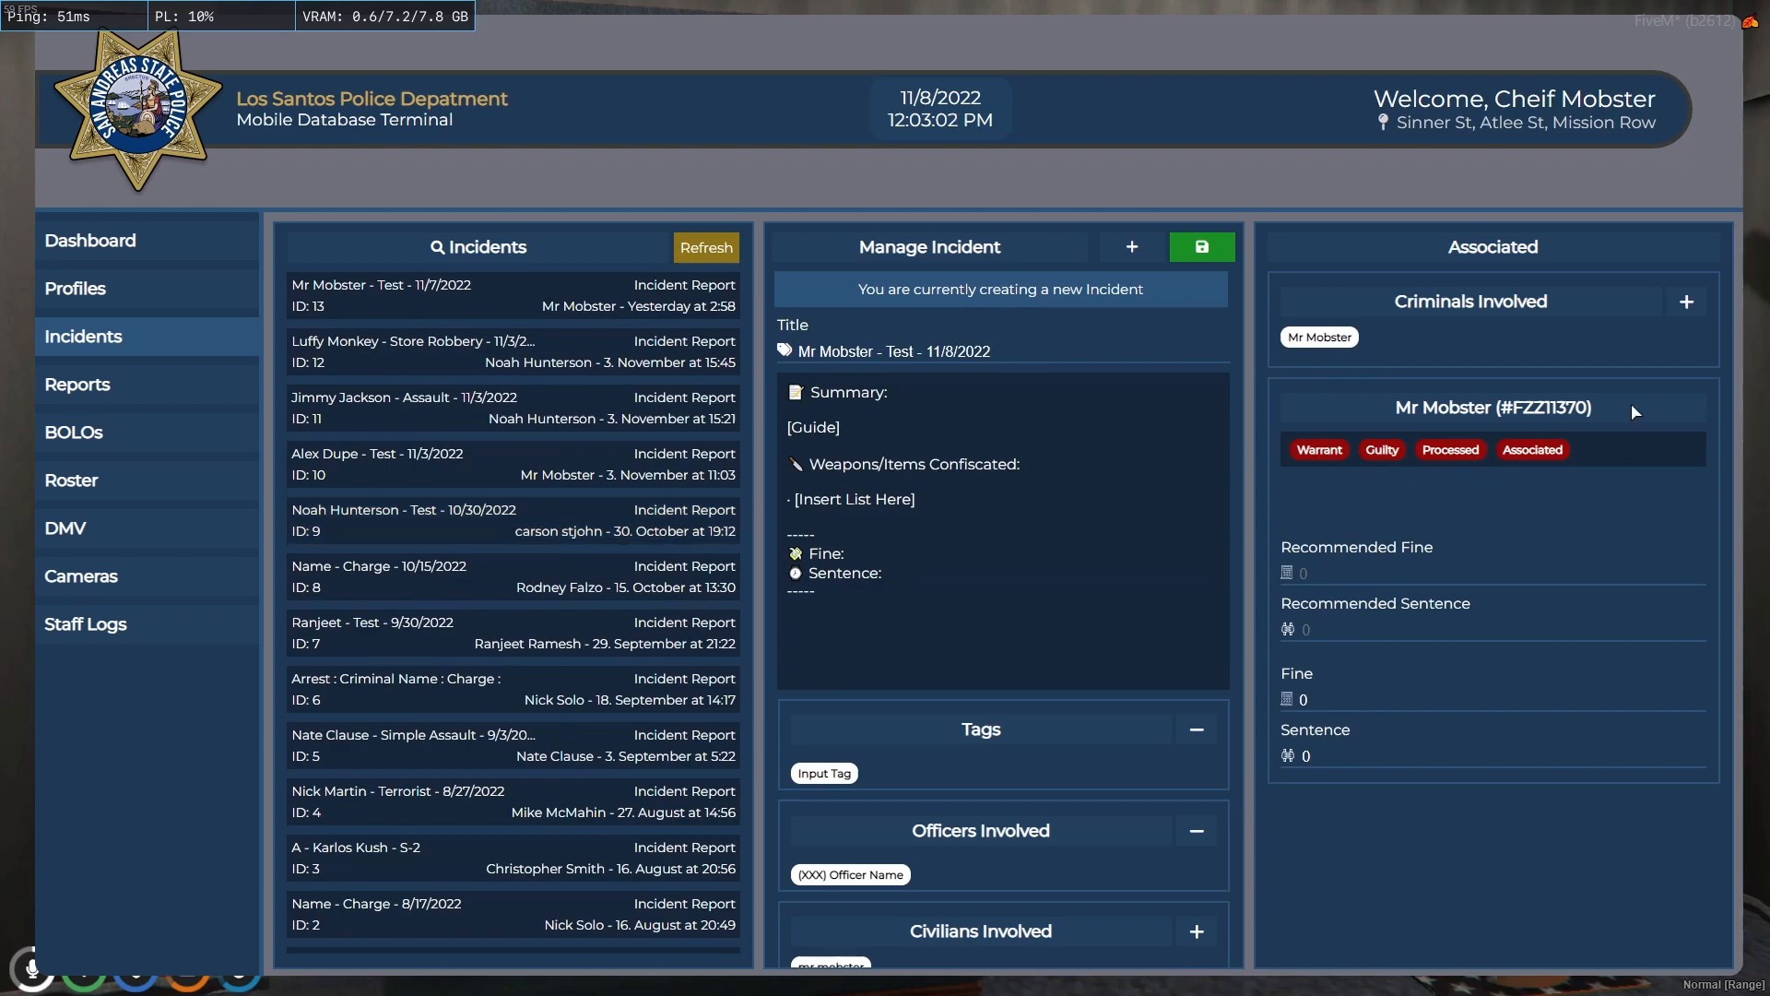
{"action": "mouse_move", "coordinate": [75, 288]}
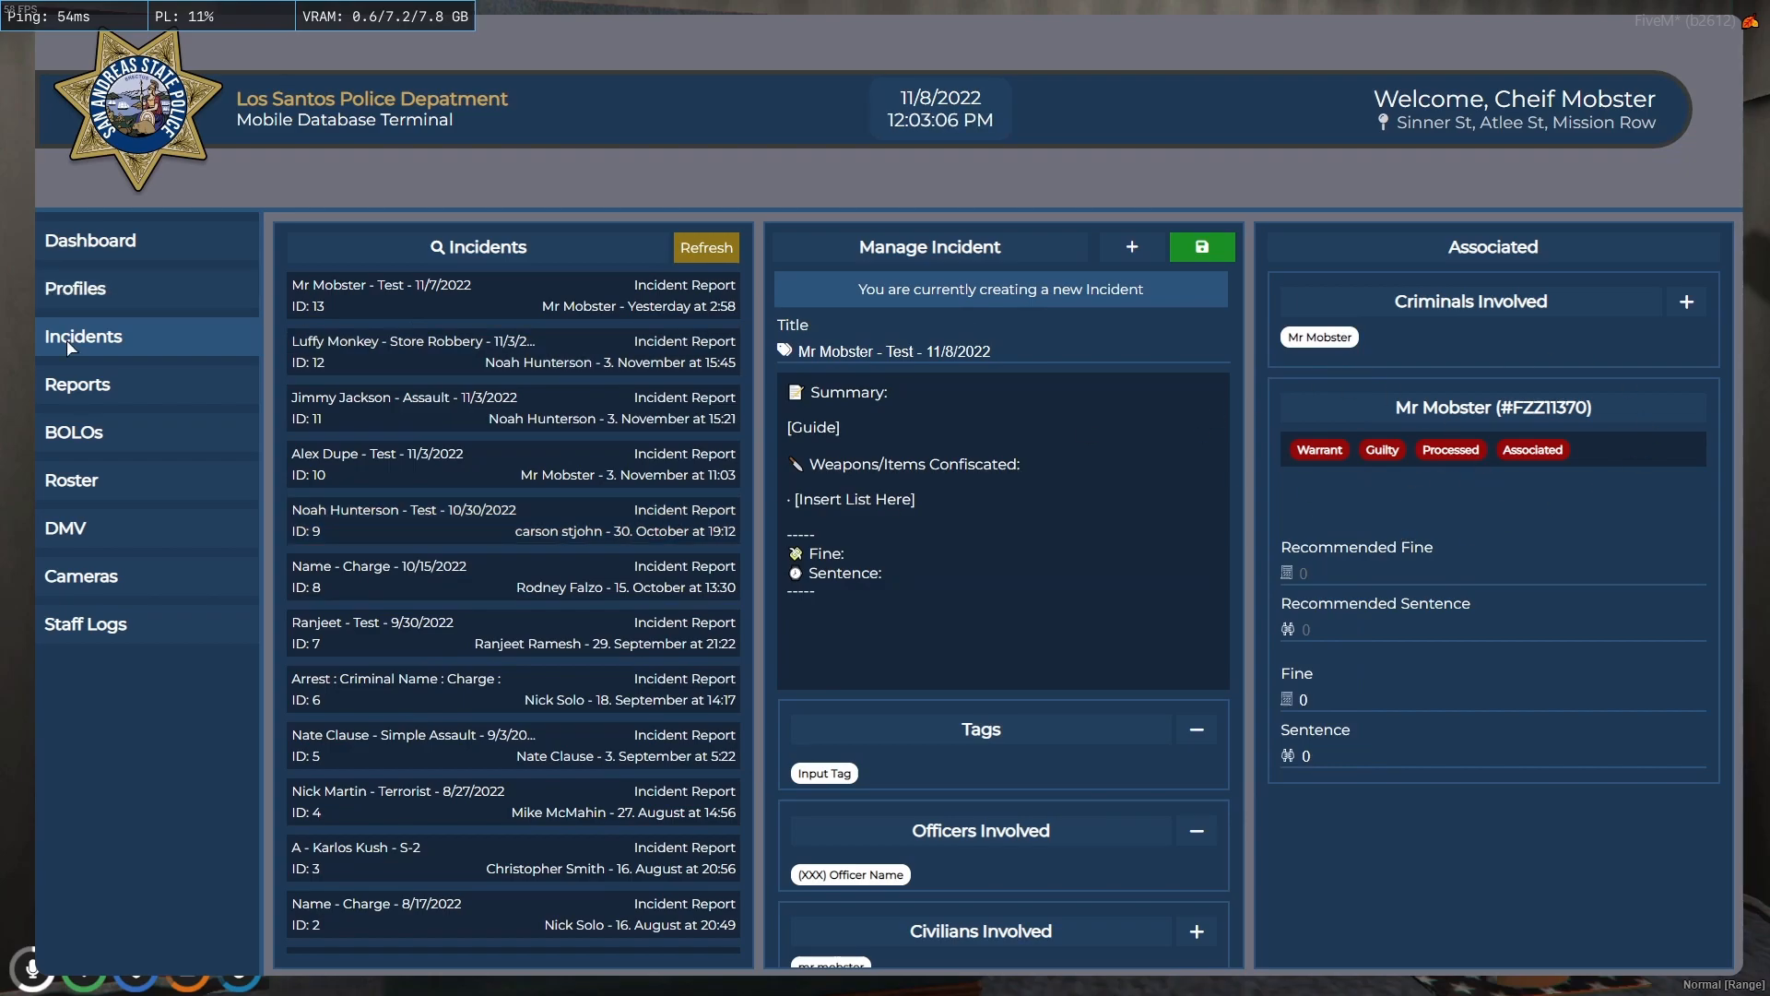
{"action": "mouse_move", "coordinate": [1510, 389]}
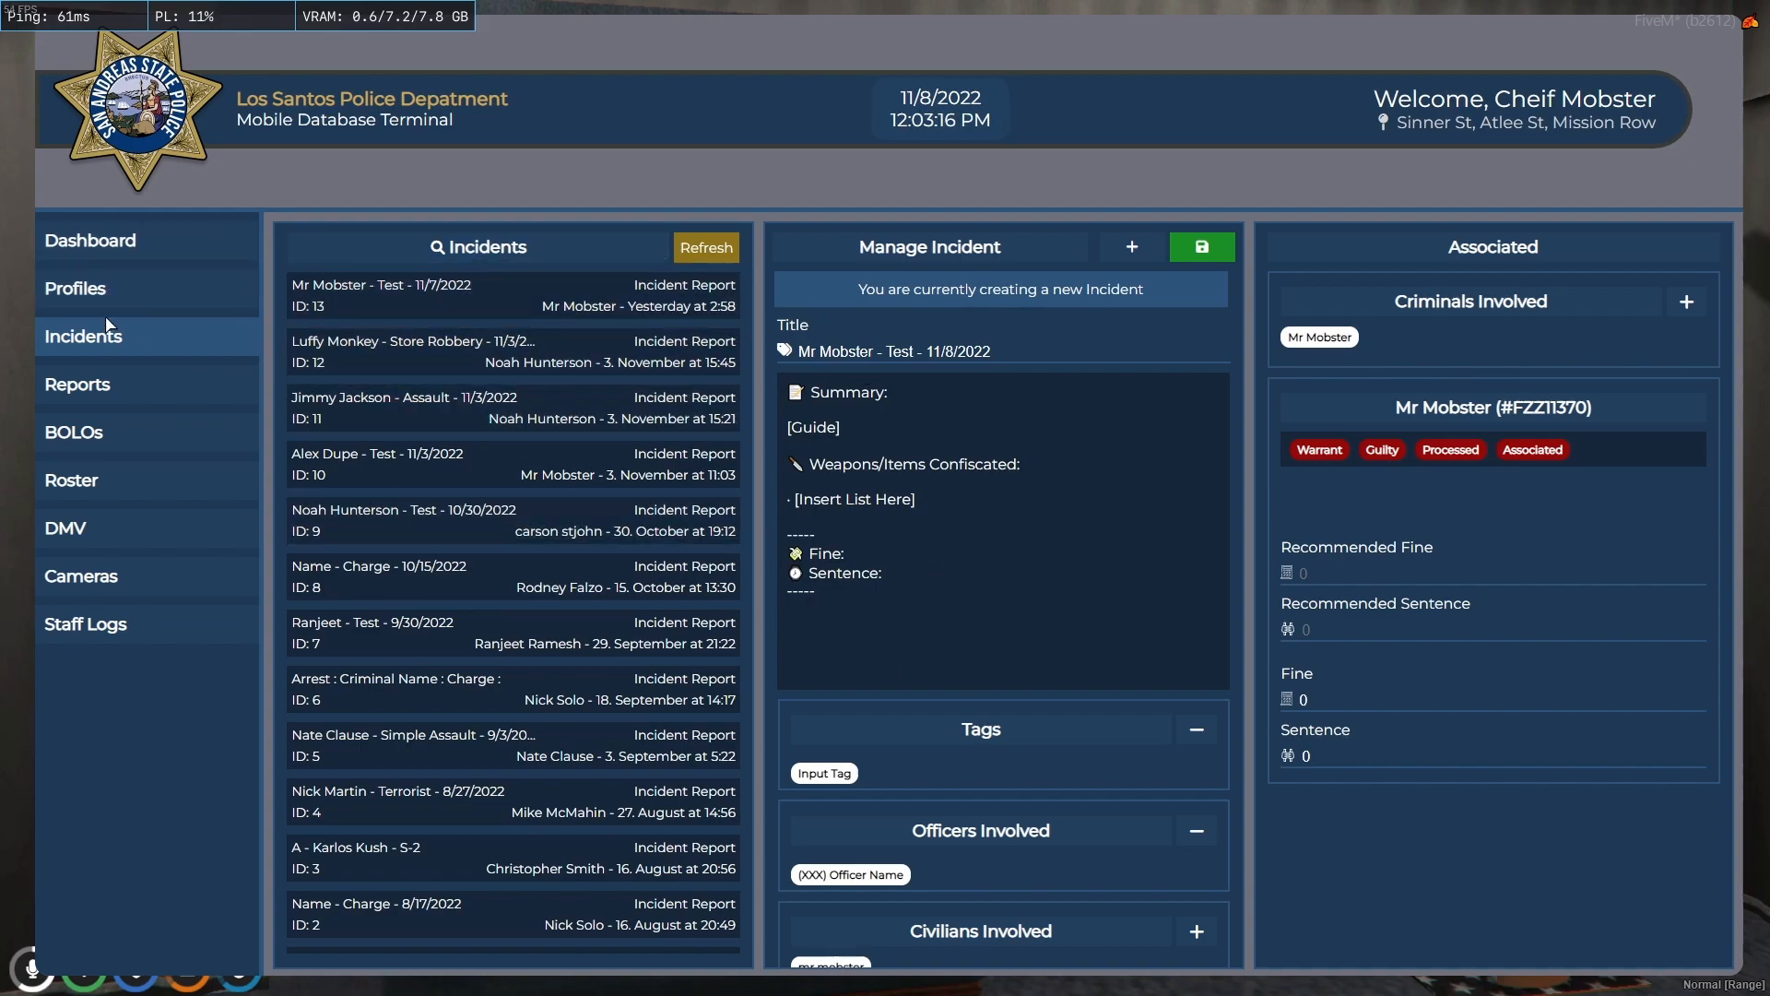
{"action": "mouse_move", "coordinate": [1555, 327]}
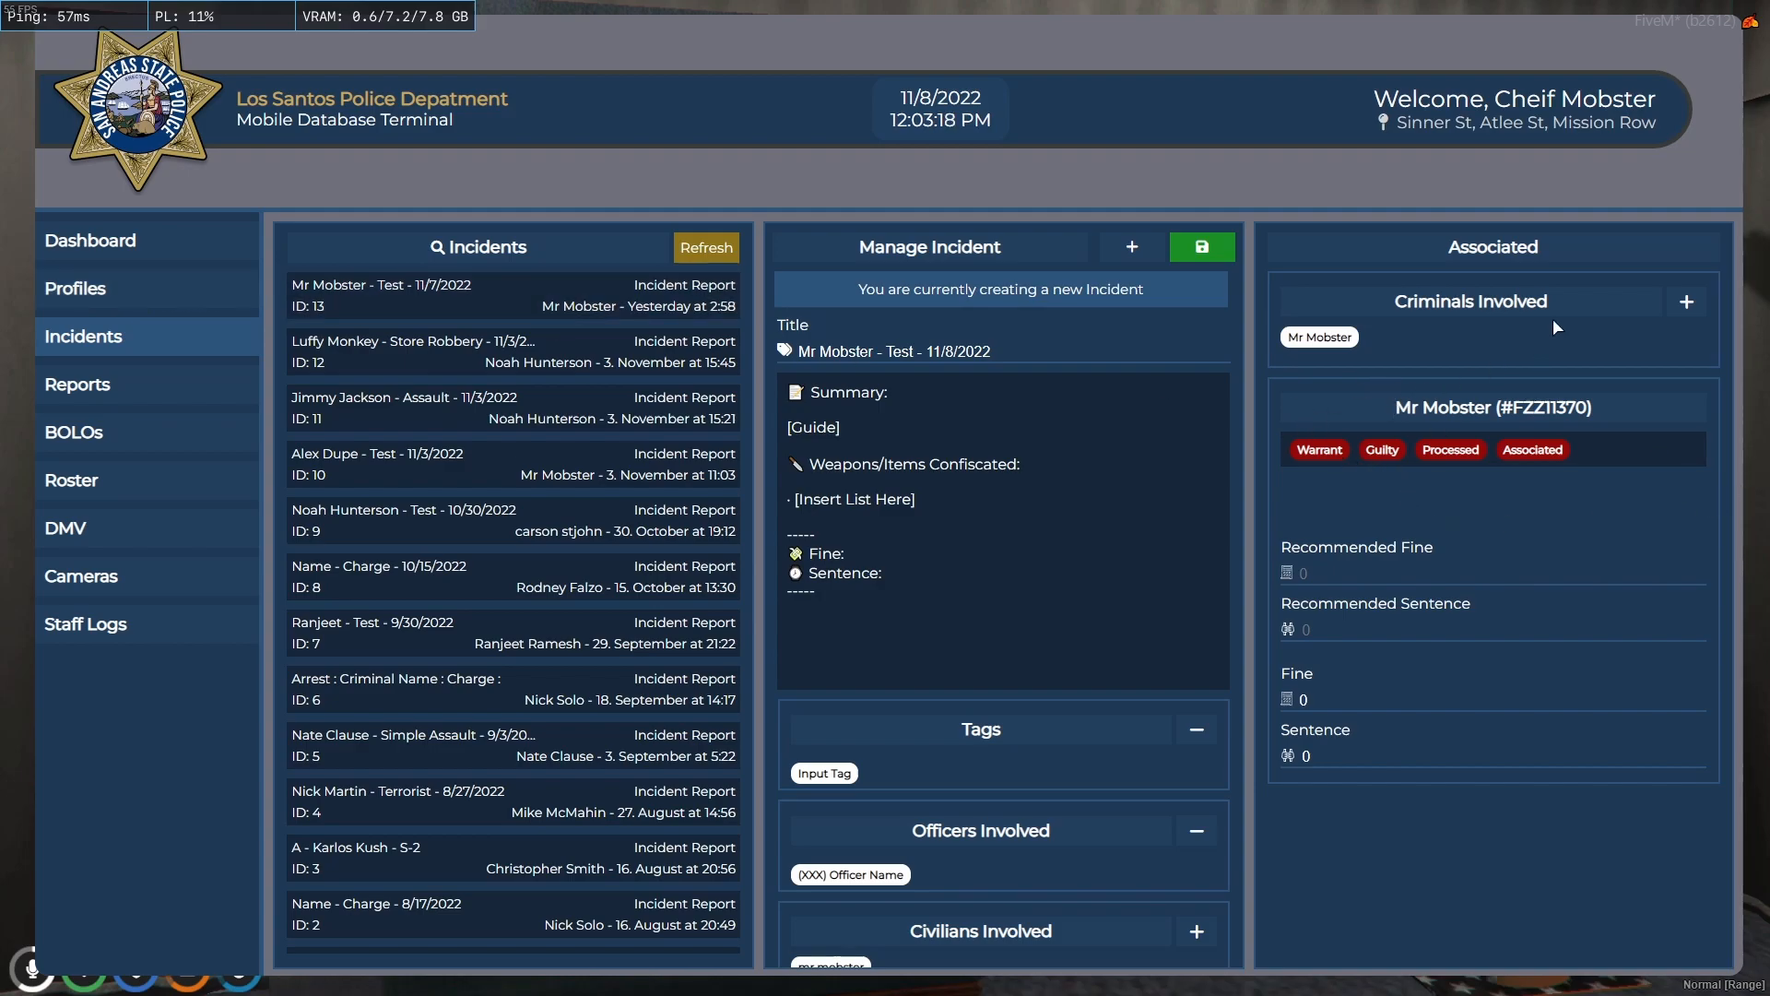
{"action": "mouse_move", "coordinate": [1328, 532]}
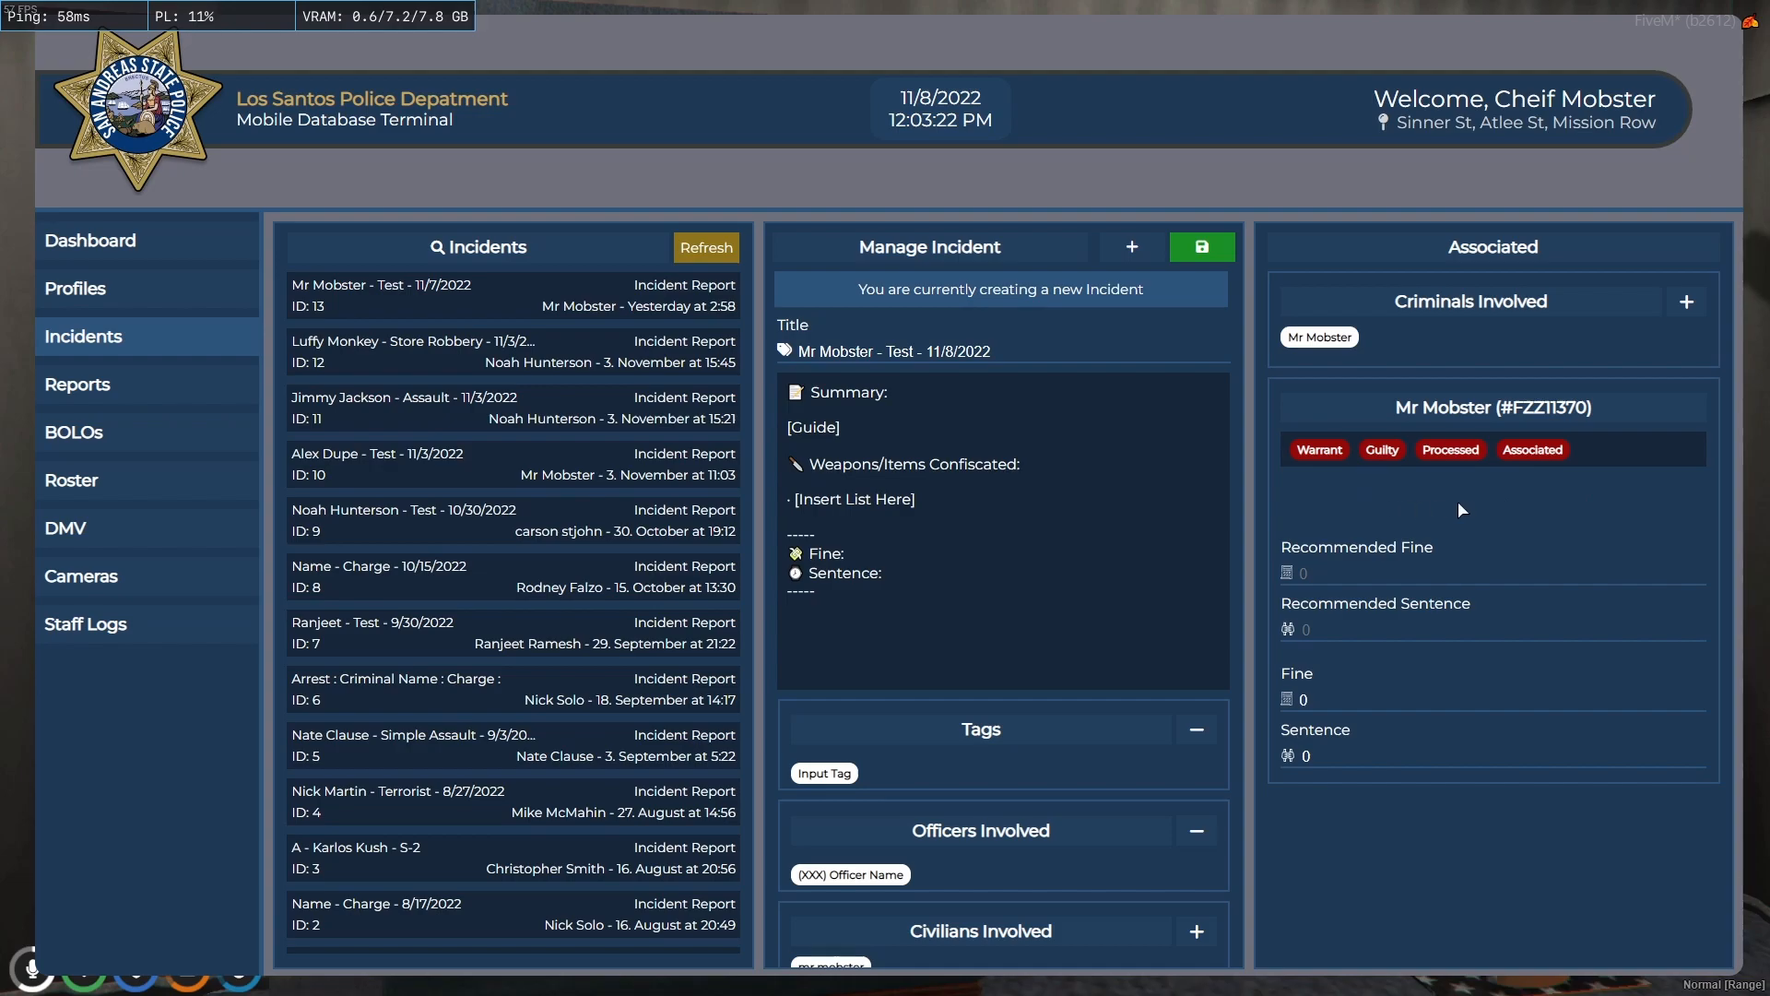
Switch on the Warrant tag under Mr Mobster (#FZZ11370).
{"action": "left_click", "coordinate": [1318, 449]}
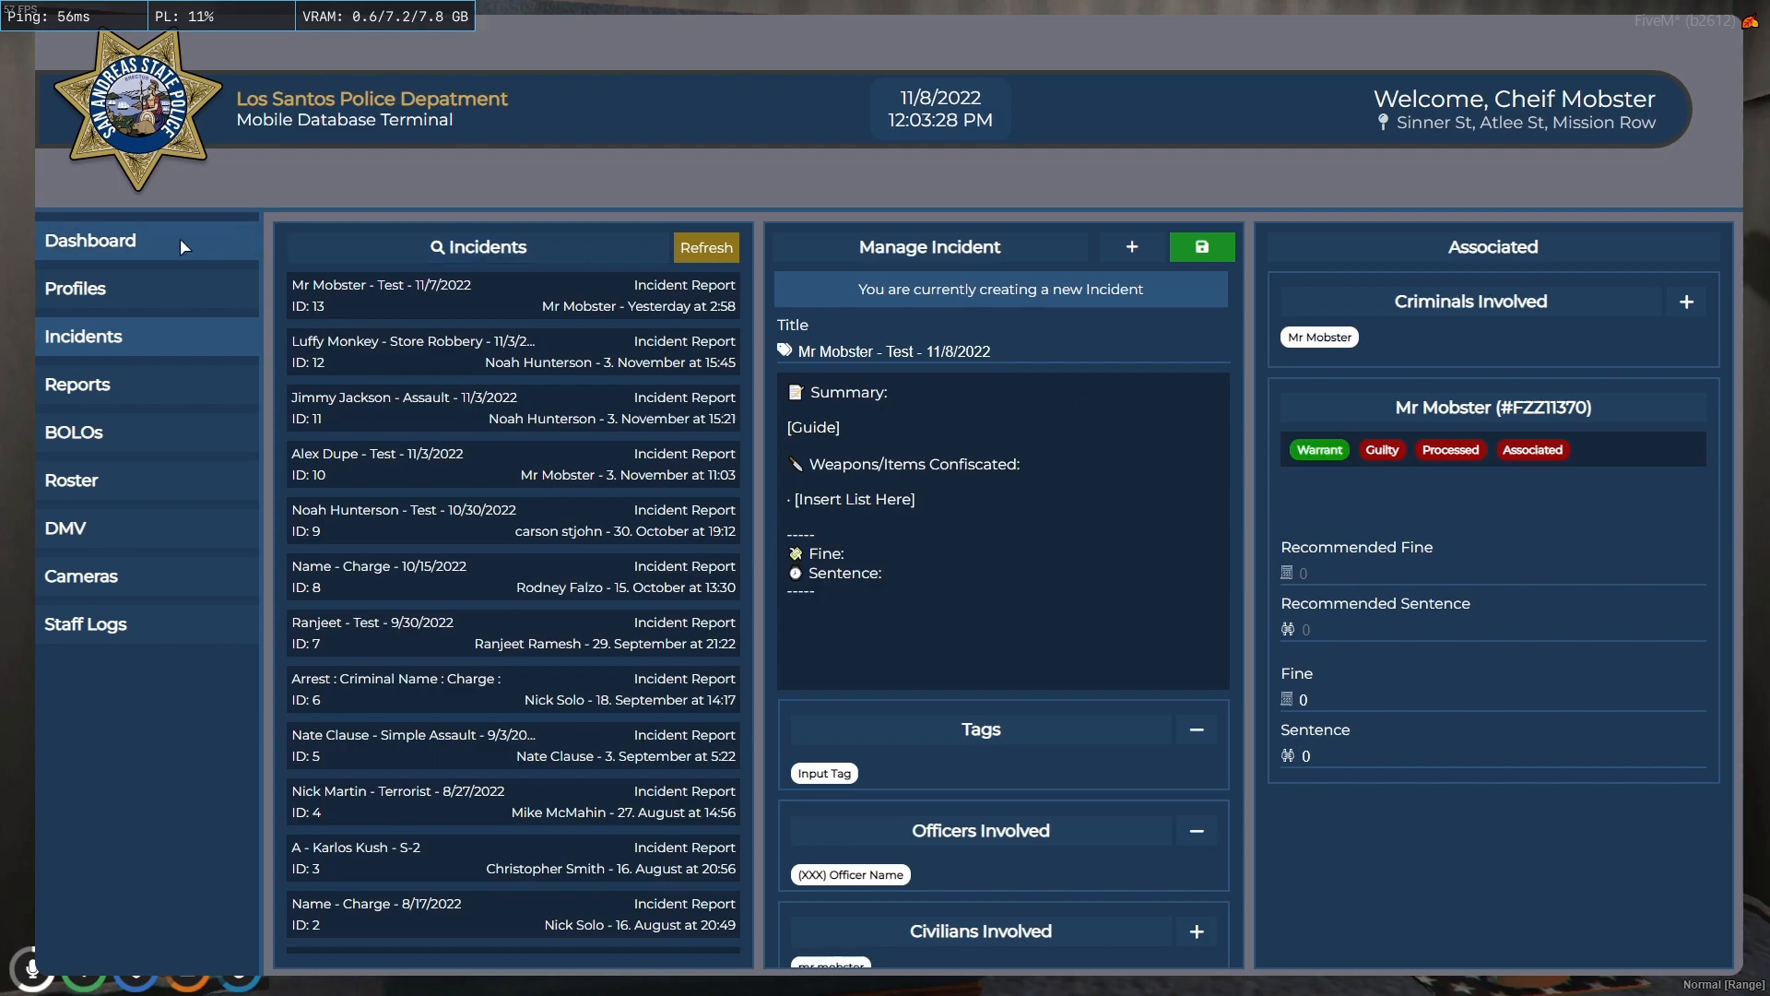
From the dashboard Warrants list, view incident 13 for Mr Mobster.
{"action": "left_click", "coordinate": [89, 240]}
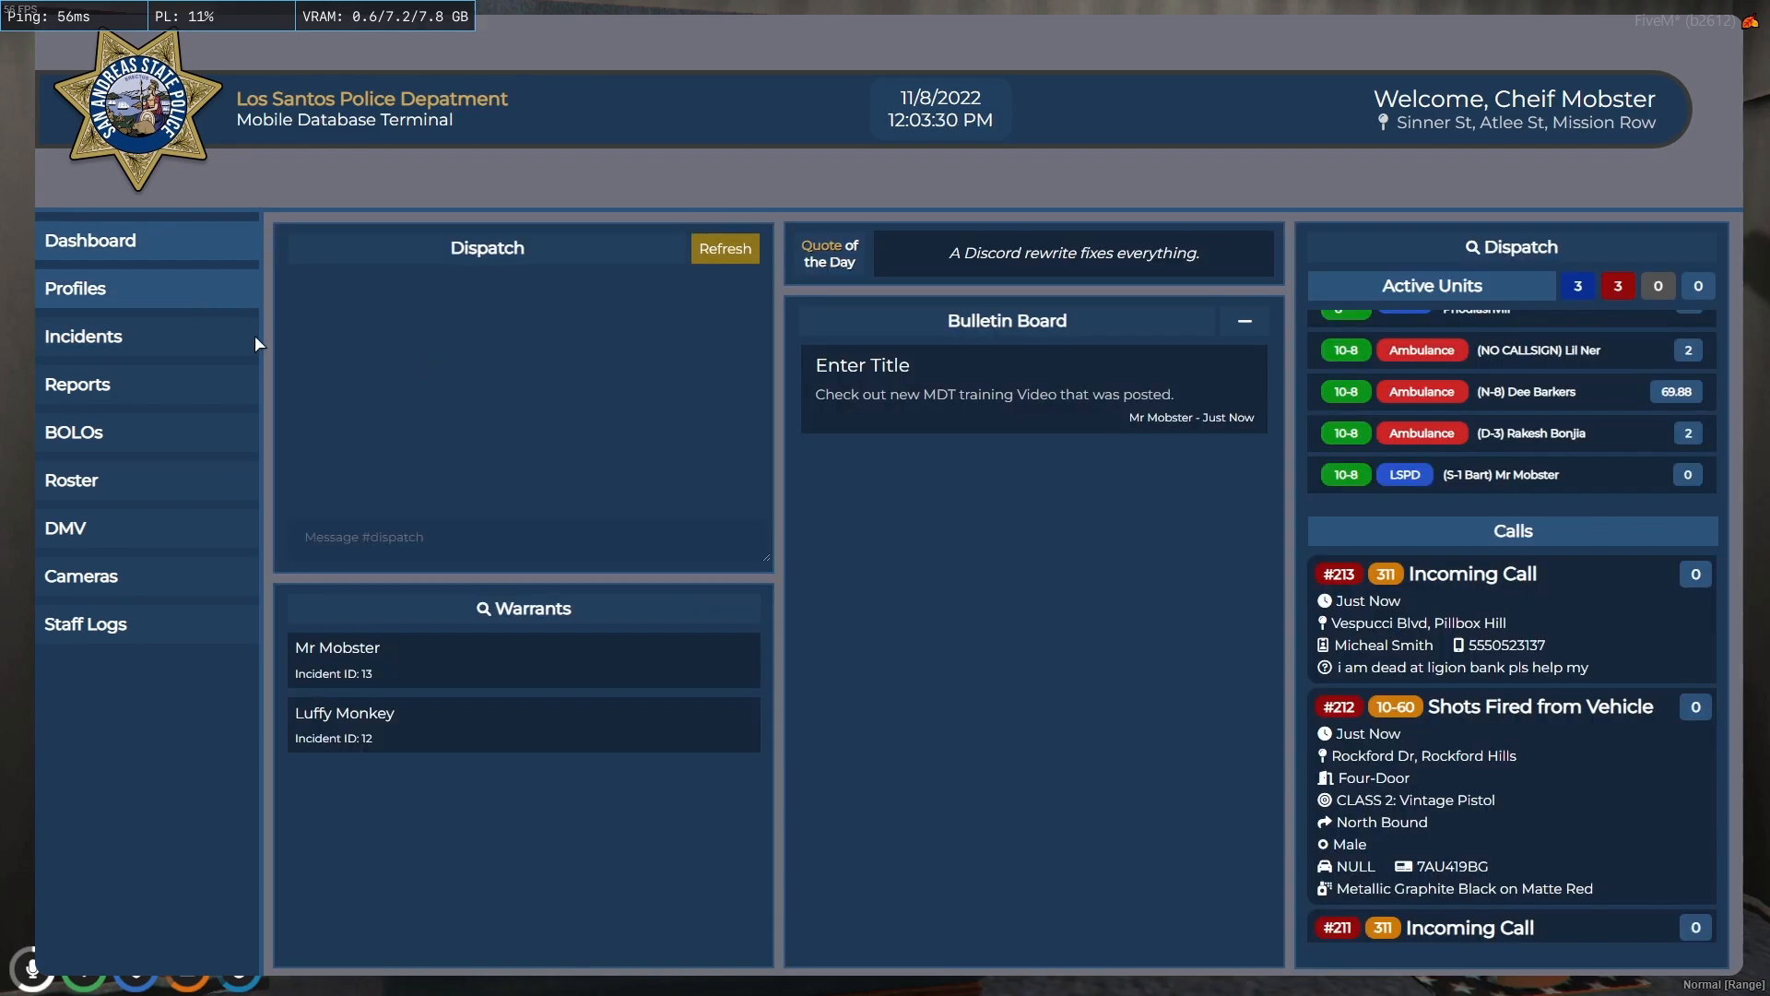
{"action": "right_click", "coordinate": [337, 647]}
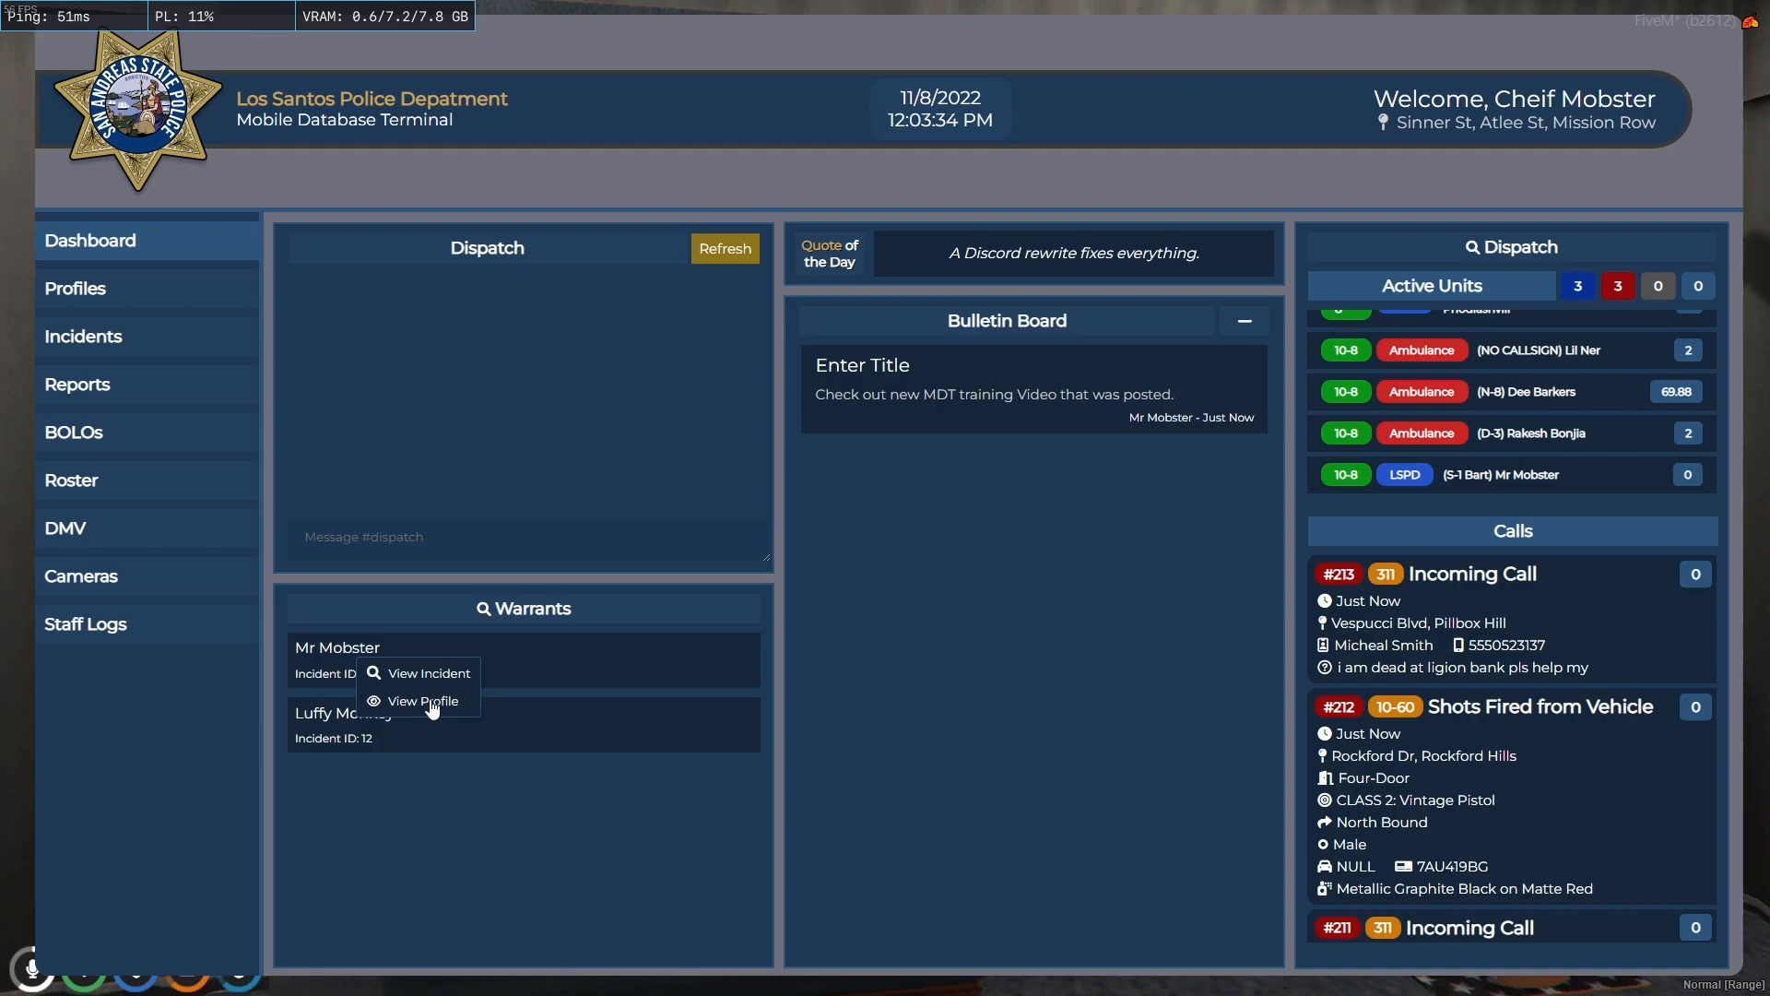
{"action": "left_click", "coordinate": [424, 699]}
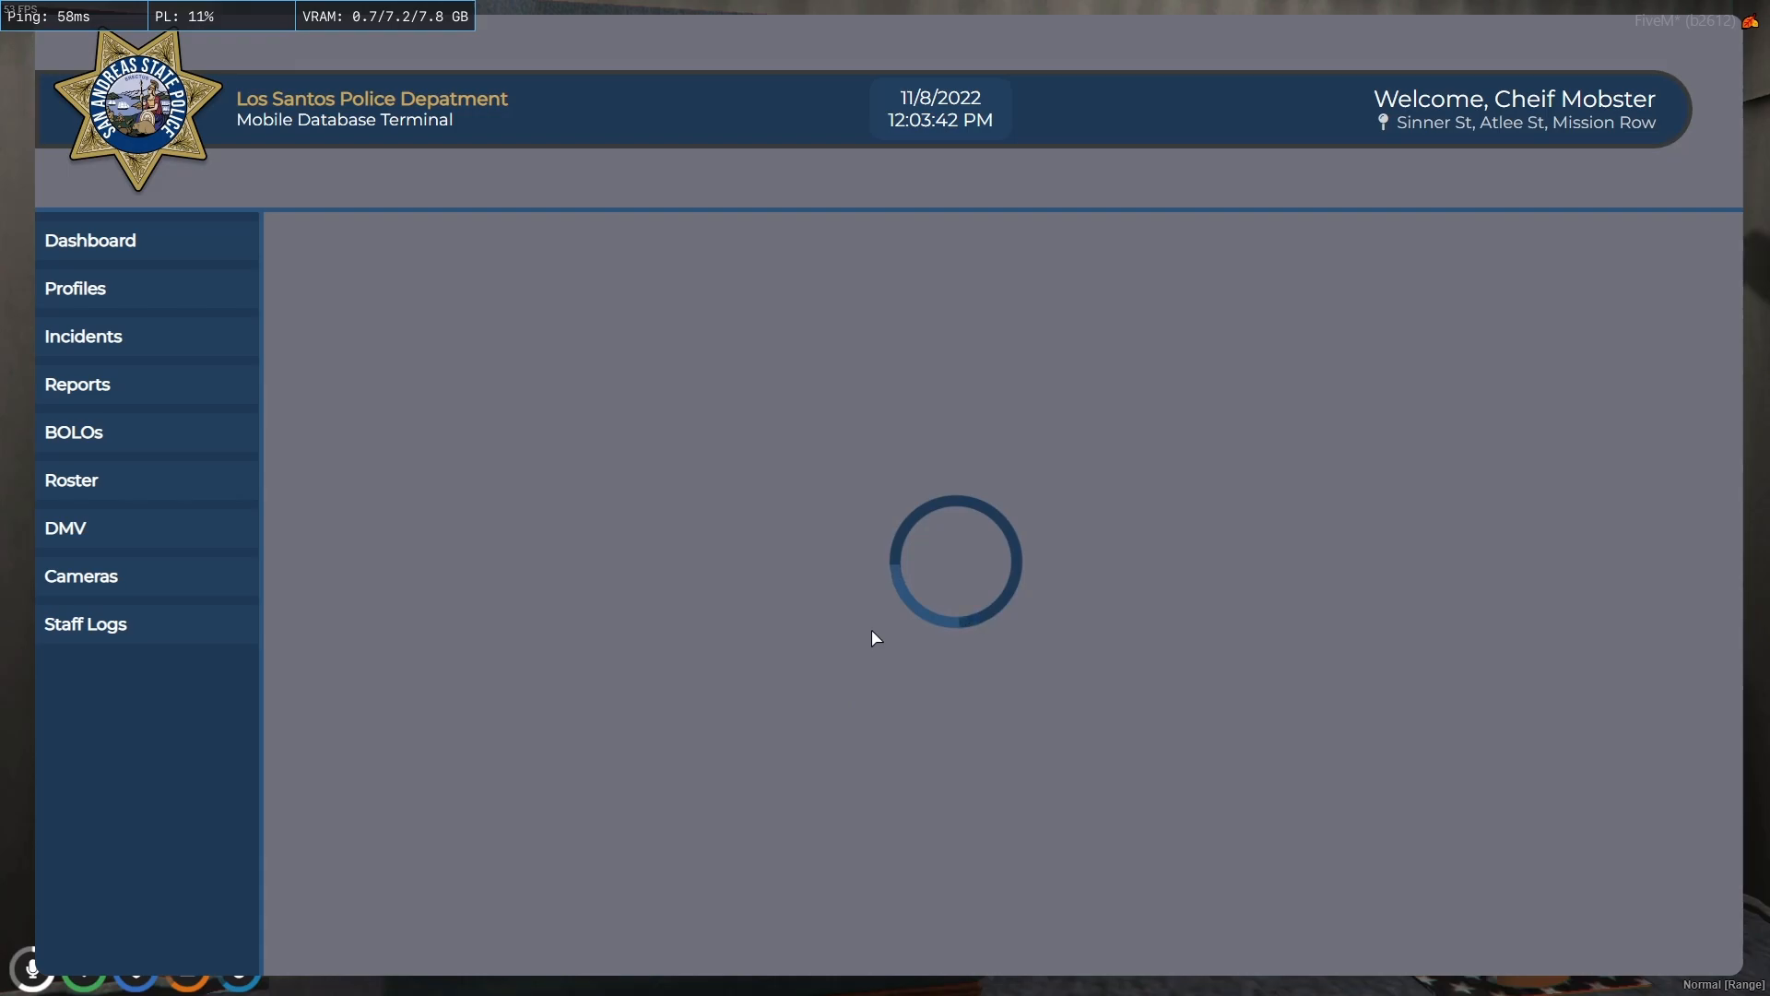
On incident 13, turn off Mr Mobster's Warrant tag and turn on Guilty and Processed.
{"action": "left_click", "coordinate": [82, 336]}
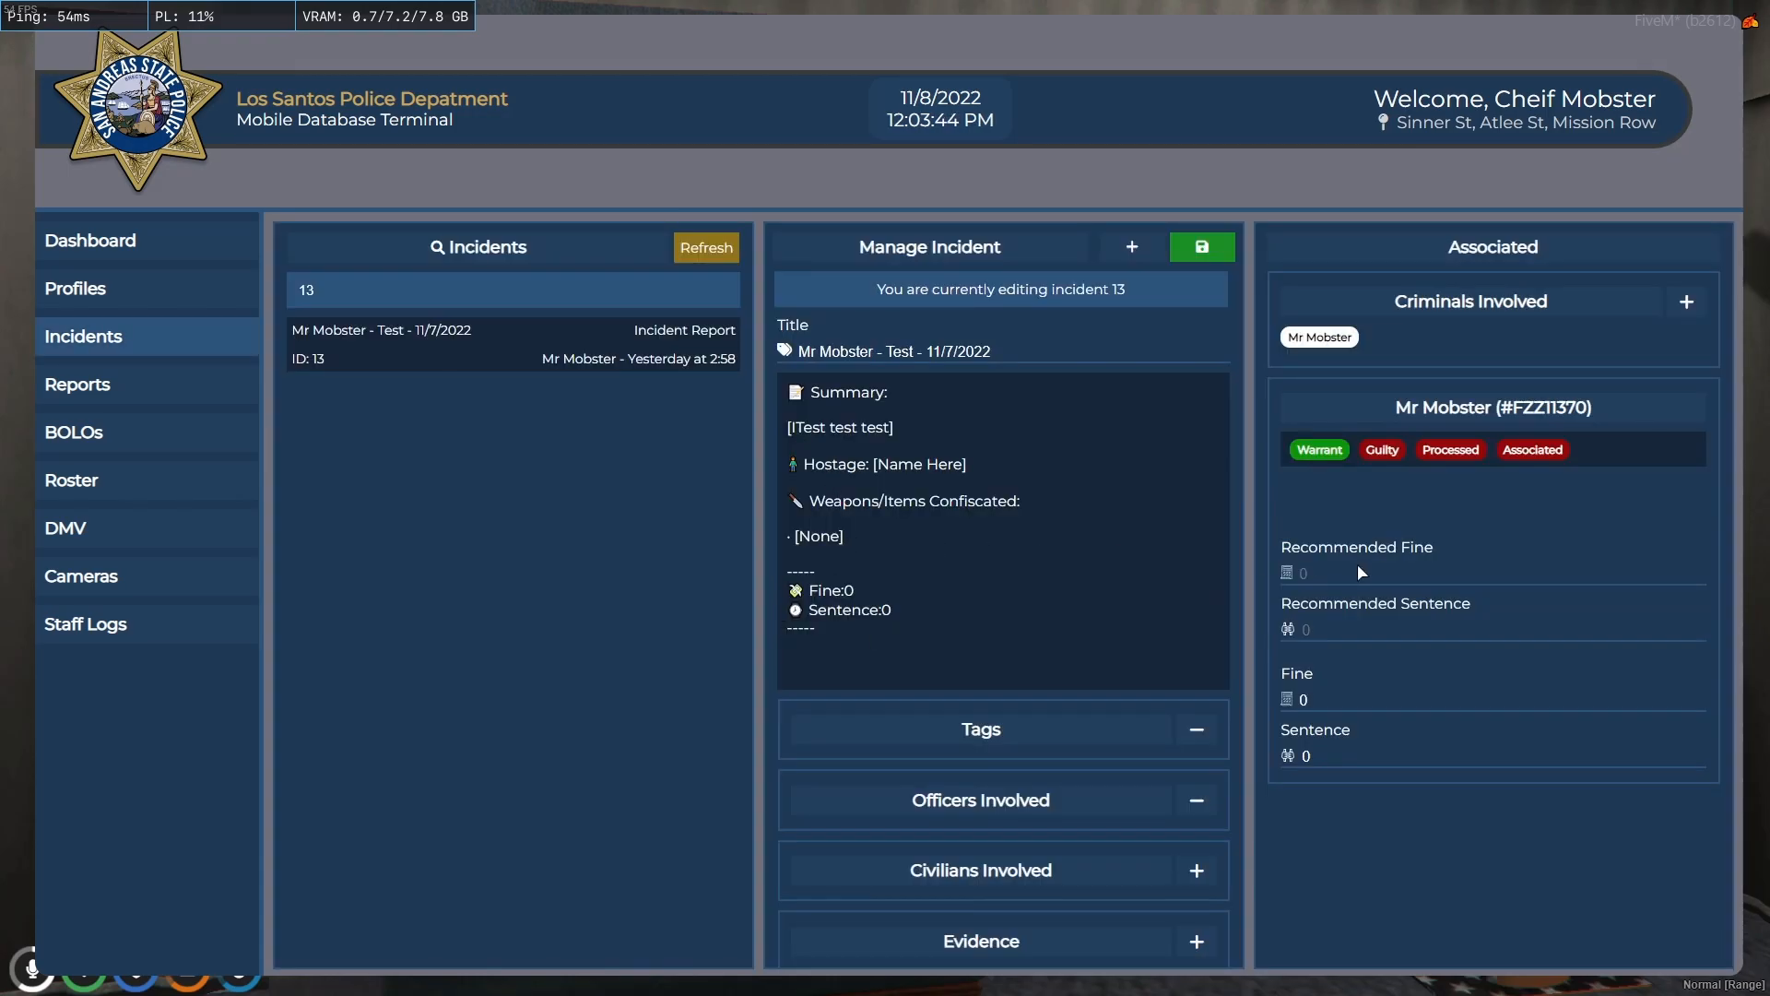
{"action": "mouse_move", "coordinate": [538, 401]}
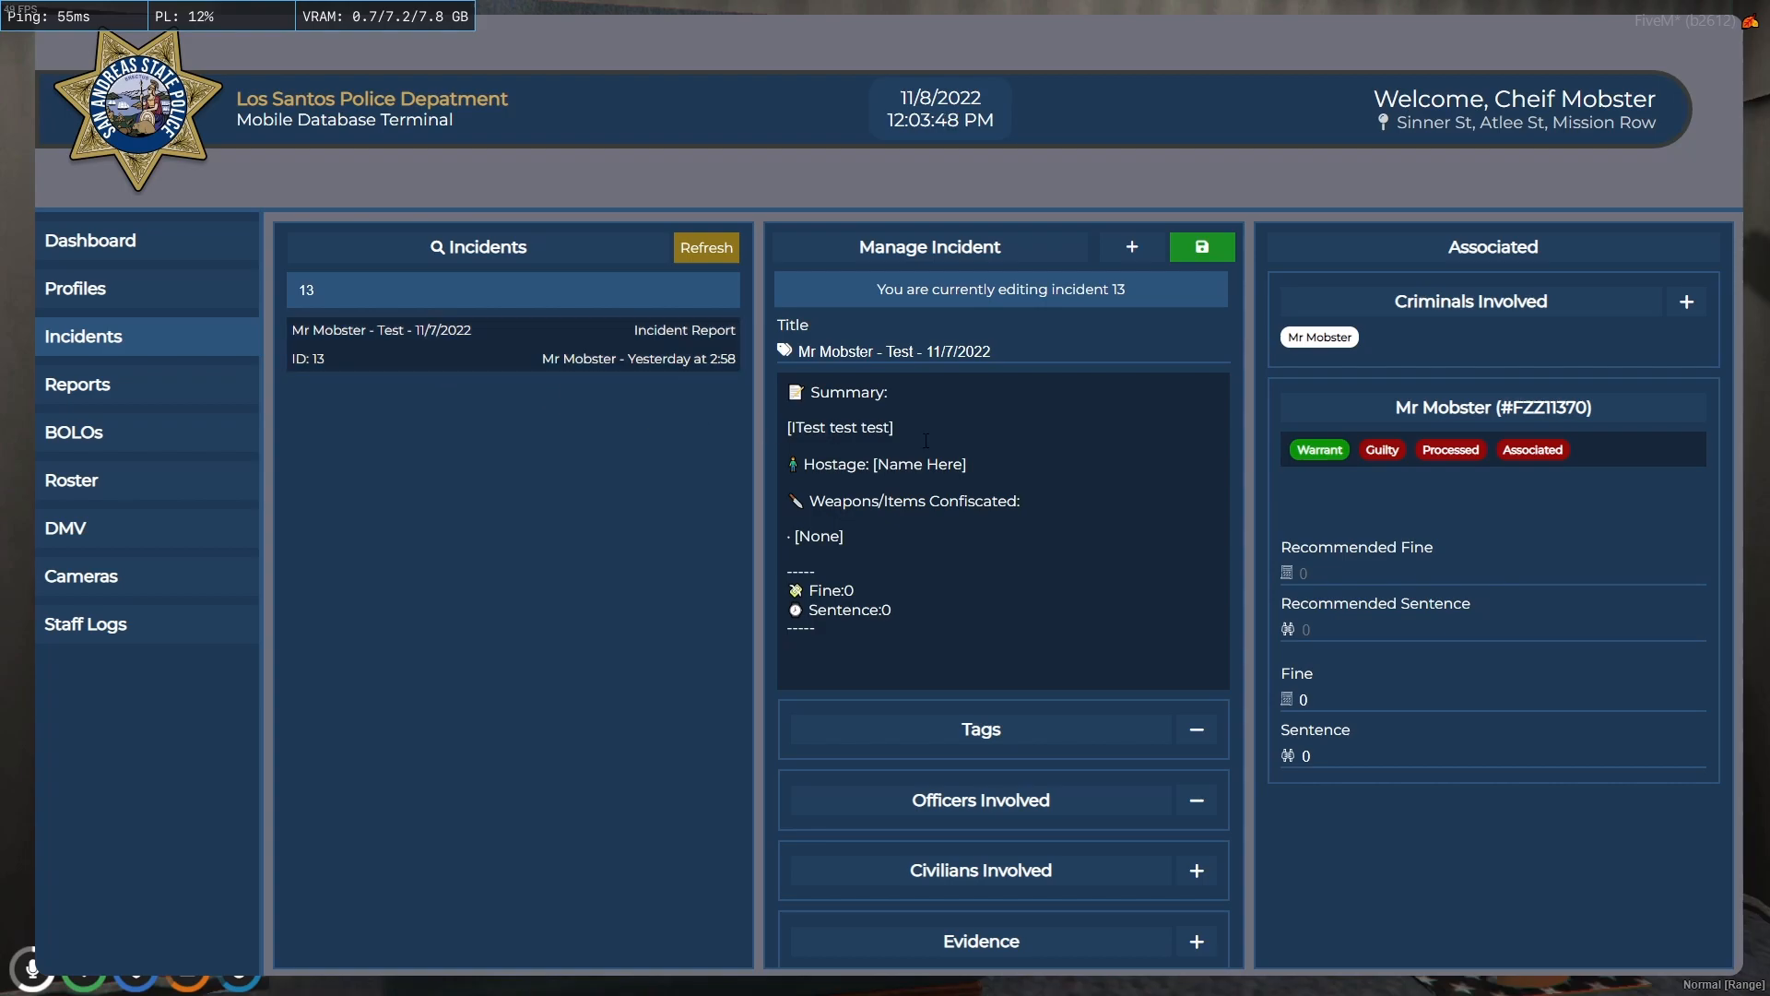
{"action": "left_click", "coordinate": [1318, 449]}
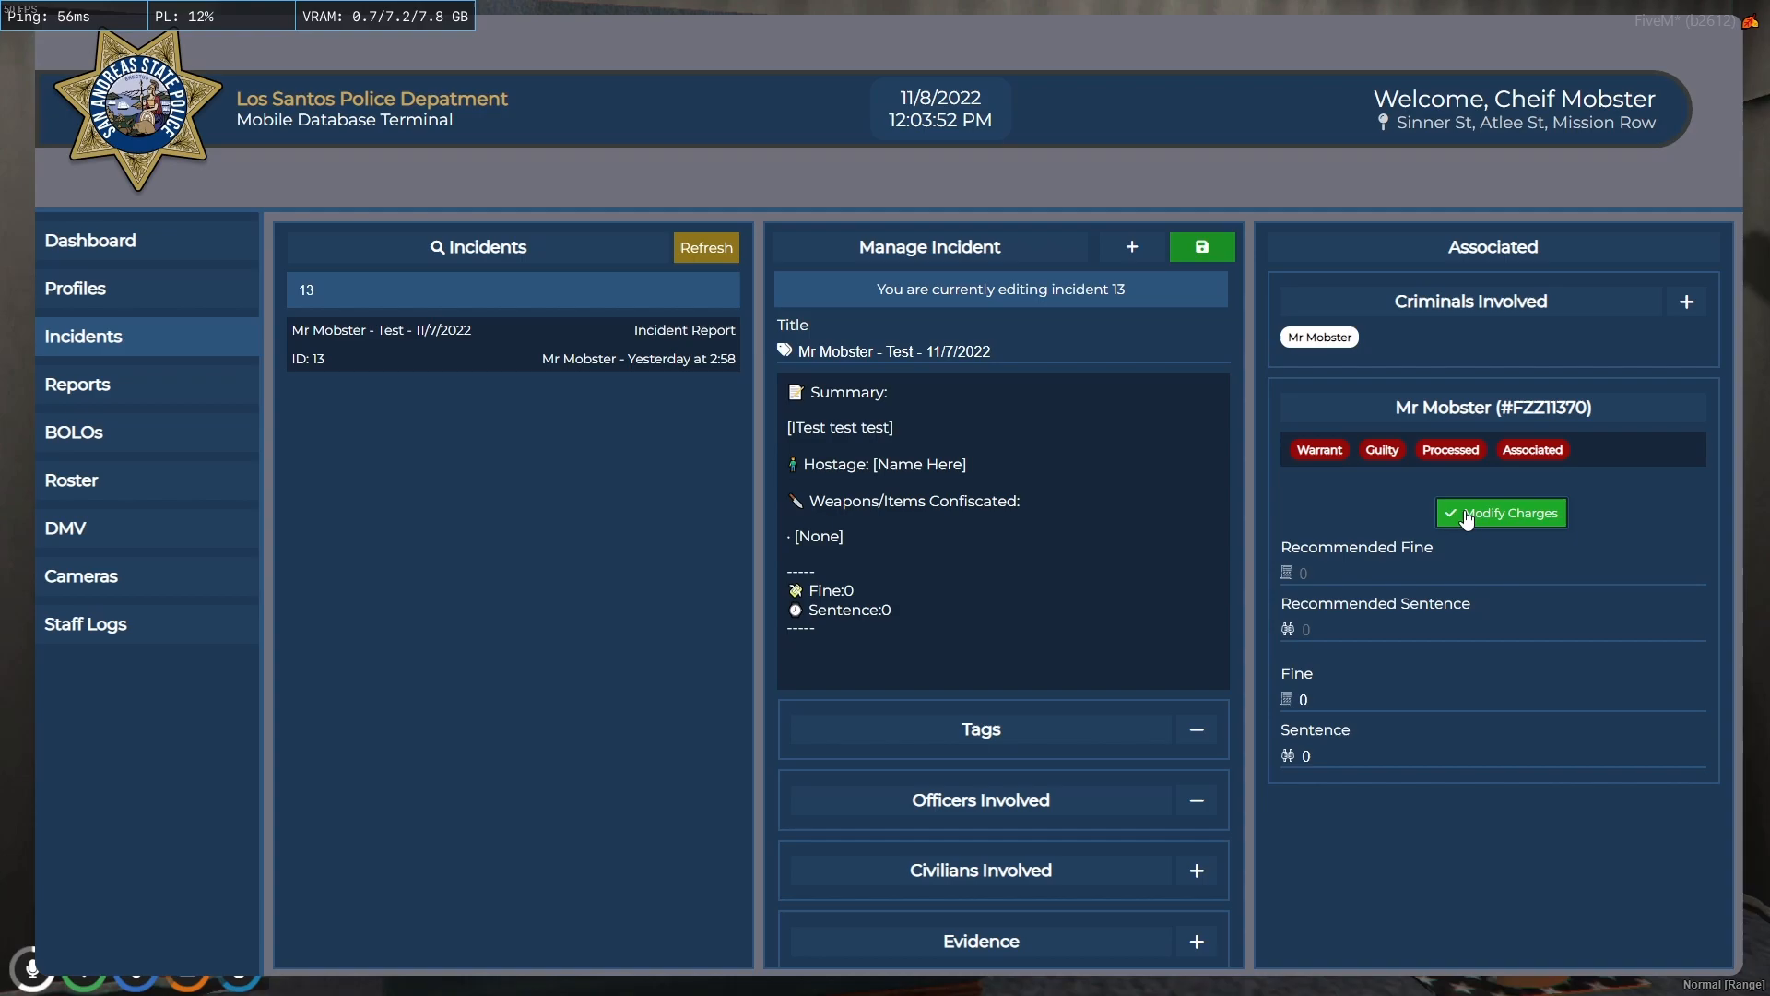
{"action": "left_click", "coordinate": [1381, 449]}
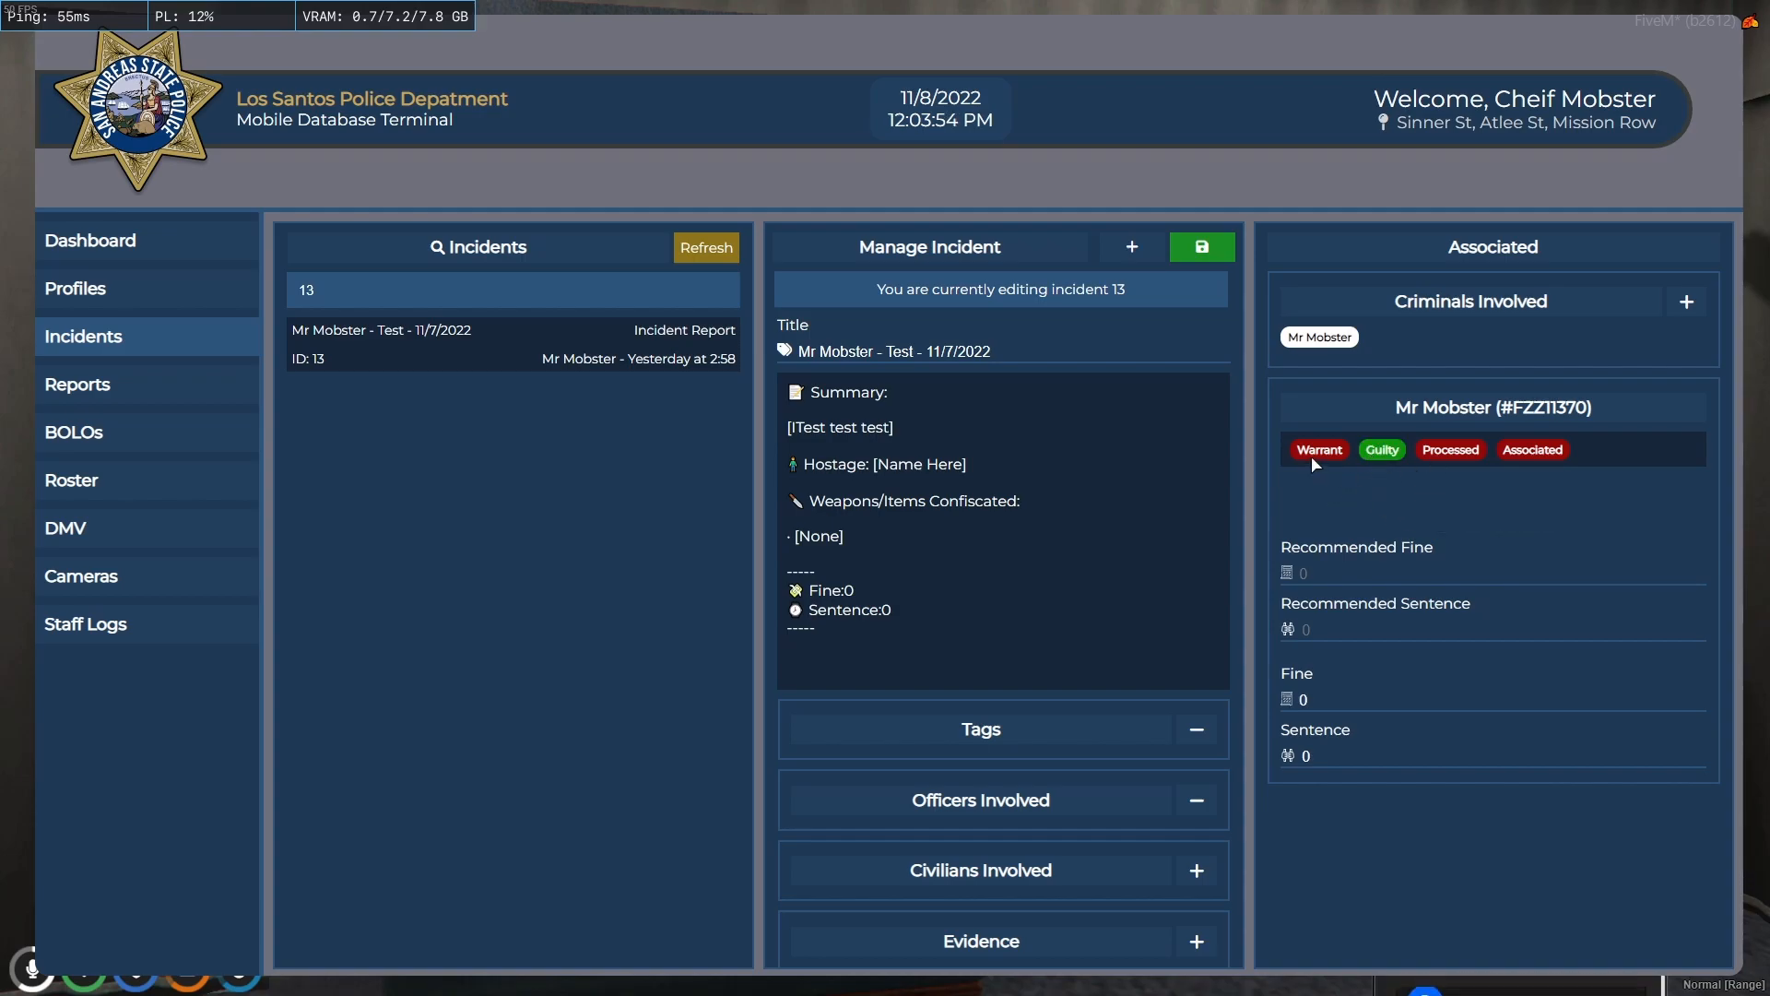
{"action": "left_click", "coordinate": [1318, 449]}
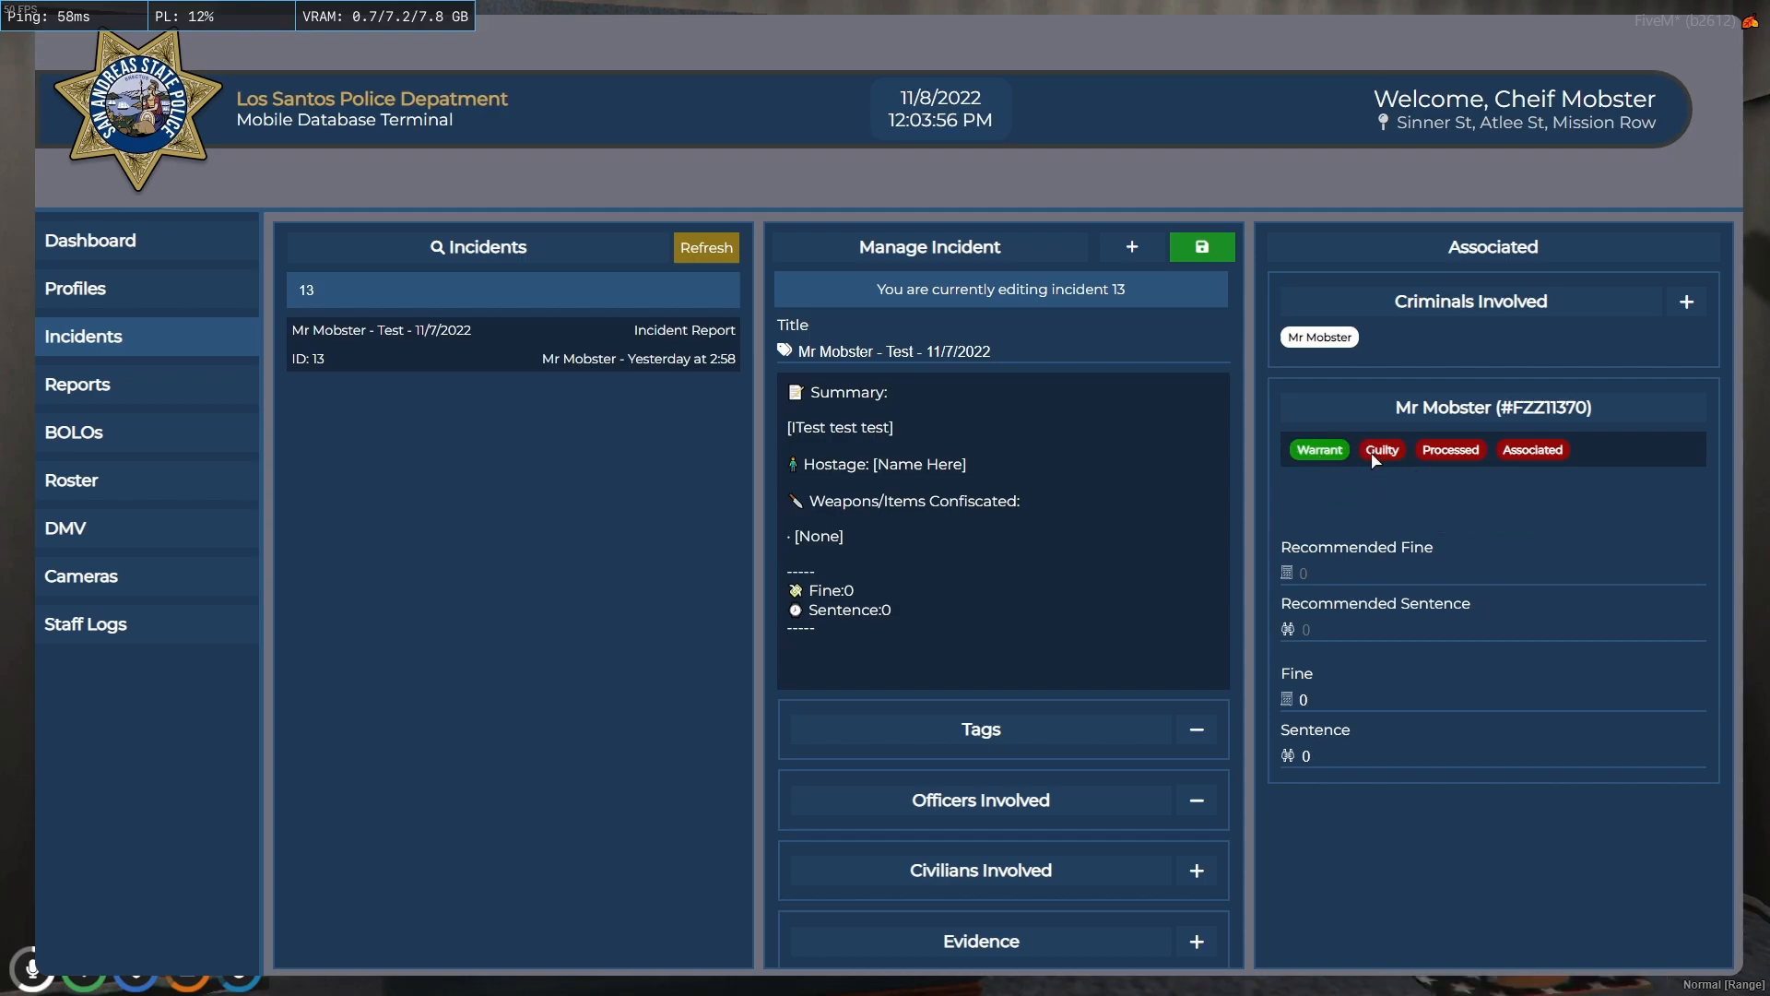
{"action": "left_click", "coordinate": [1449, 449]}
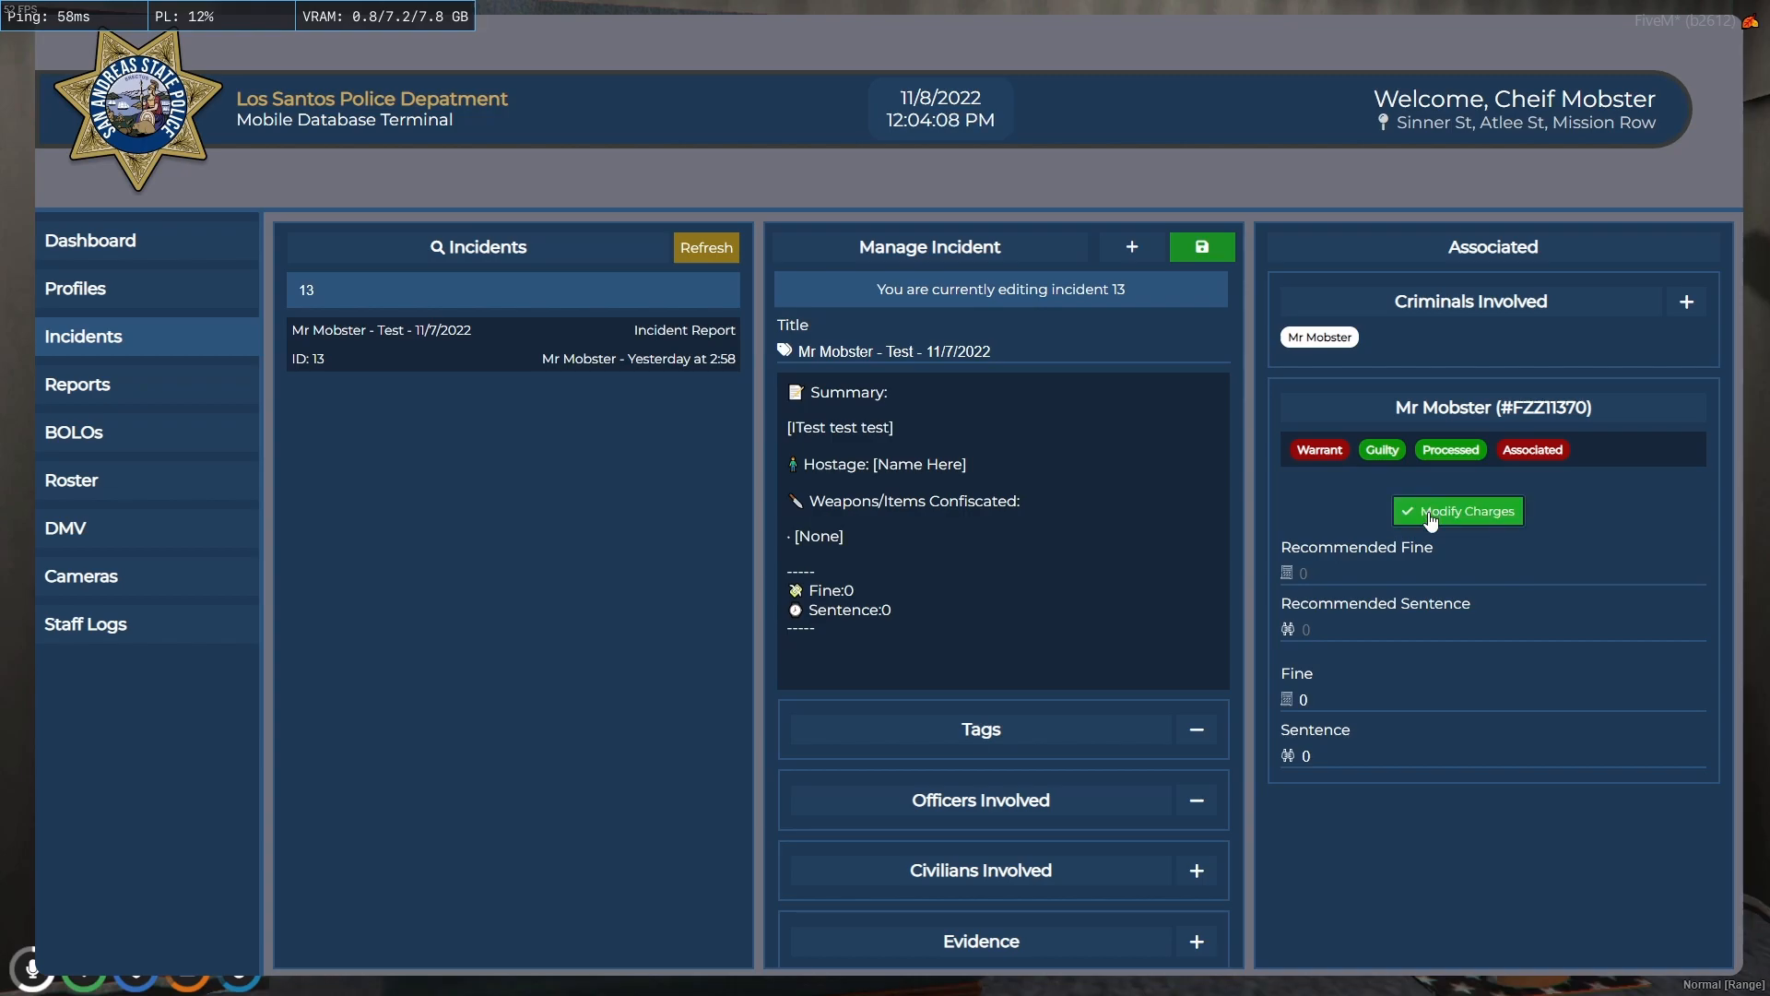
Open Mr Mobster's charges list and scroll through the offence categories.
{"action": "left_click", "coordinate": [1458, 510]}
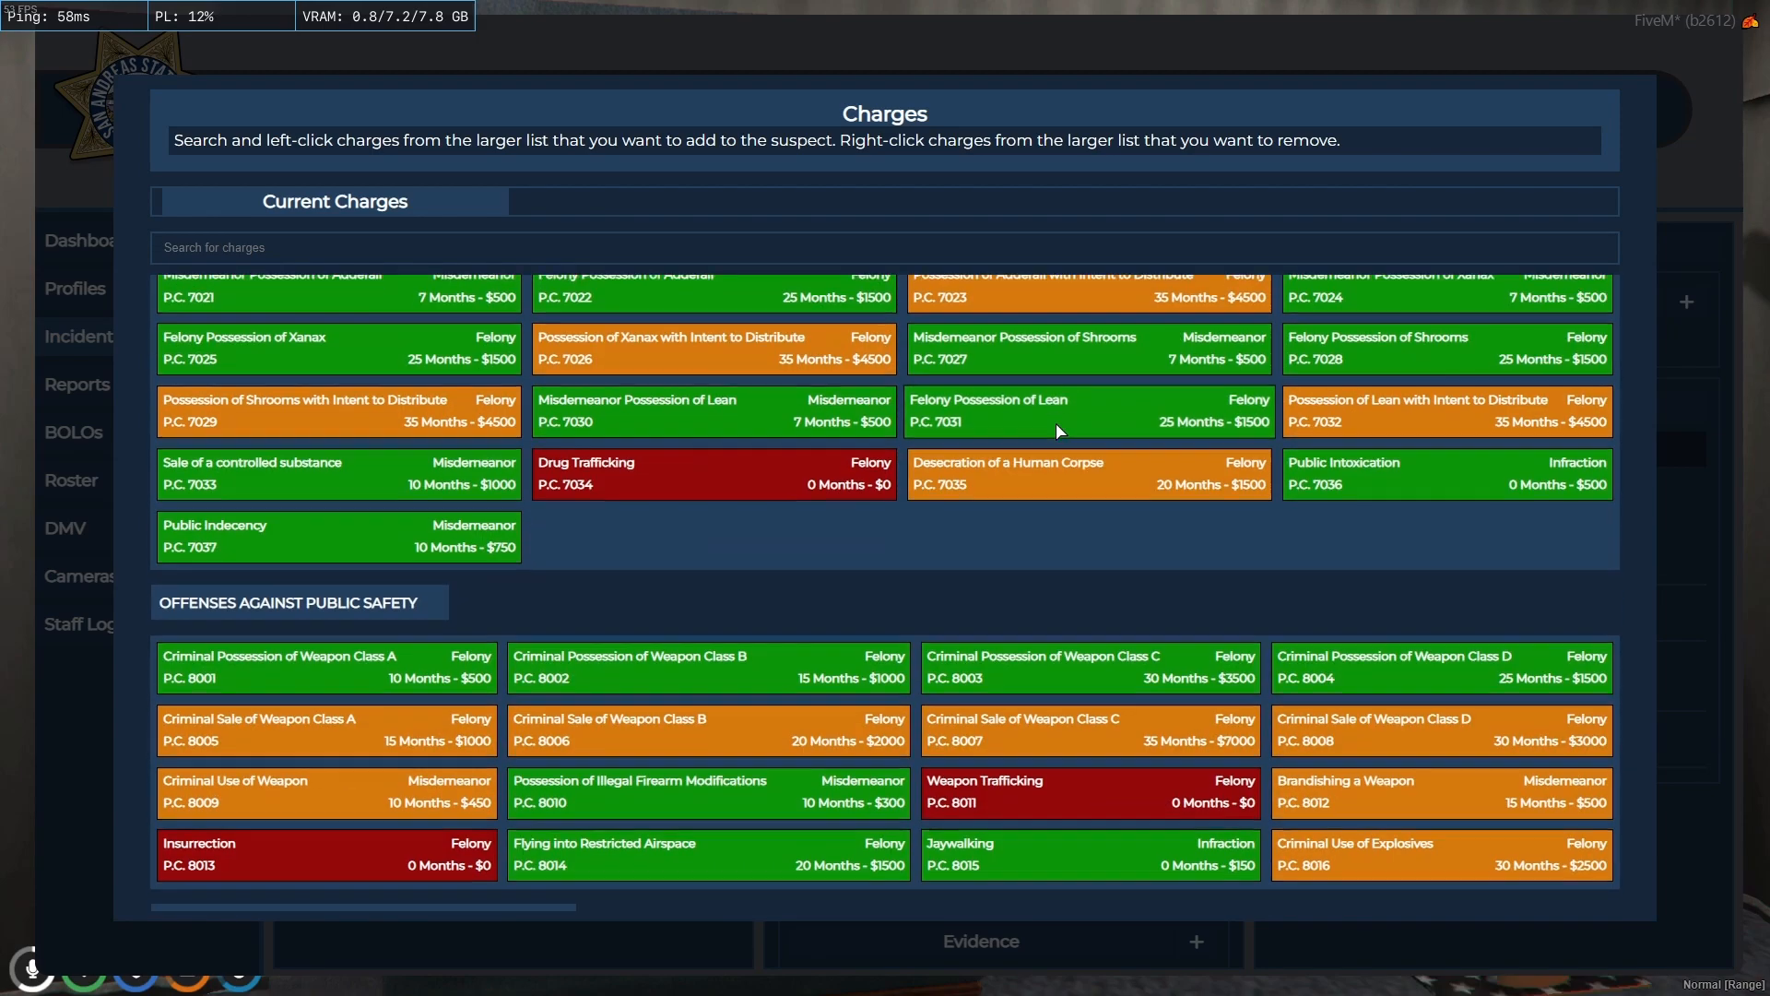
{"action": "scroll", "scroll_direction": "down", "scroll_amount": 3}
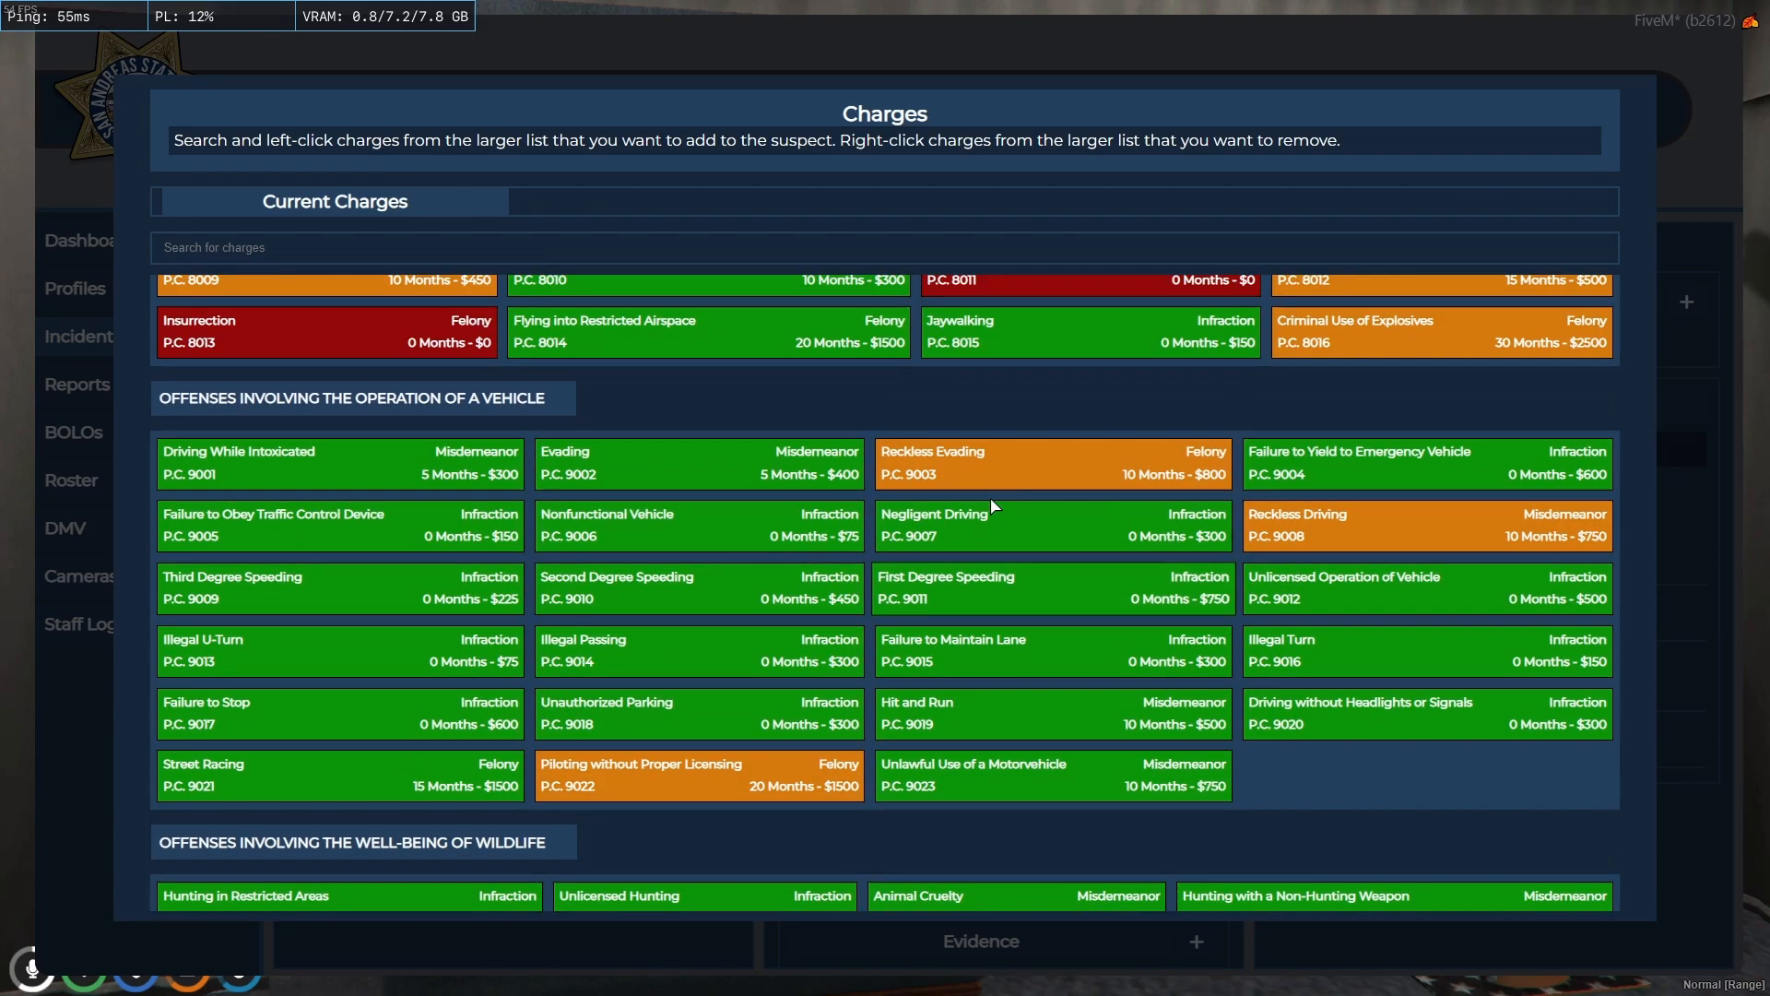
{"action": "scroll", "scroll_direction": "down", "scroll_amount": 3}
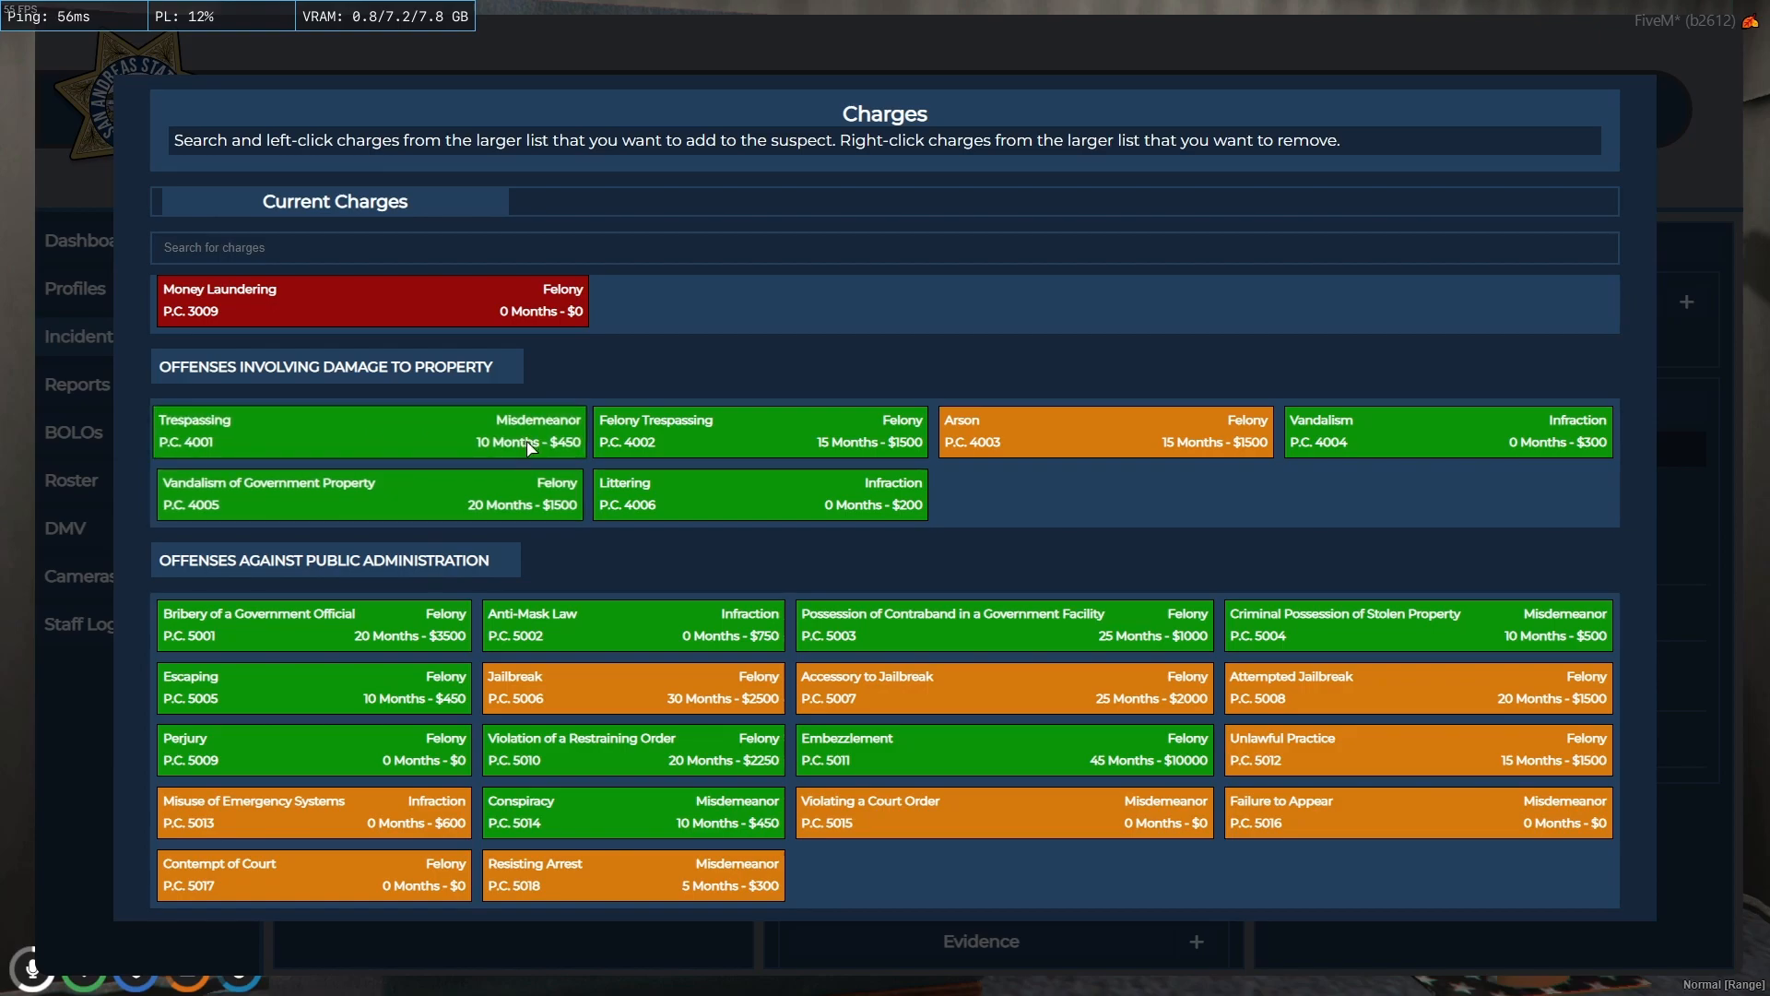
{"action": "scroll", "scroll_direction": "down", "scroll_amount": 3}
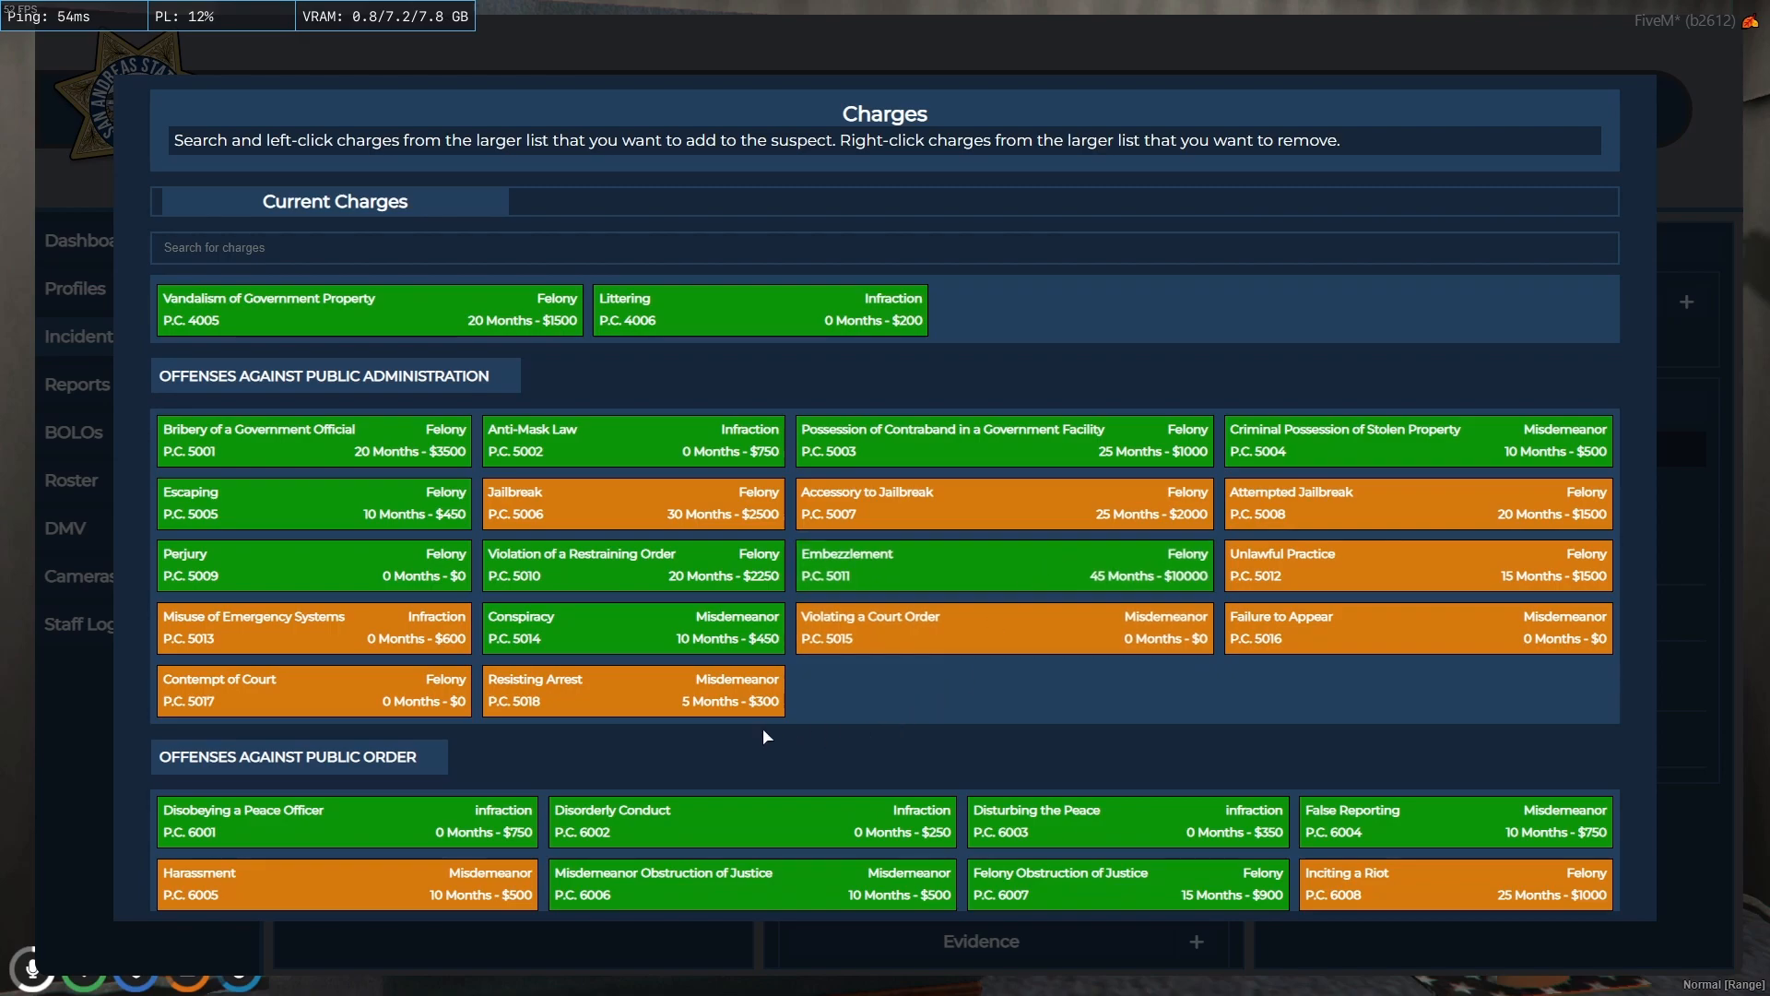
{"action": "mouse_move", "coordinate": [507, 191]}
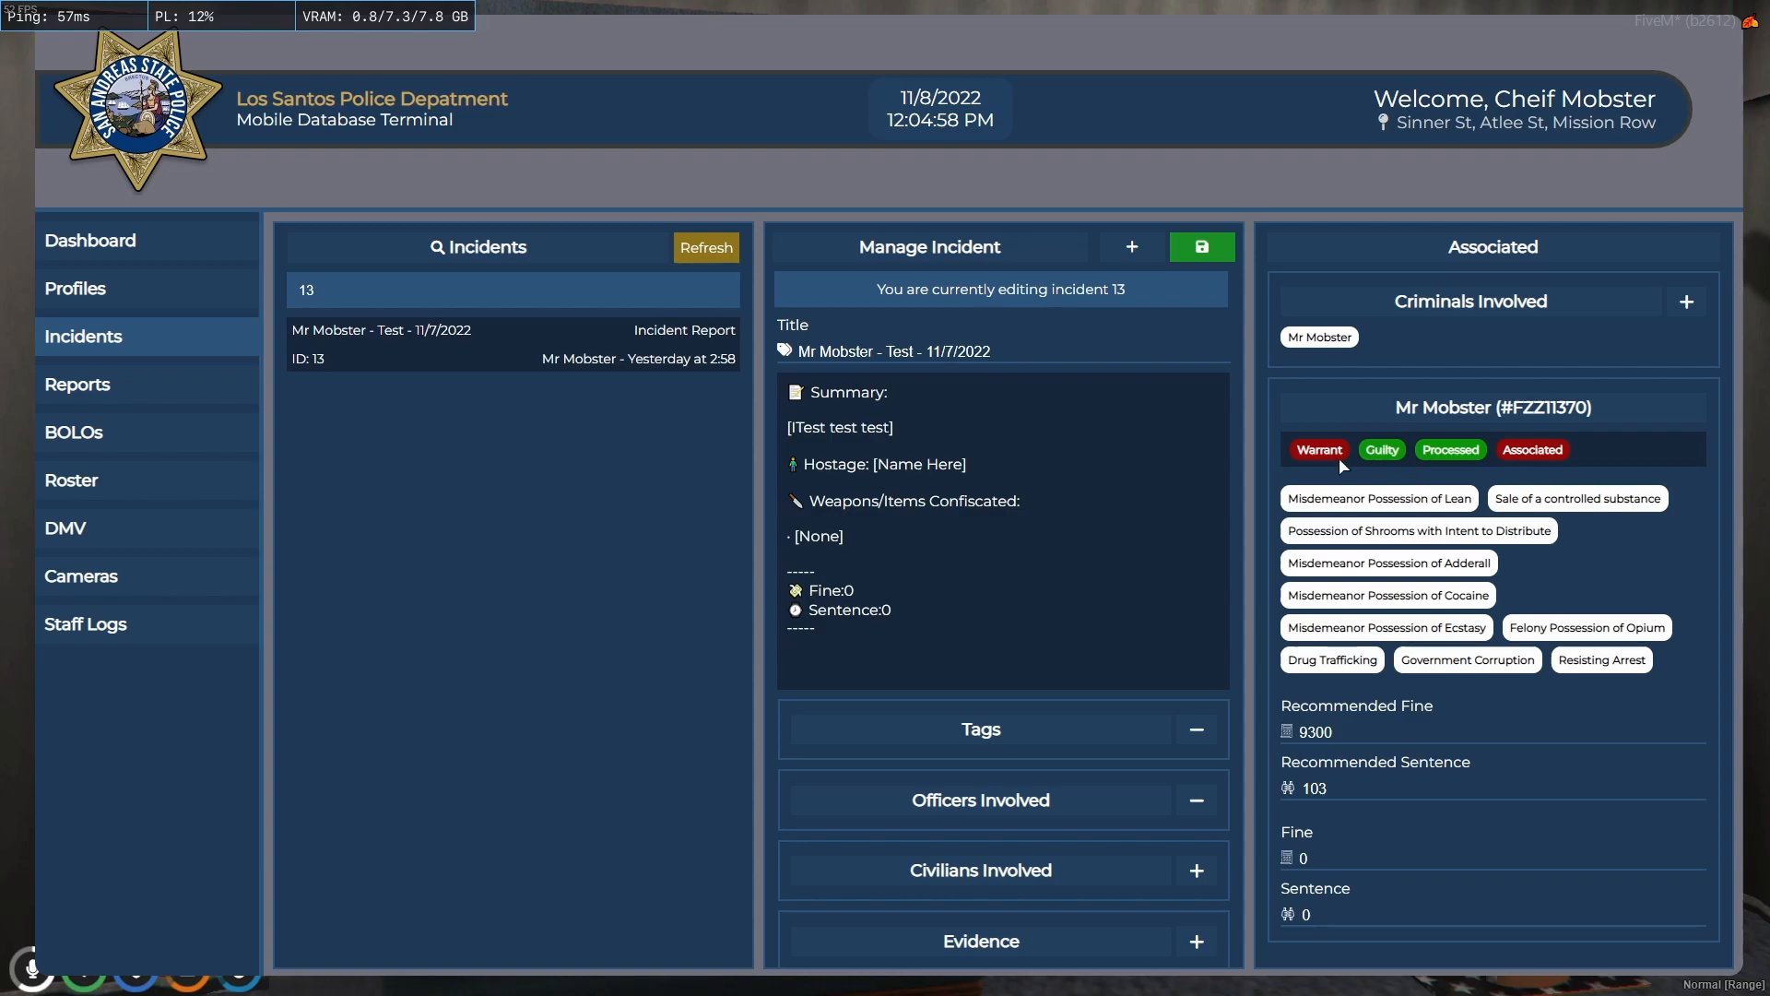
{"action": "mouse_move", "coordinate": [1251, 510]}
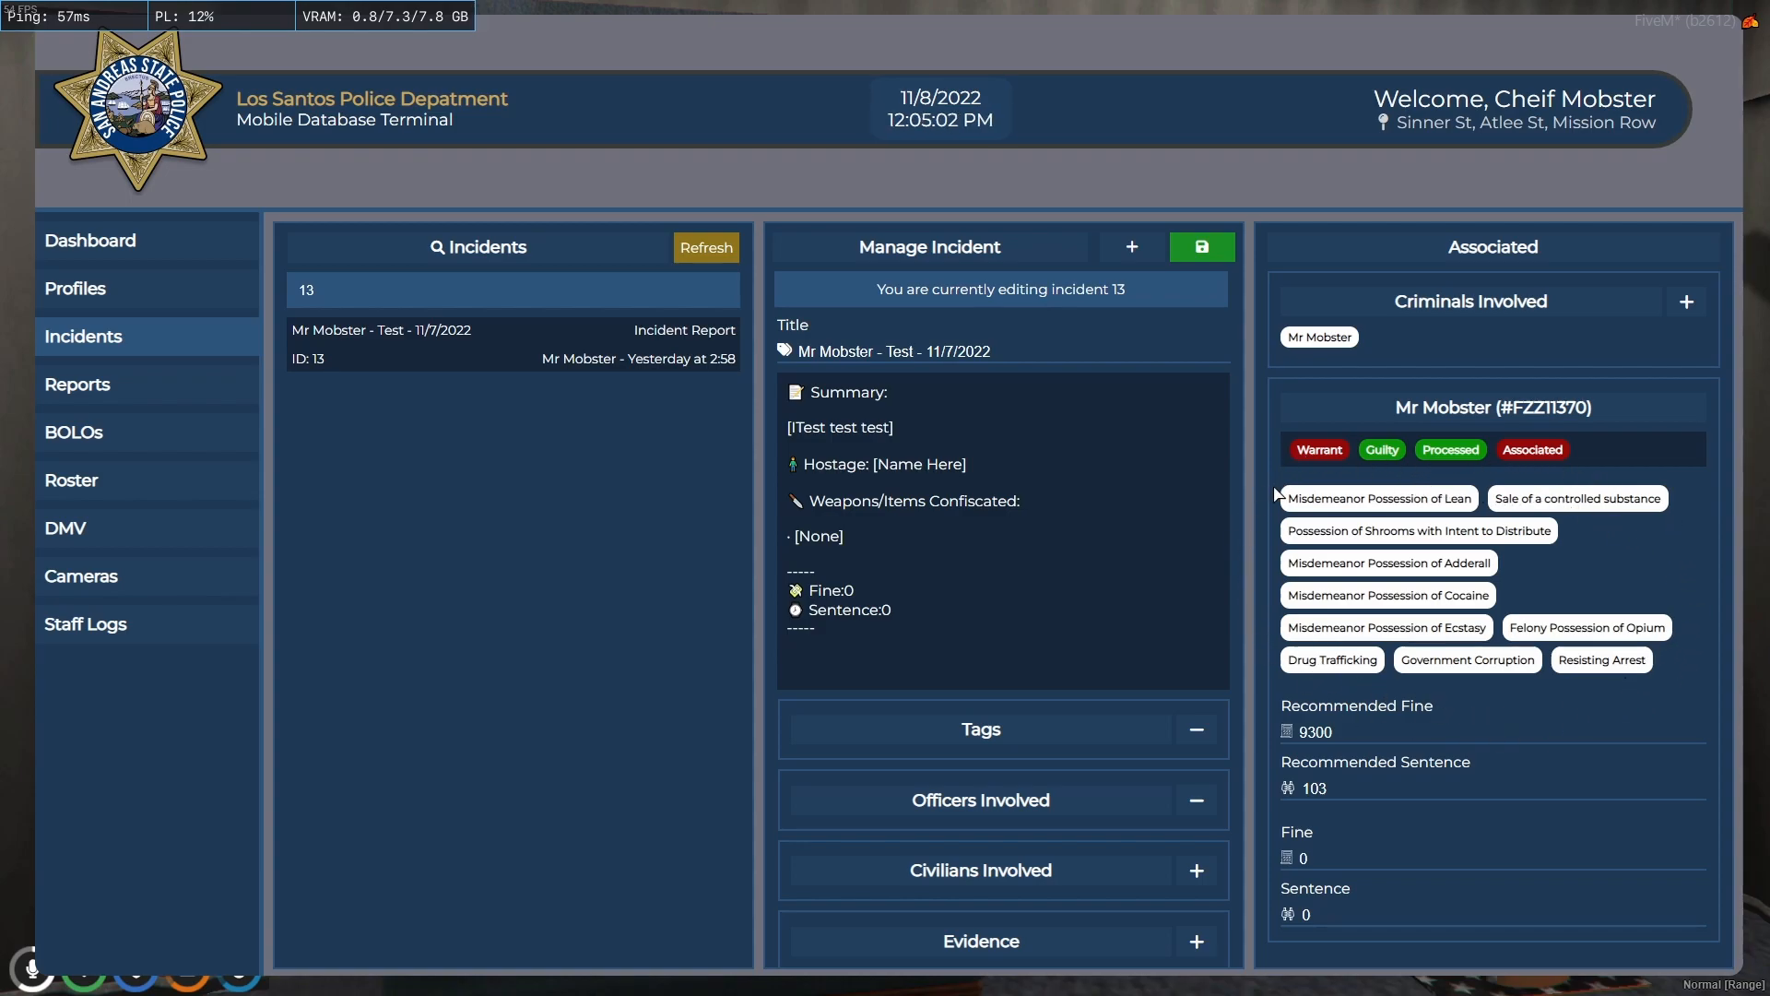
{"action": "mouse_move", "coordinate": [1318, 448]}
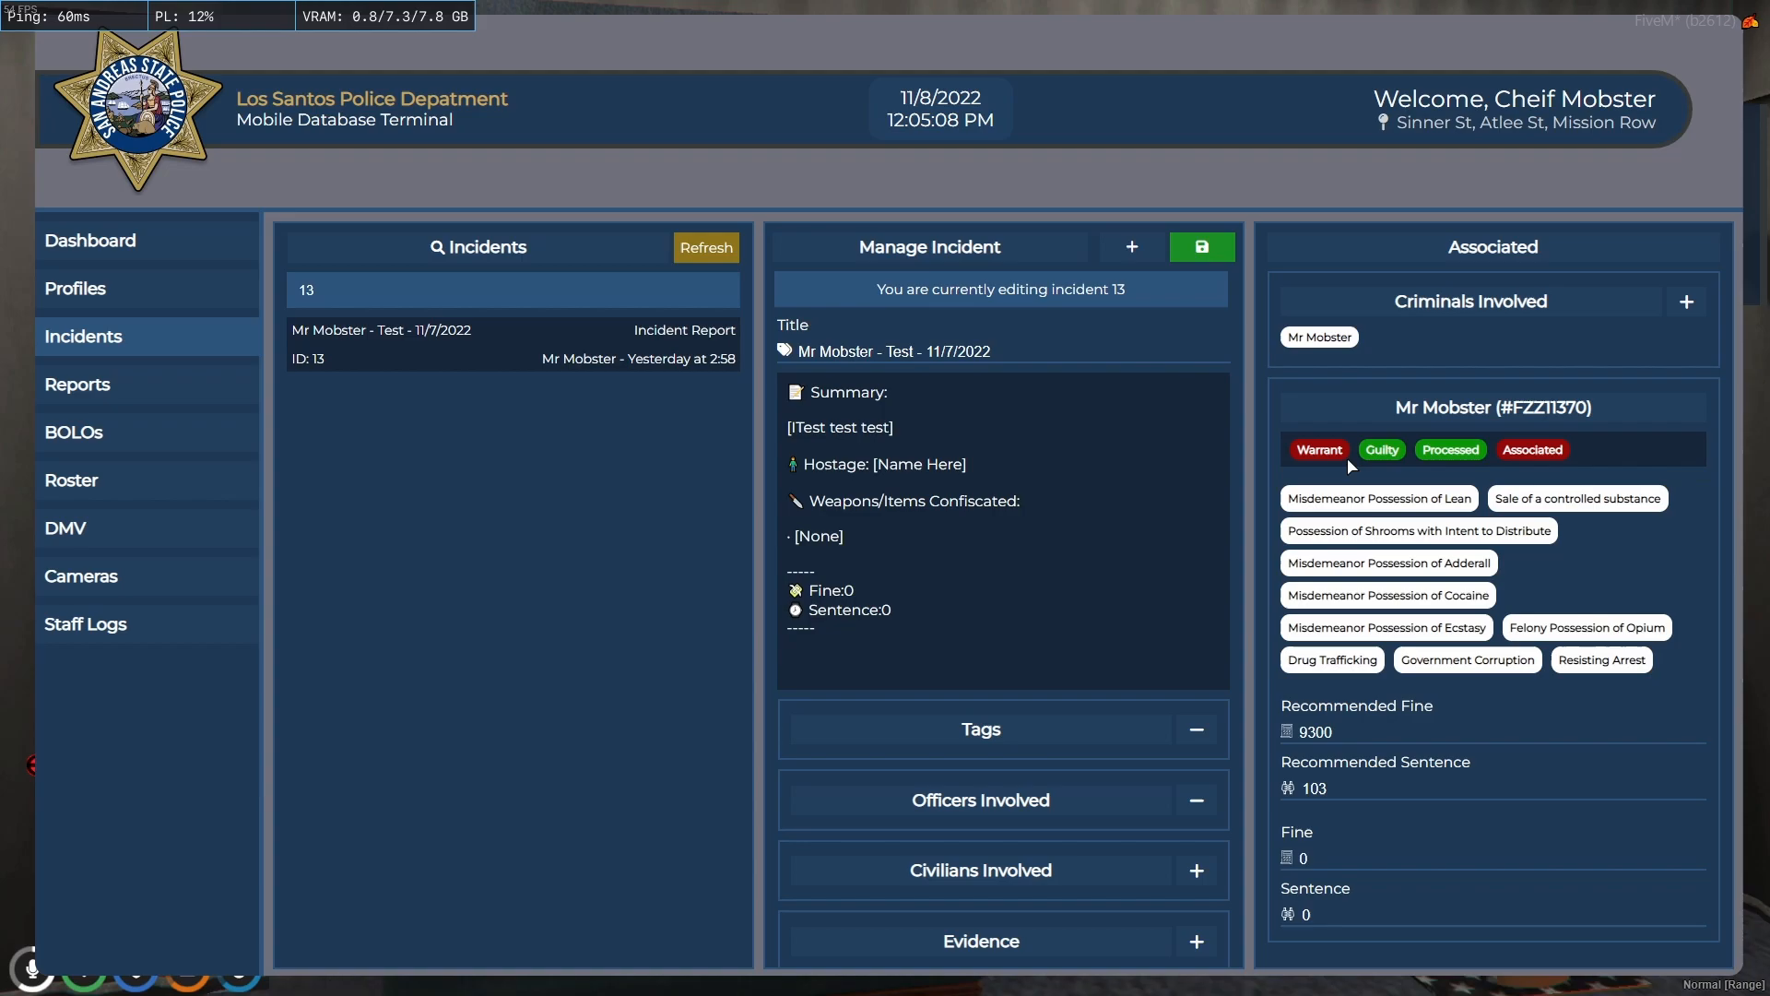
{"action": "mouse_move", "coordinate": [1290, 875]}
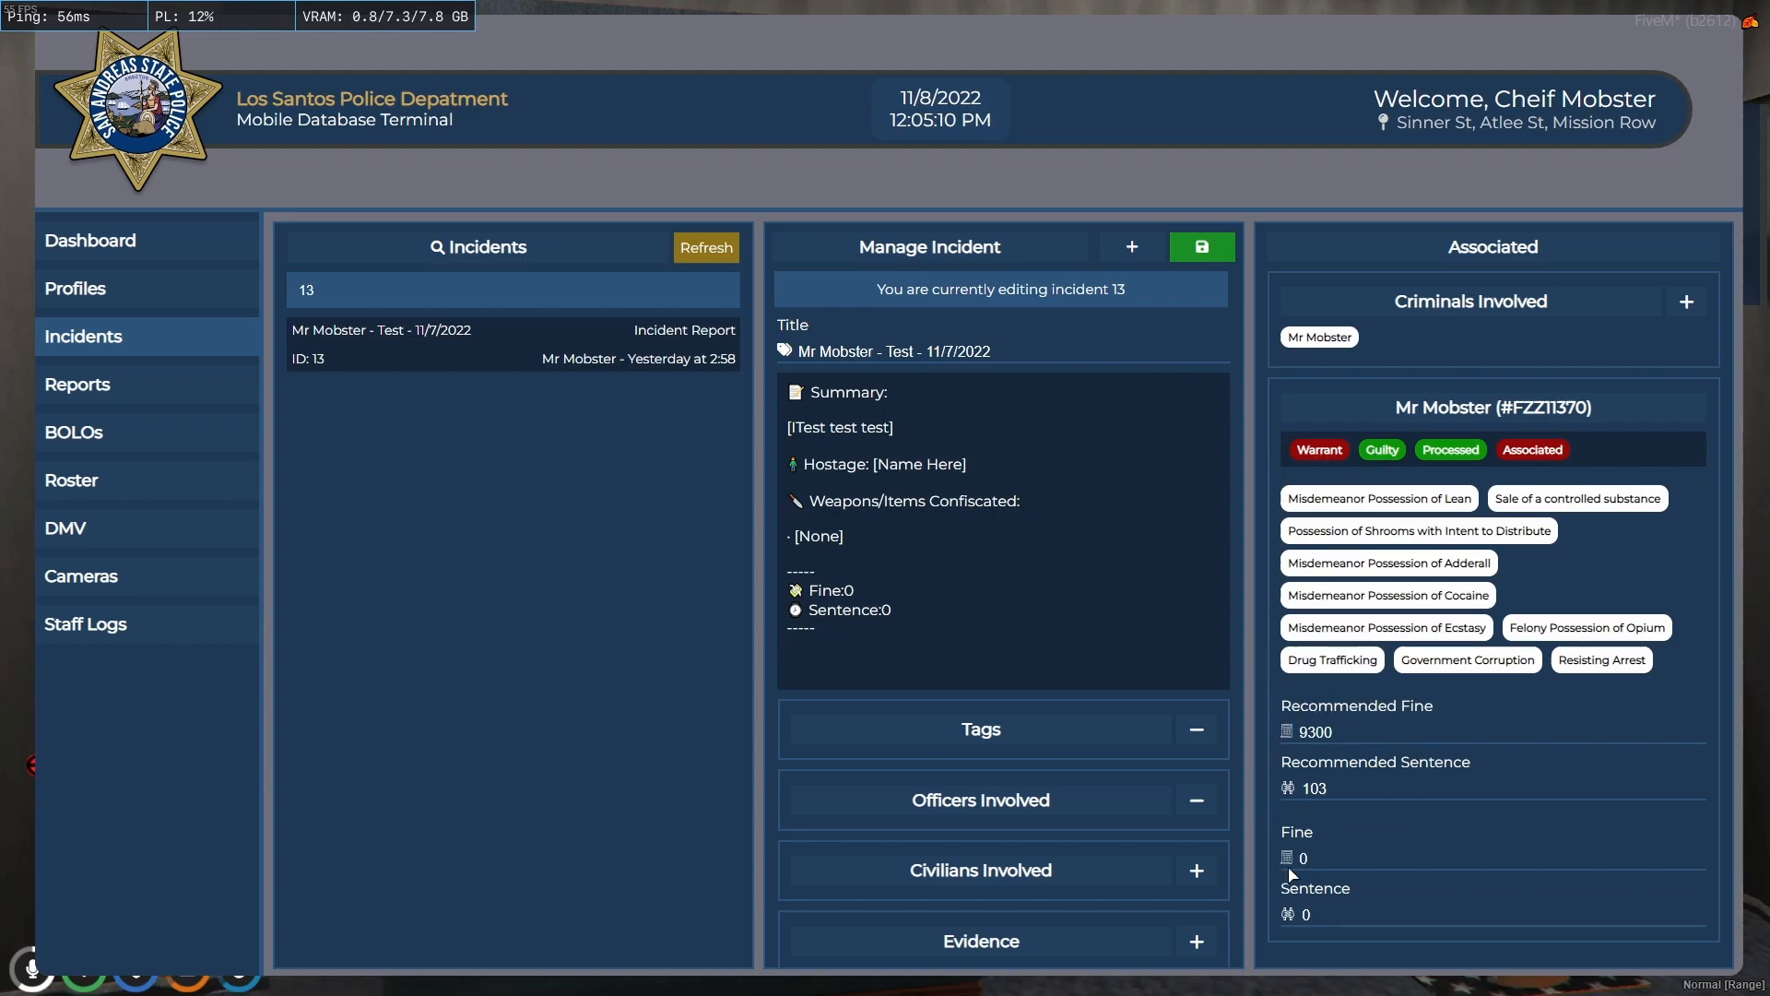
Enter fine 10000 and sentence 60 for Mr Mobster, and in the report summary.
{"action": "left_click", "coordinate": [1354, 858]}
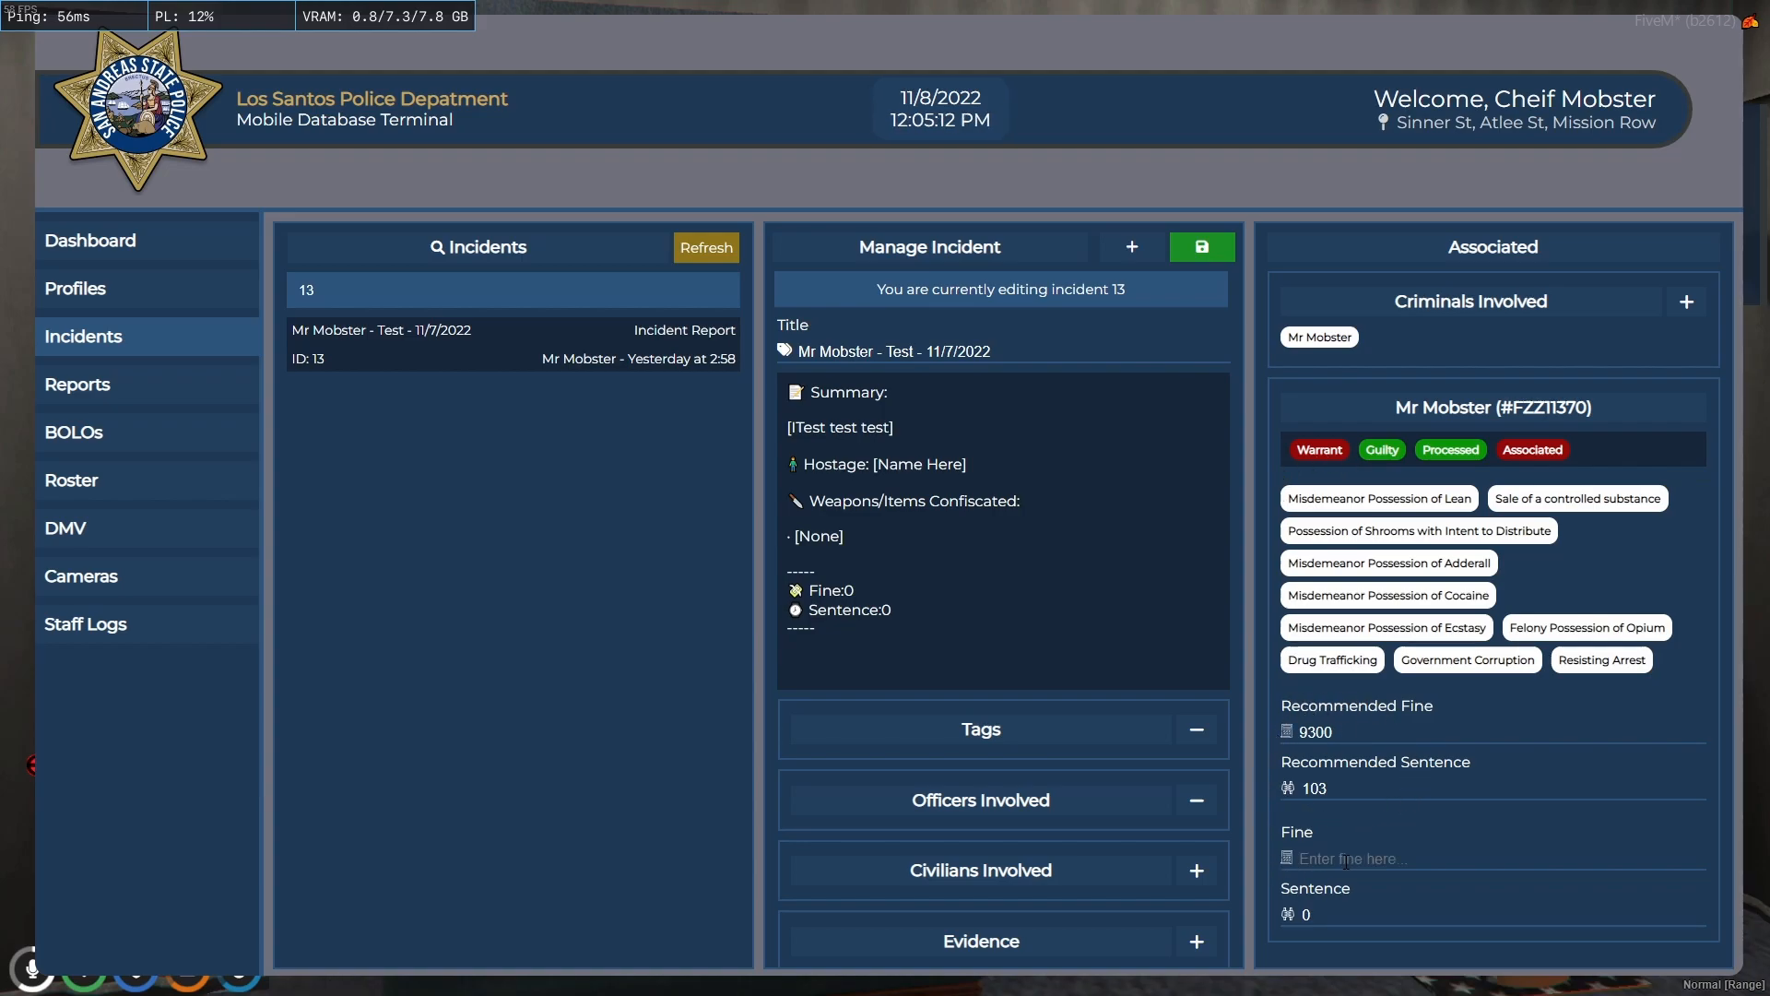
{"action": "type", "text": "10000"}
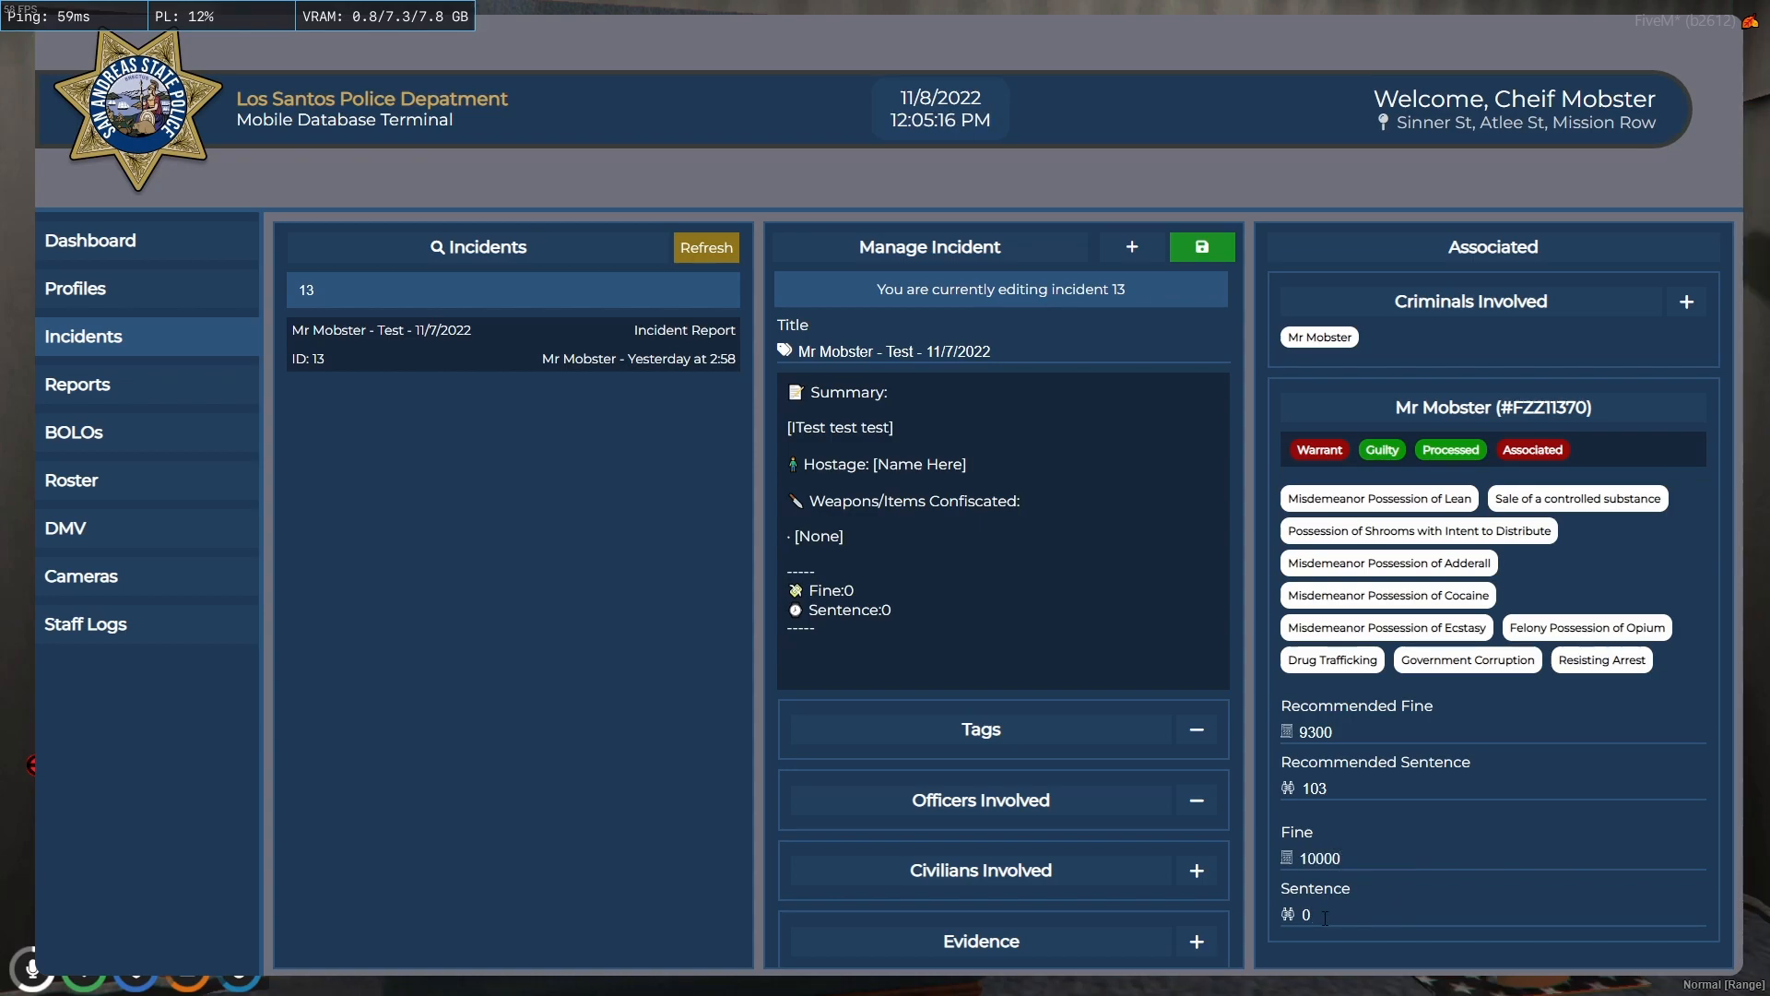
{"action": "type", "text": "60"}
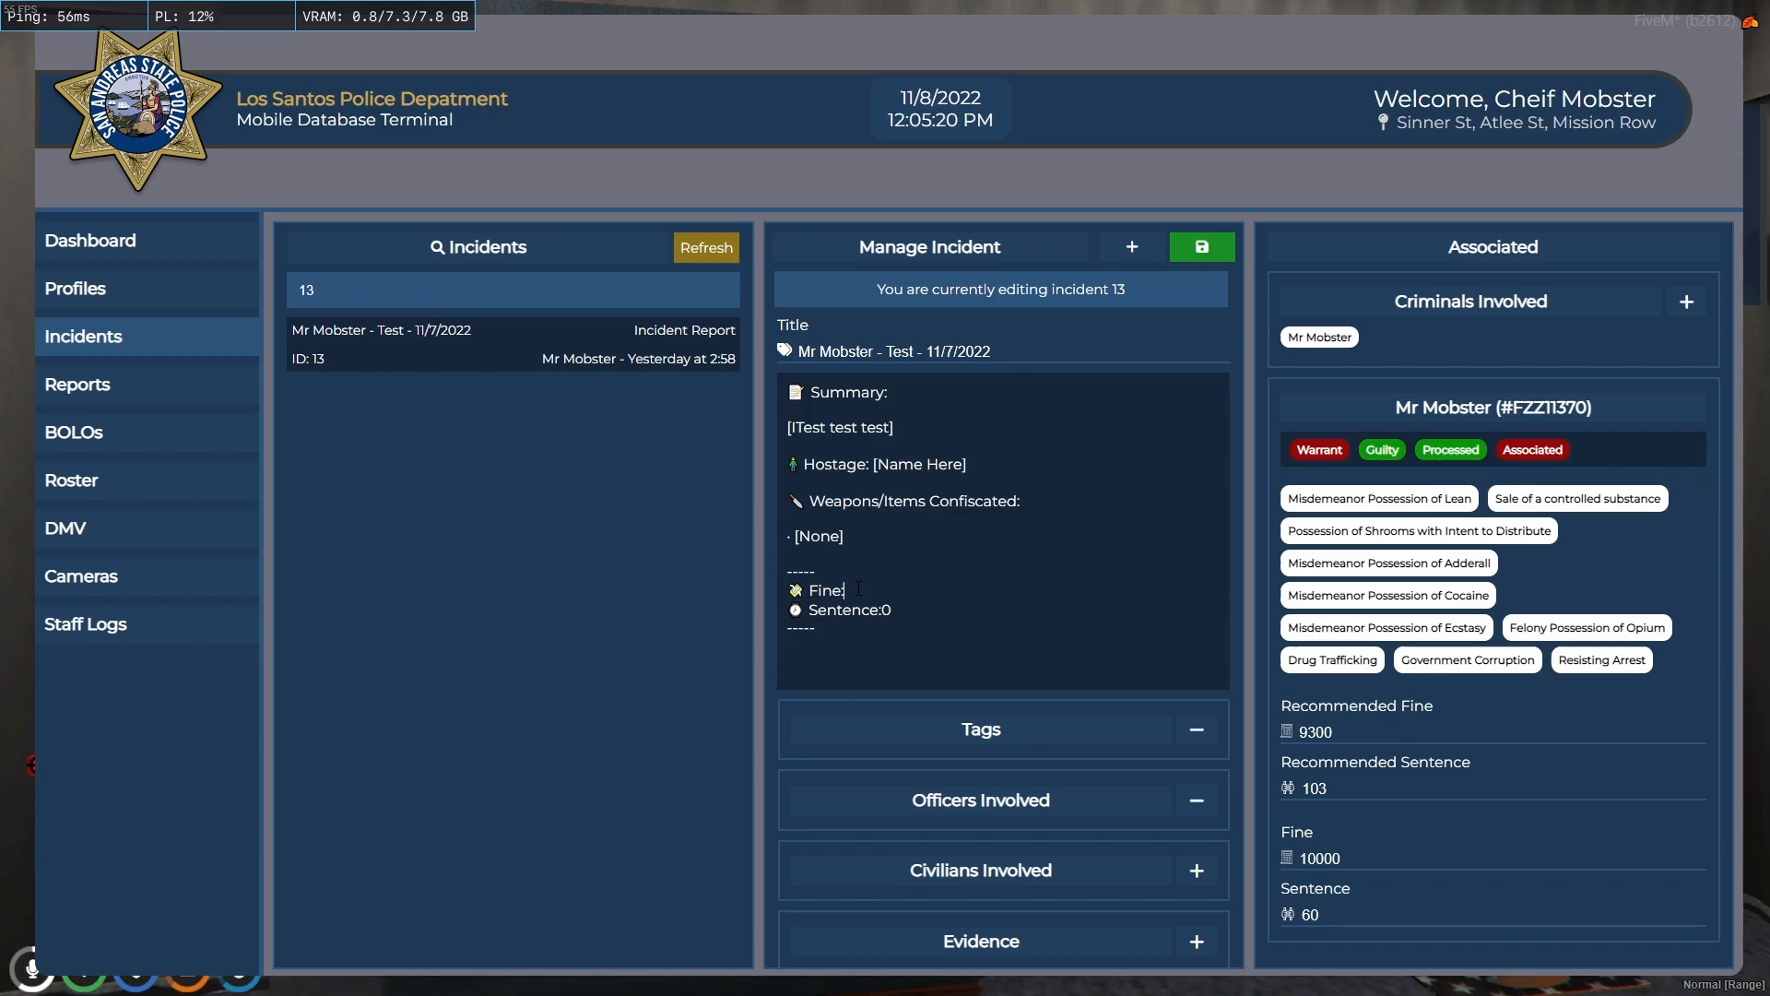
{"action": "type", "text": "10000"}
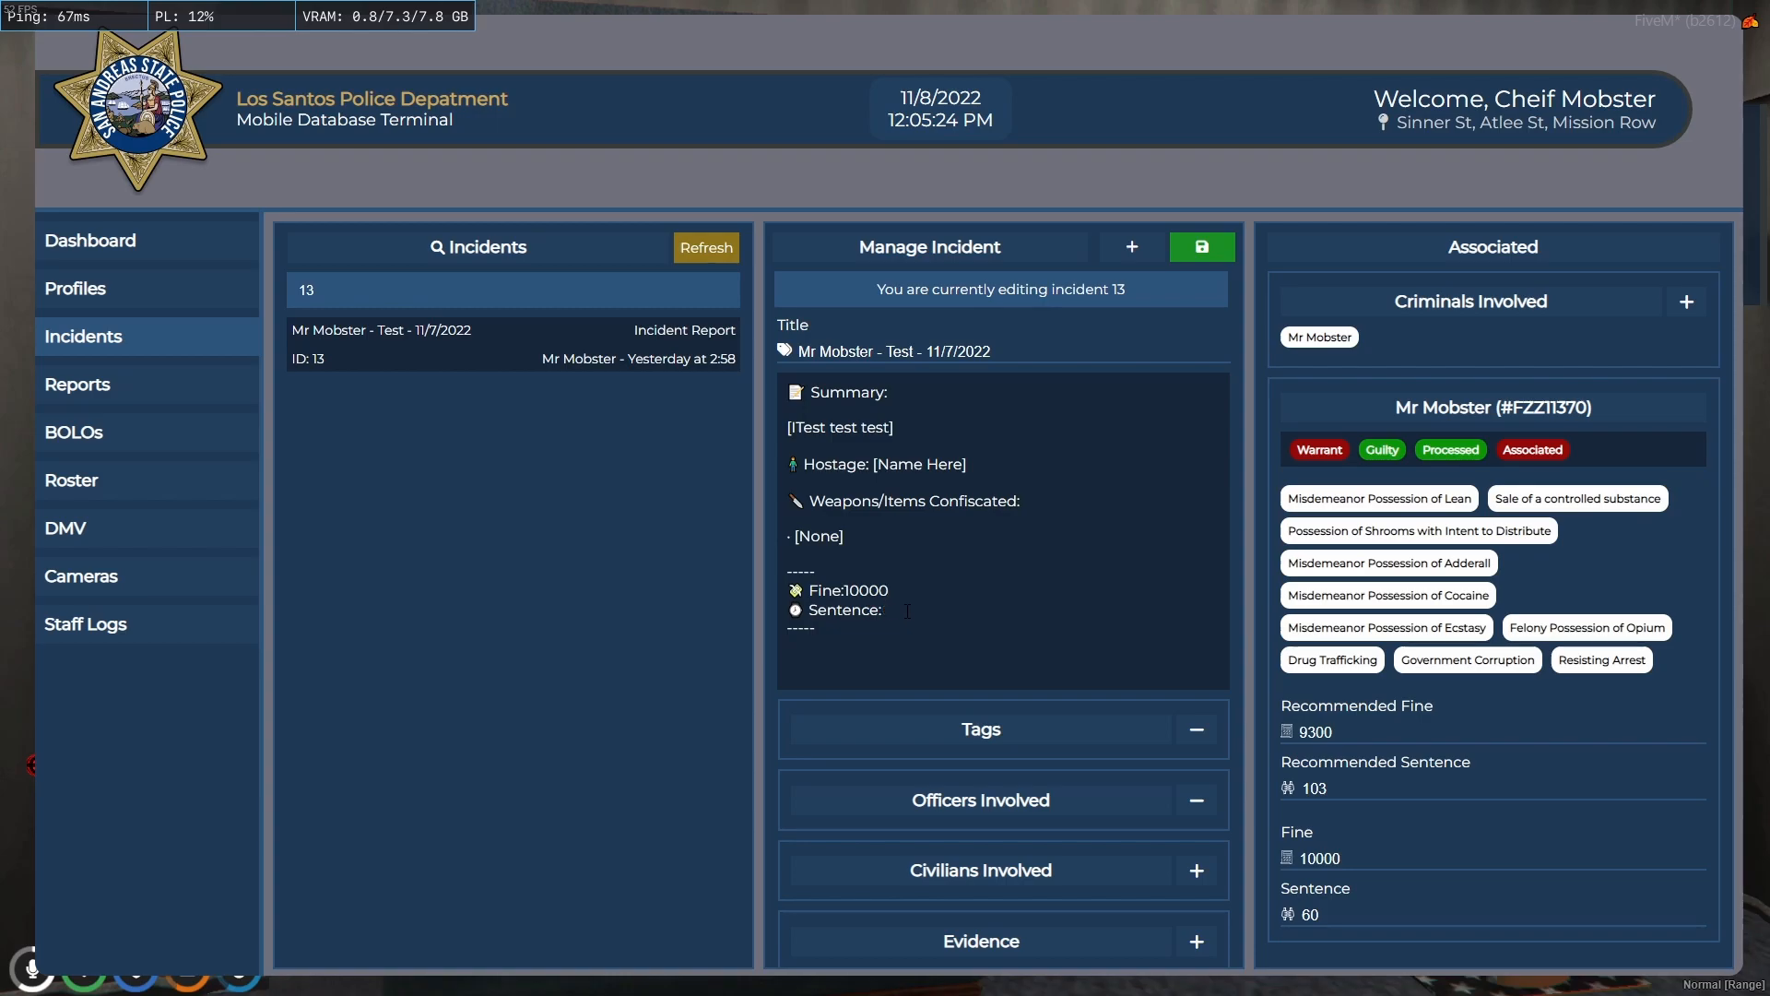
{"action": "type", "text": "60"}
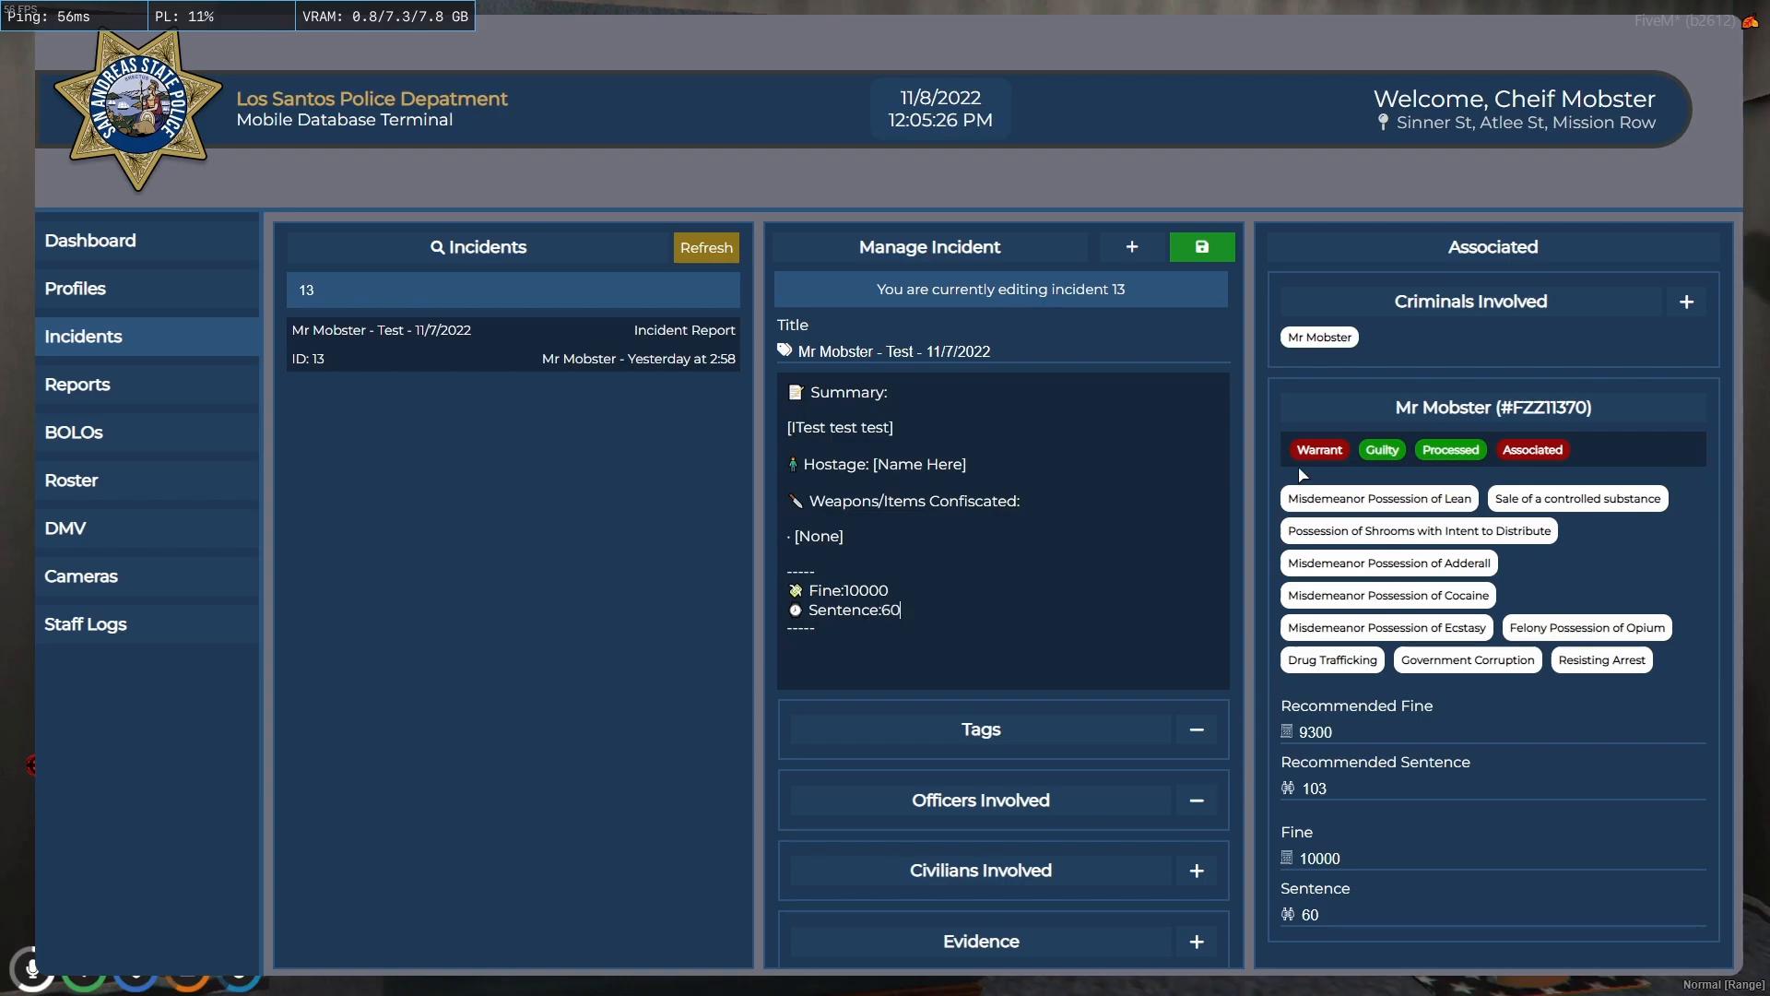
{"action": "left_click", "coordinate": [705, 247]}
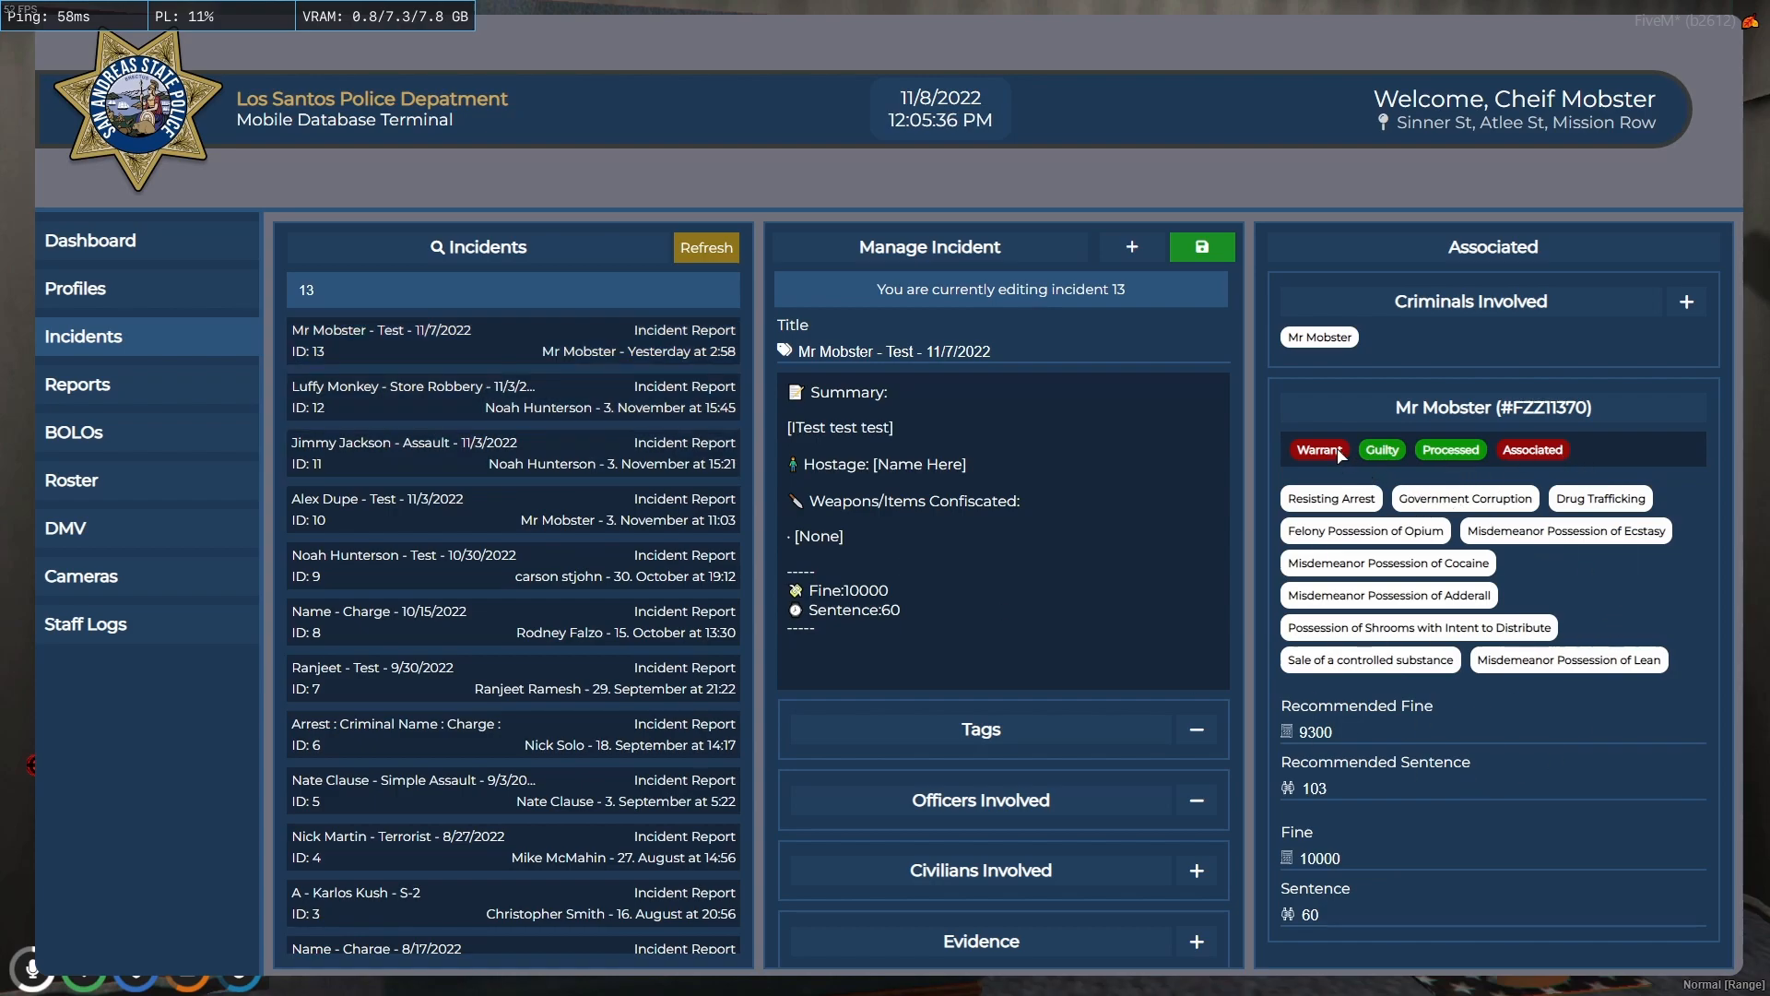
{"action": "mouse_move", "coordinate": [1569, 402]}
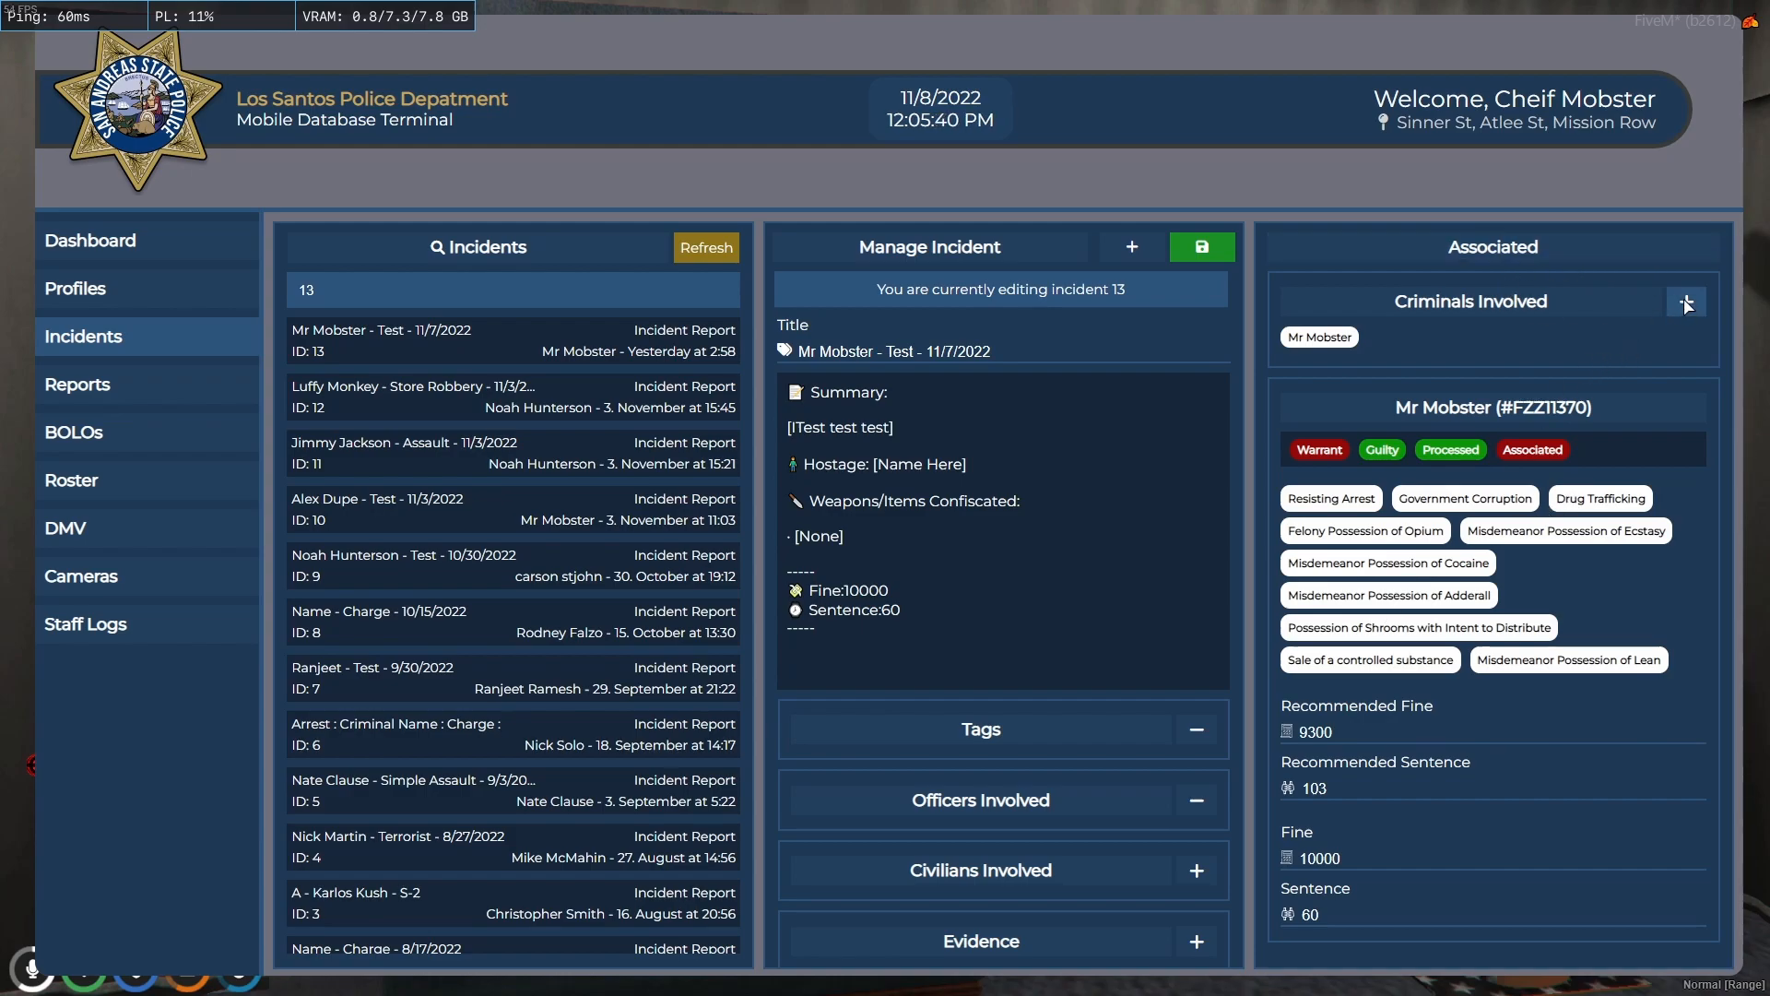
{"action": "mouse_move", "coordinate": [1409, 280]}
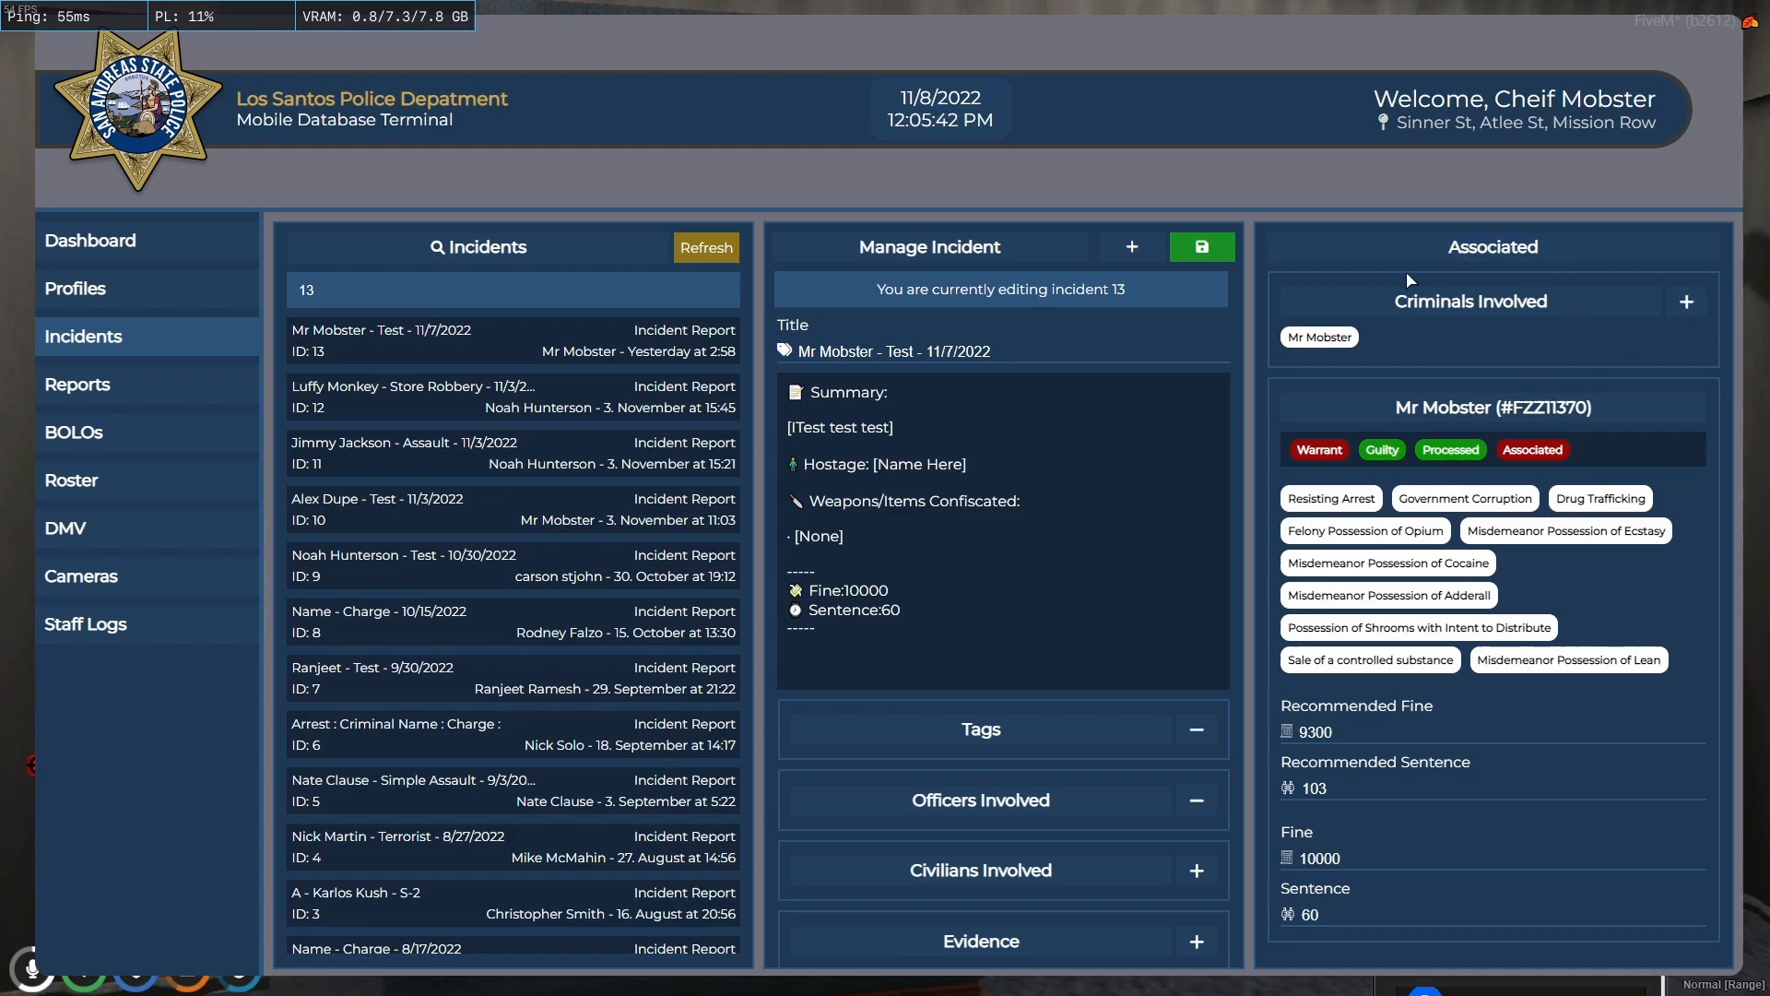
{"action": "mouse_move", "coordinate": [1448, 393]}
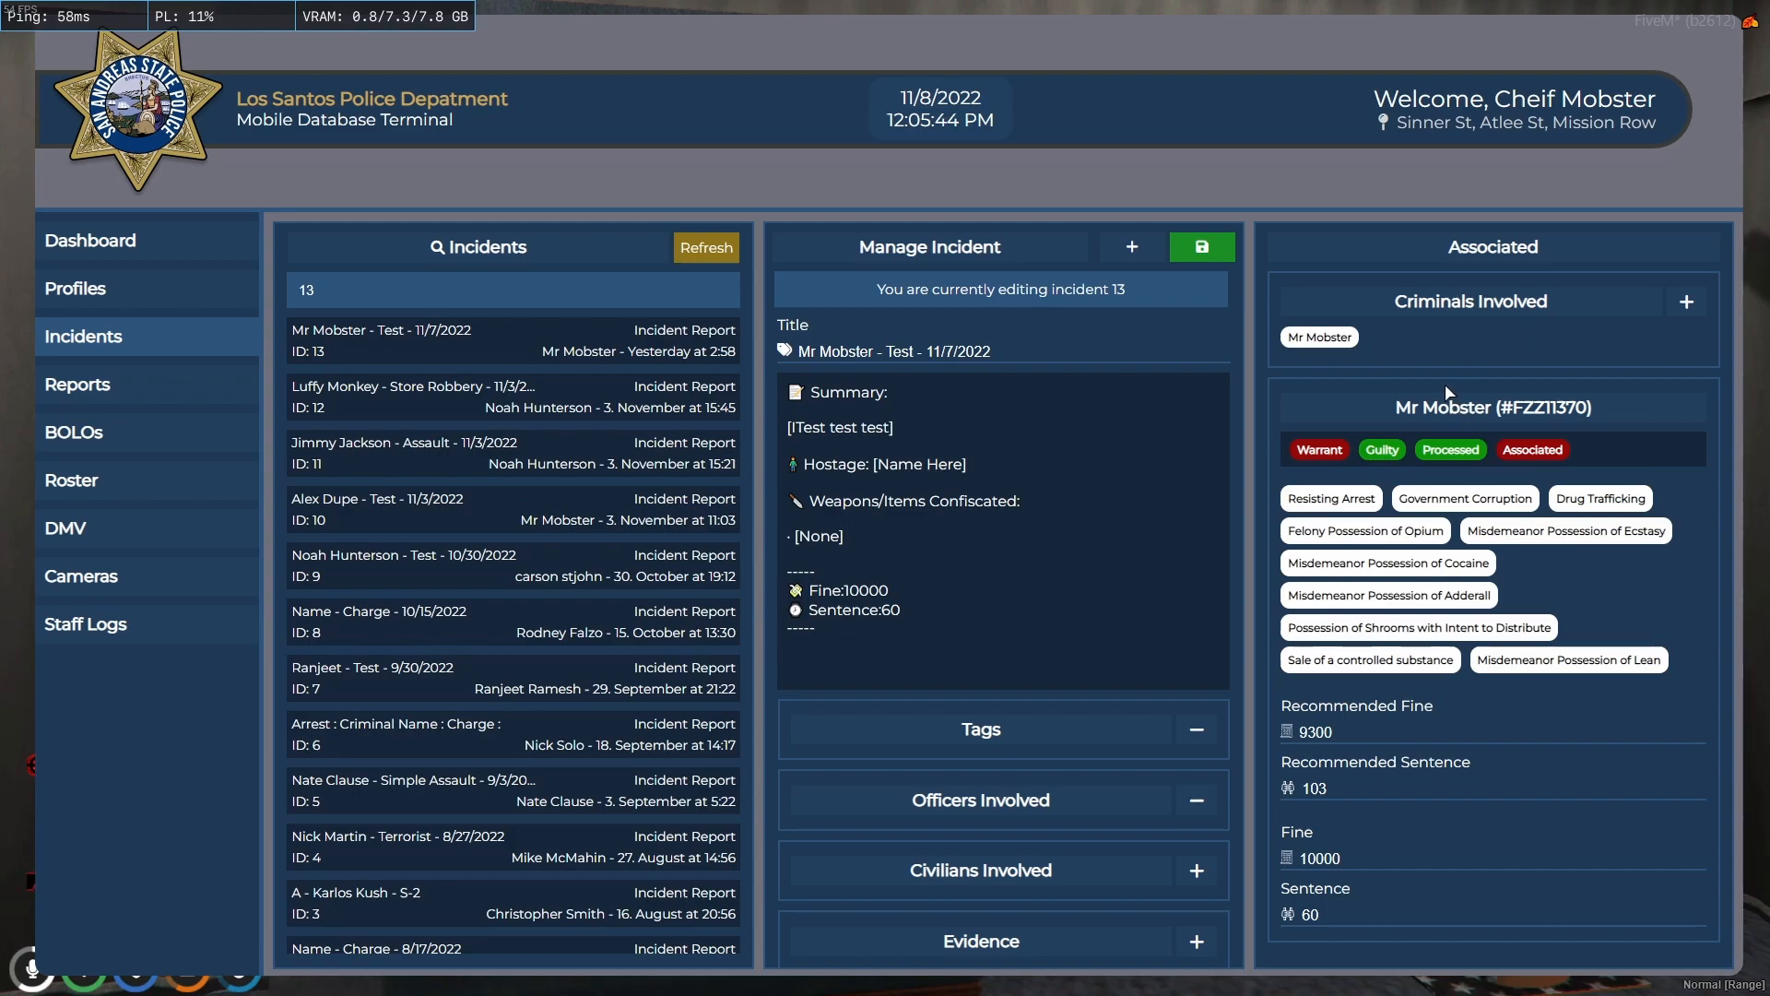
Open the Reports page, showing existing reports beside a blank new report.
{"action": "left_click", "coordinate": [75, 288]}
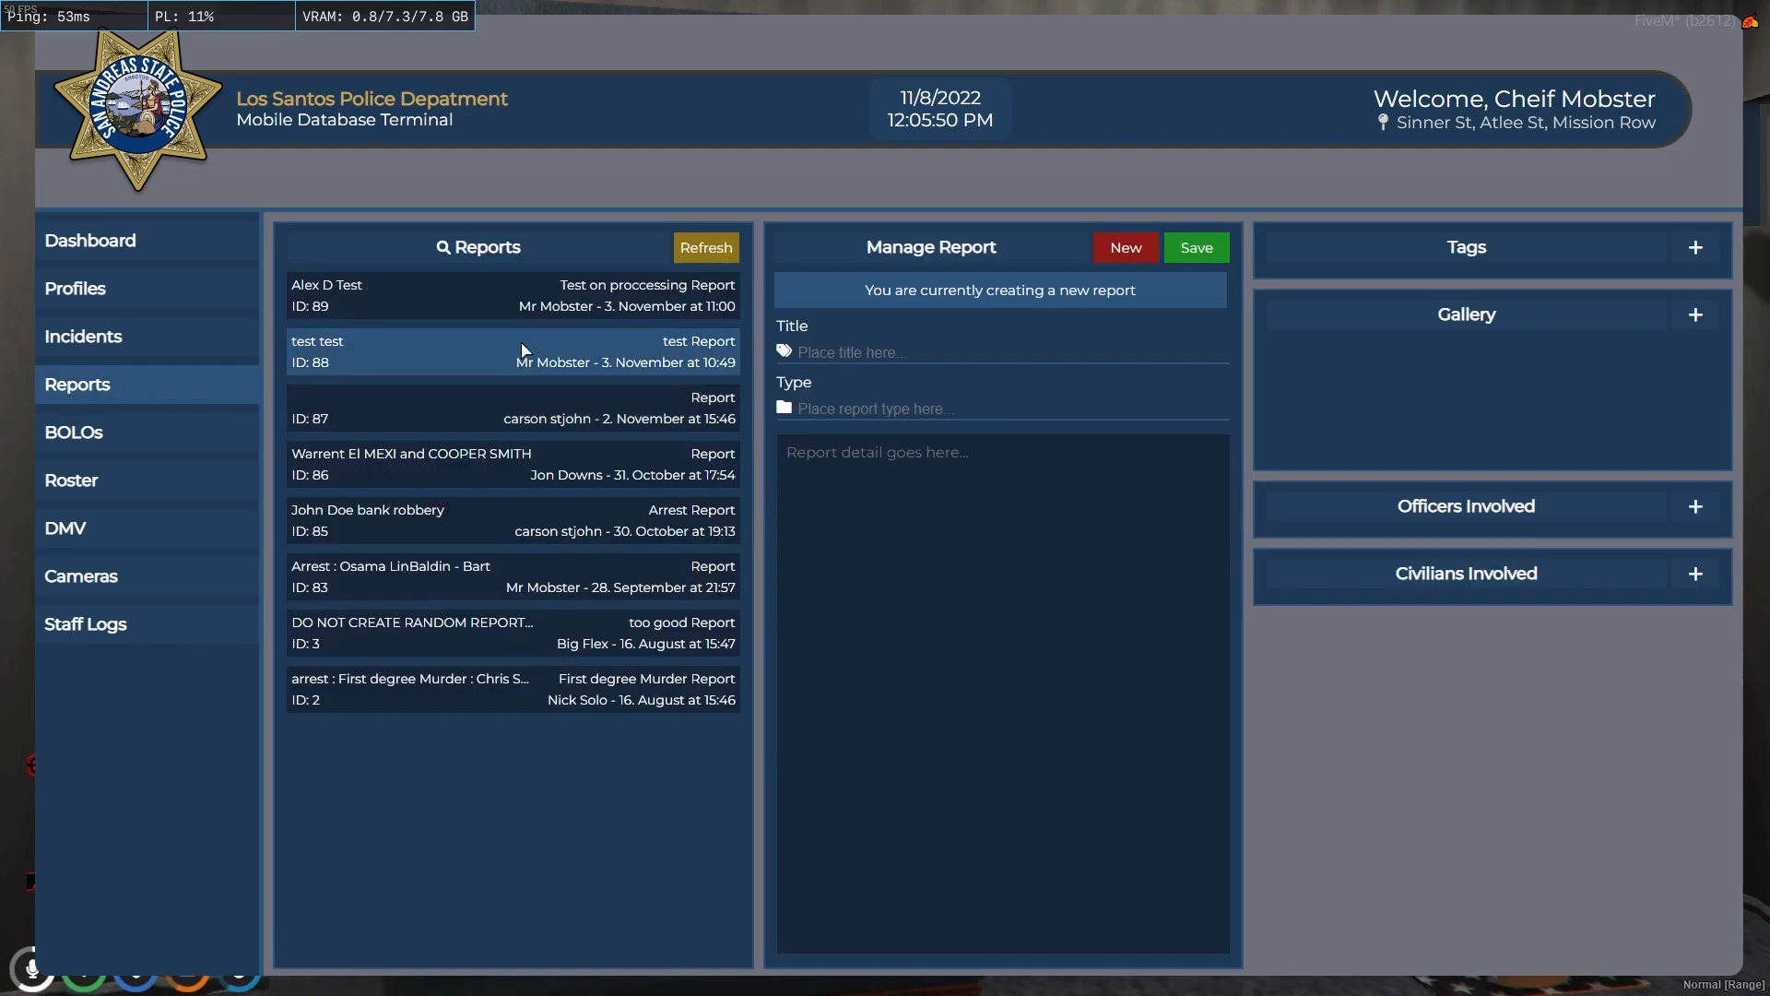
{"action": "mouse_move", "coordinate": [350, 343]}
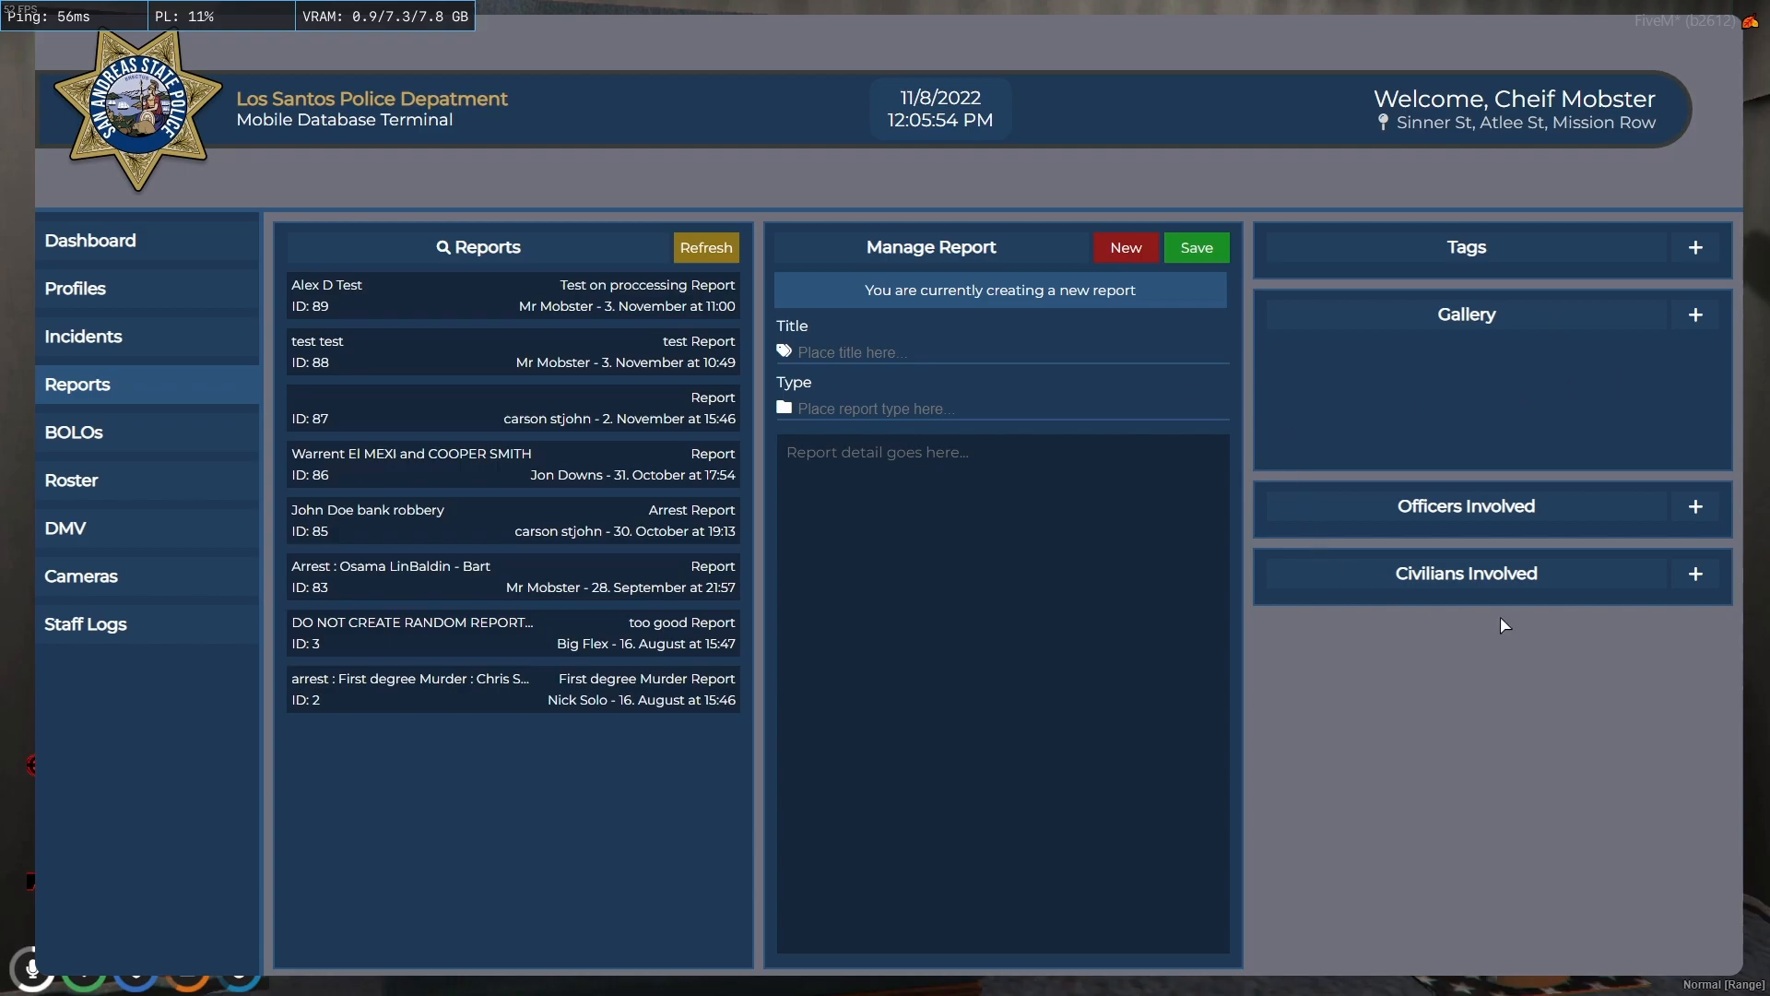
{"action": "mouse_move", "coordinate": [195, 377]}
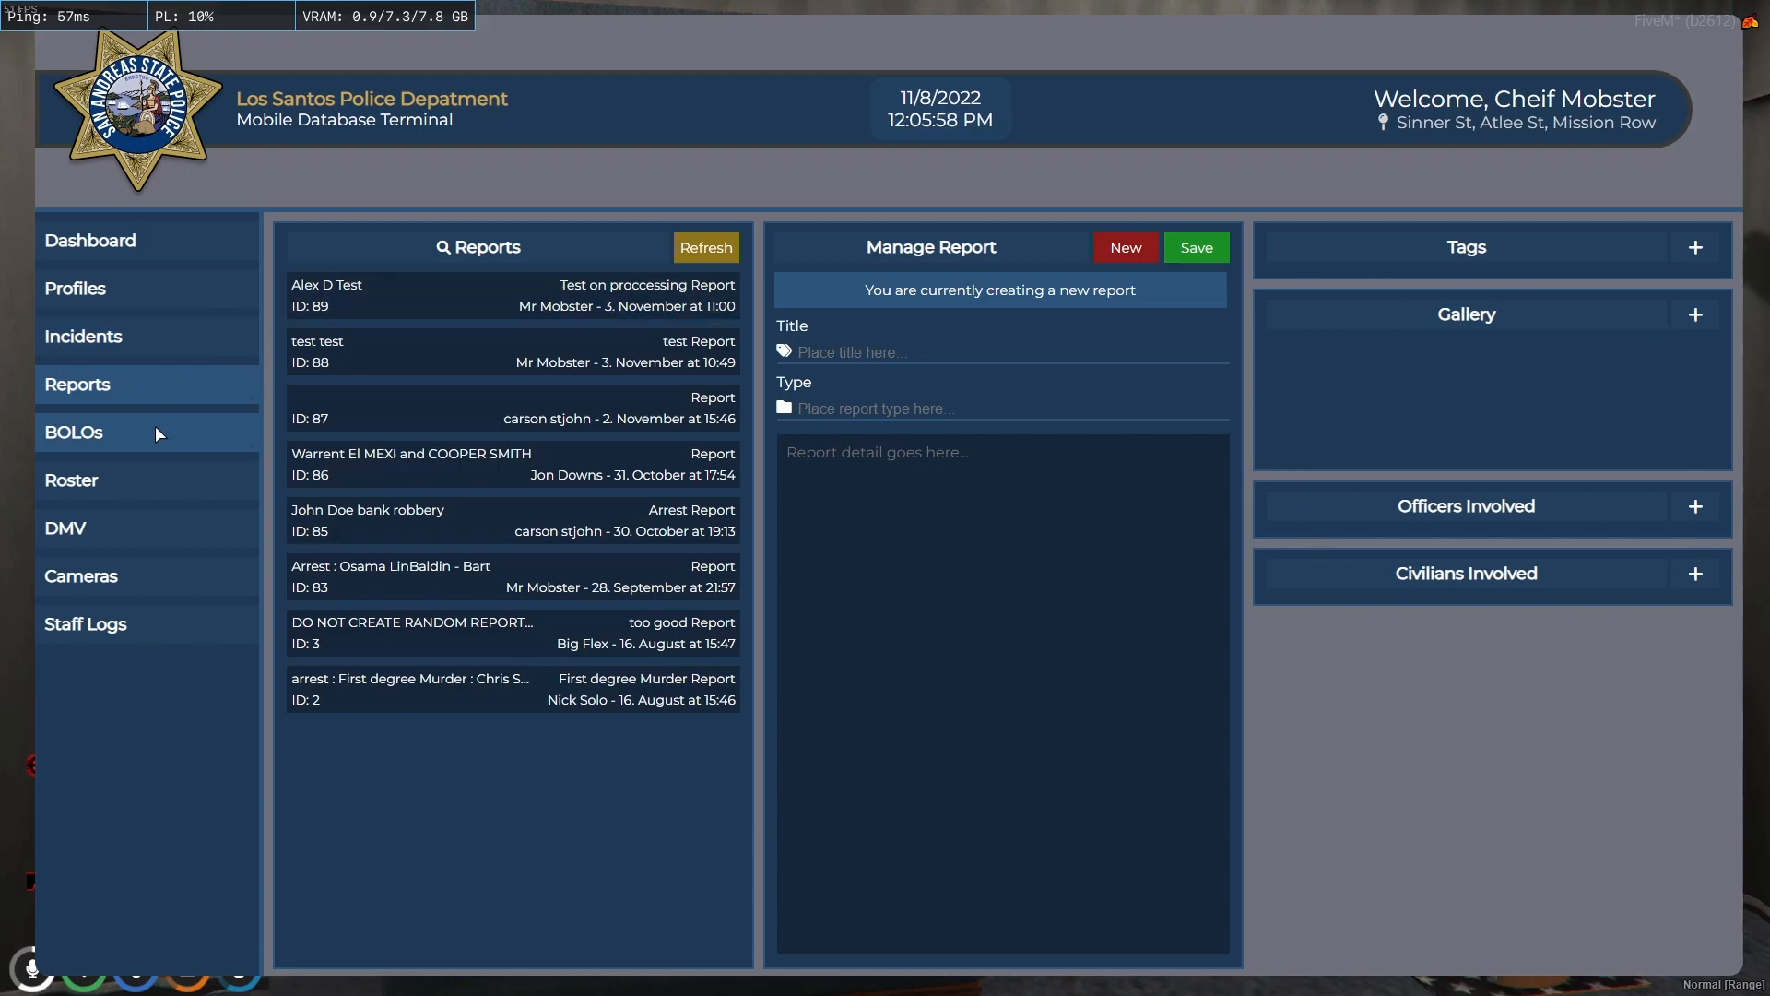
Open the BOLOs page, showing two existing BOLOs and a blank BOLO form.
{"action": "left_click", "coordinate": [74, 431]}
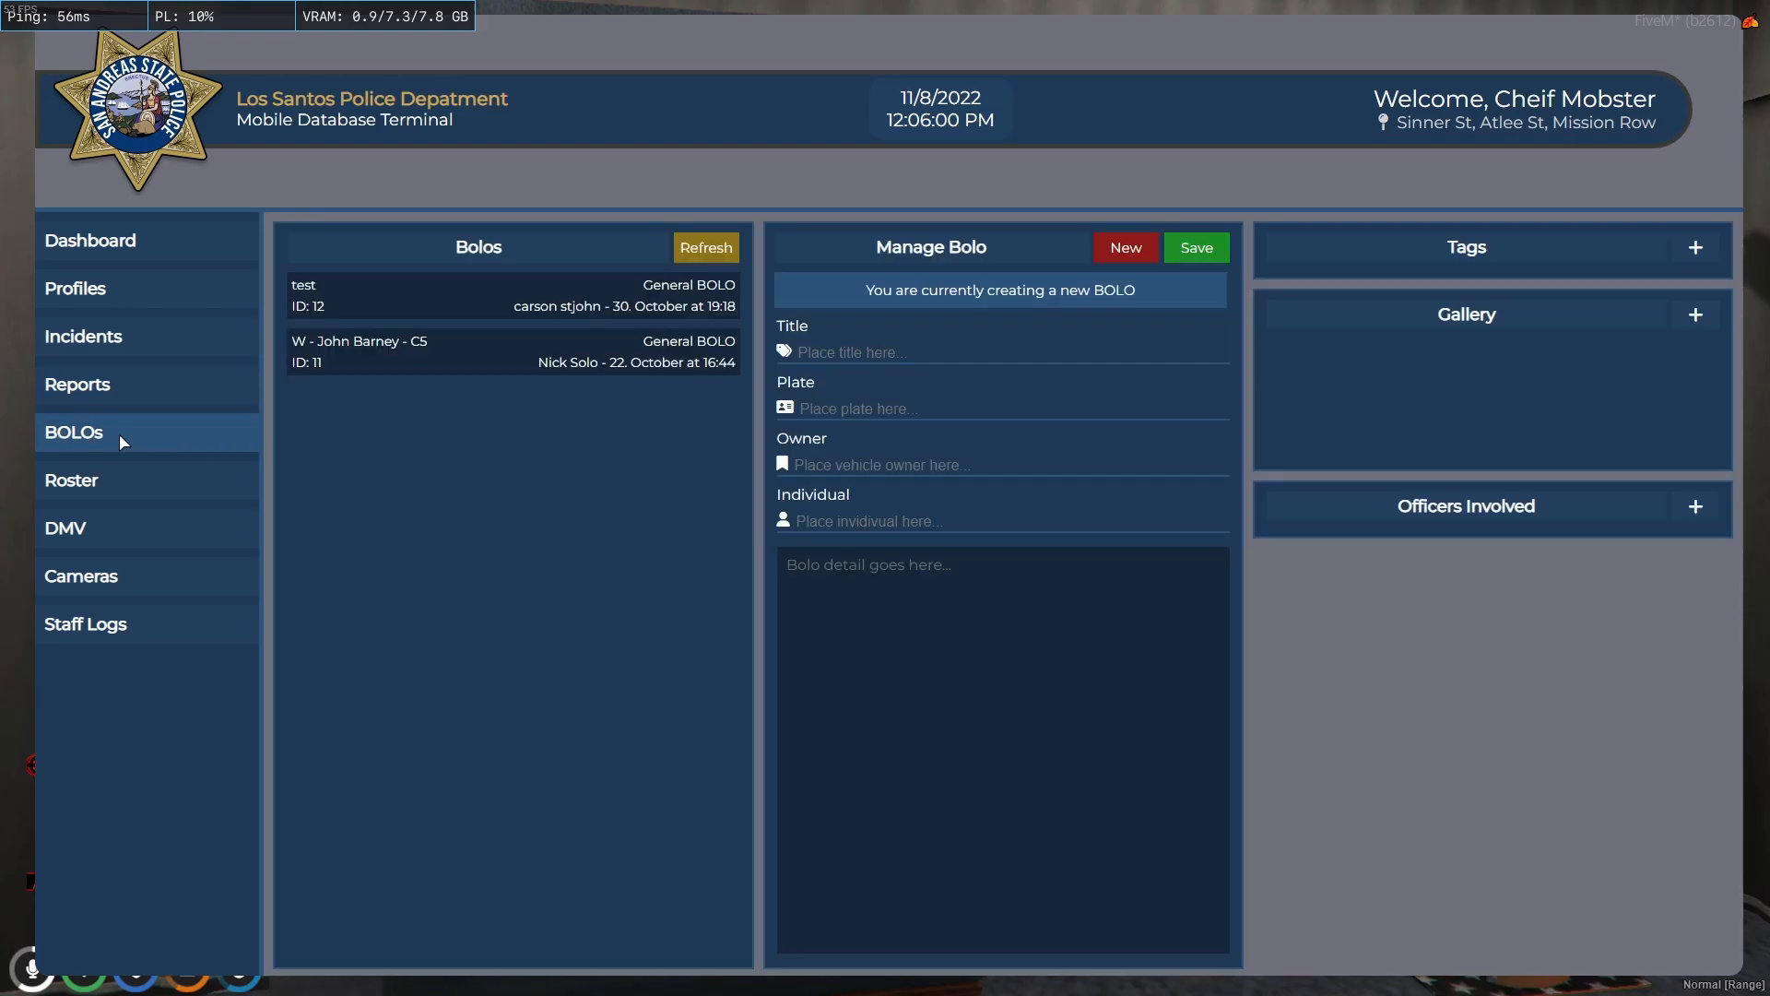
{"action": "mouse_move", "coordinate": [122, 443]}
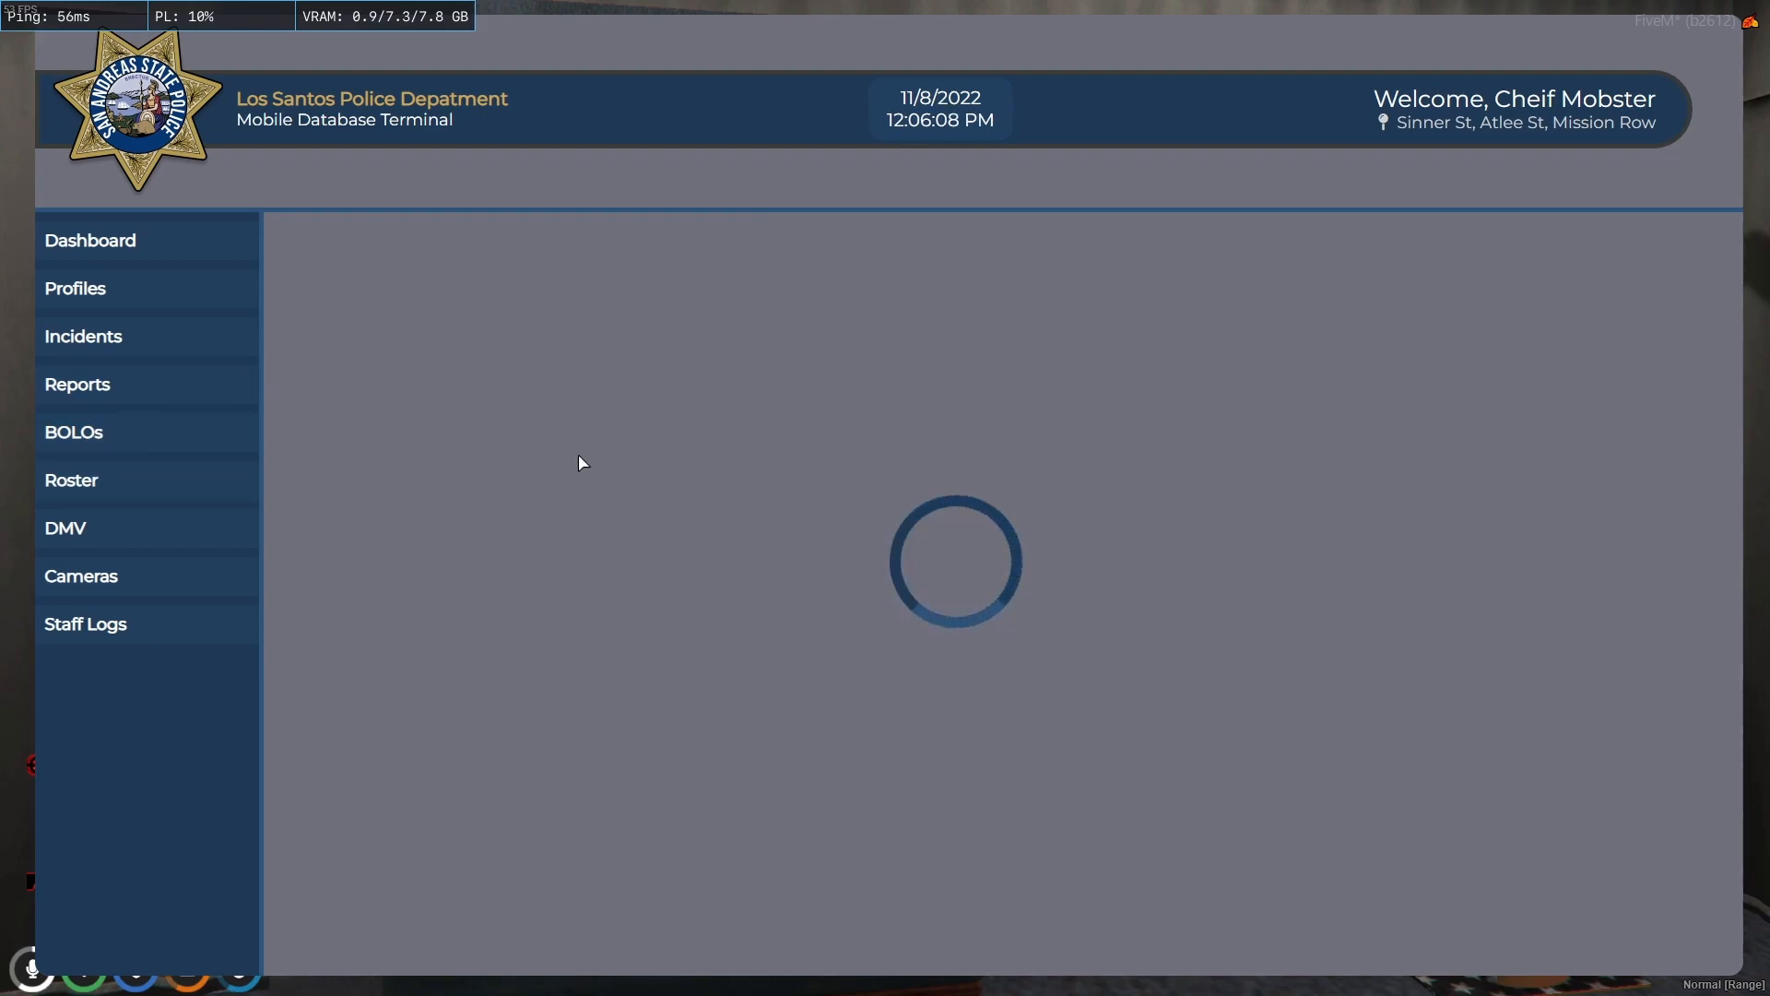
View the Roster and DMV vehicle lookup pages, then the security camera grid.
{"action": "left_click", "coordinate": [71, 480]}
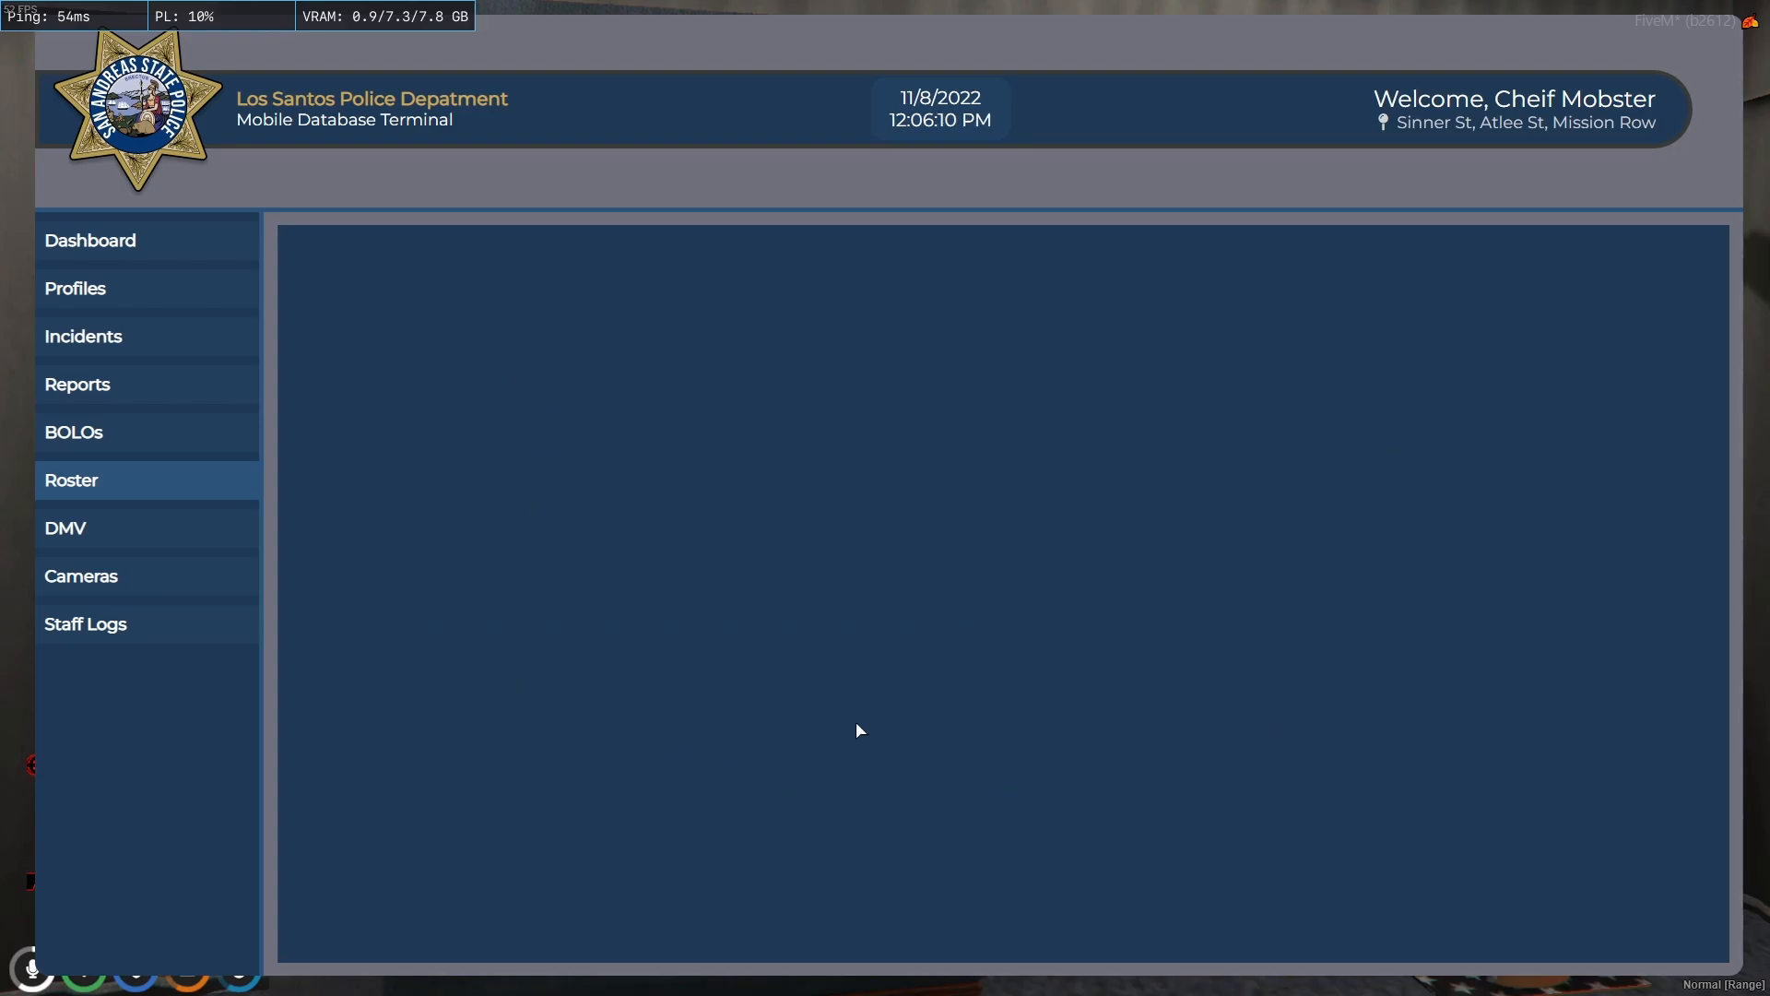
{"action": "left_click", "coordinate": [65, 528]}
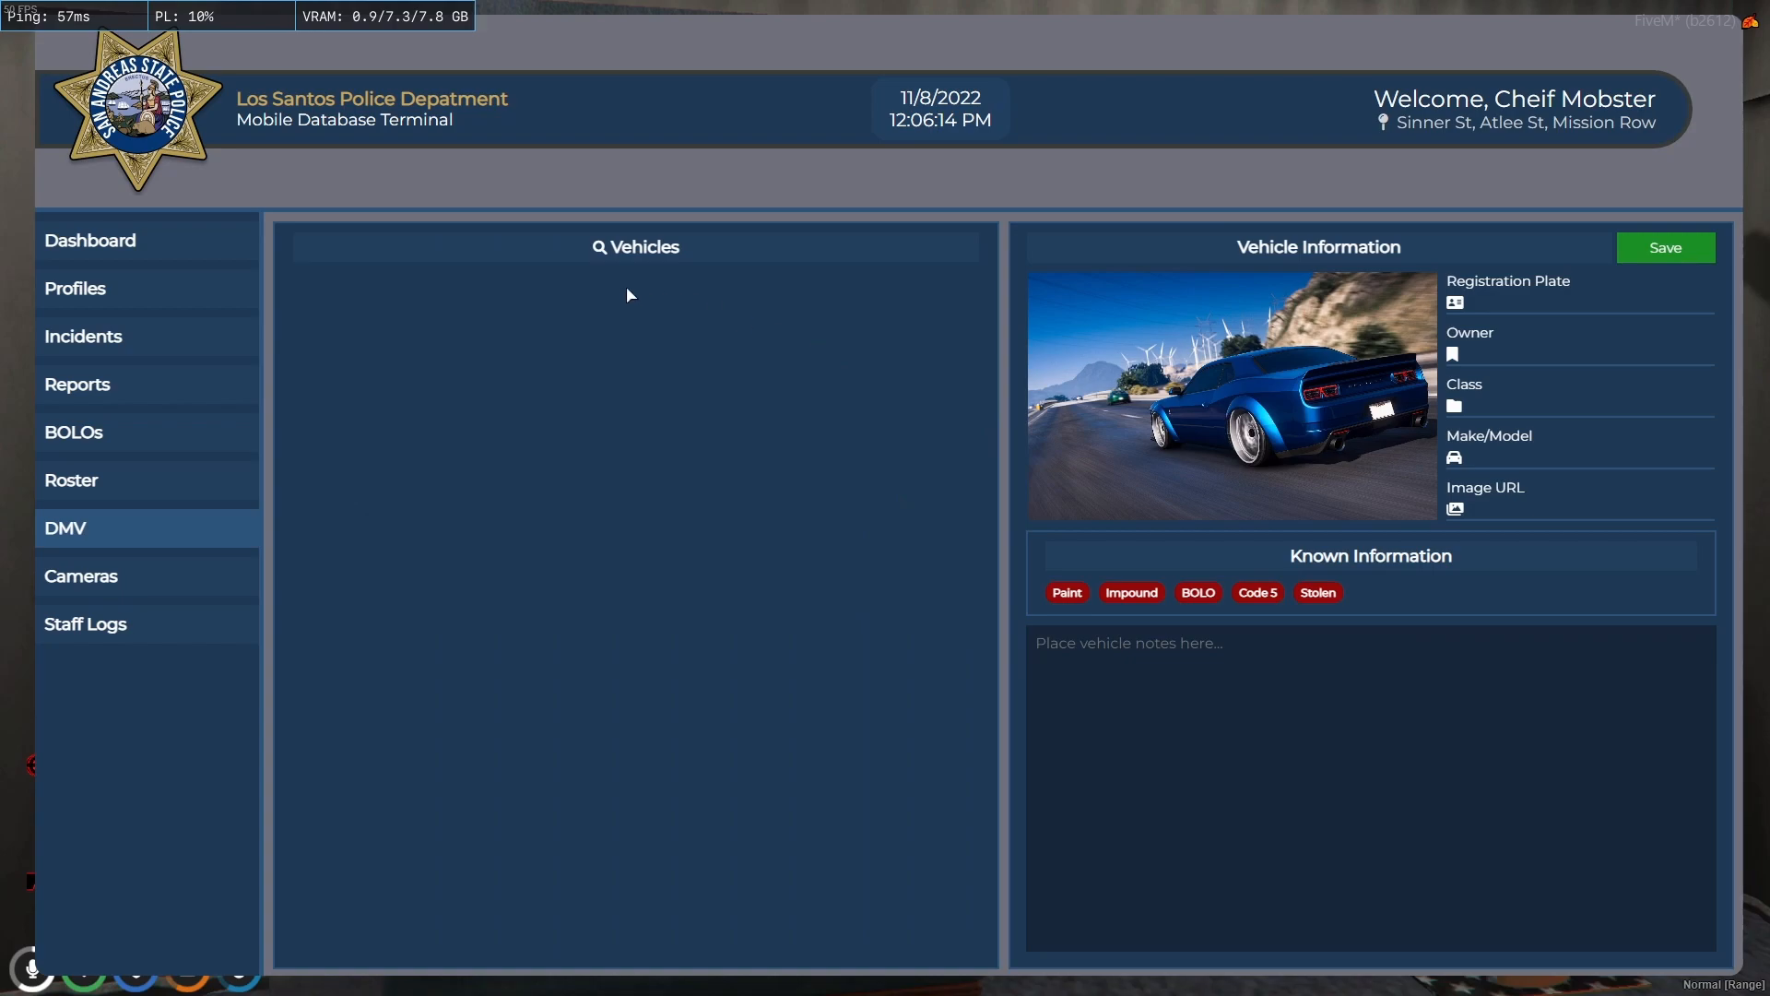
{"action": "mouse_move", "coordinate": [119, 313]}
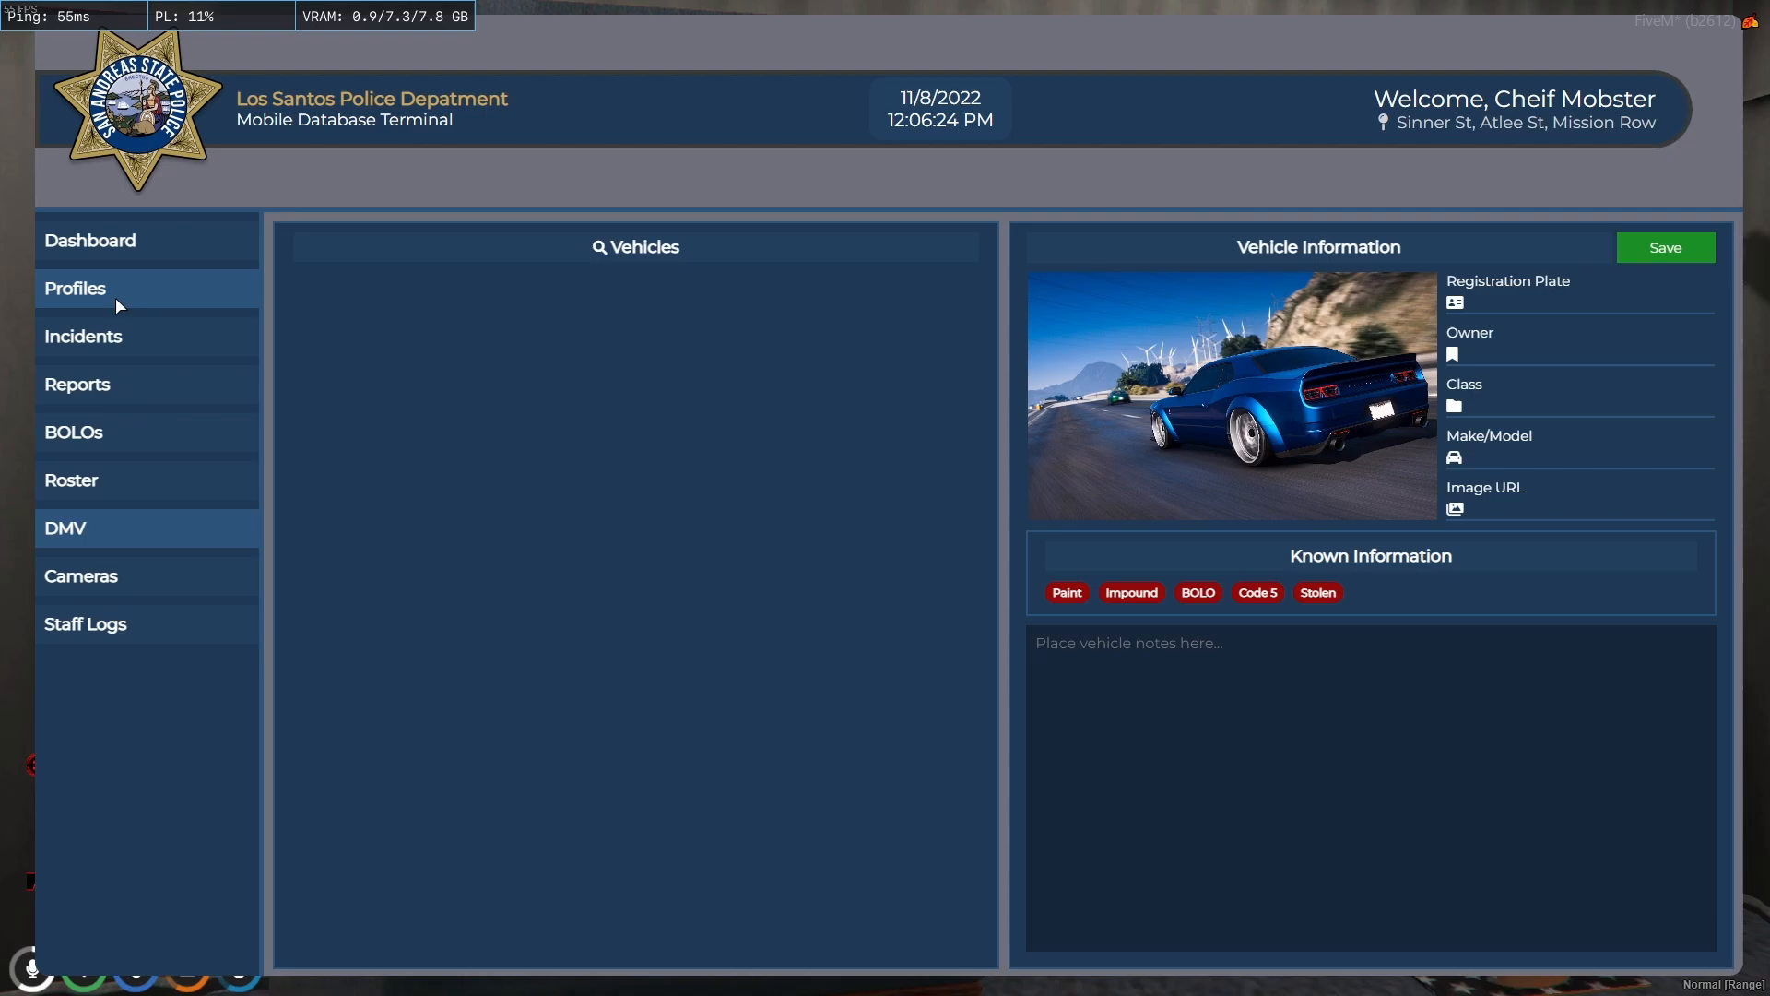
{"action": "mouse_move", "coordinate": [599, 483]}
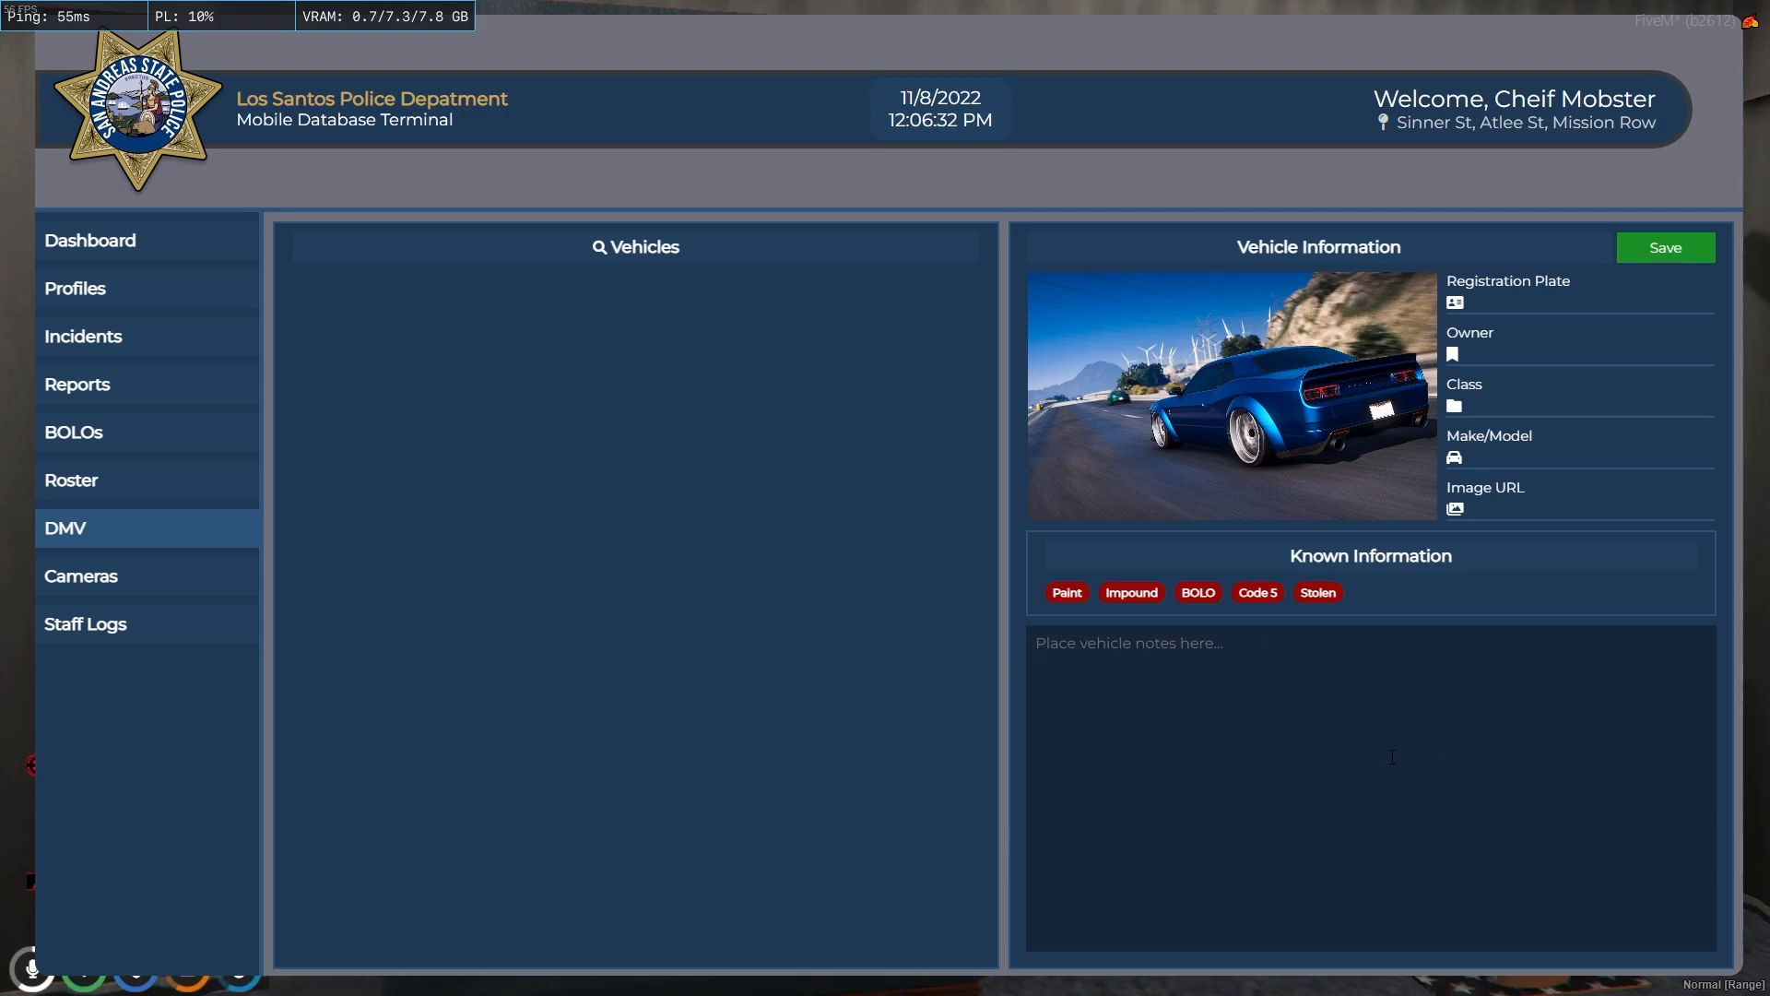
{"action": "left_click", "coordinate": [81, 575]}
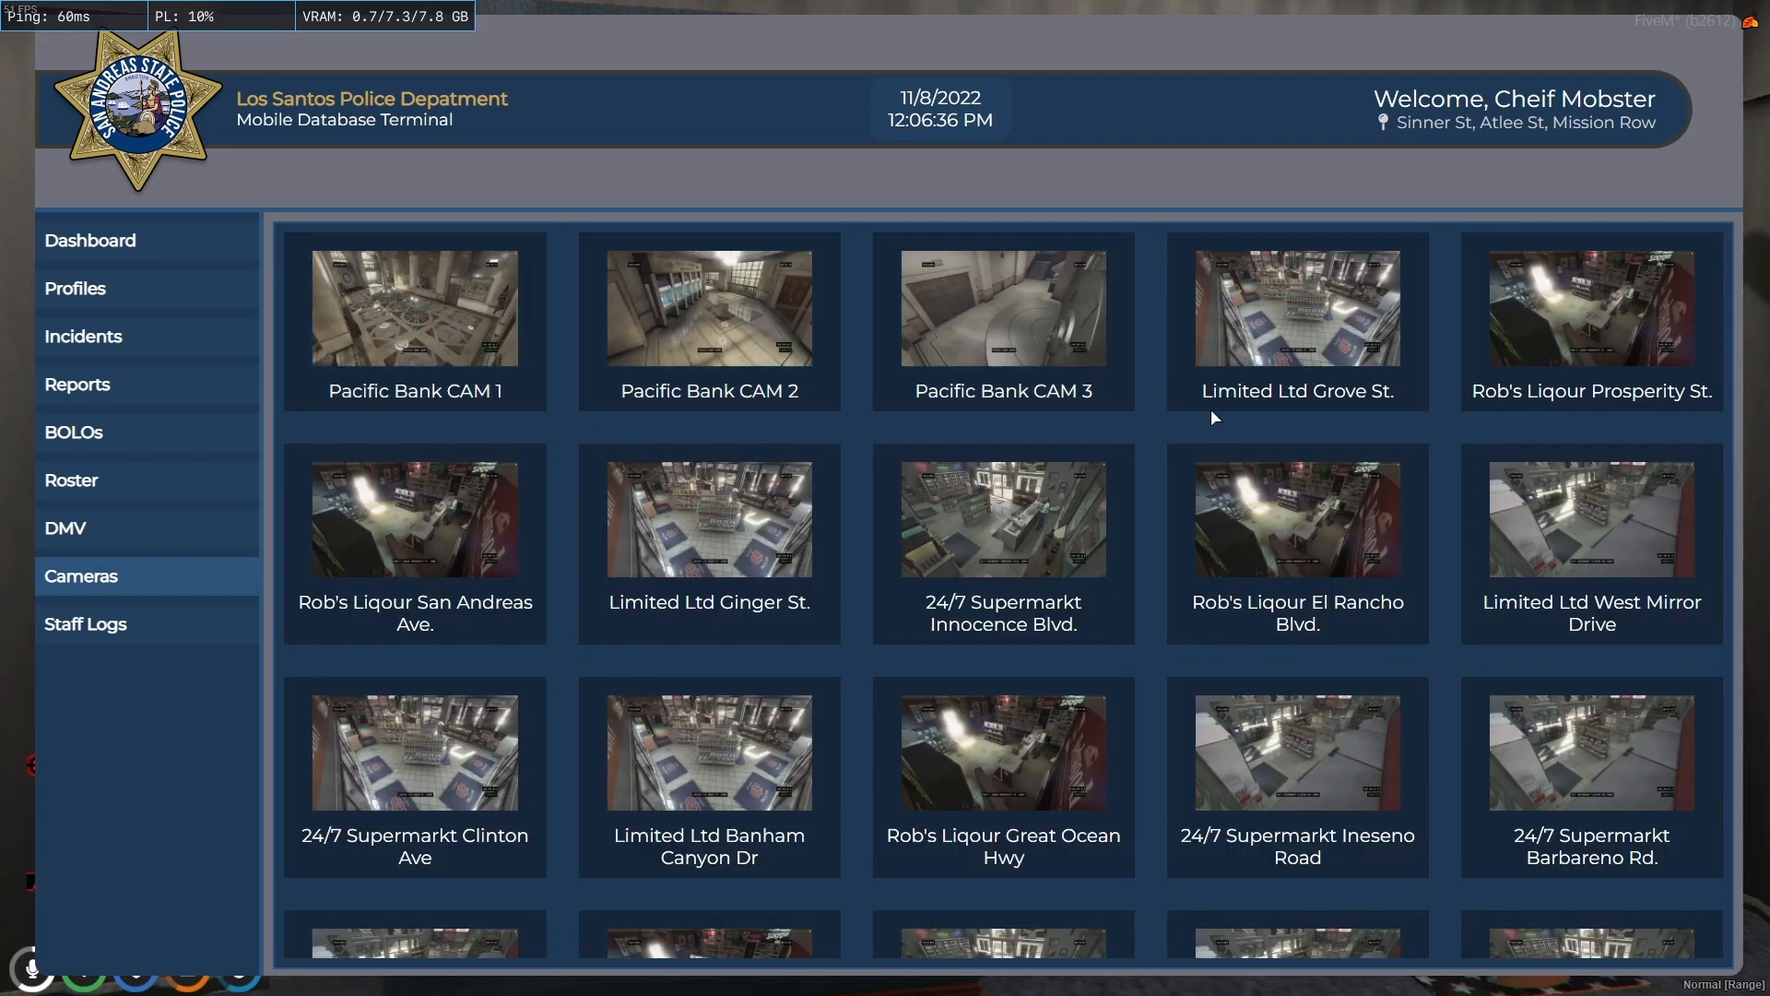
Scroll the store cameras and open the Rob's Liqour Route 68 feed.
{"action": "scroll", "scroll_direction": "down", "scroll_amount": 3}
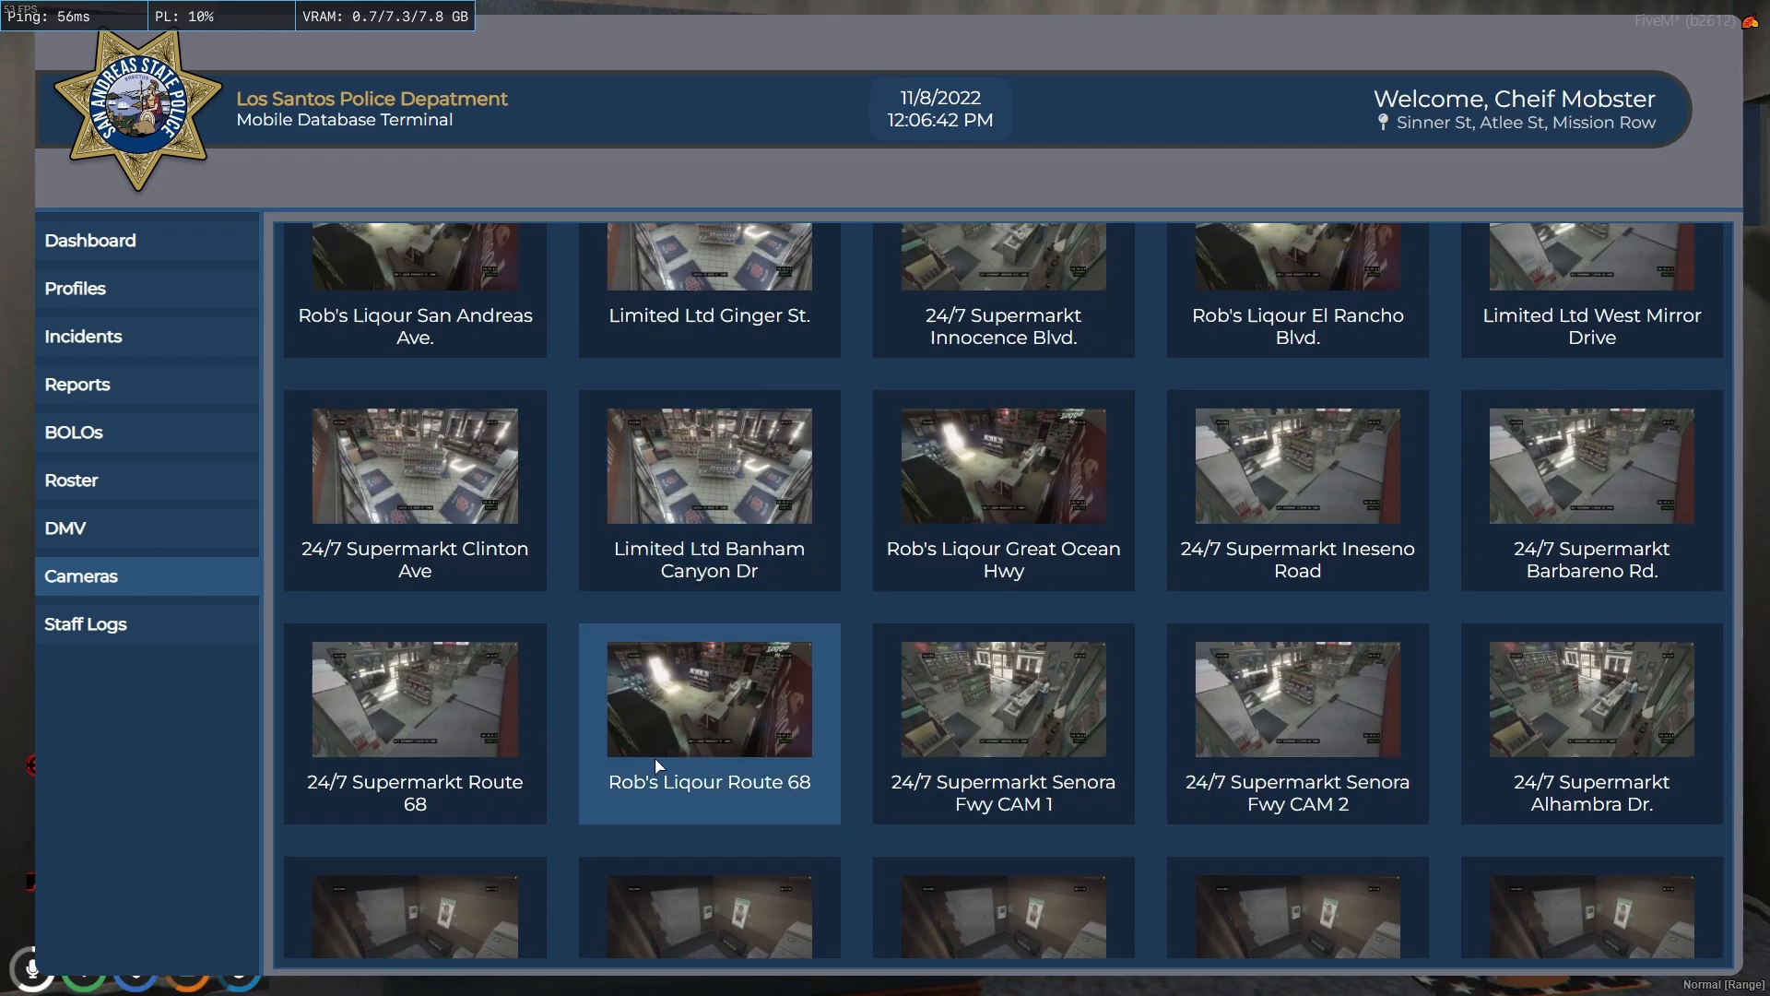
{"action": "left_click", "coordinate": [709, 697]}
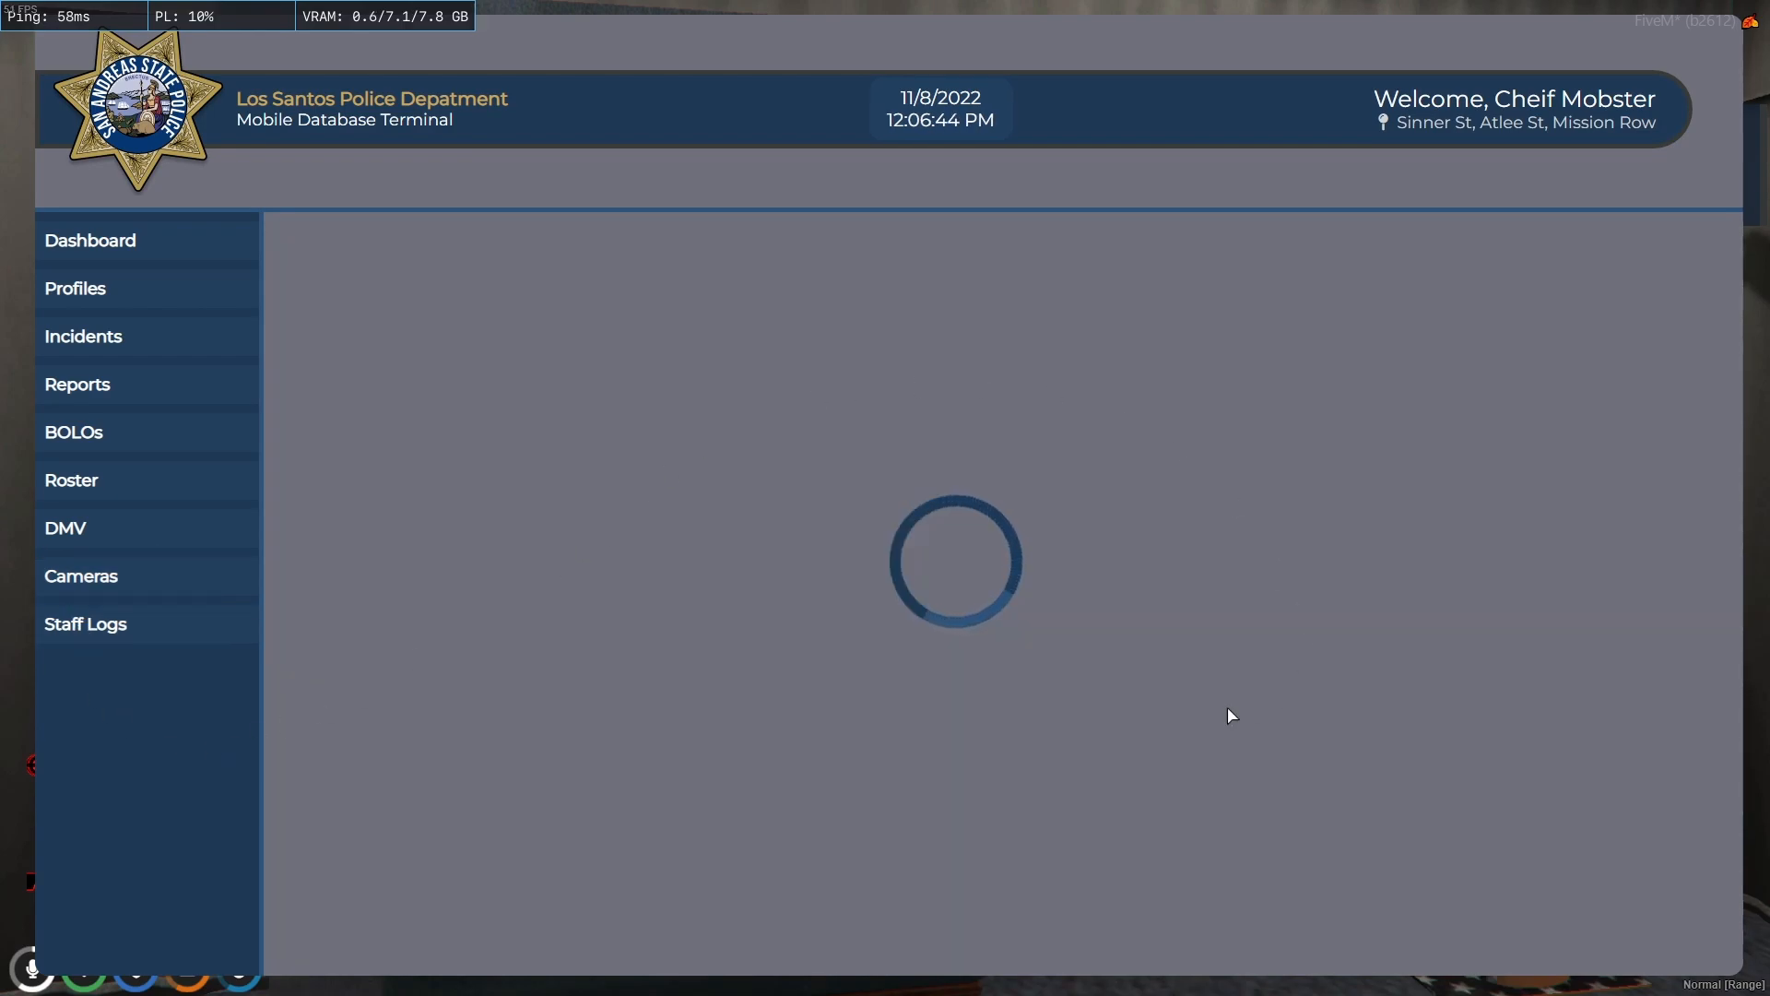